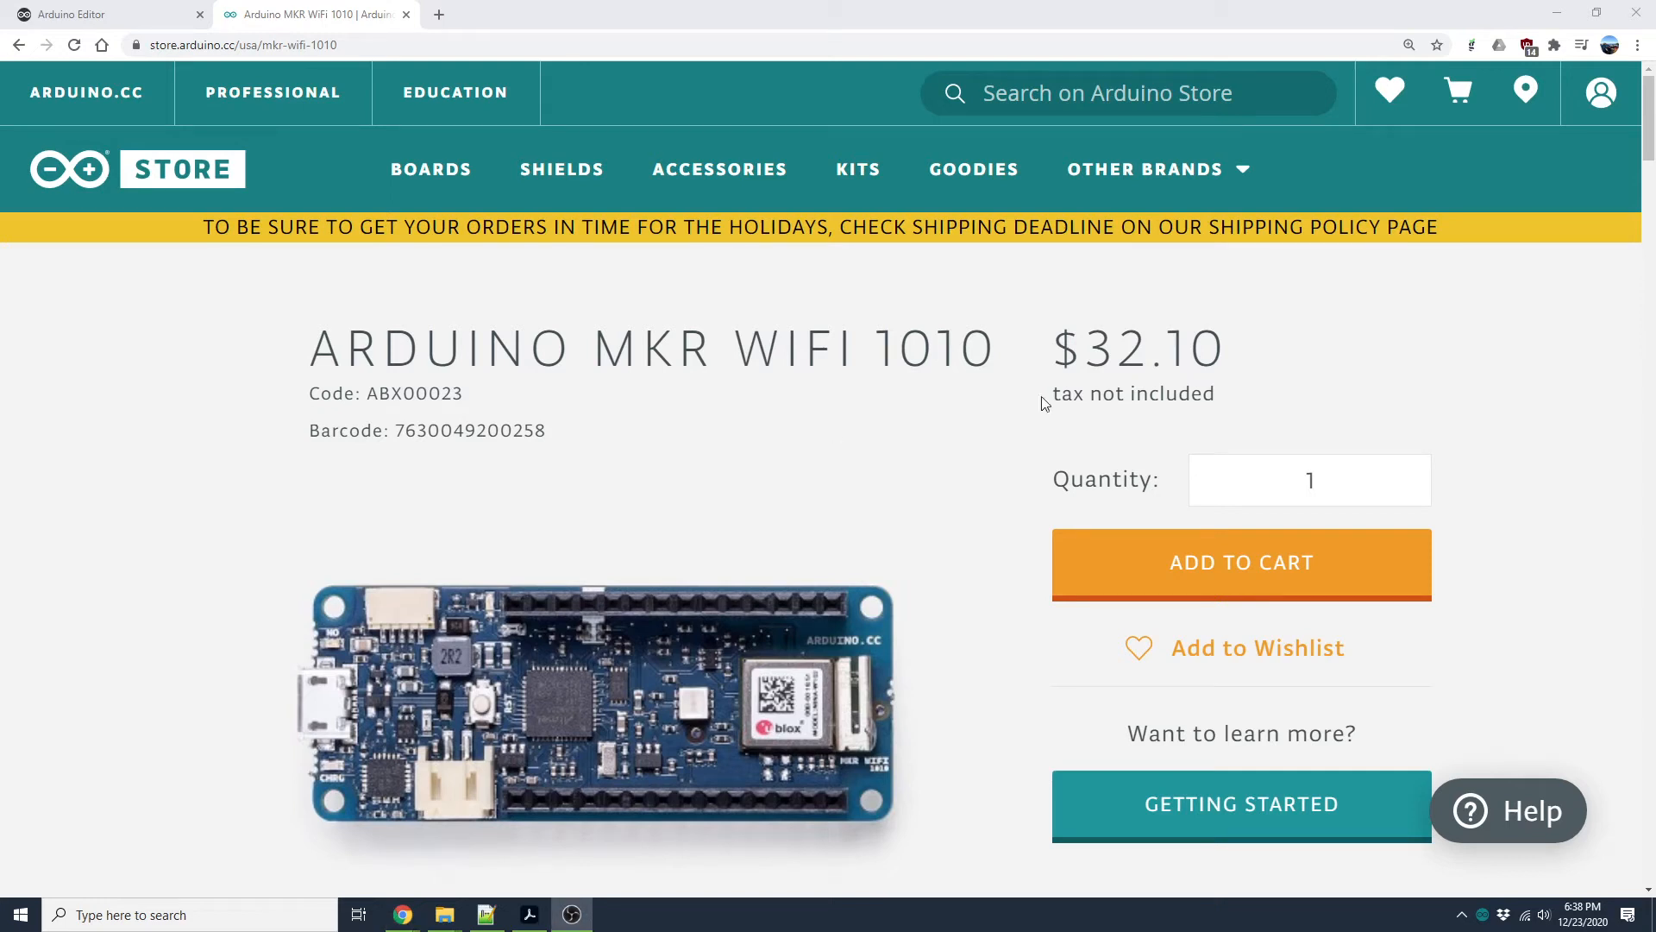
mouse_move(718, 459)
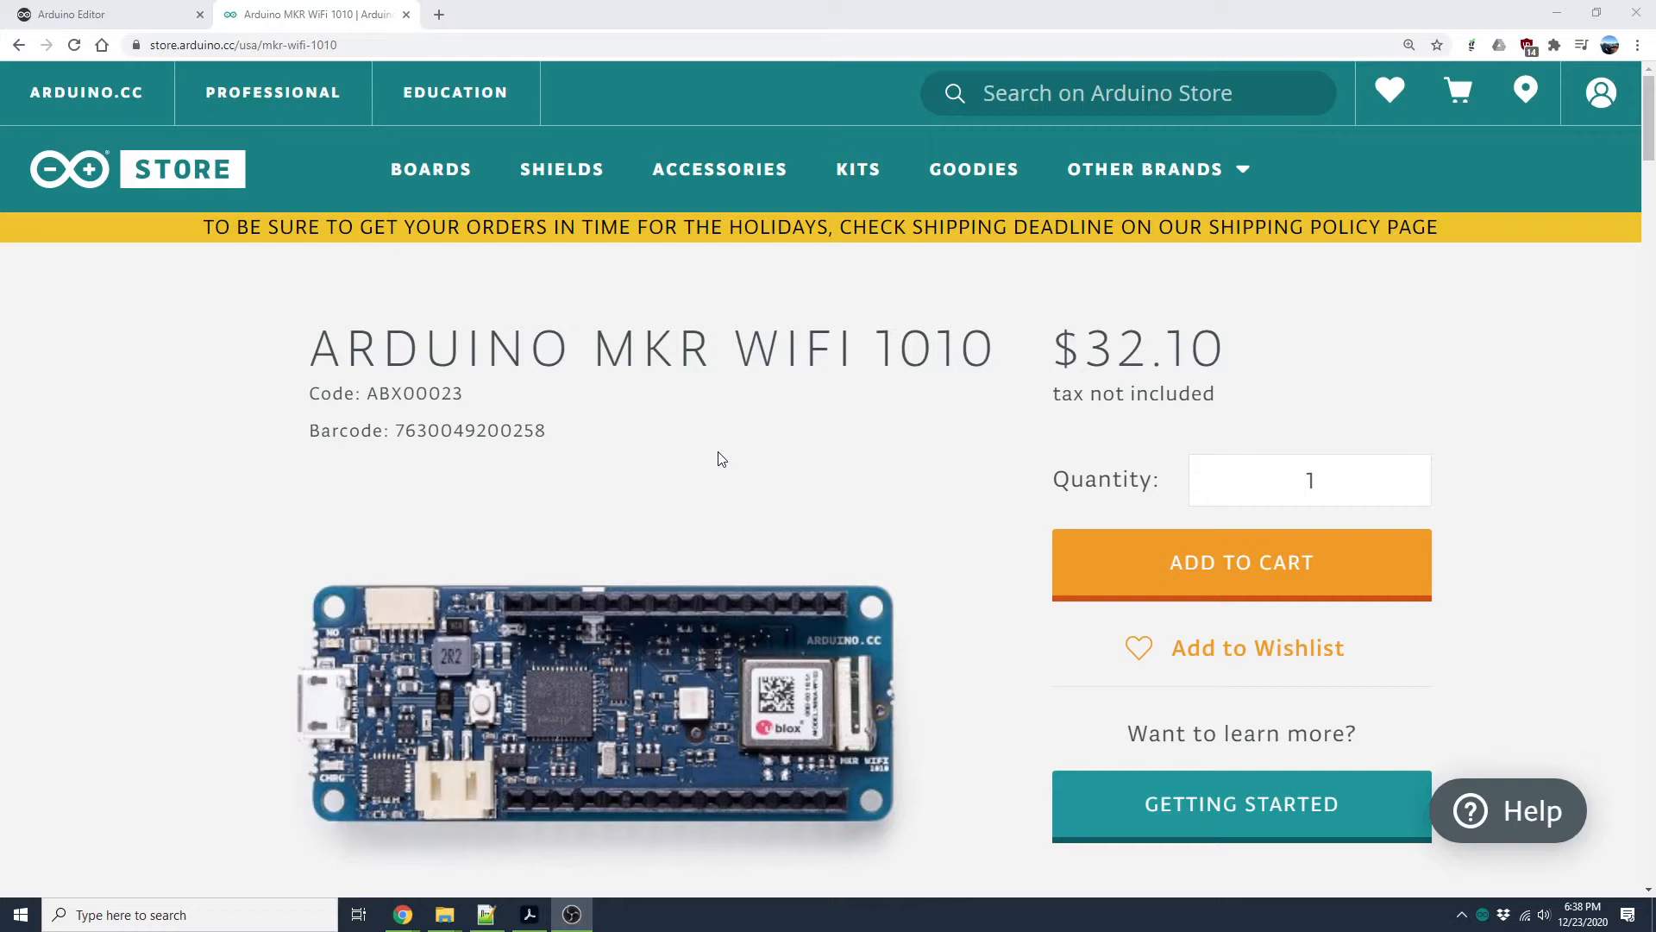
mouse_move(354, 364)
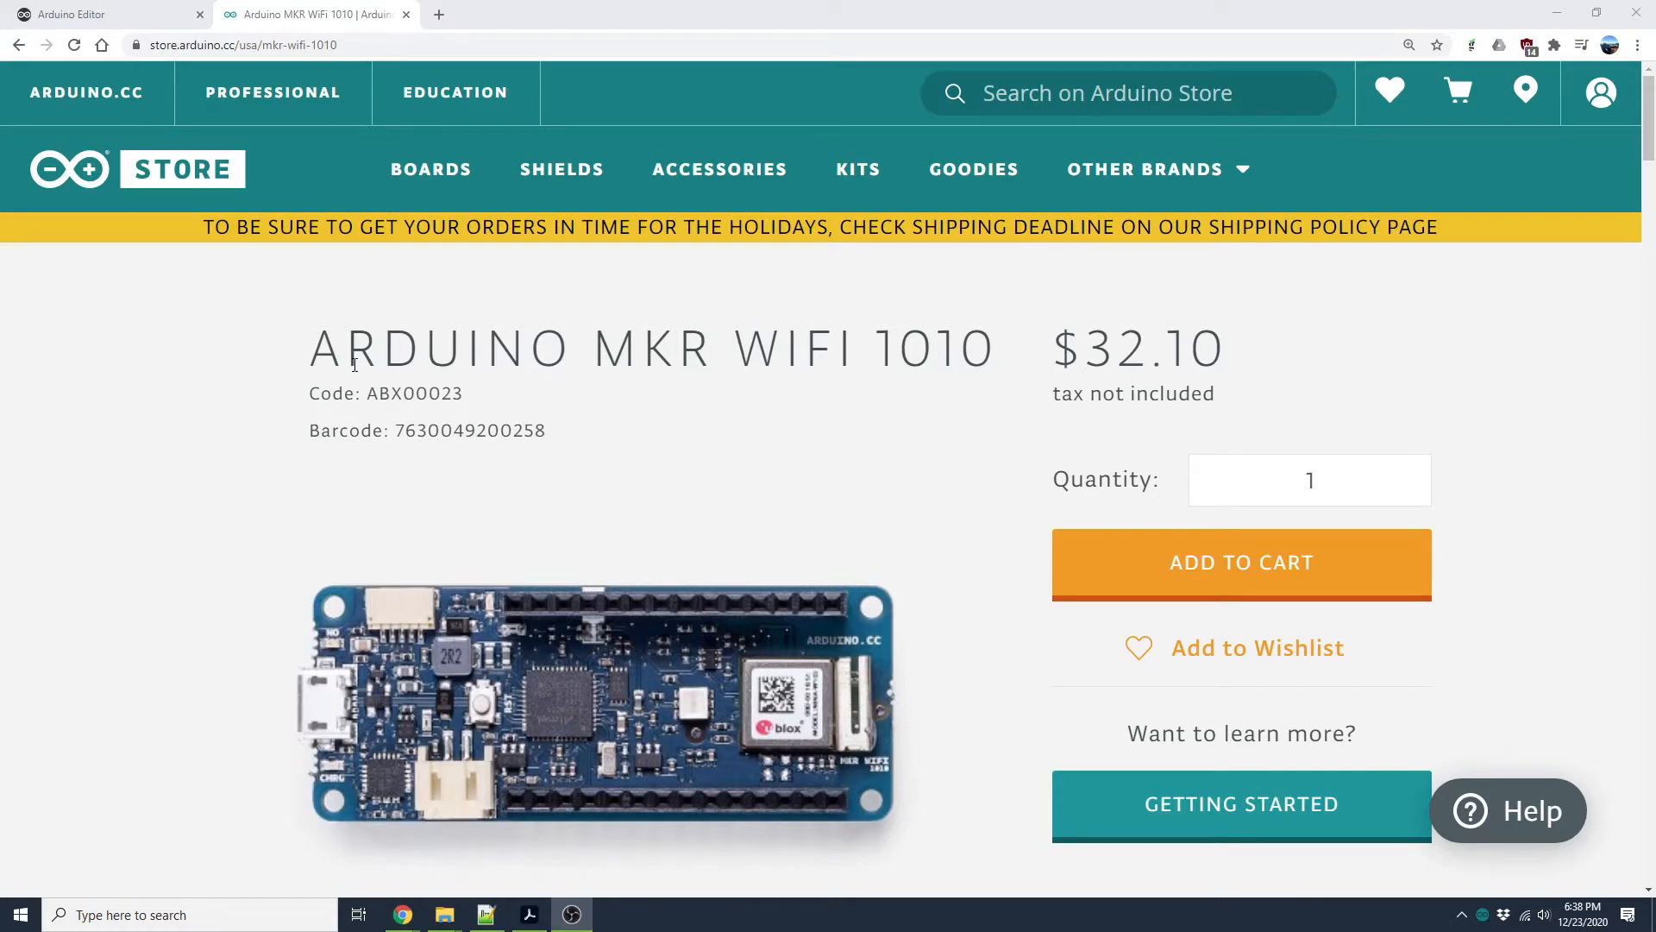
mouse_move(949, 373)
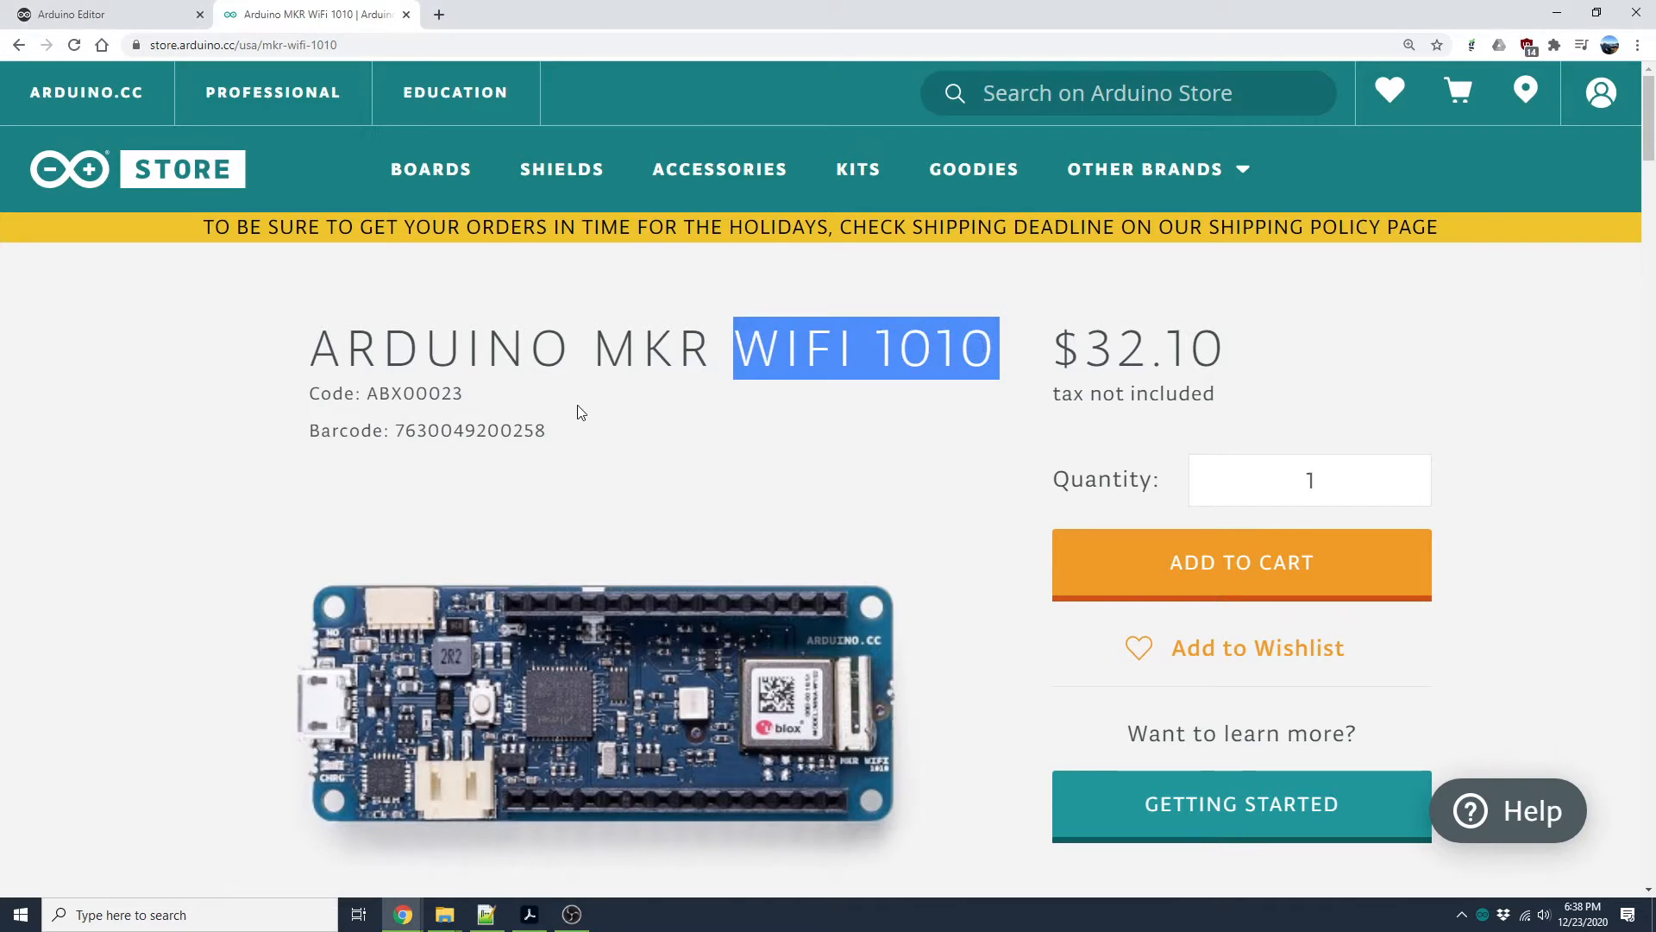
Step: Return to the Arduino Editor and select all of the HelloWorld.ino code
scroll("down", 3)
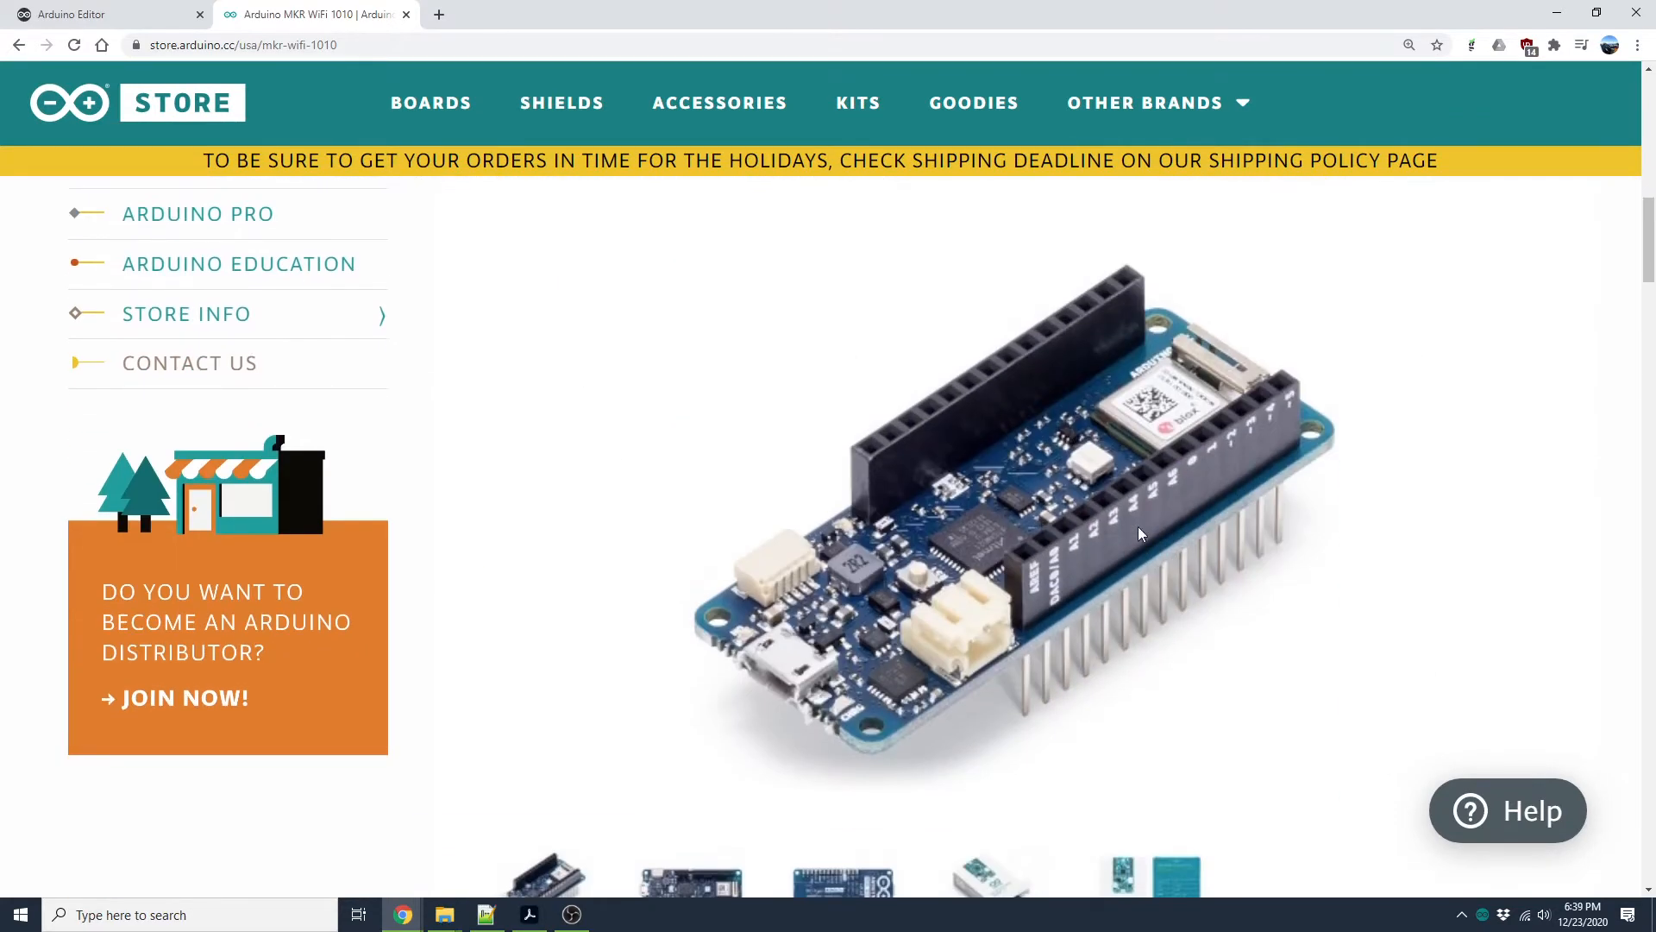
mouse_move(1274, 411)
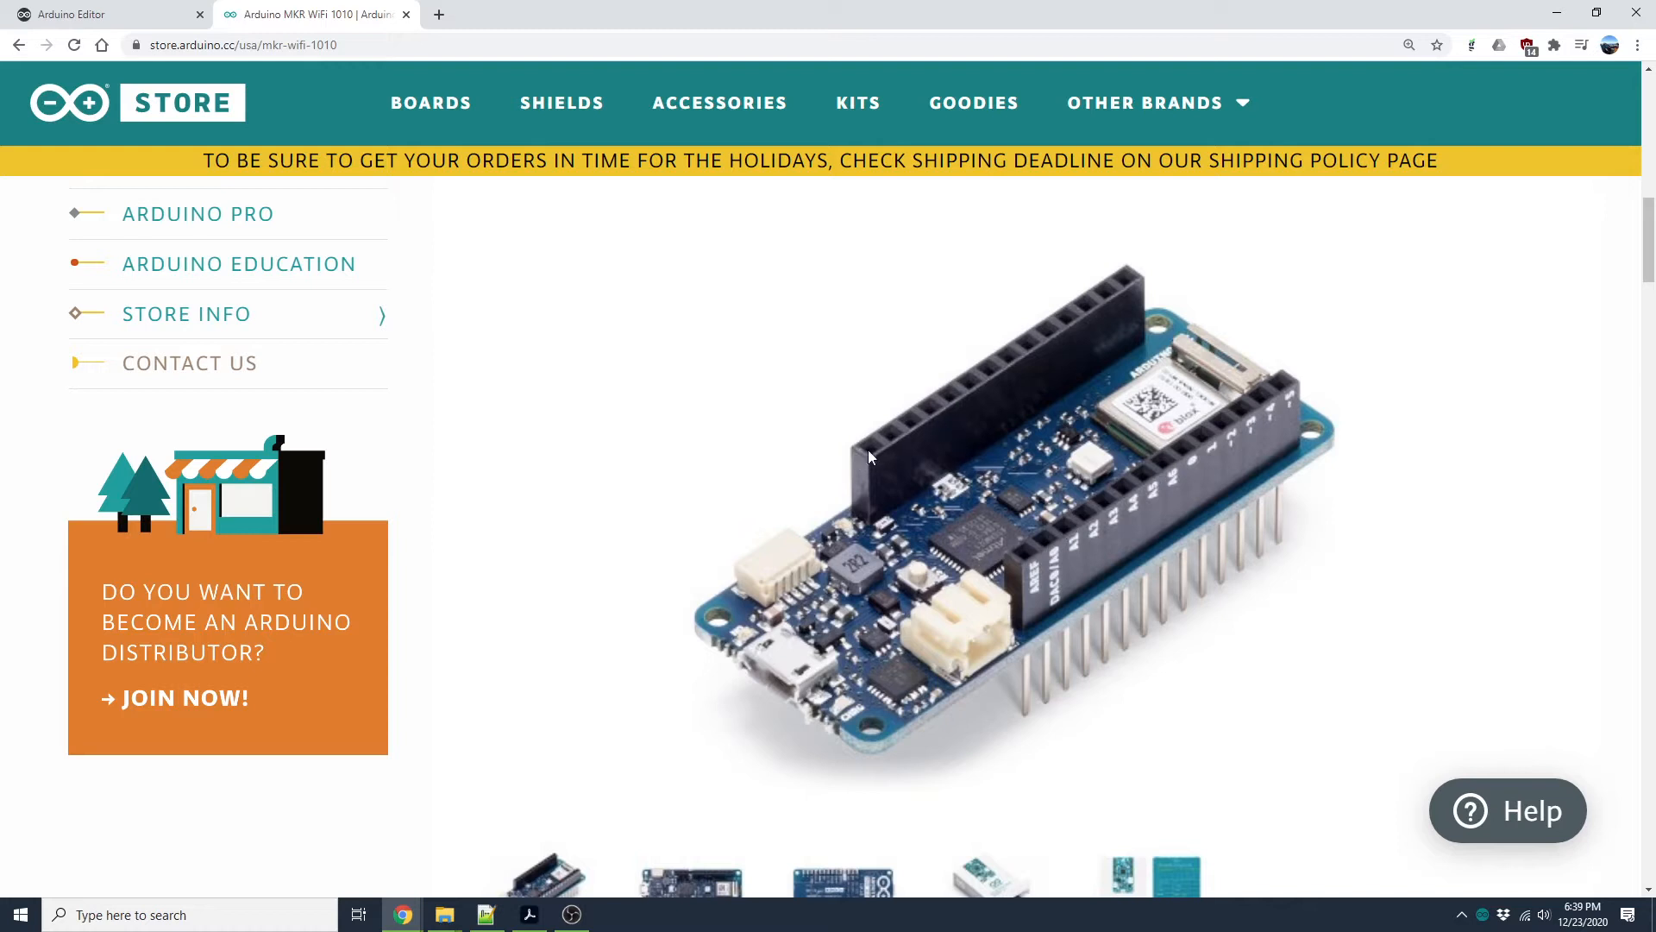
mouse_move(976, 539)
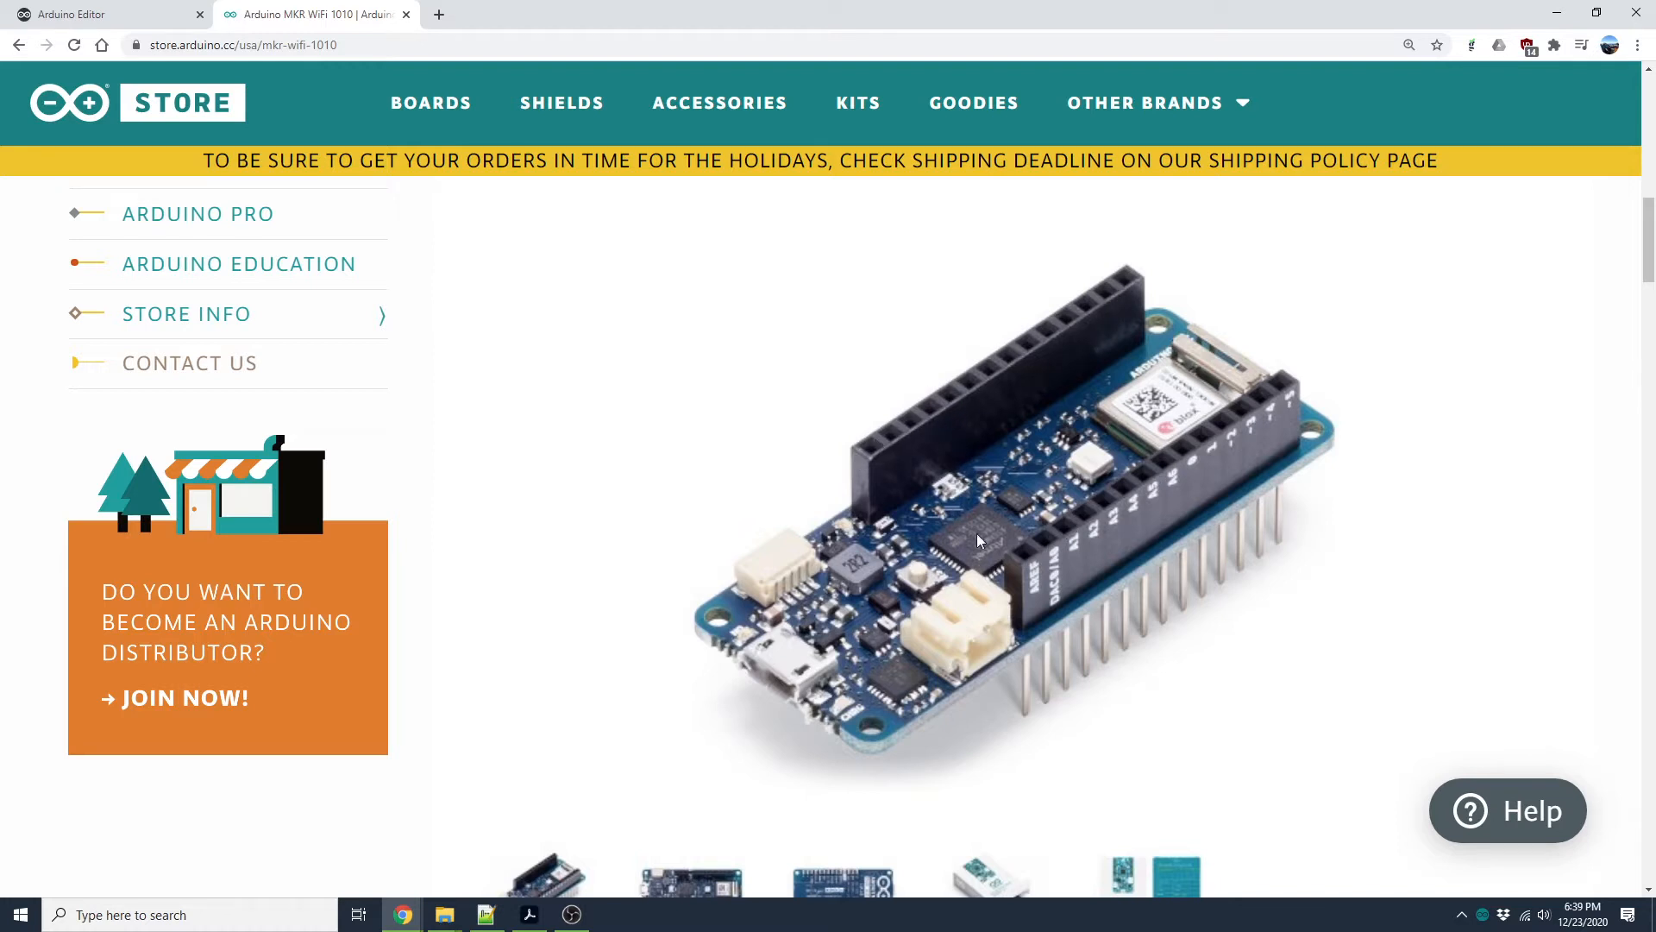
mouse_move(1073, 326)
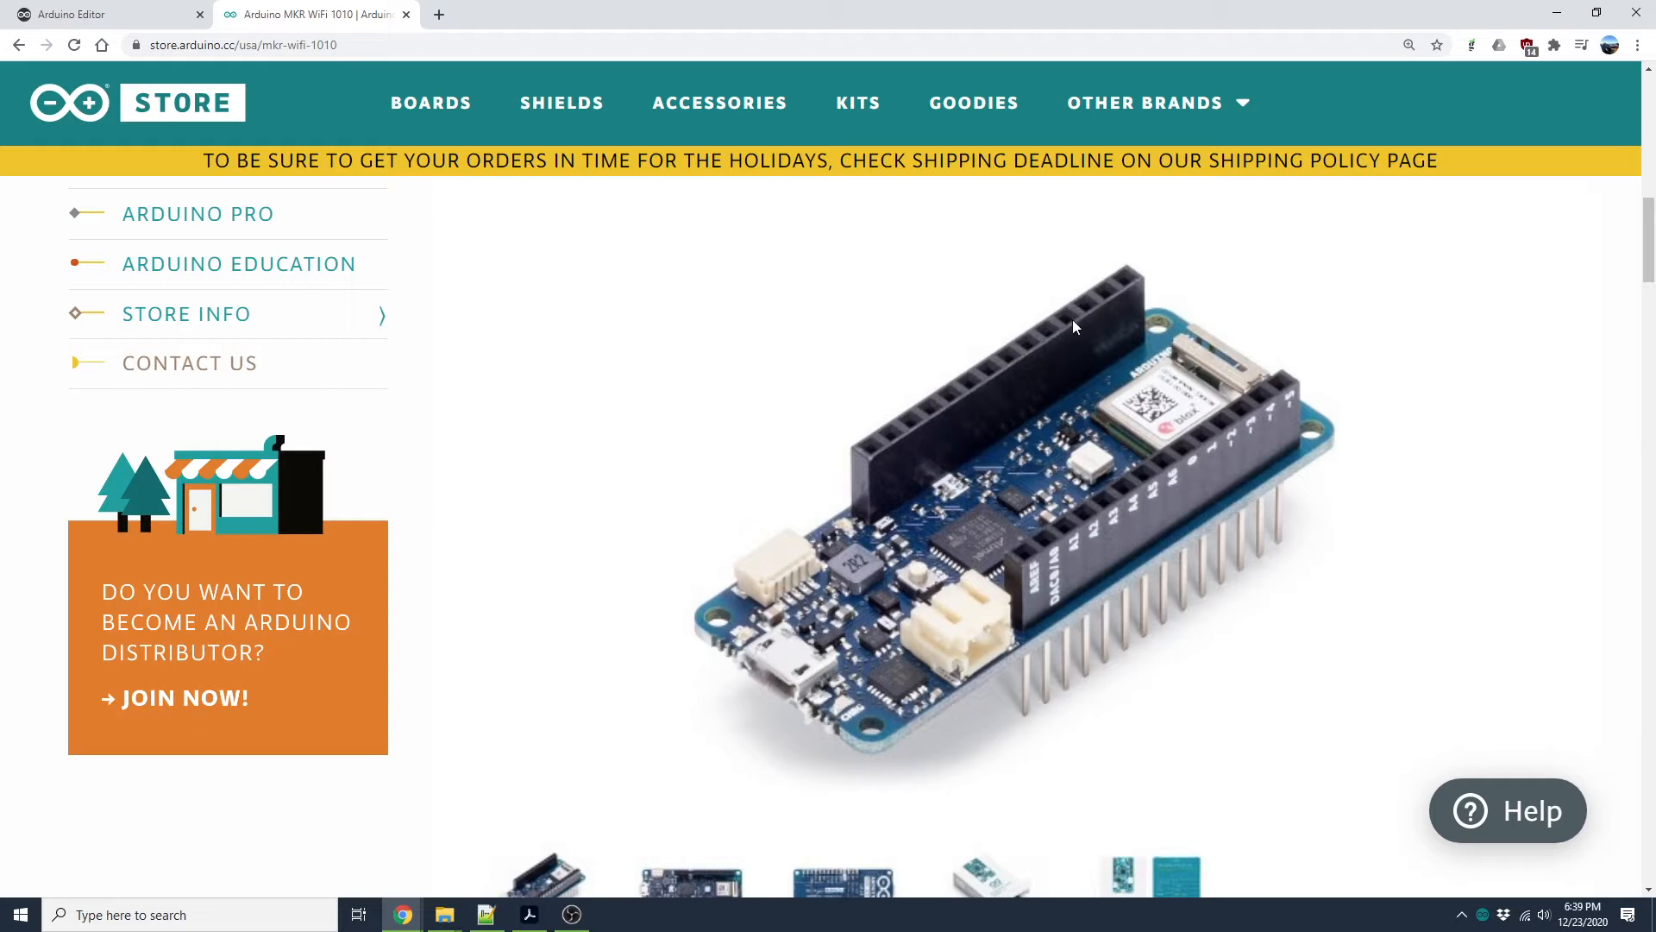
mouse_move(1120, 298)
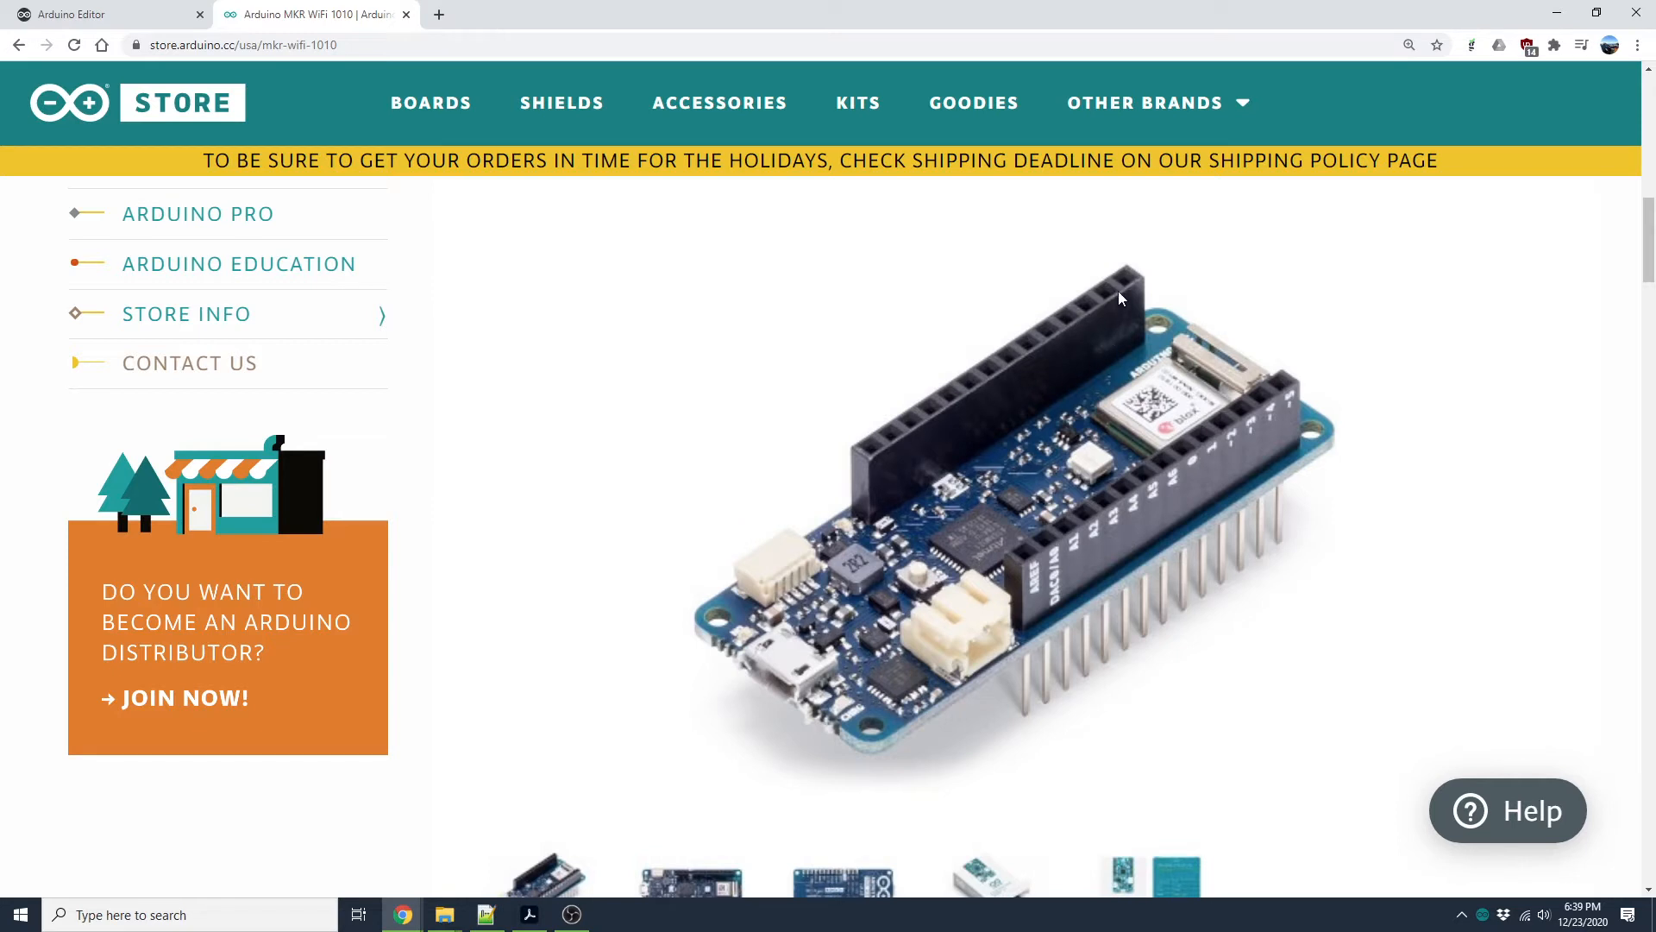
mouse_move(1069, 345)
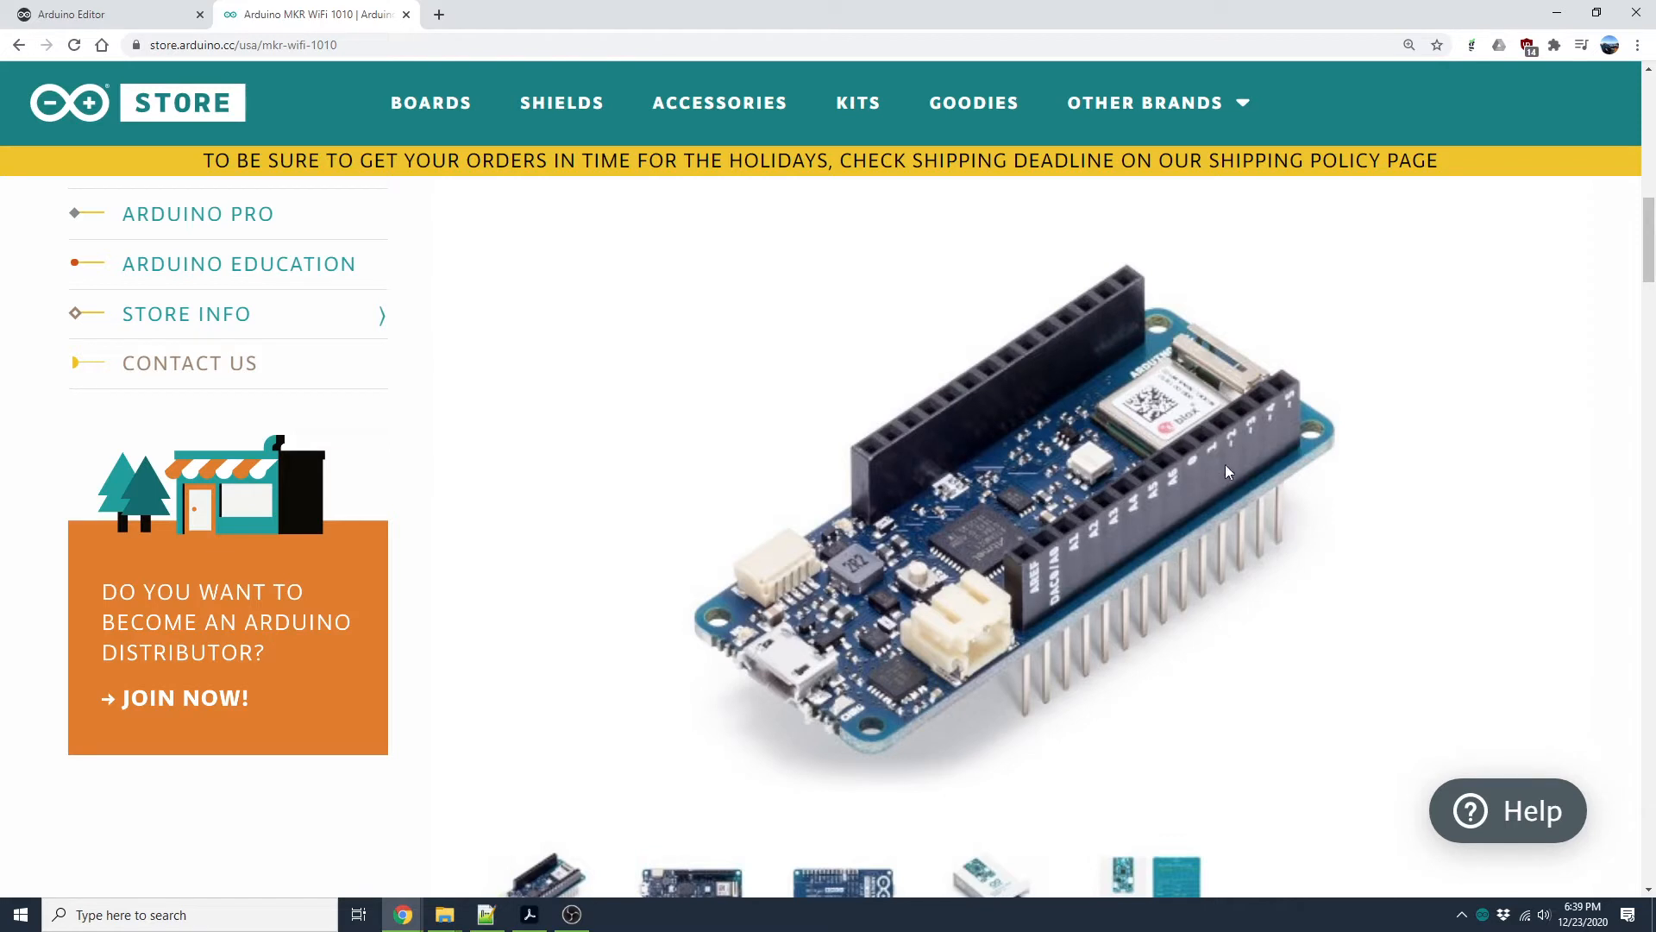
mouse_move(1061, 352)
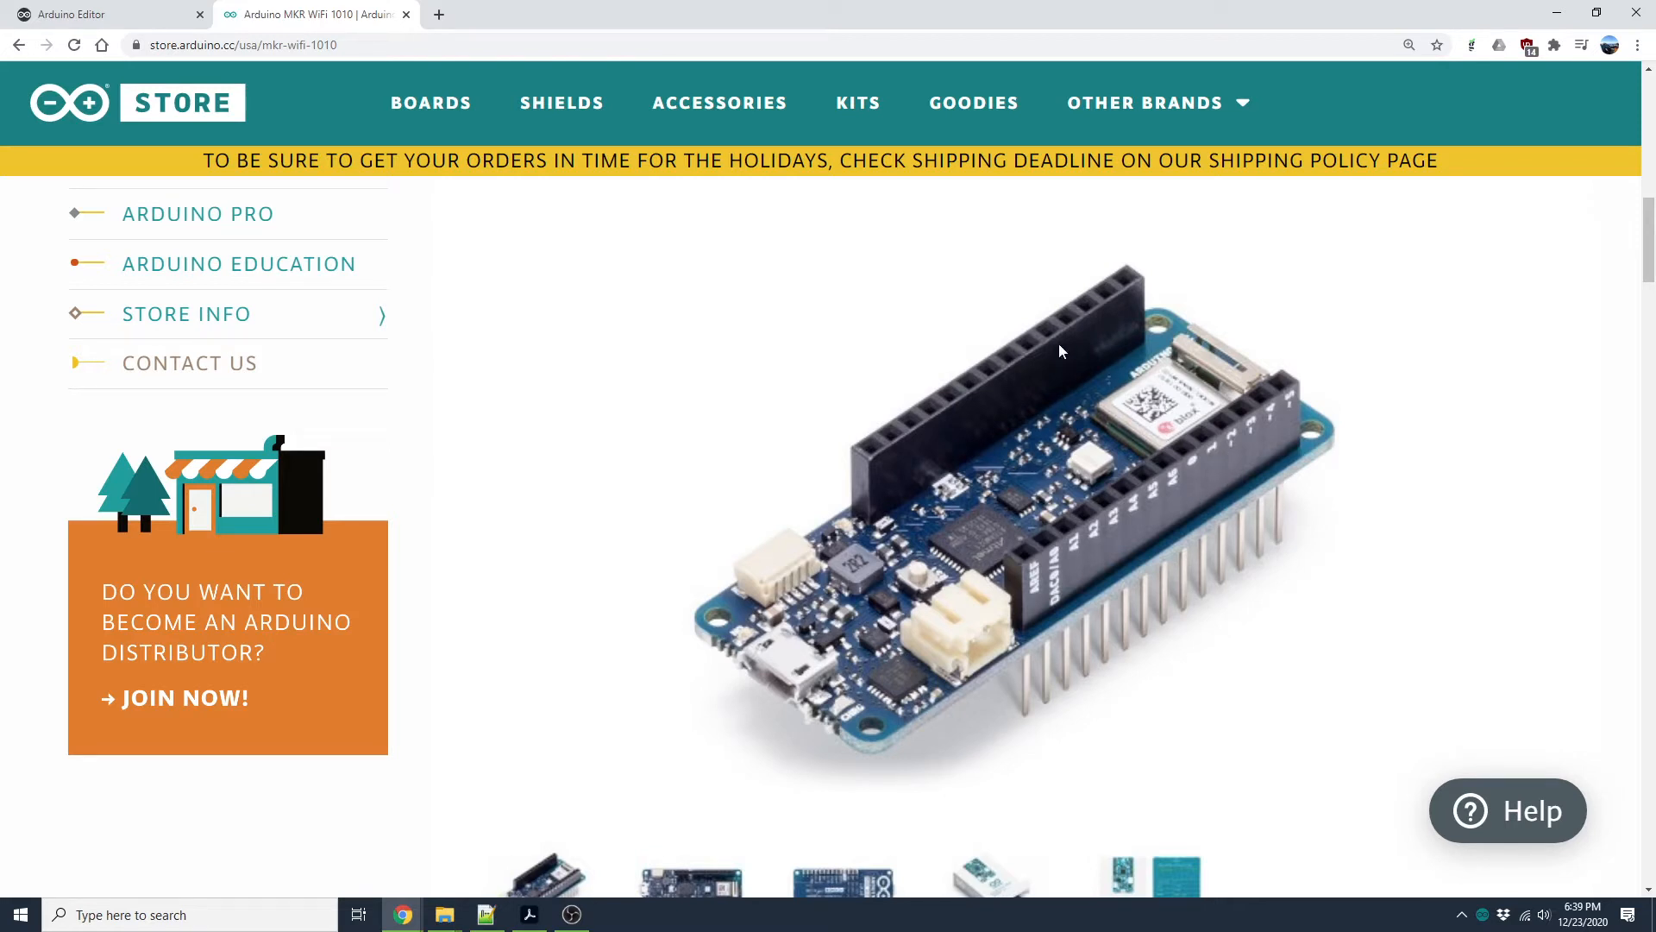
mouse_move(1034, 342)
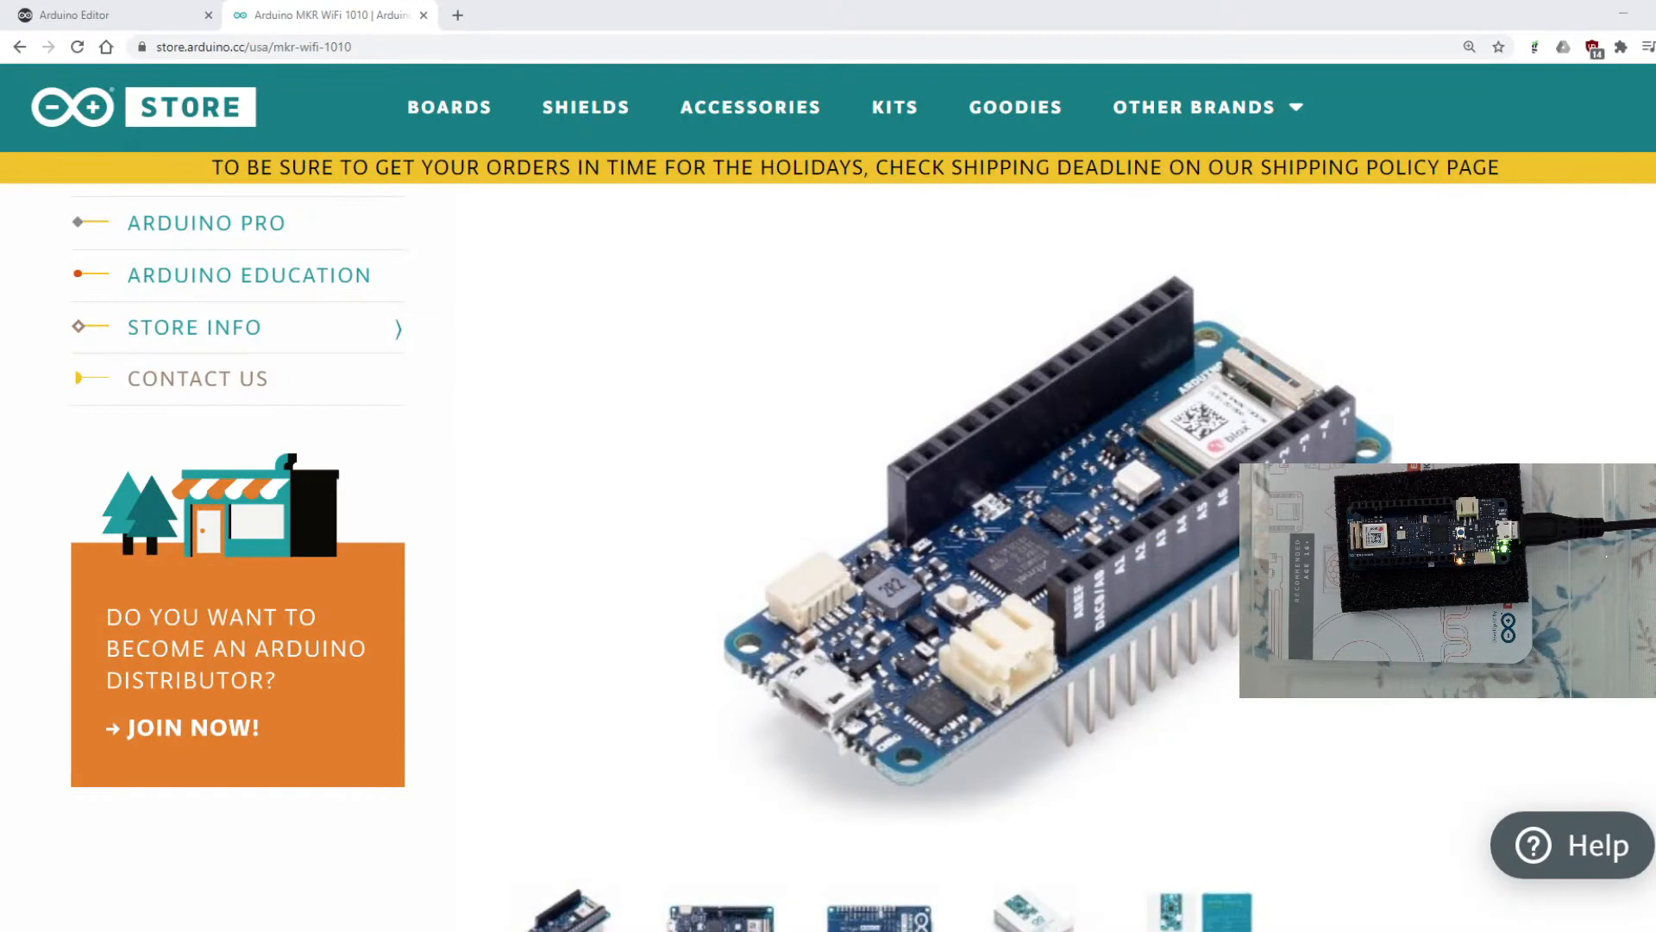
left_click(75, 16)
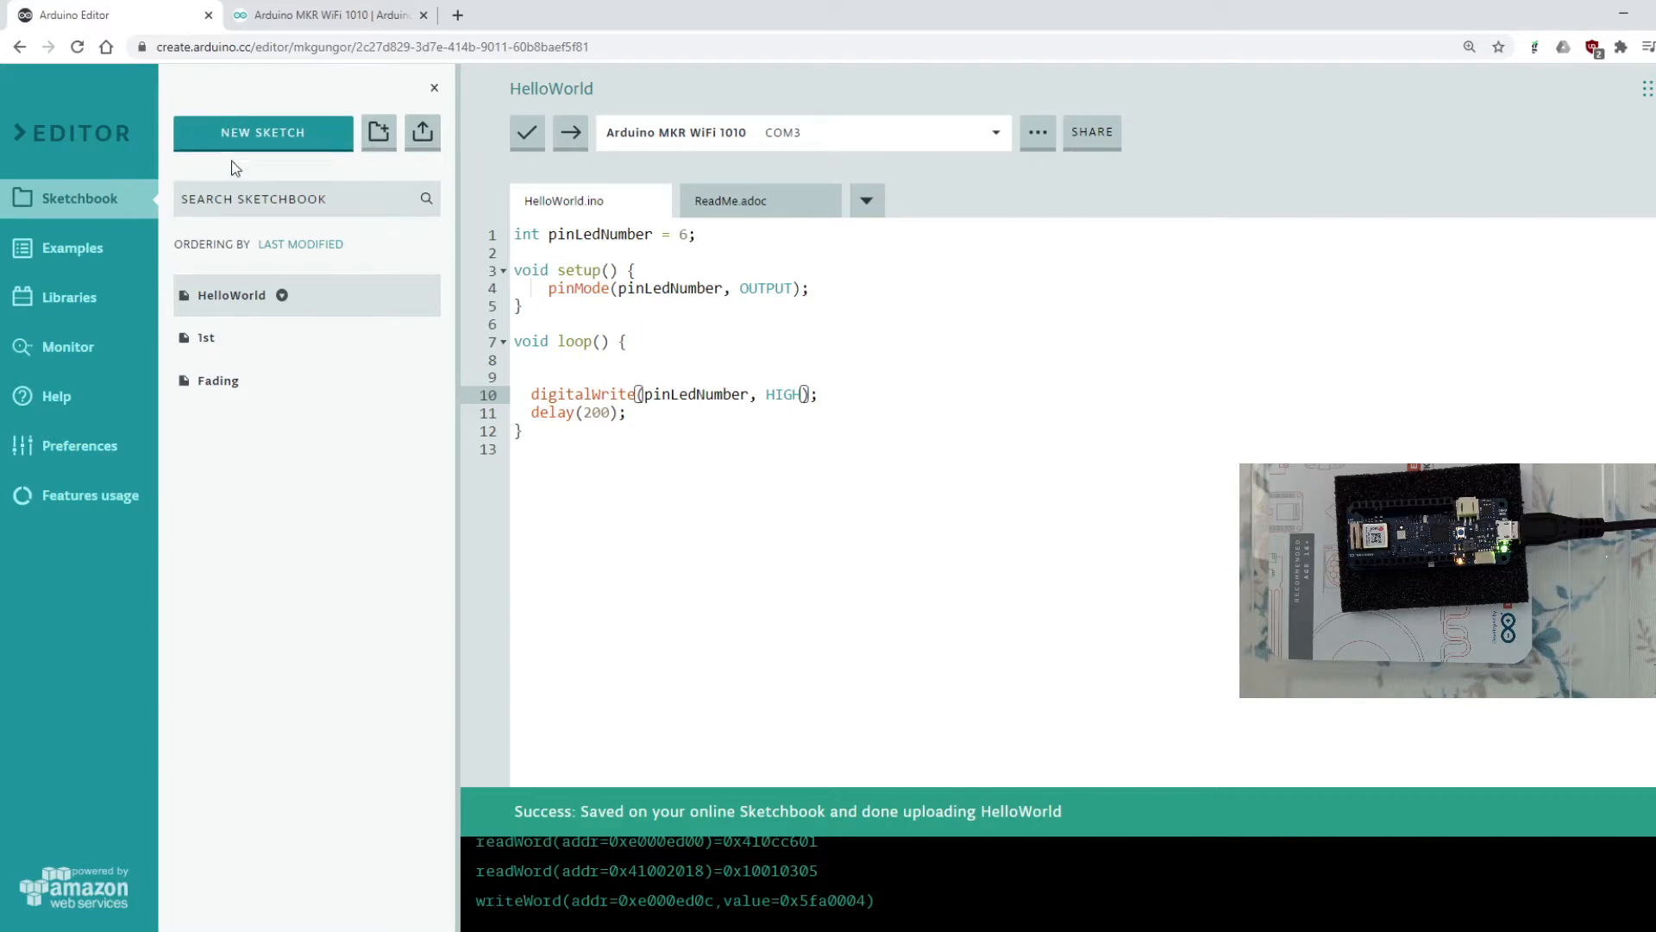
key("ctrl+a")
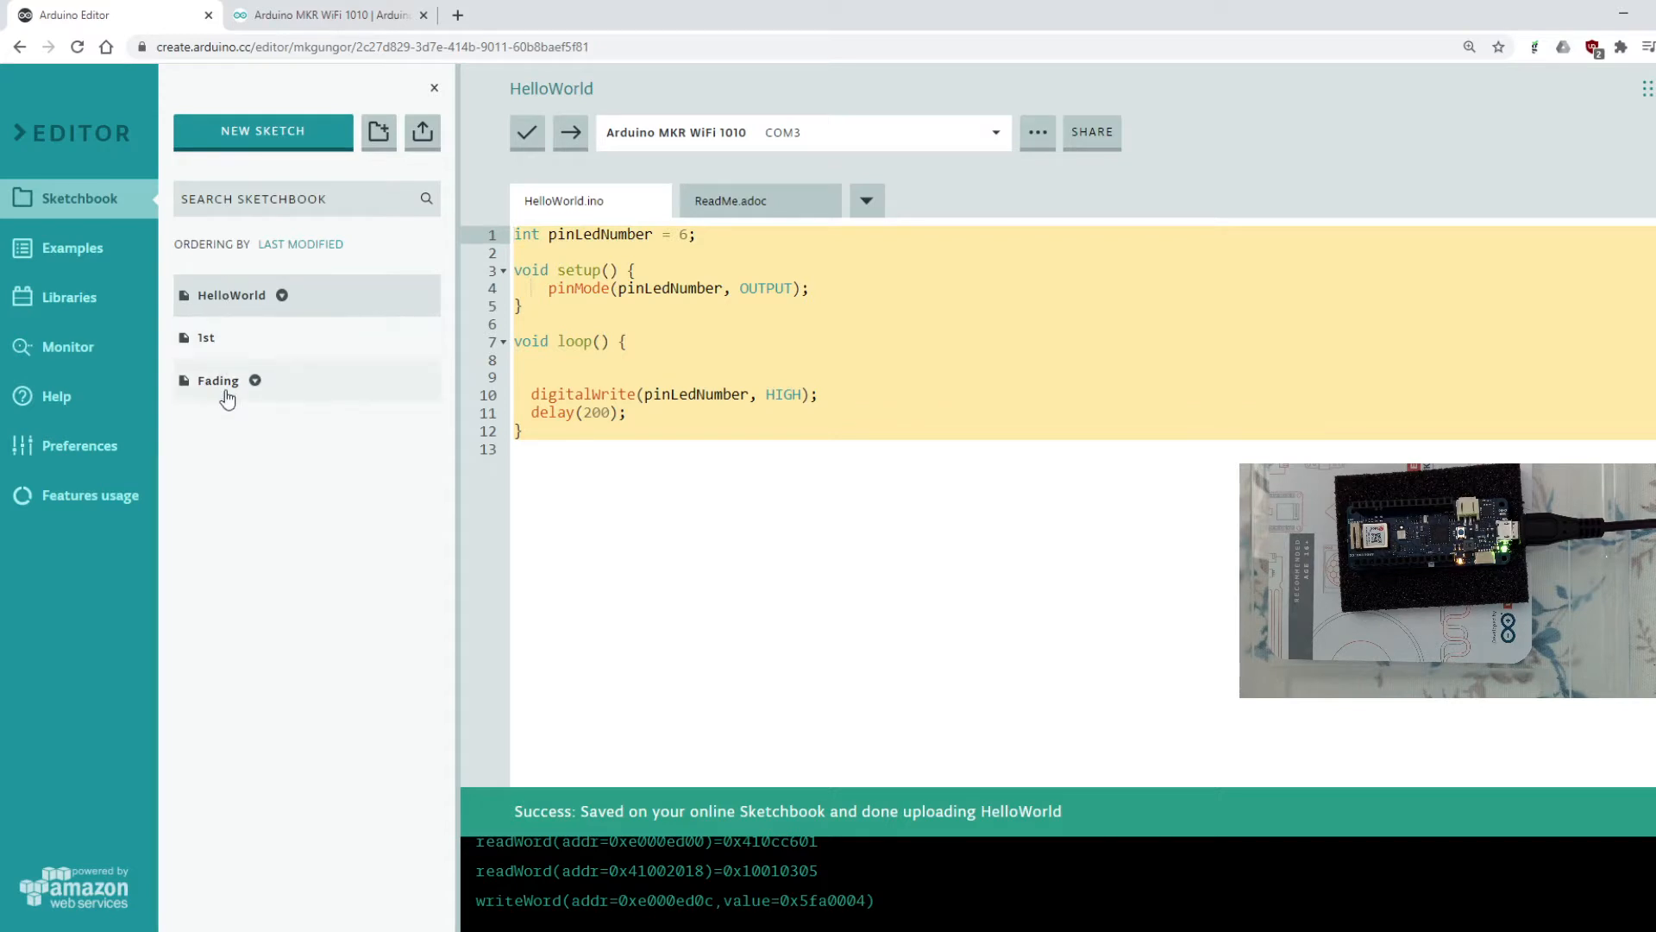
mouse_move(224, 481)
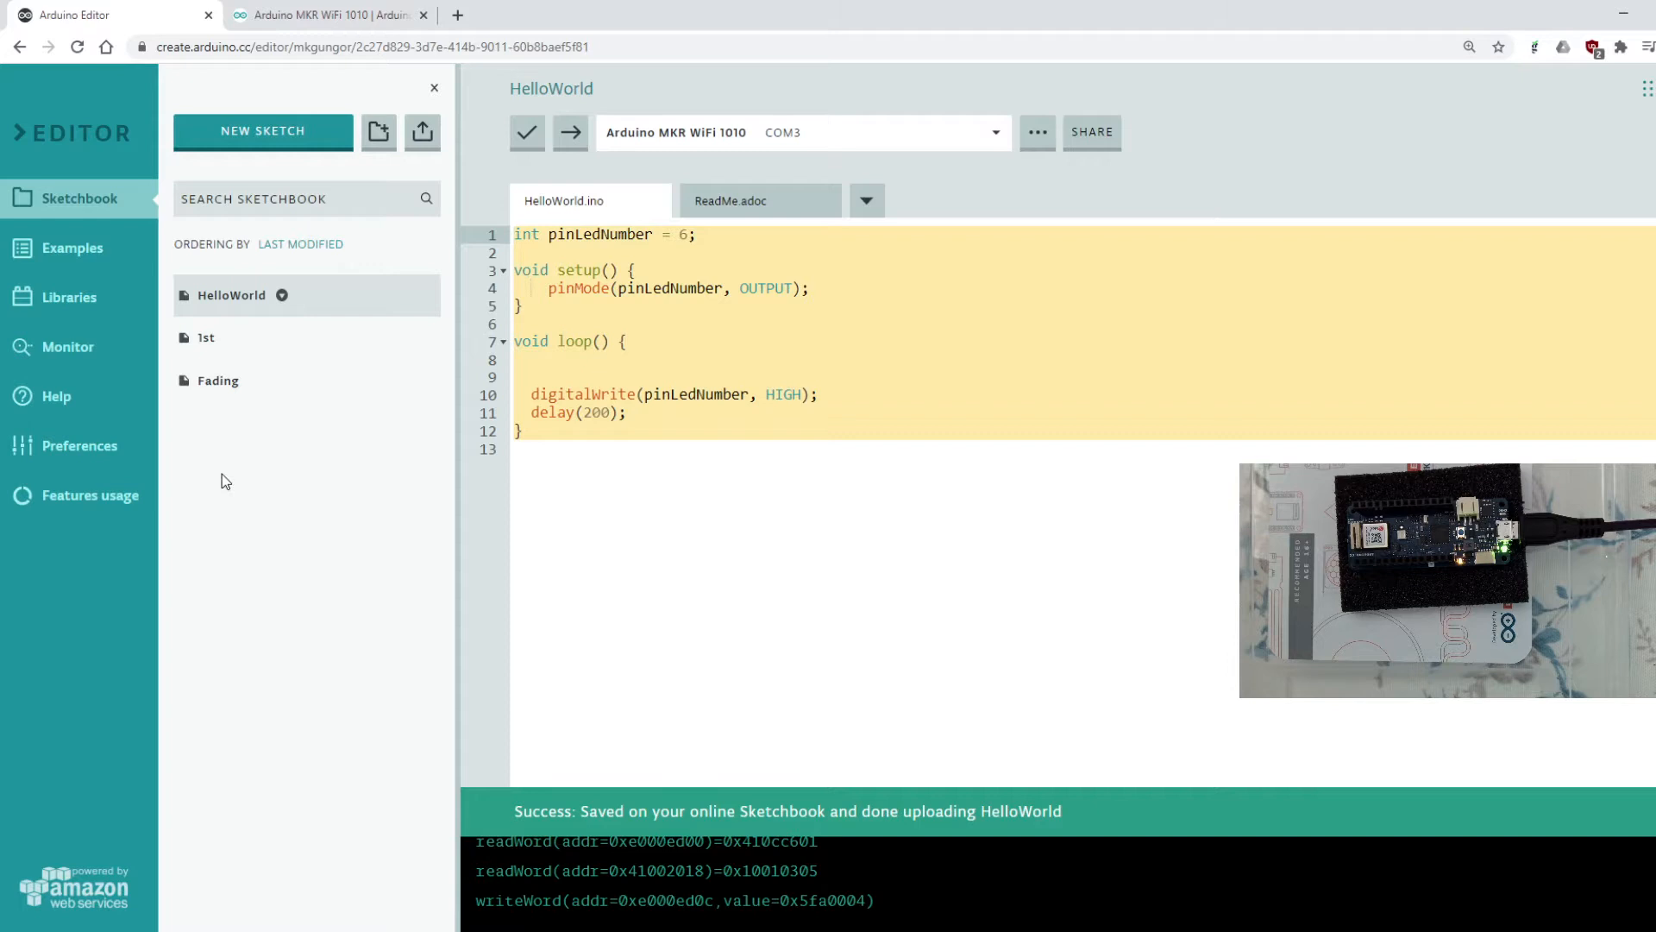
mouse_move(262, 133)
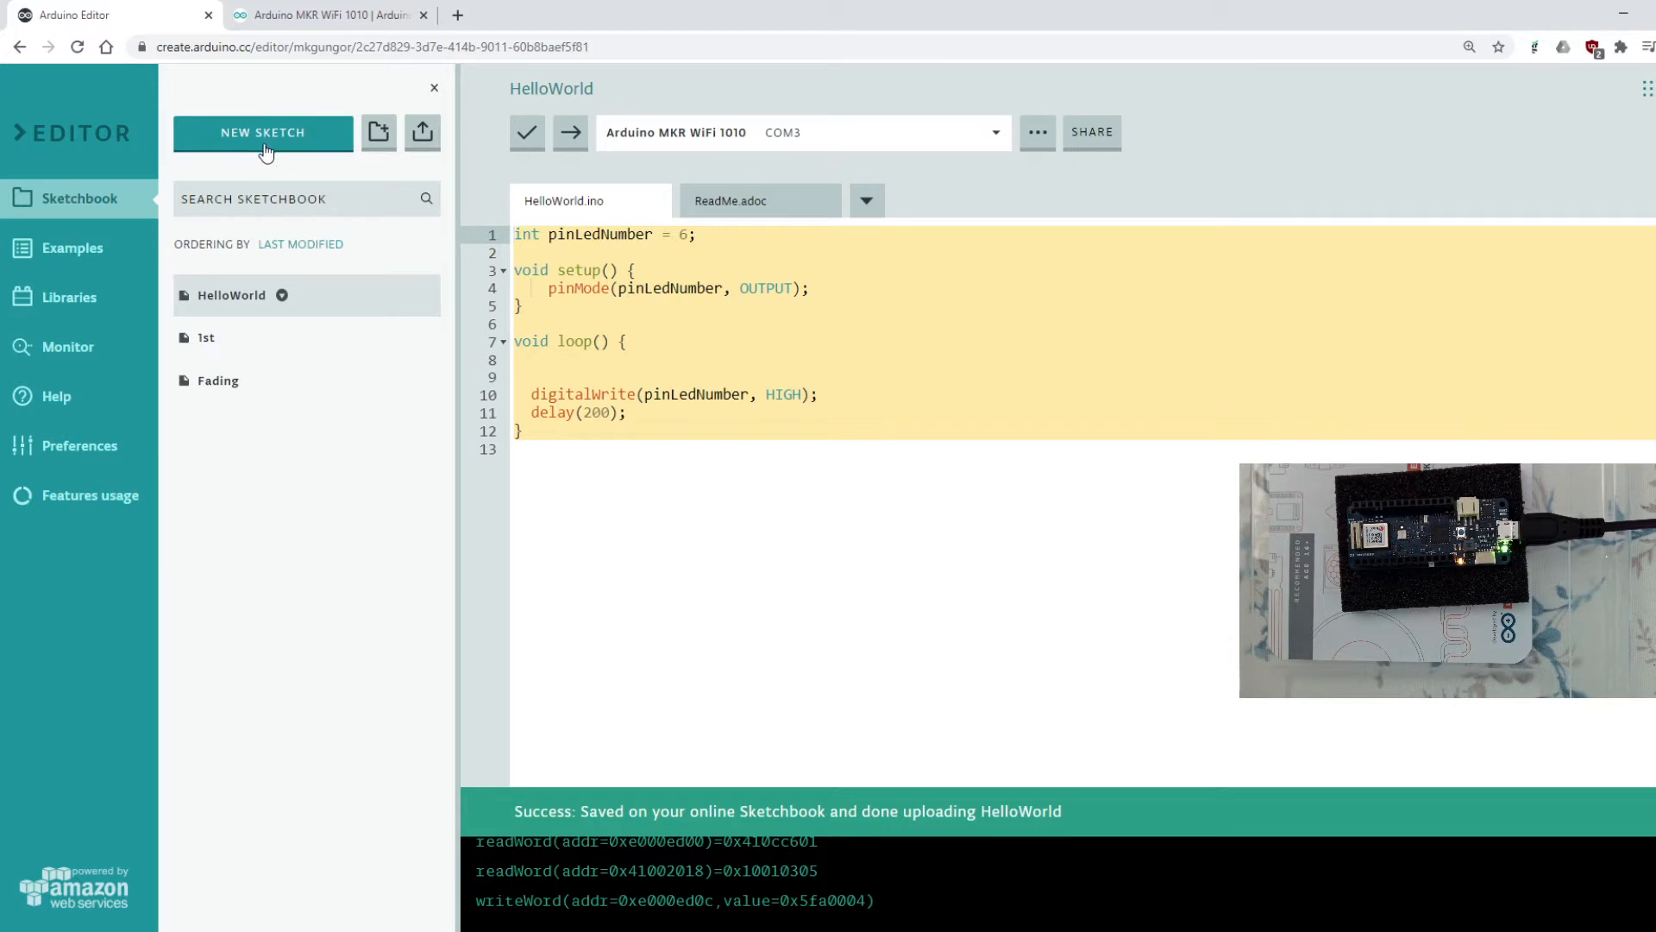
mouse_move(276, 149)
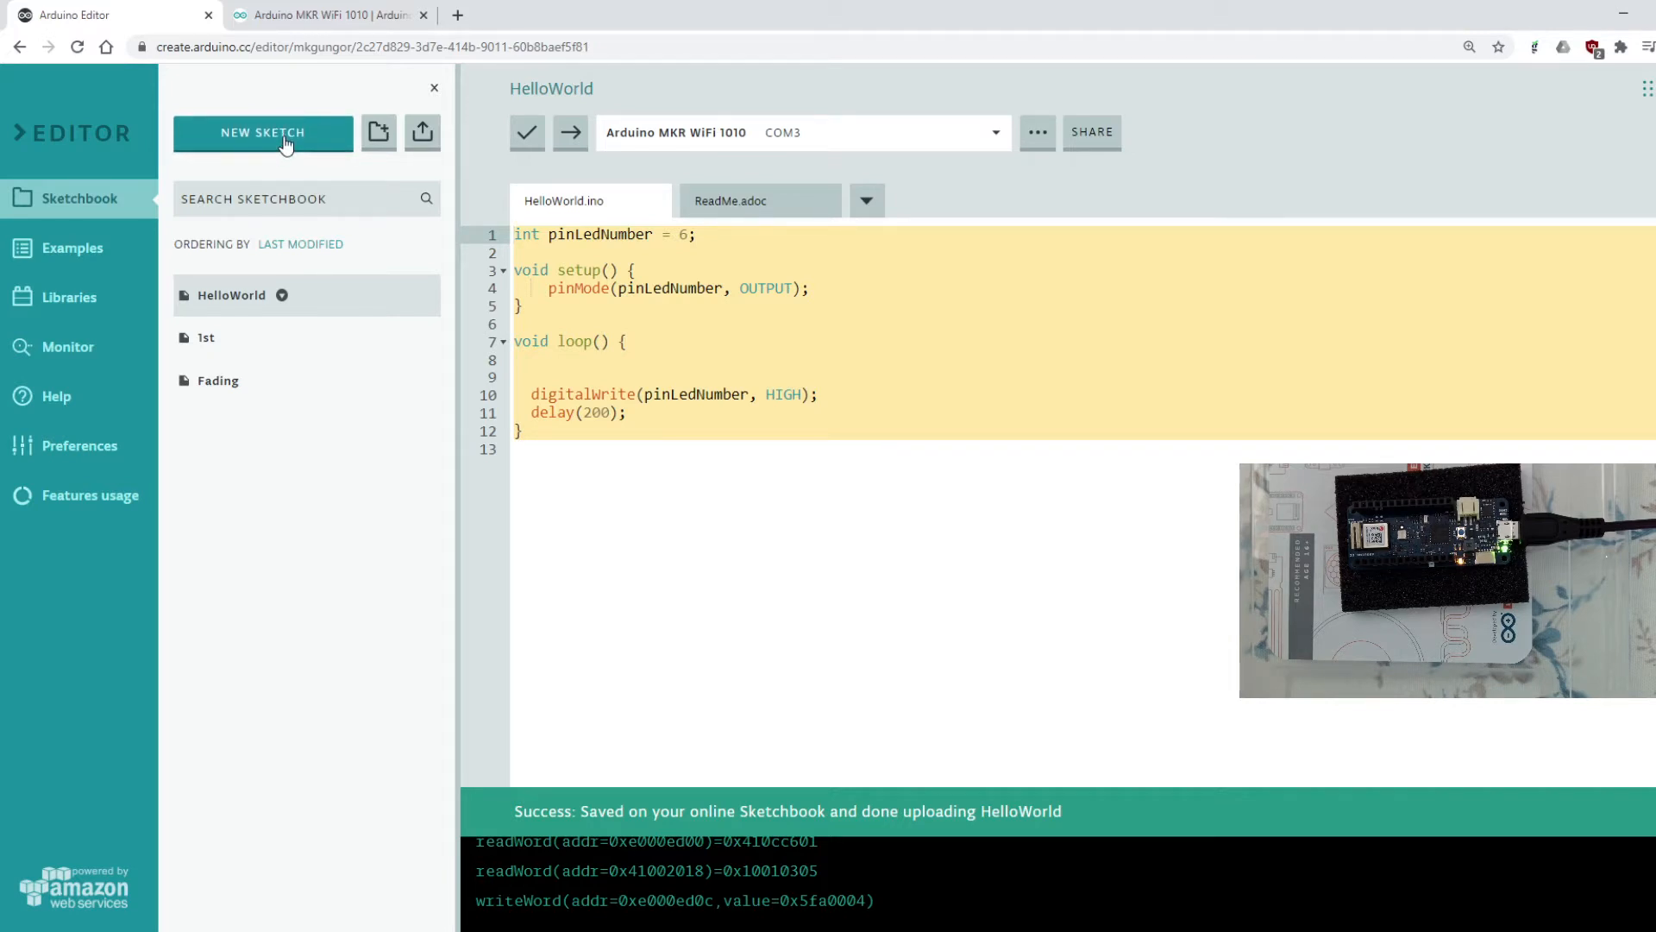
Step: Create a new blank sketch, sketch_dec23a, and place the cursor inside its loop() body
left_click(262, 133)
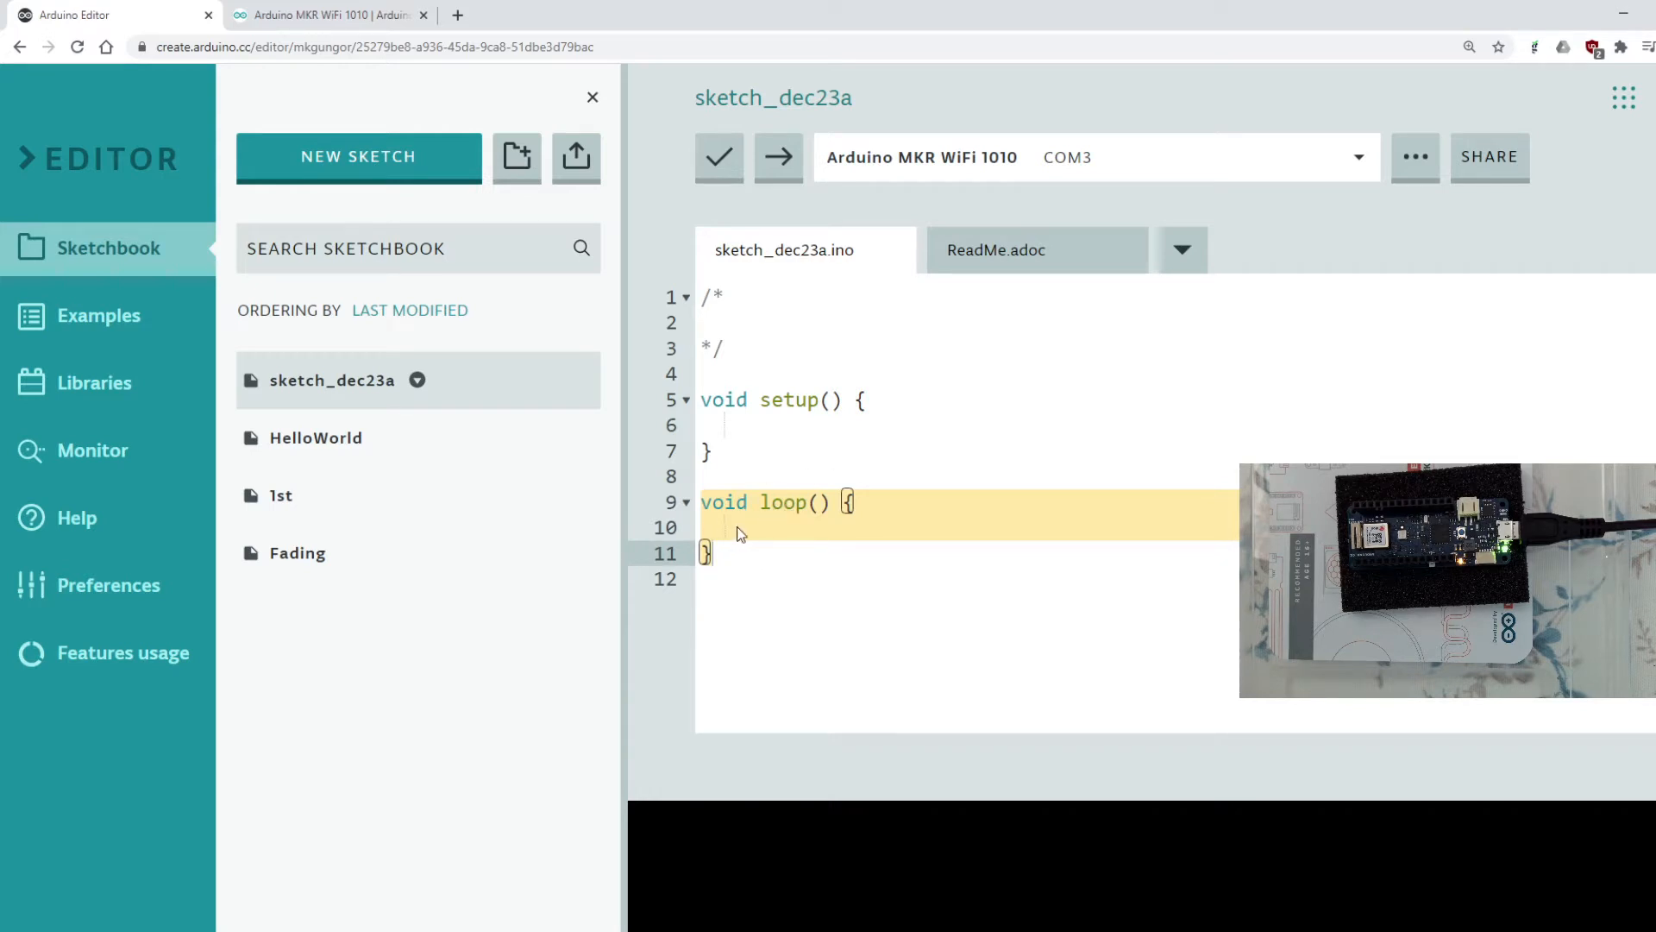
left_click(763, 528)
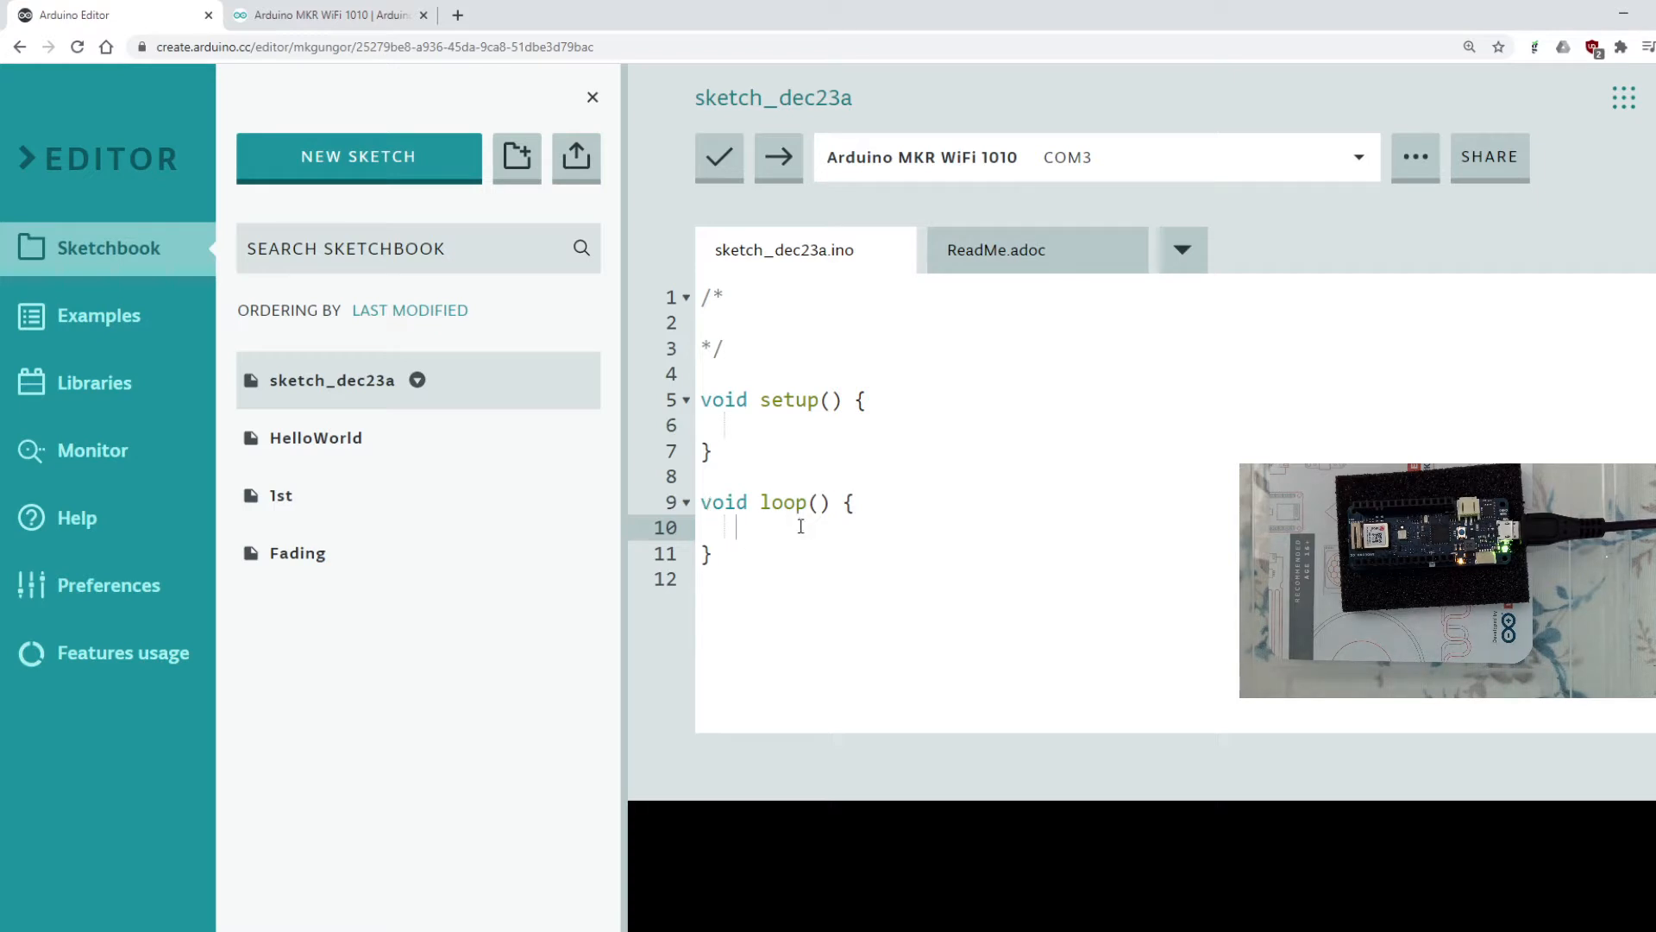
mouse_move(750, 539)
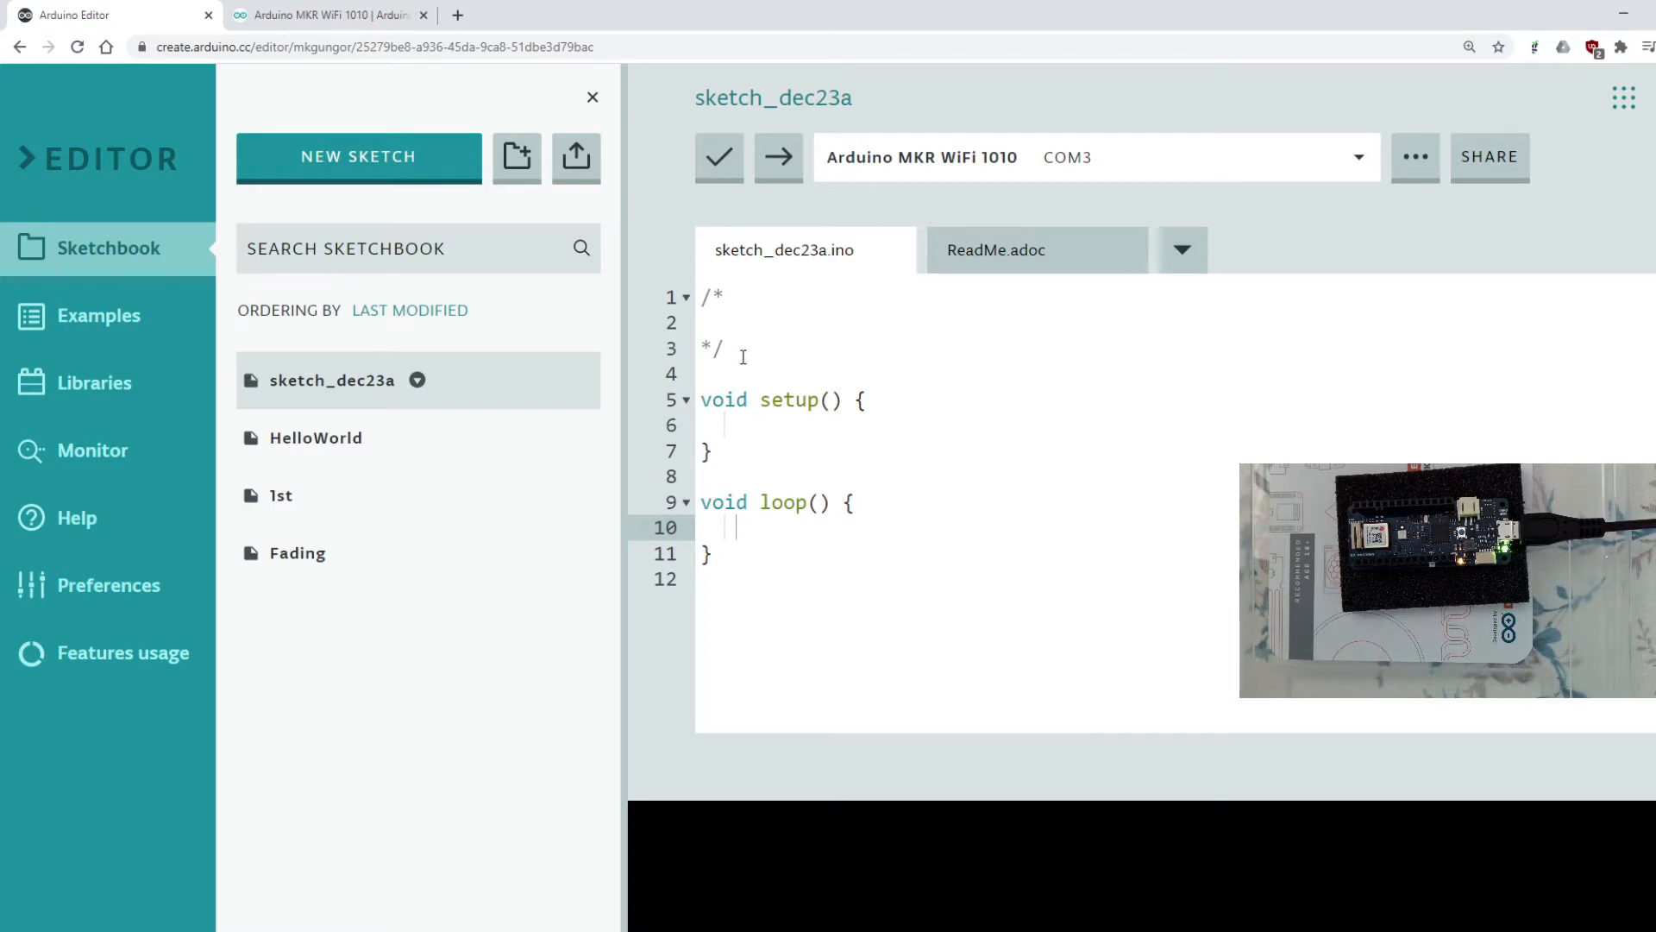
Step: Rename sketch_dec23a to LedOnOff from the Sketchbook options
left_click(418, 379)
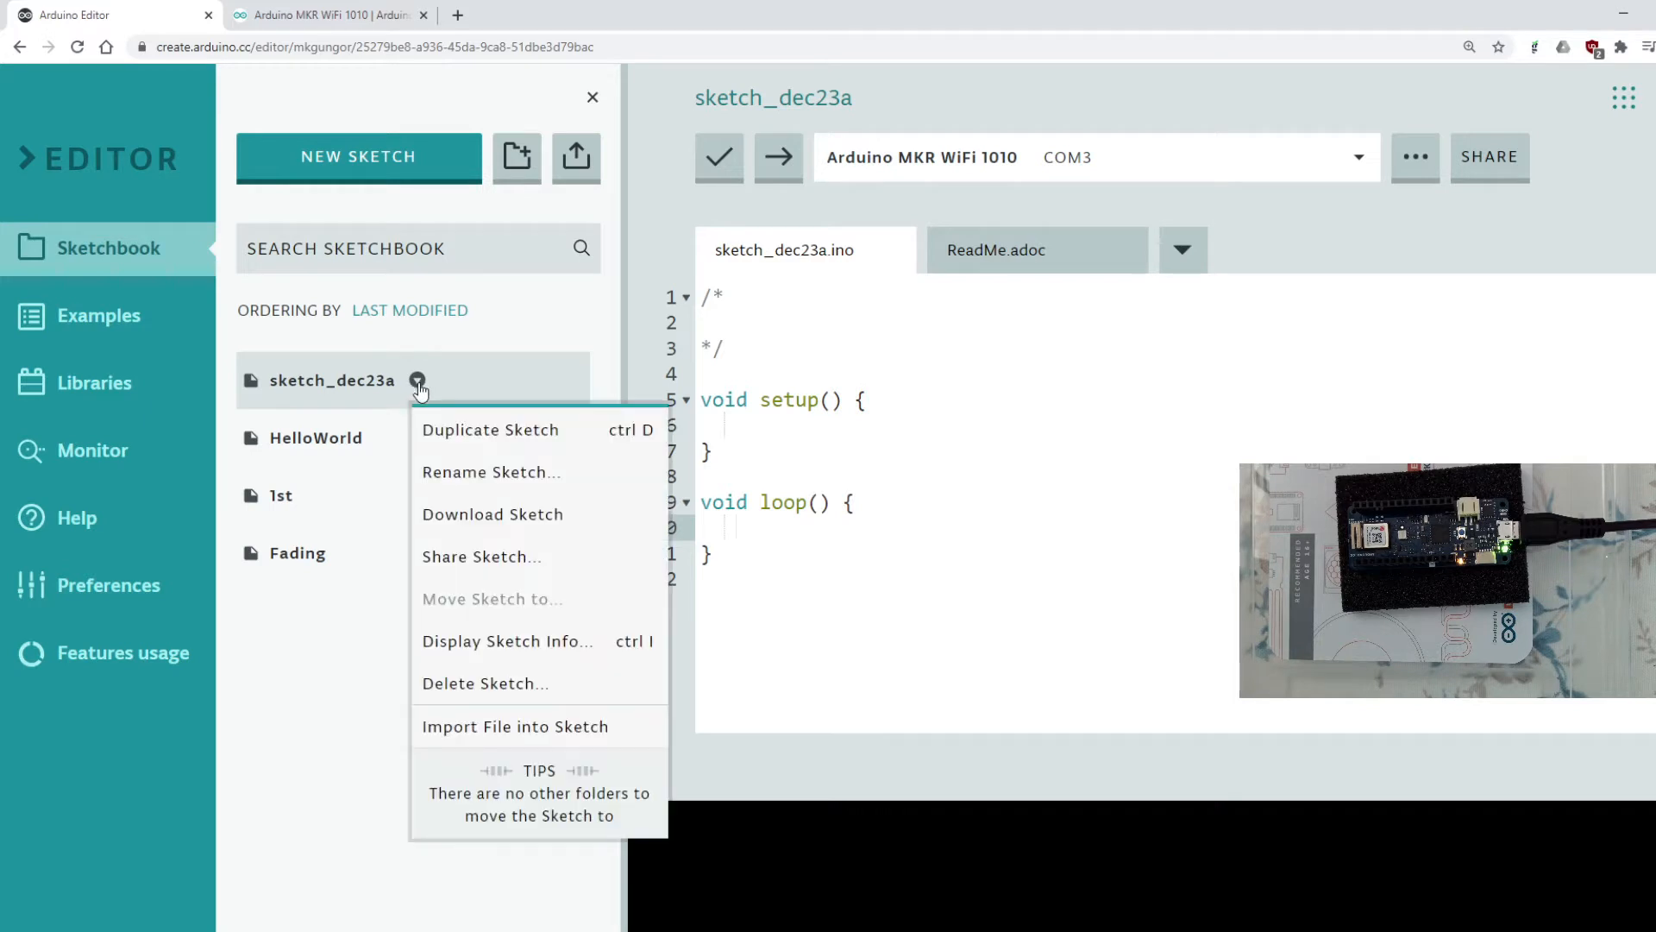
left_click(488, 473)
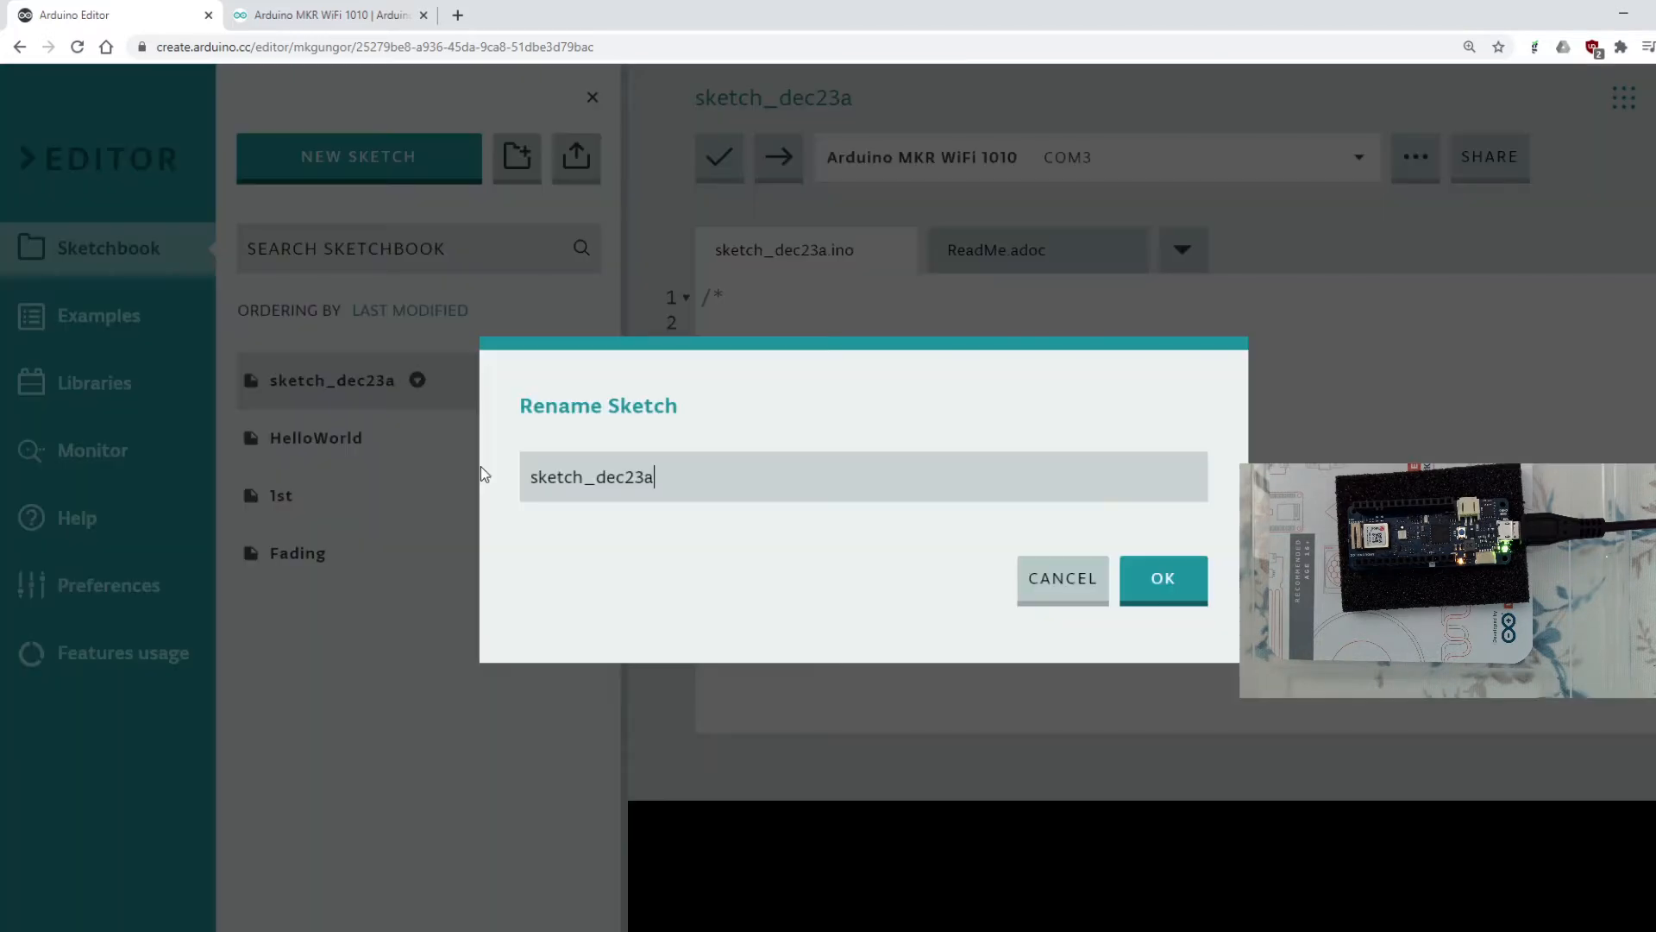
key("Backspace")
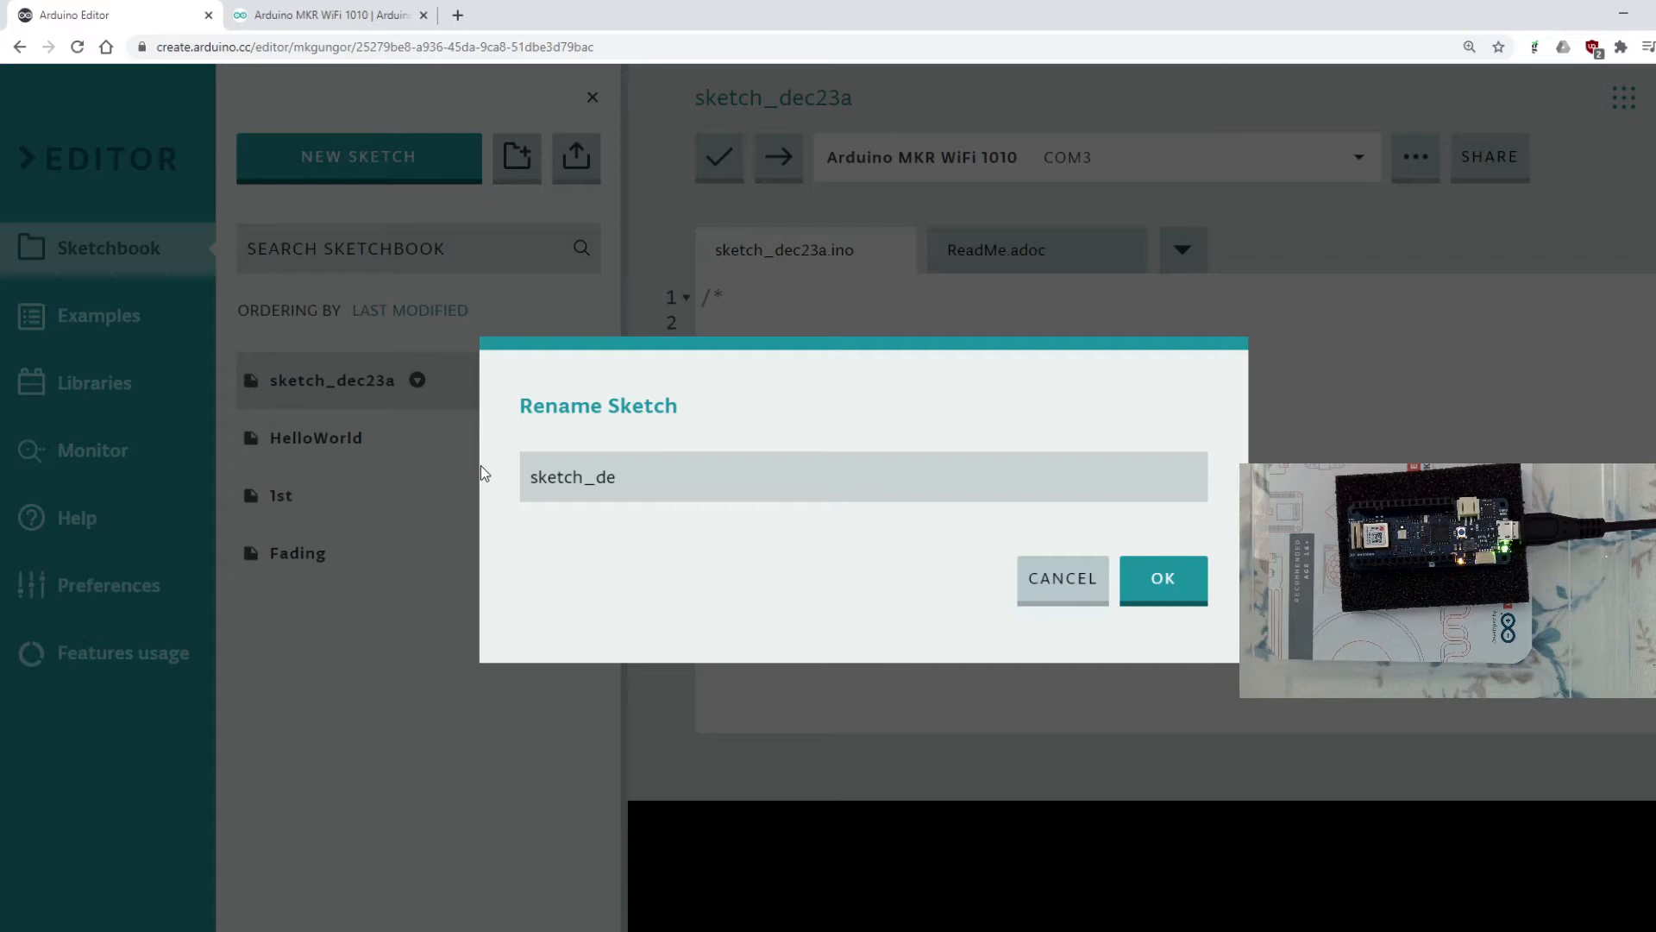
type("LedOnO")
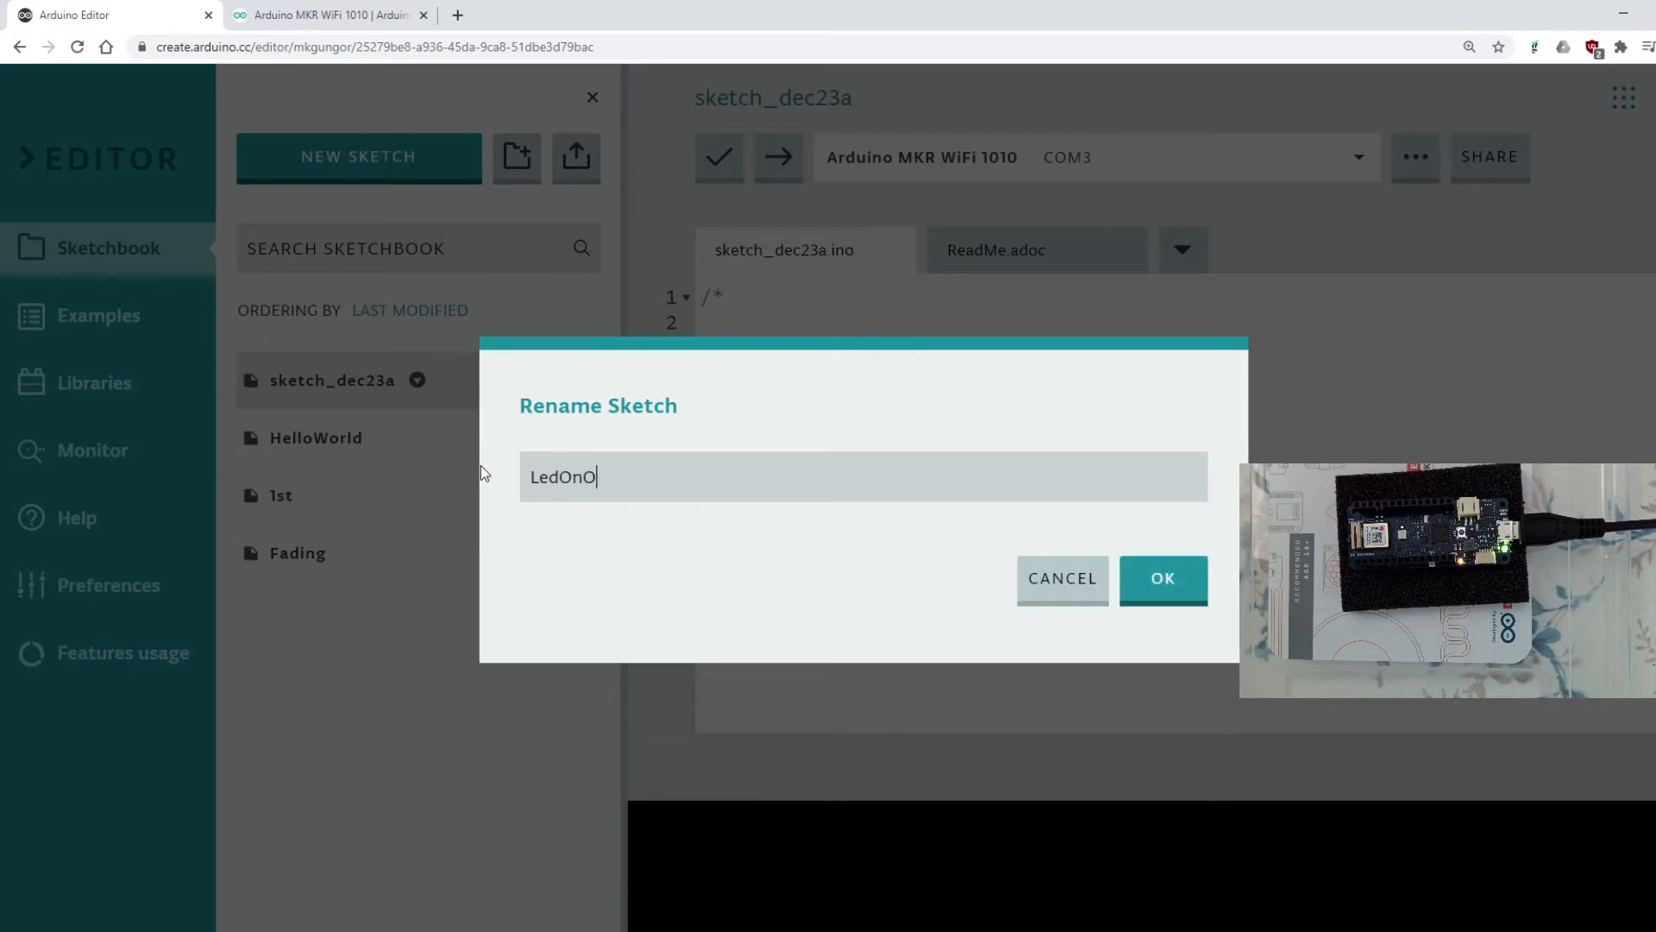
type("ff")
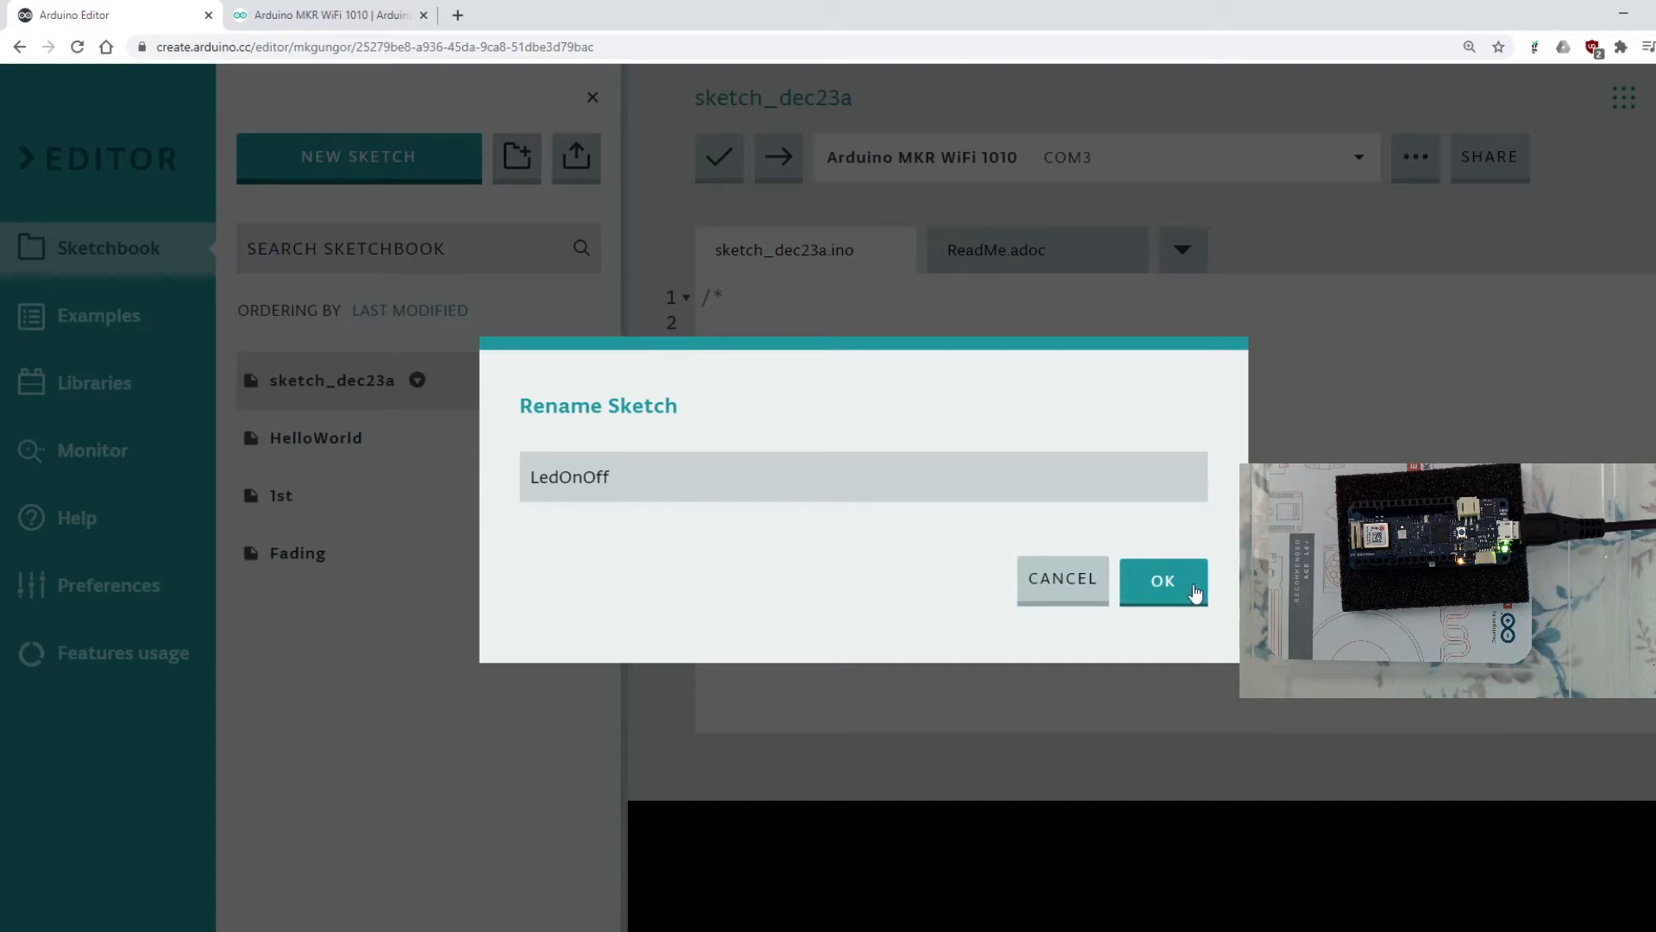
left_click(1161, 580)
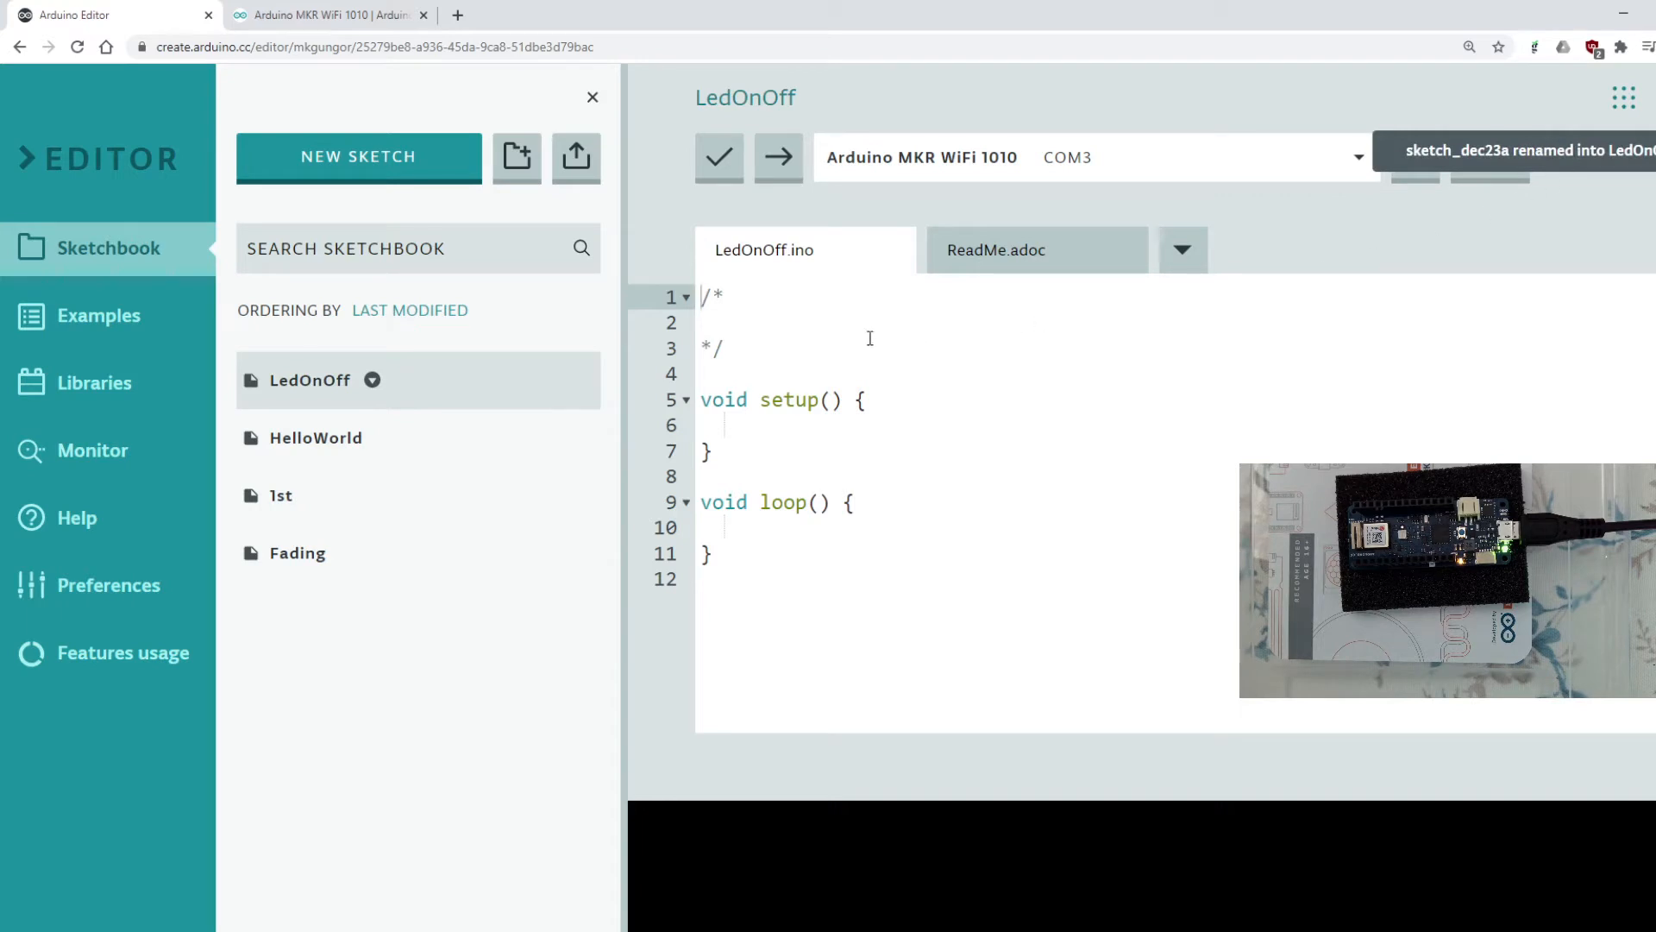
mouse_move(870, 186)
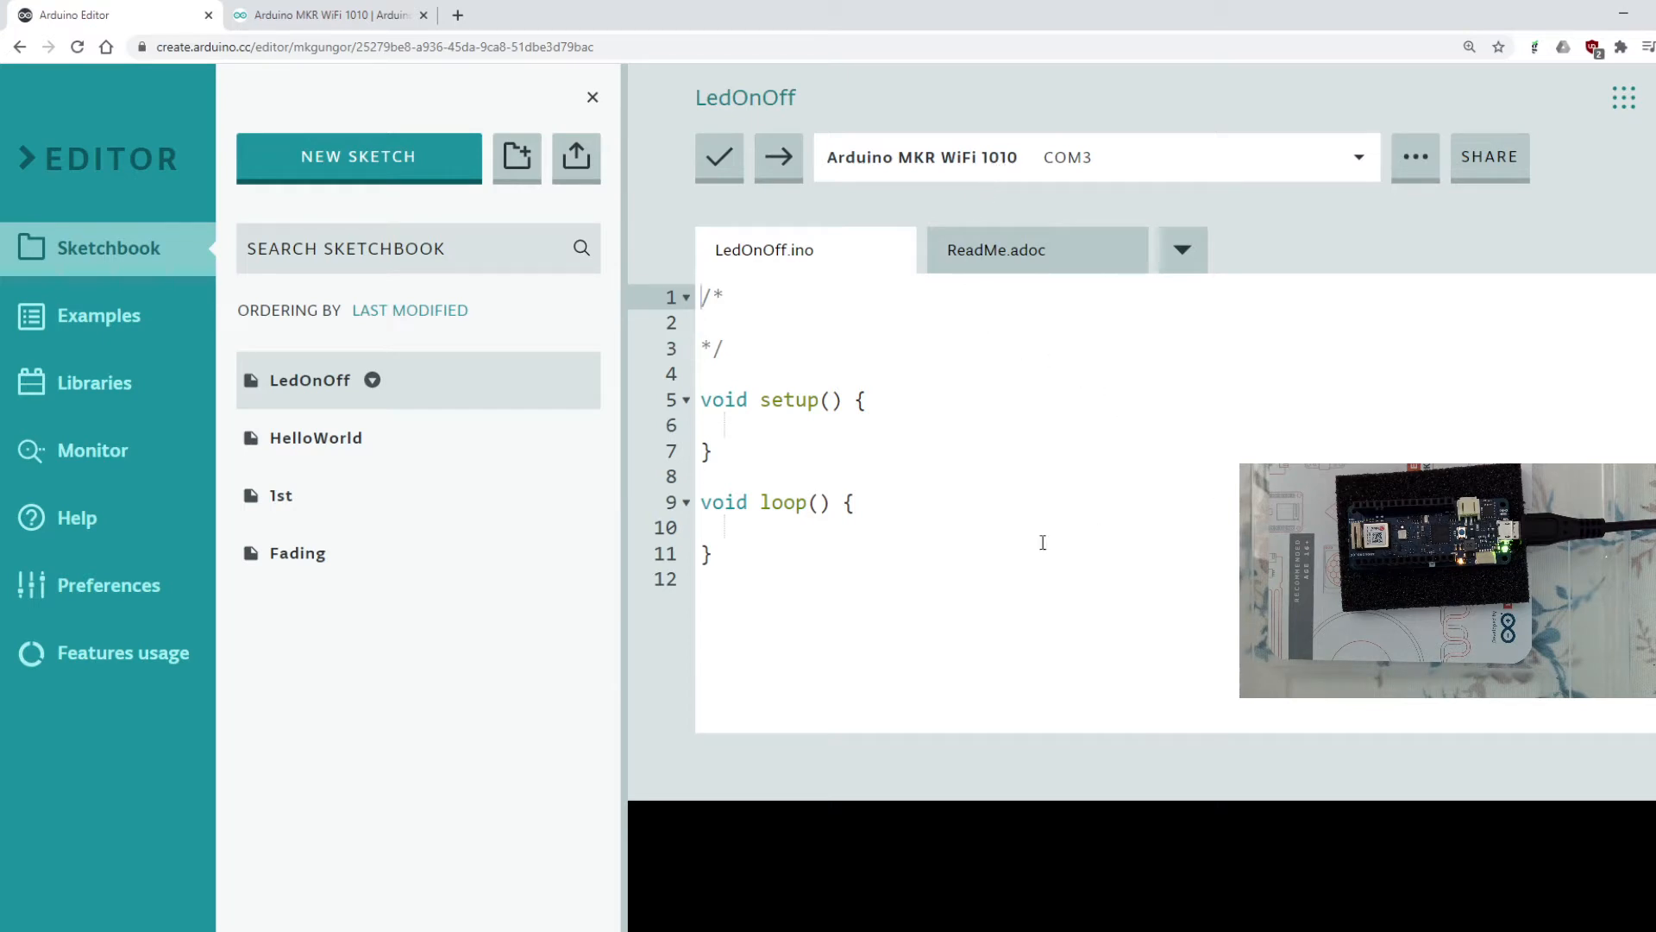
mouse_move(576, 157)
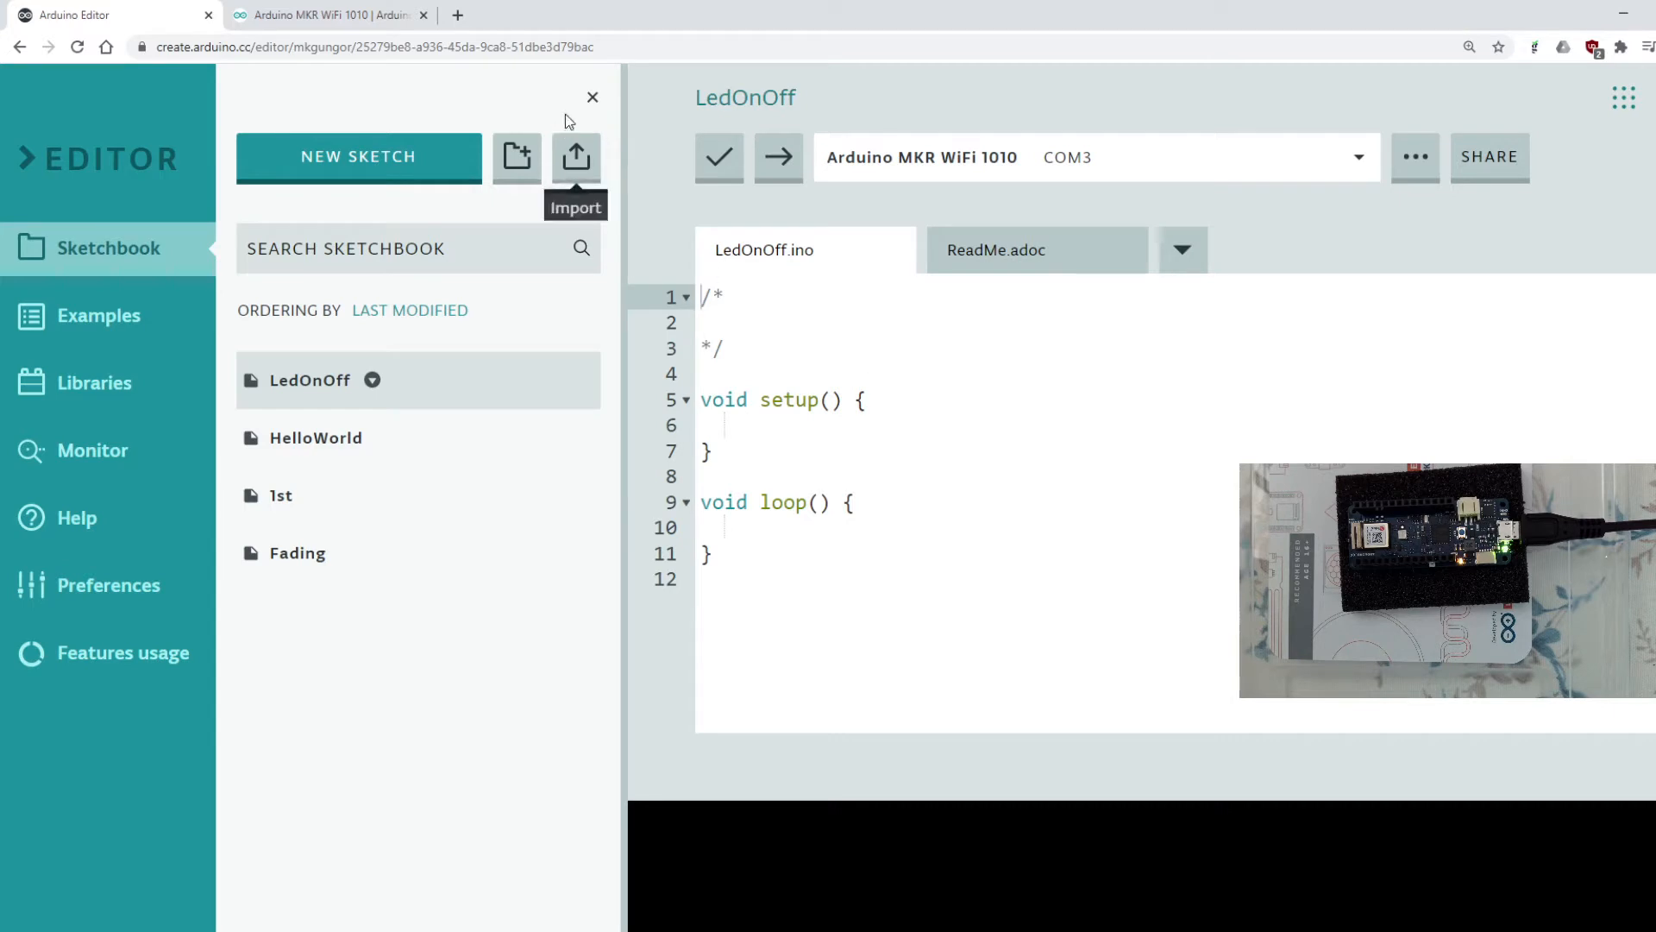
mouse_move(540, 171)
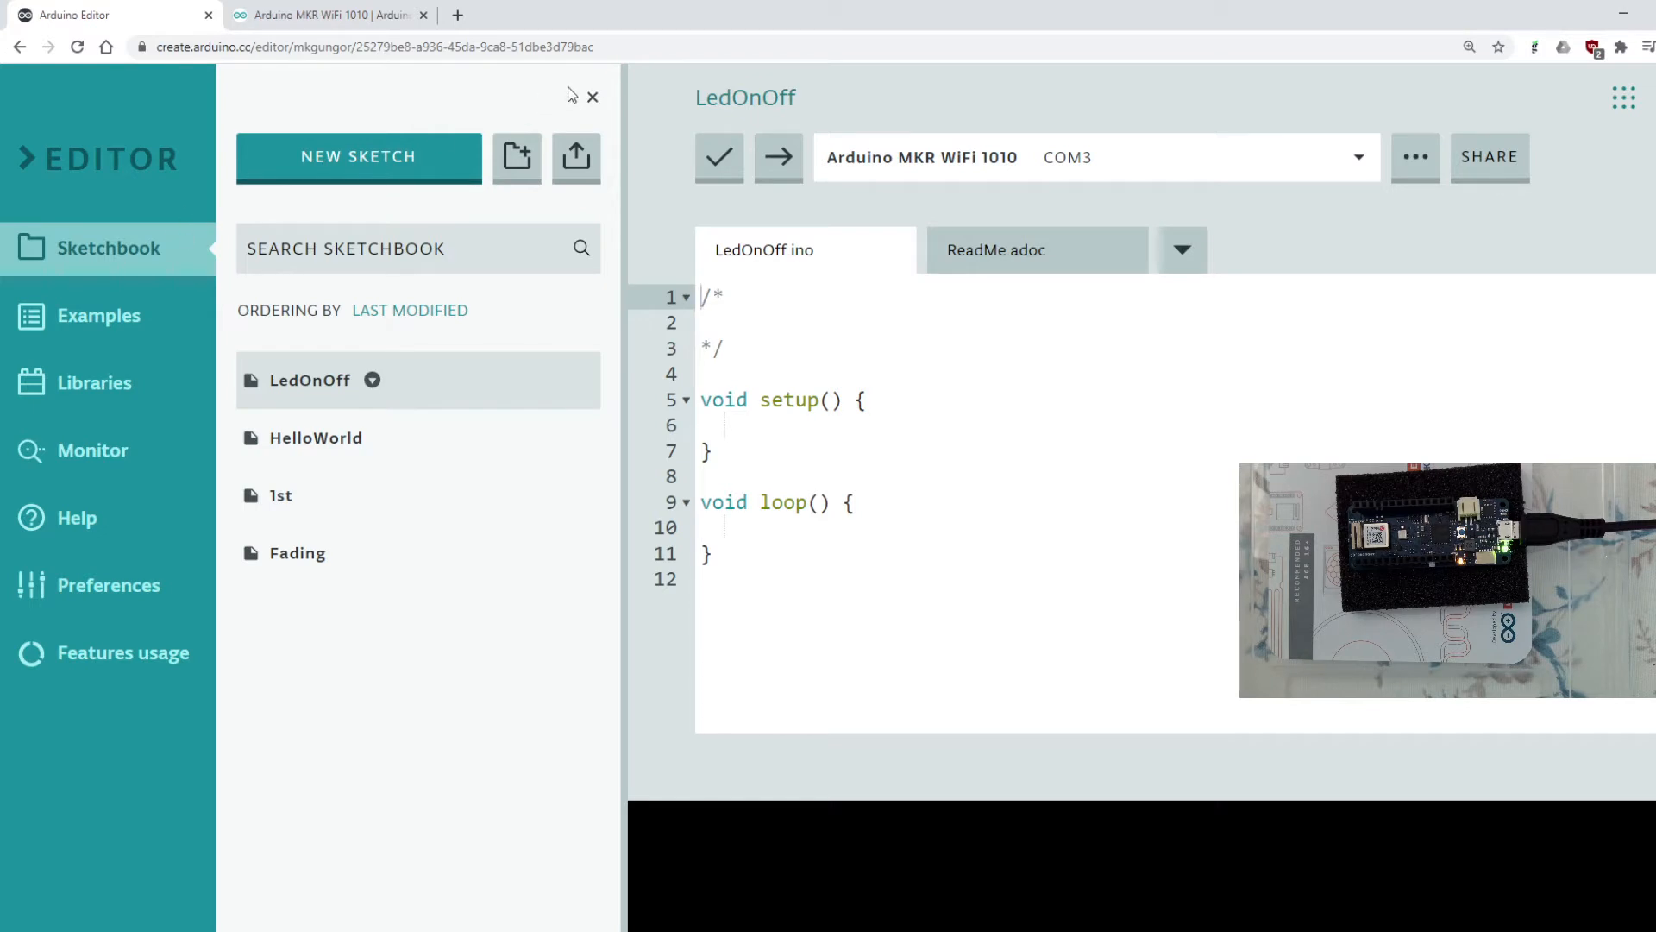
Step: Toggle the sketchbook list and clear the empty comment block at the top of the sketch
left_click(592, 97)
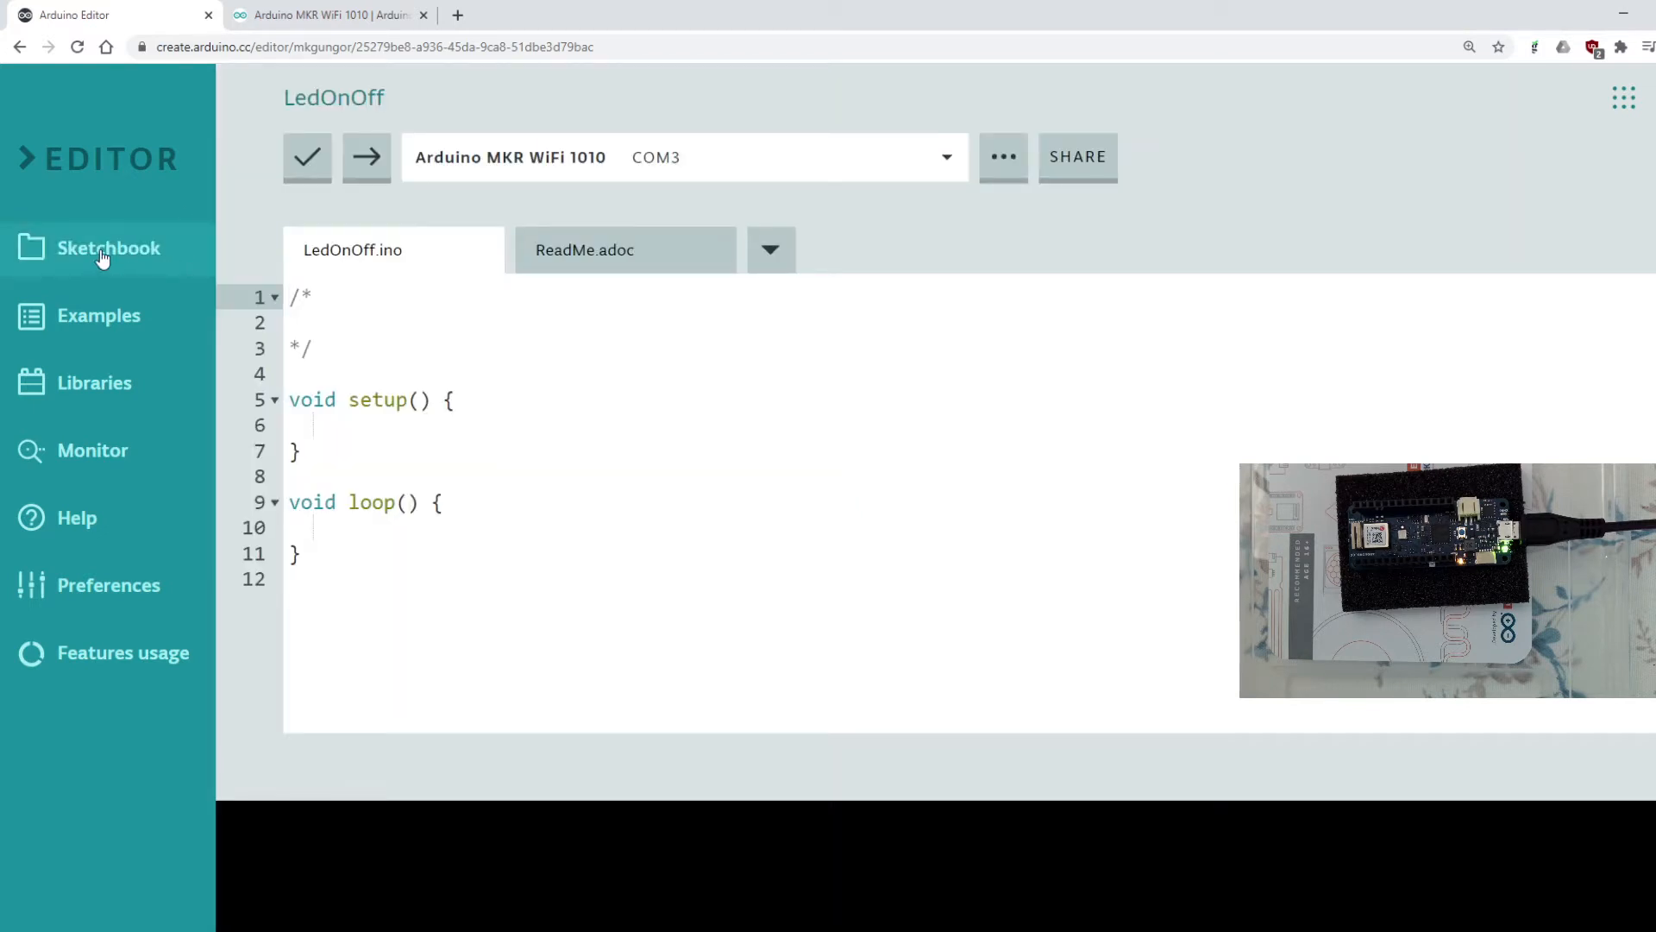
left_click(107, 247)
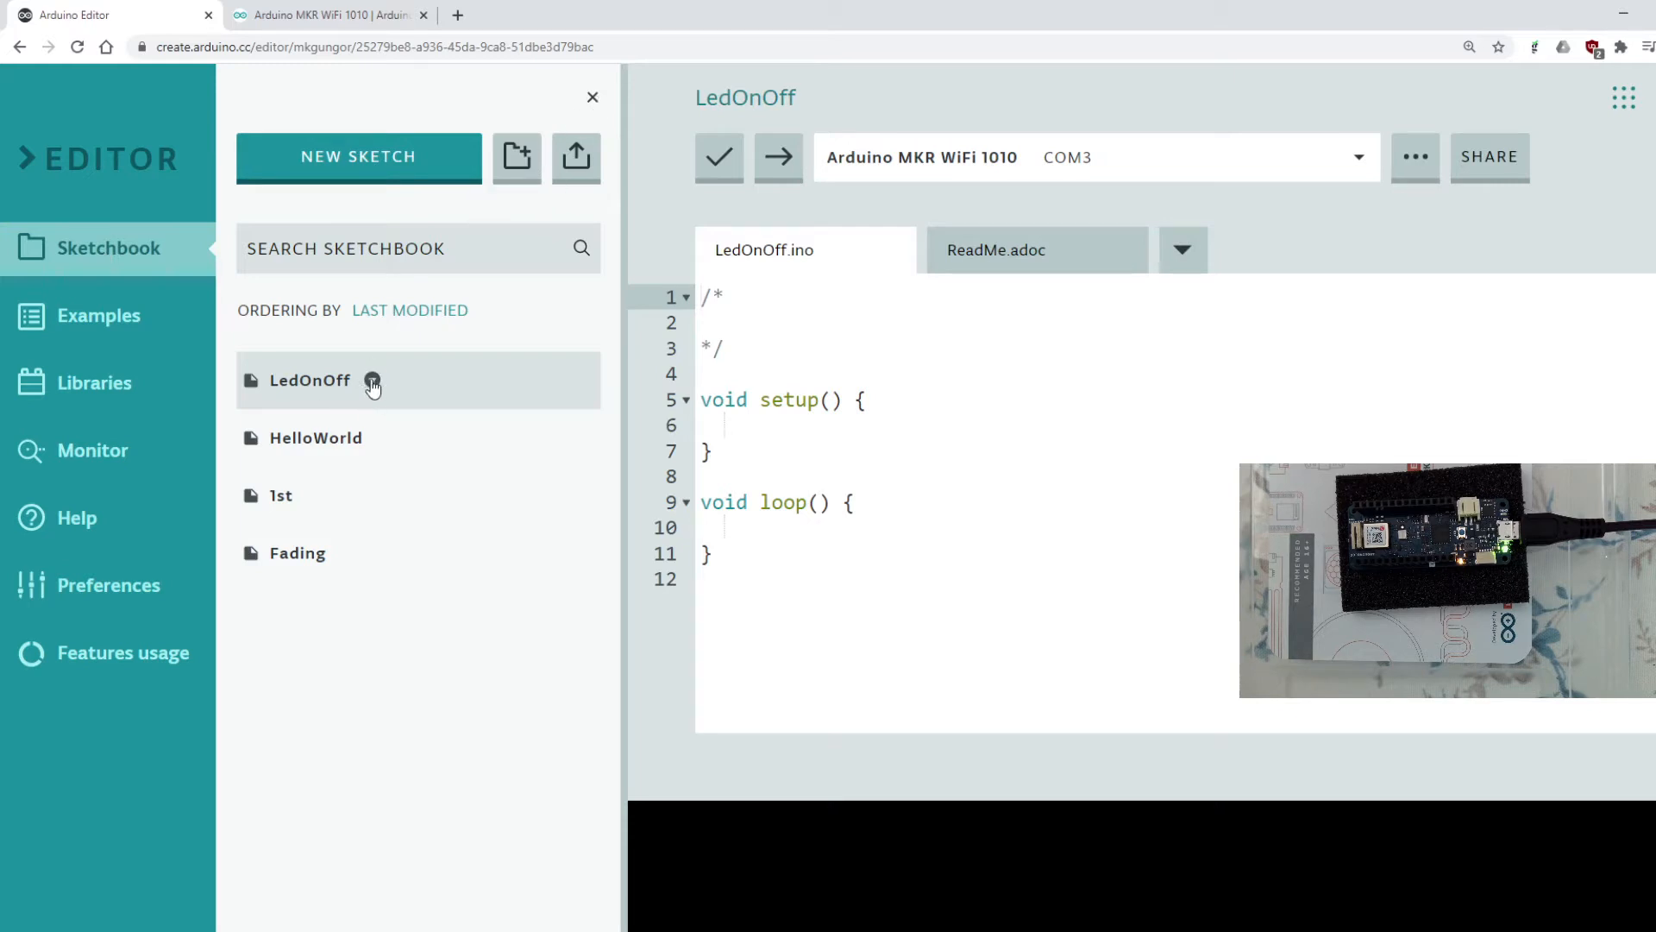
left_click(592, 97)
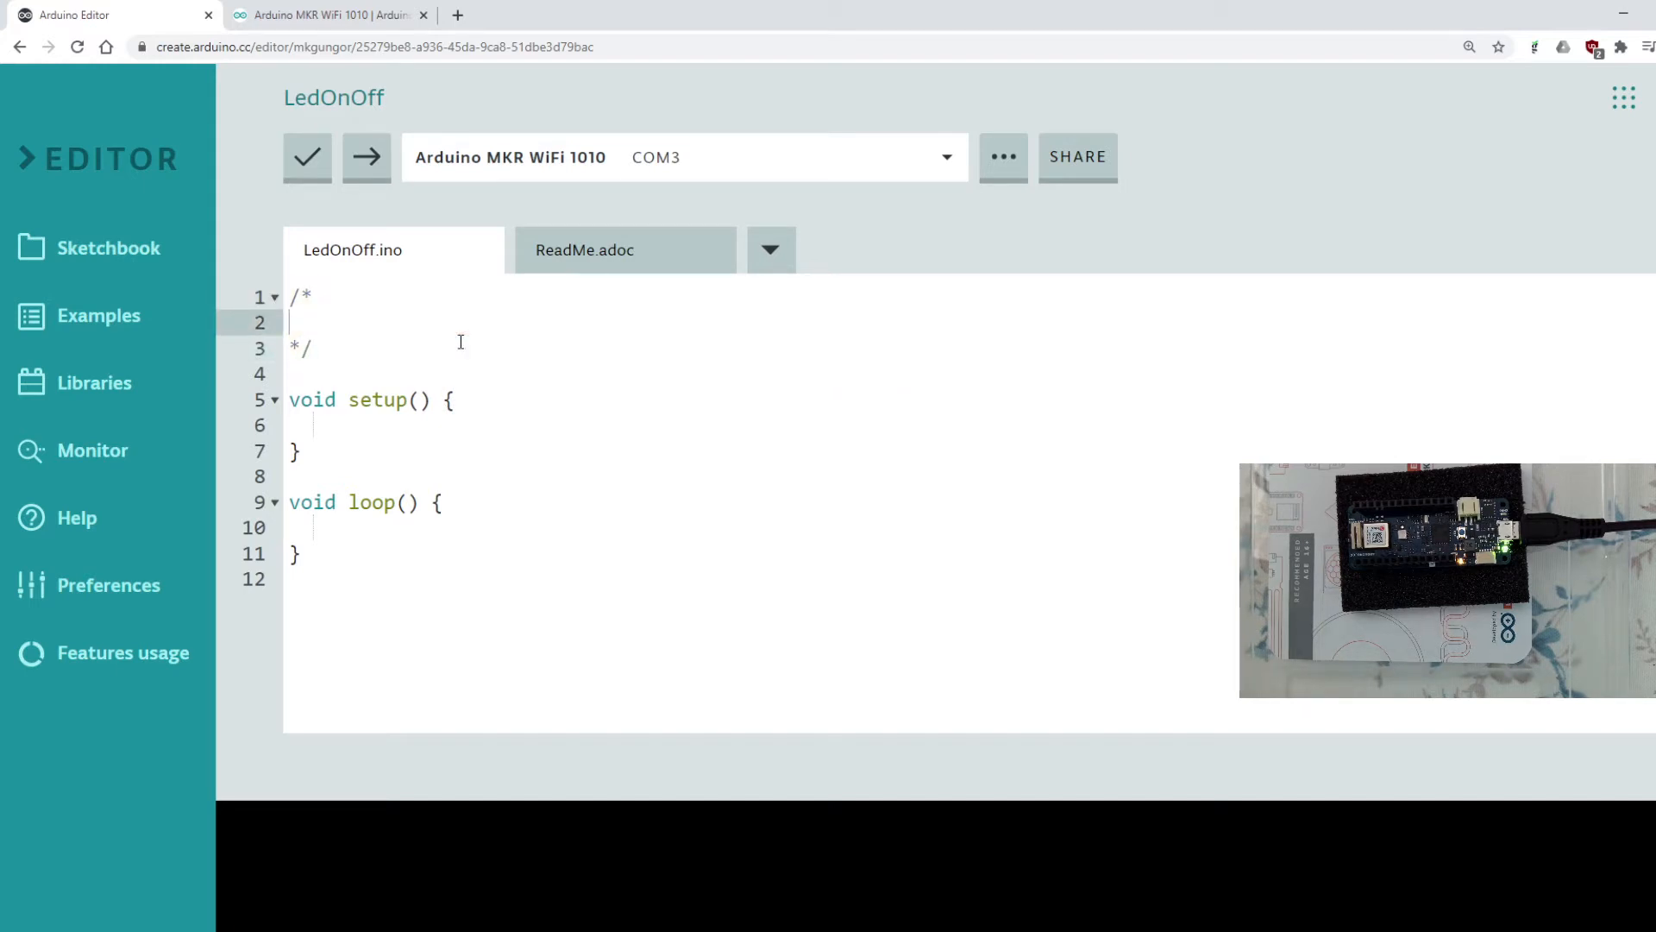
type("fgfdg")
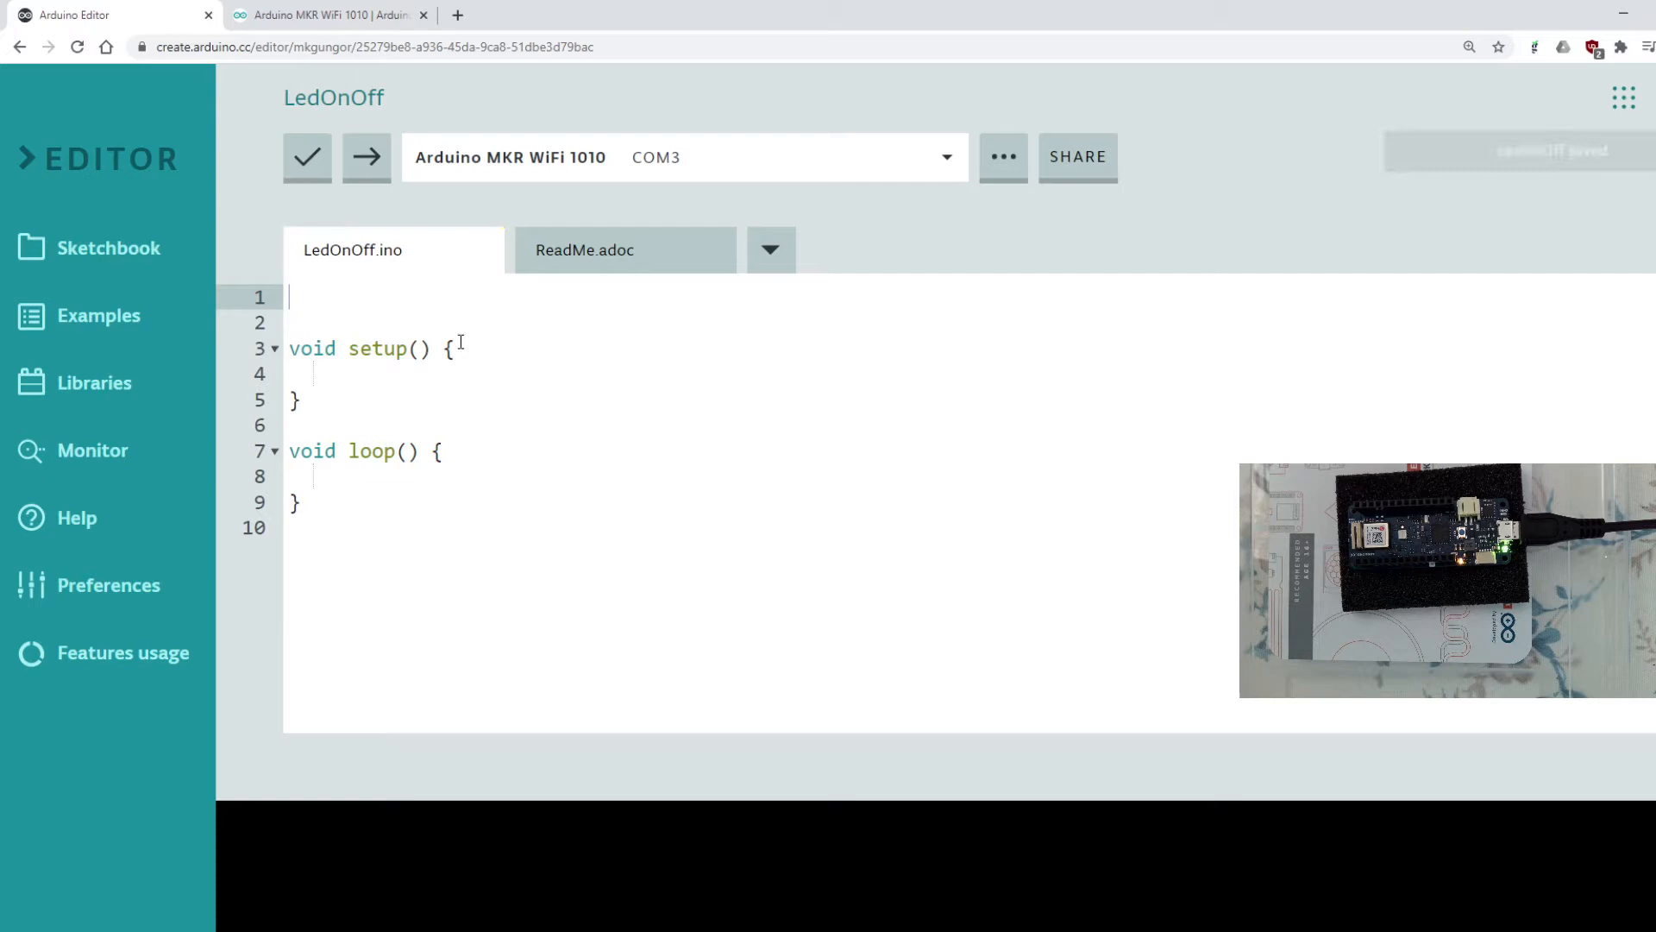
left_click(307, 157)
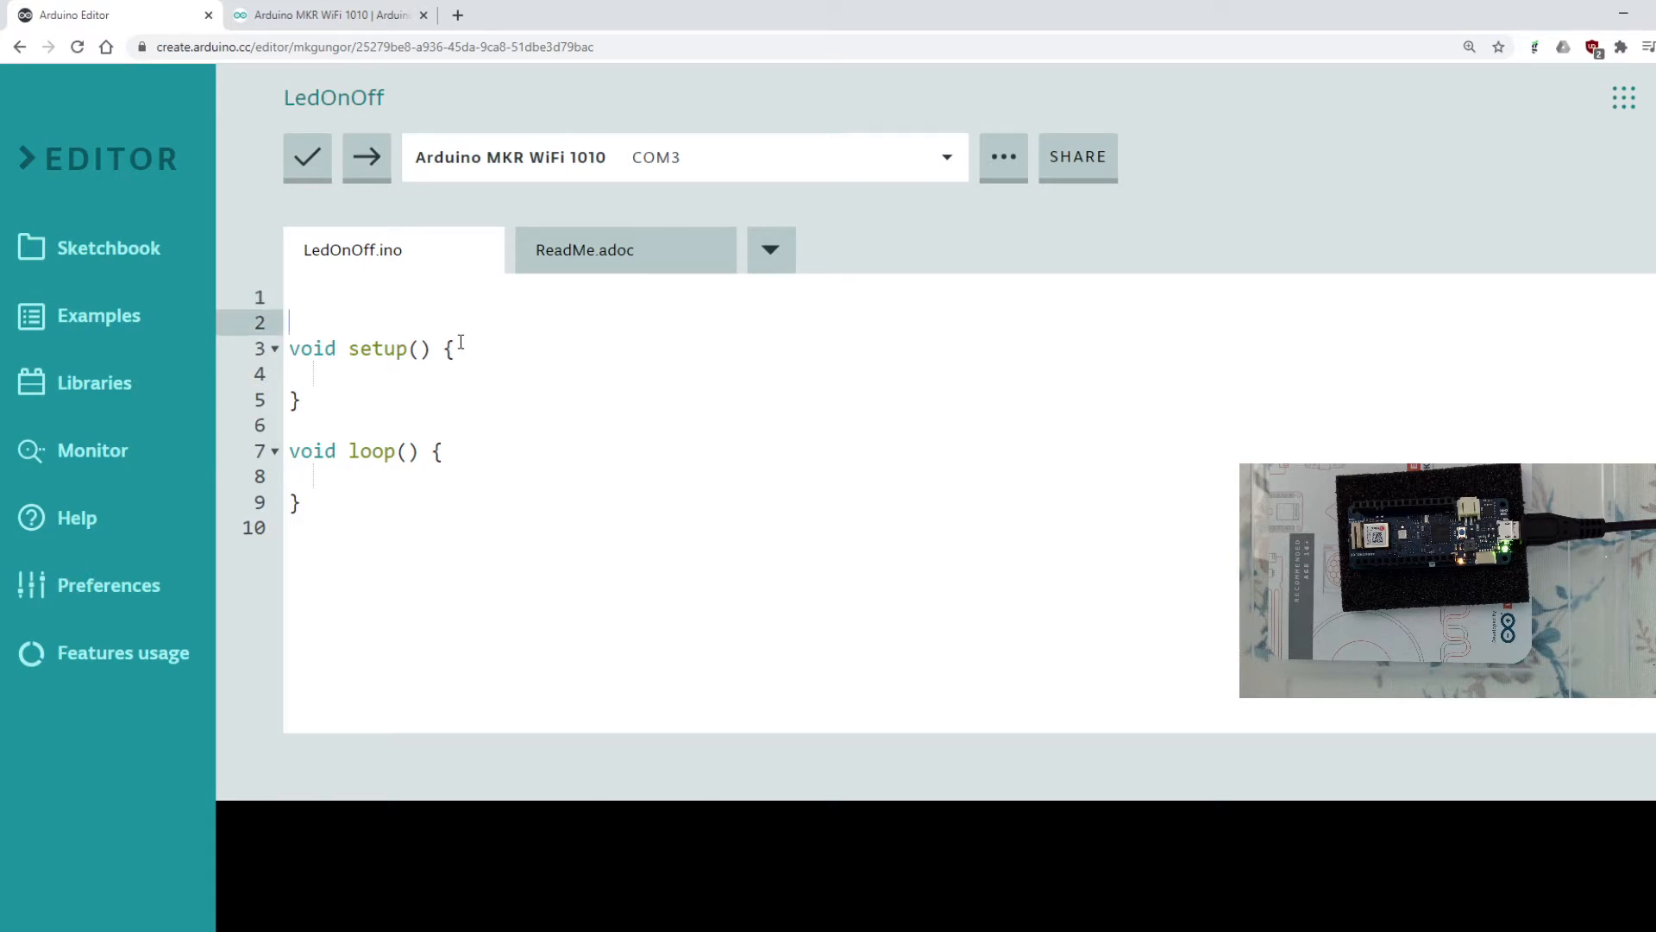
Step: Write pinMode(6, OUTPUT); inside the setup function
left_click(314, 375)
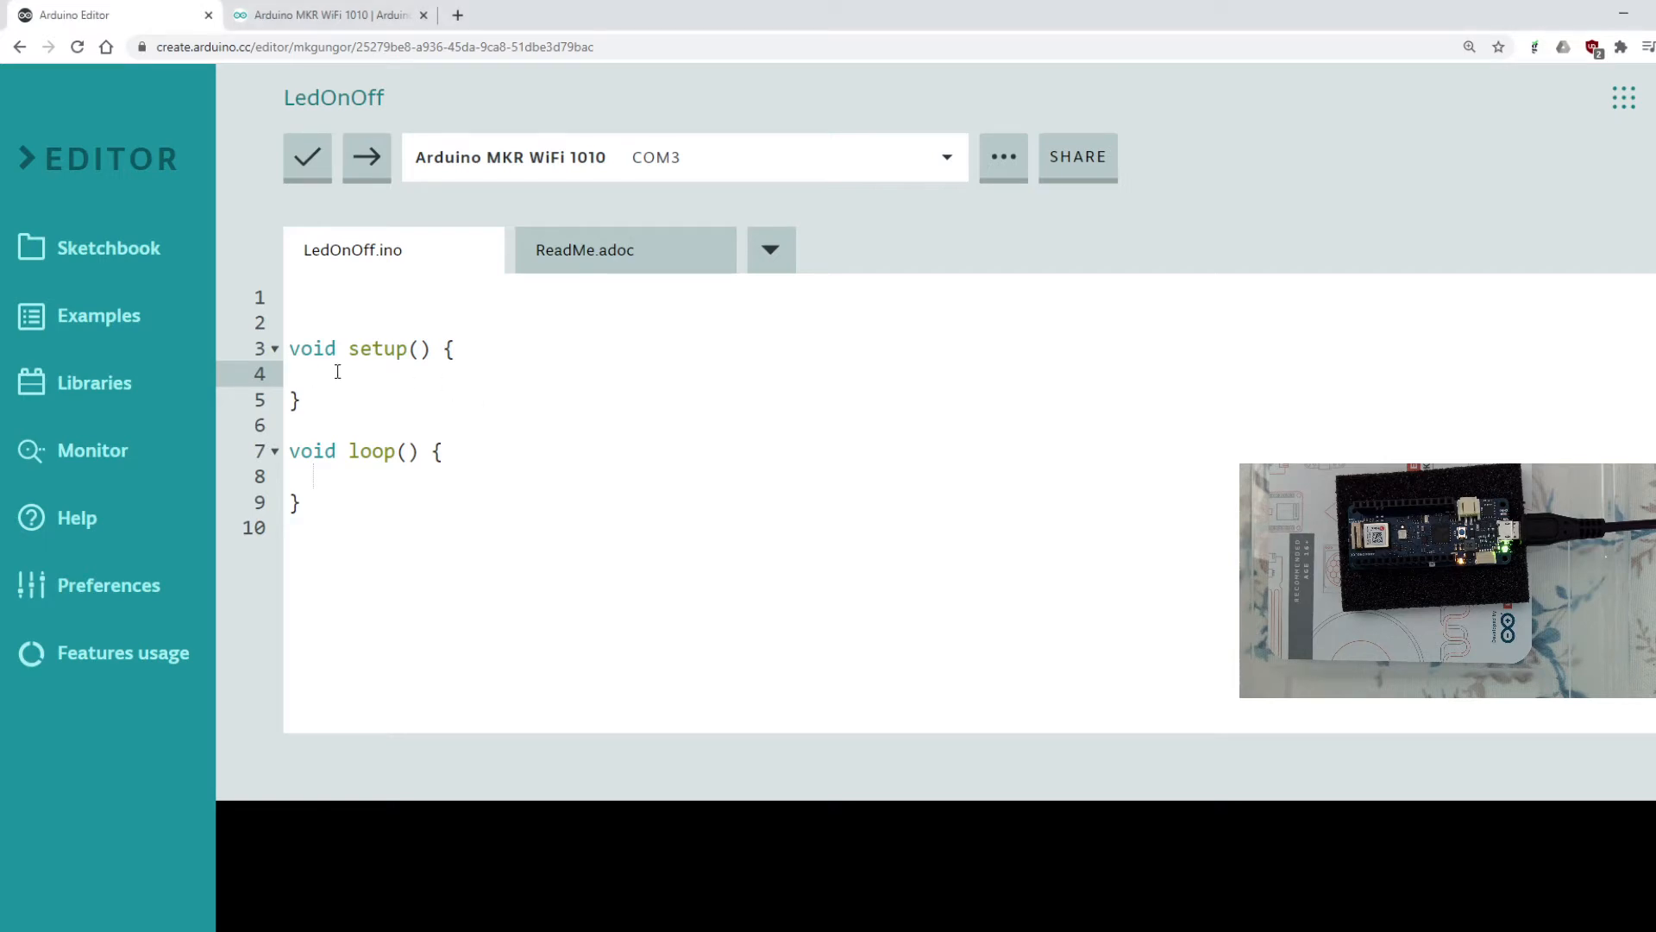
type("pi")
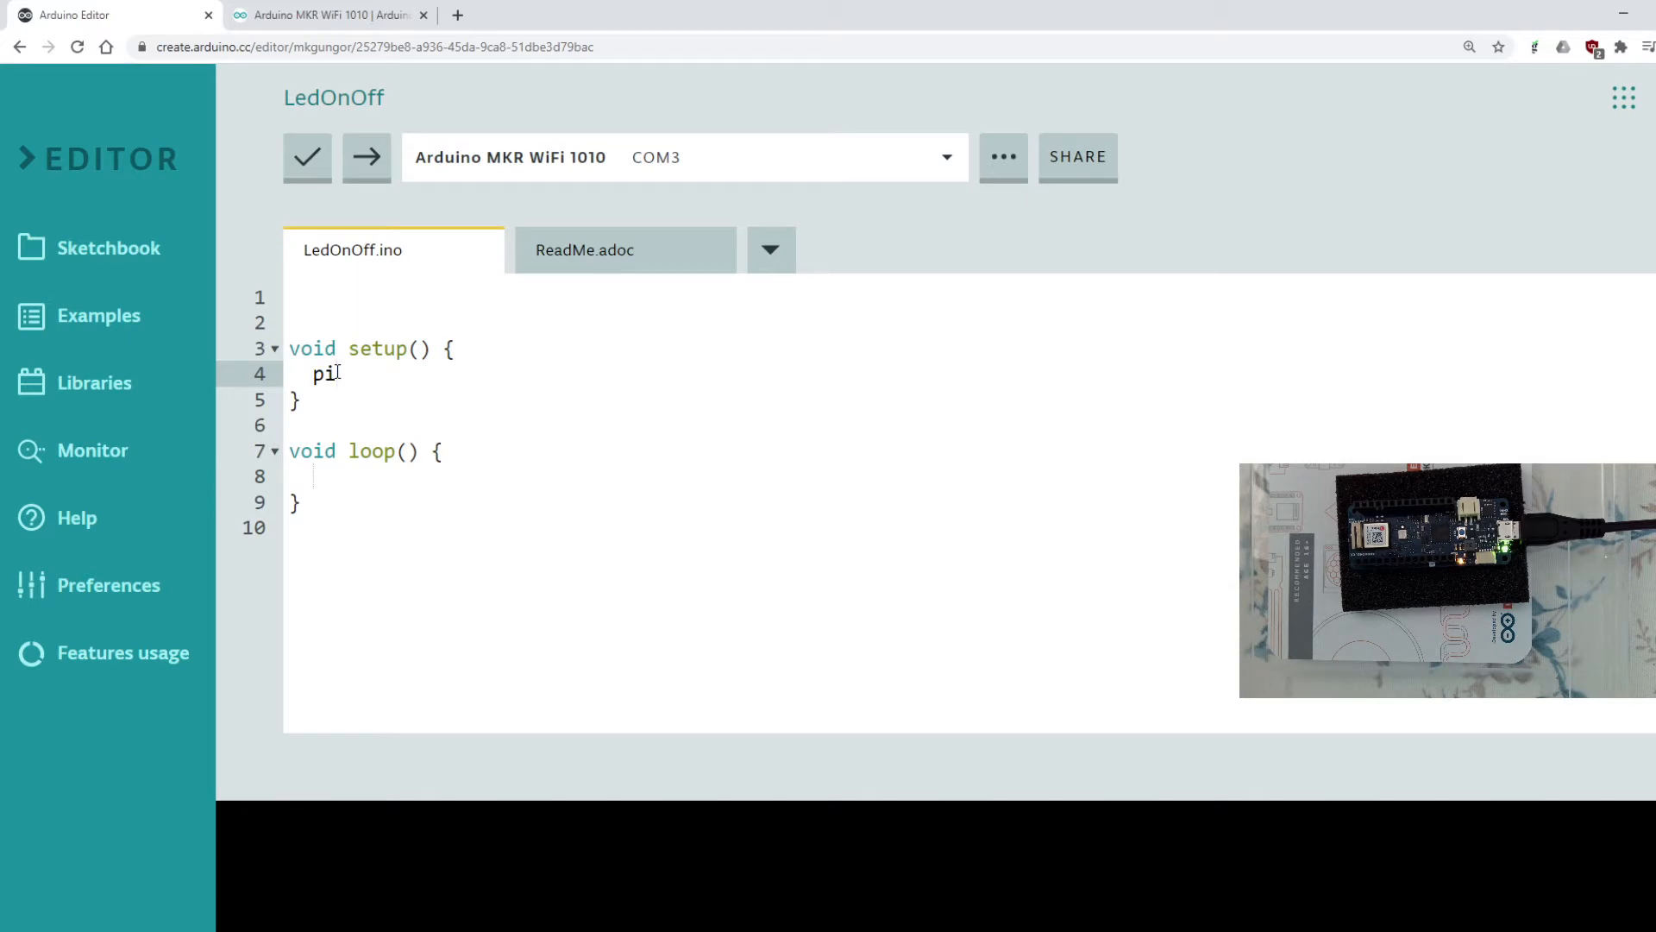
type("nMode")
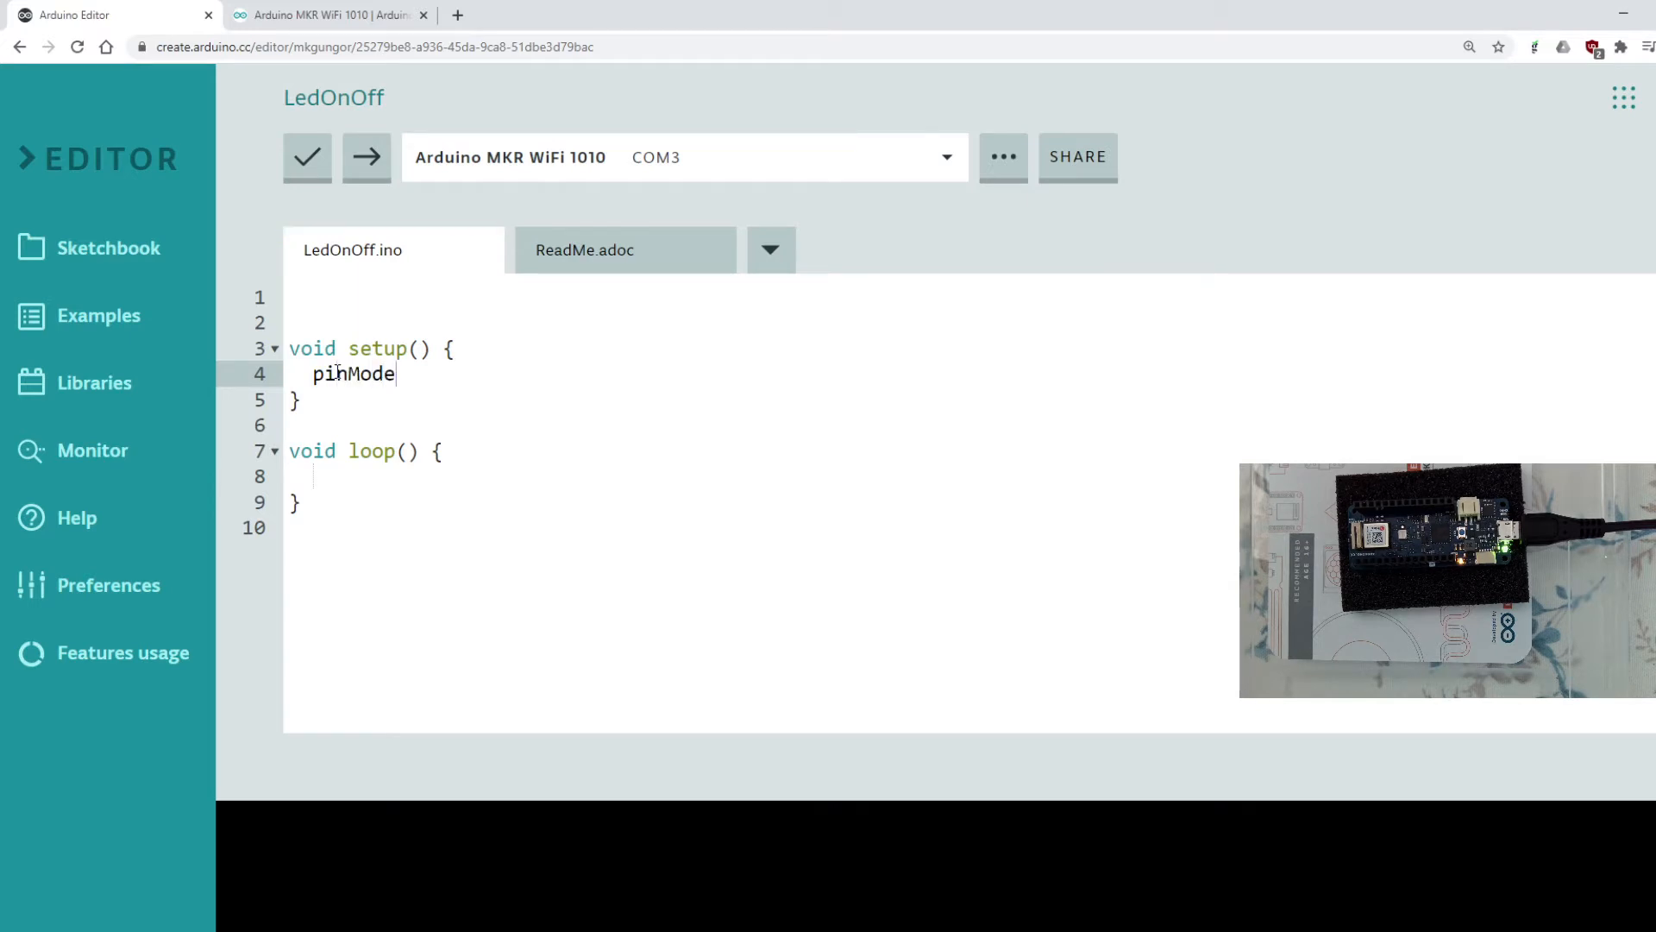
type("(")
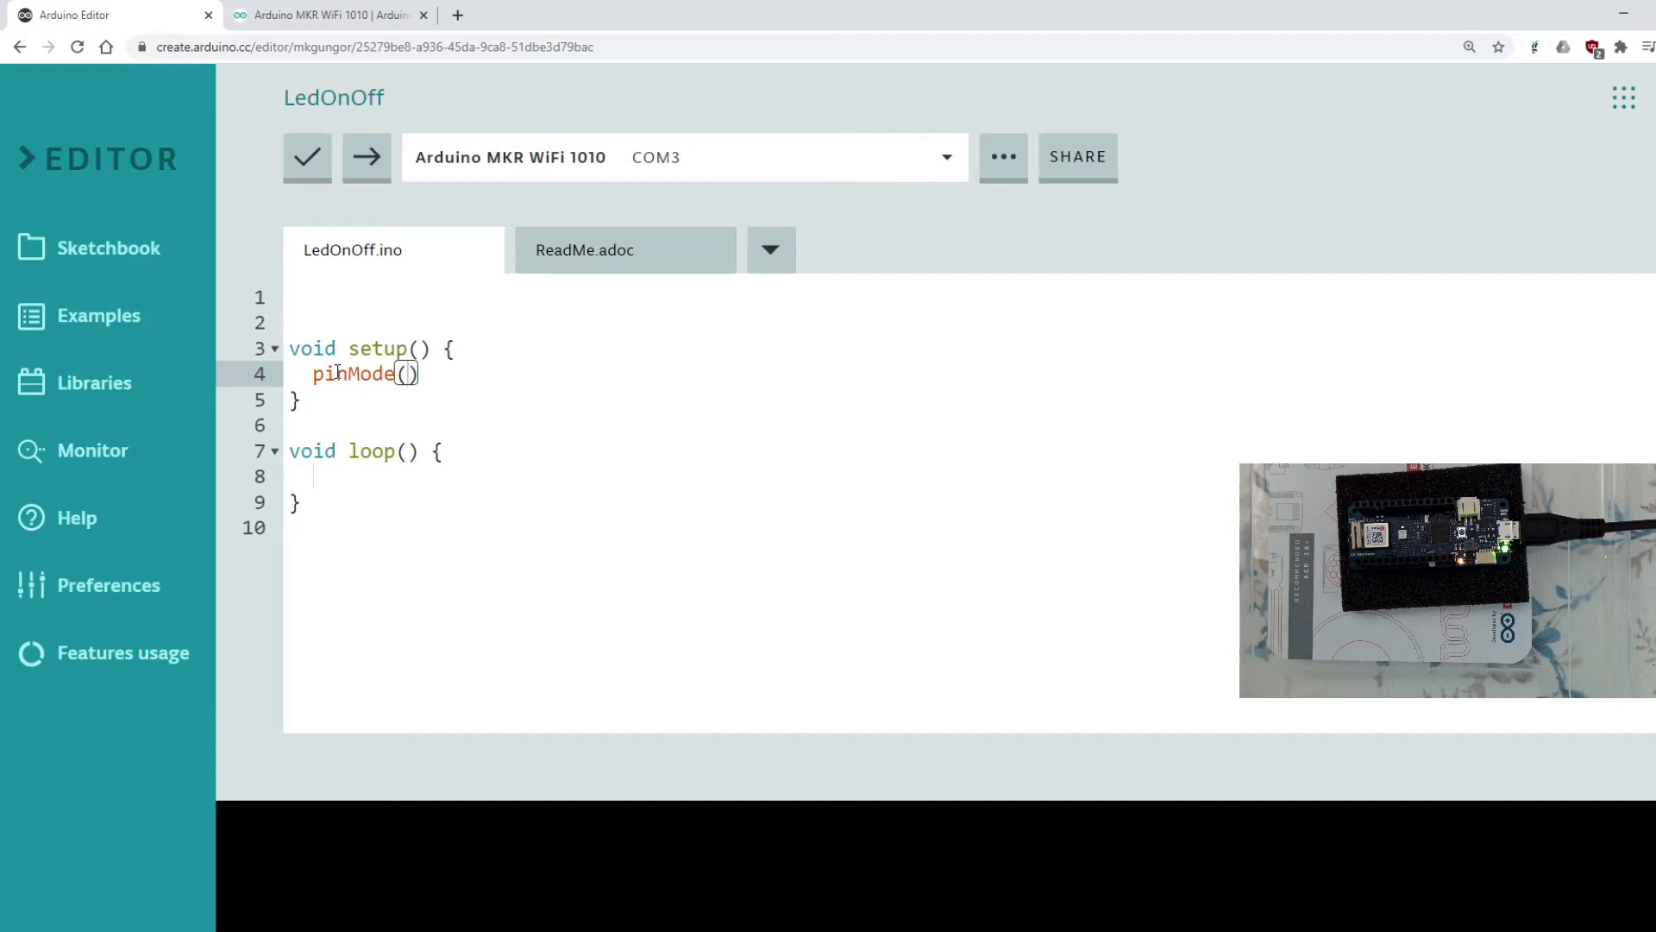
type("6")
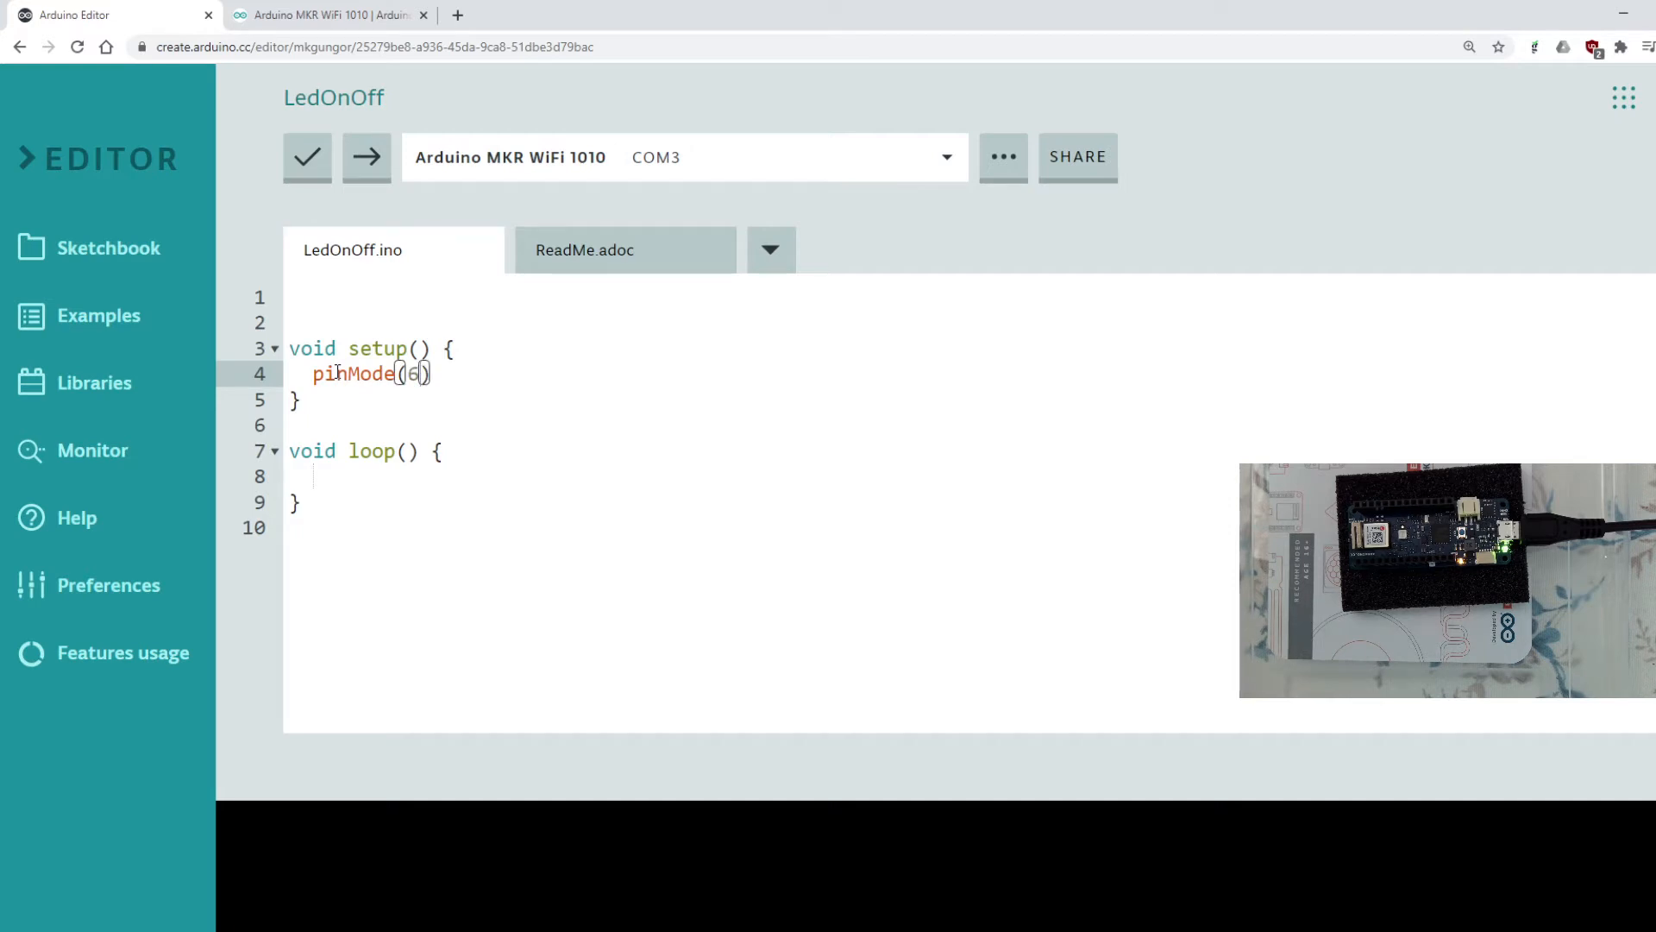
type(",")
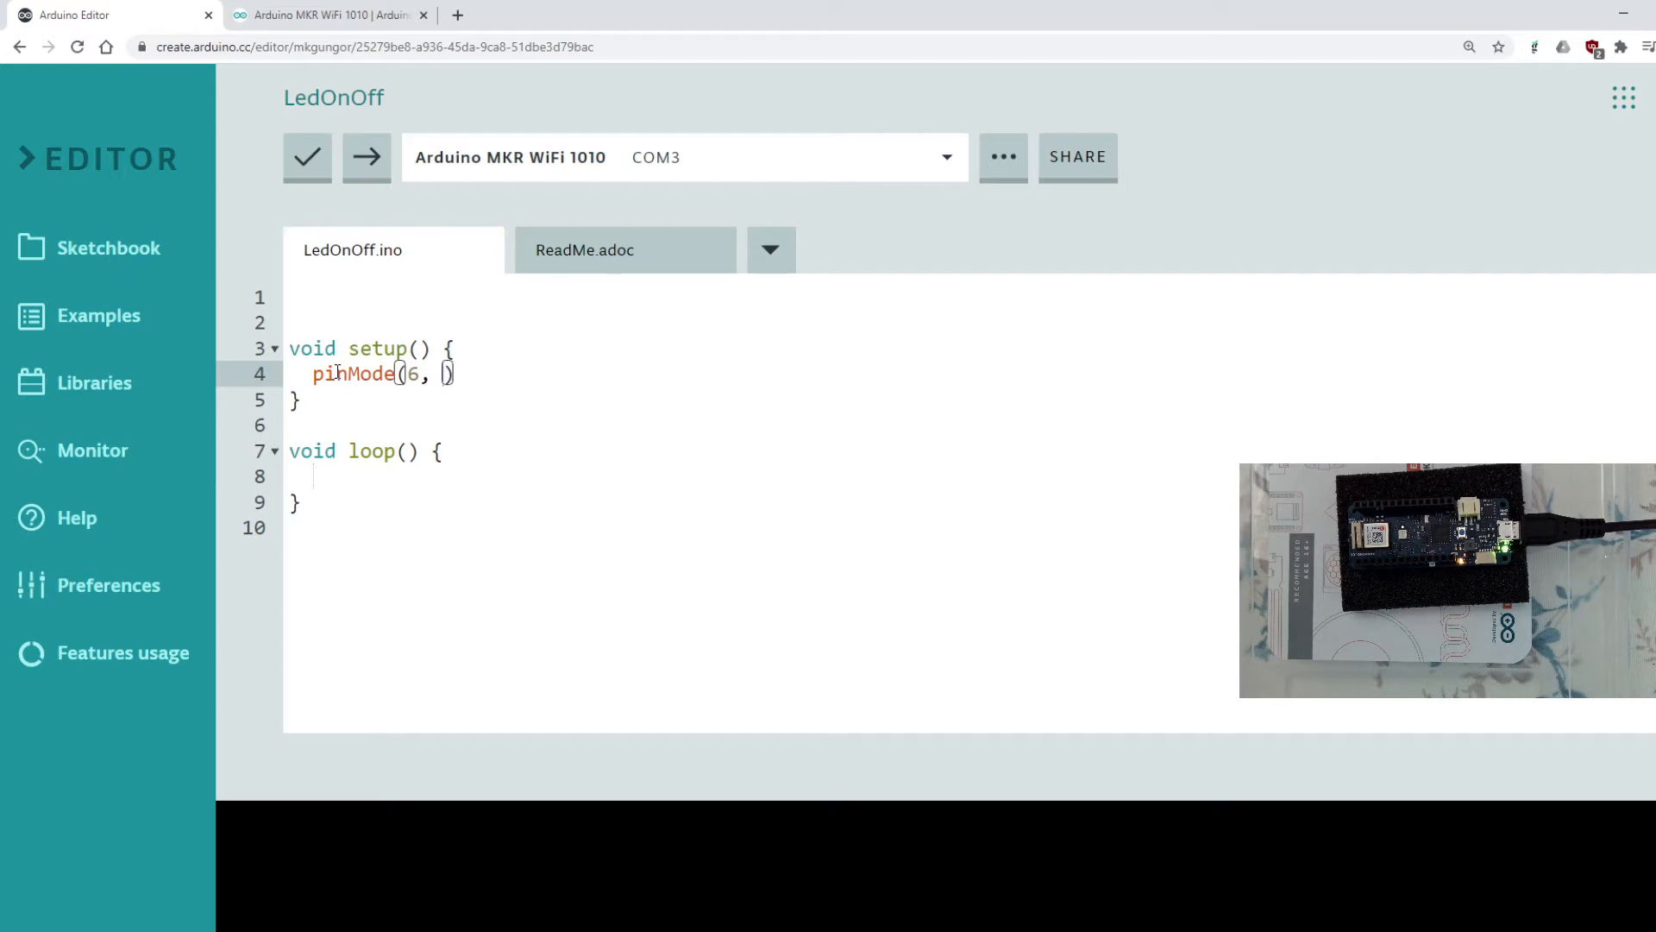
type("OUT")
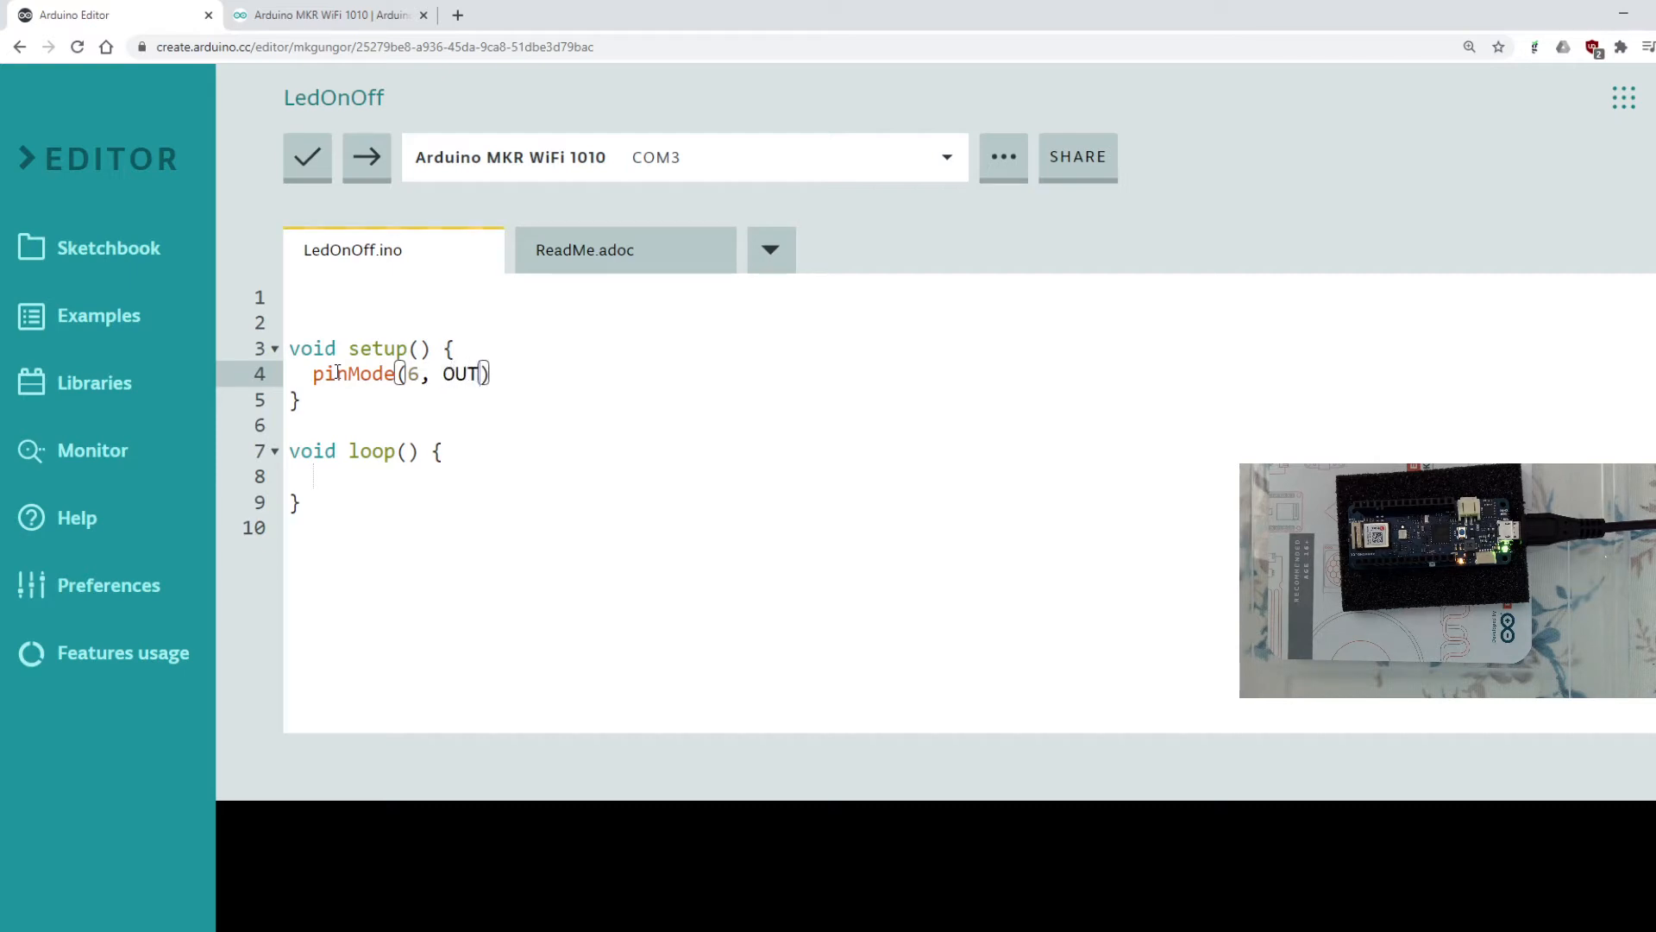
type("PUT")
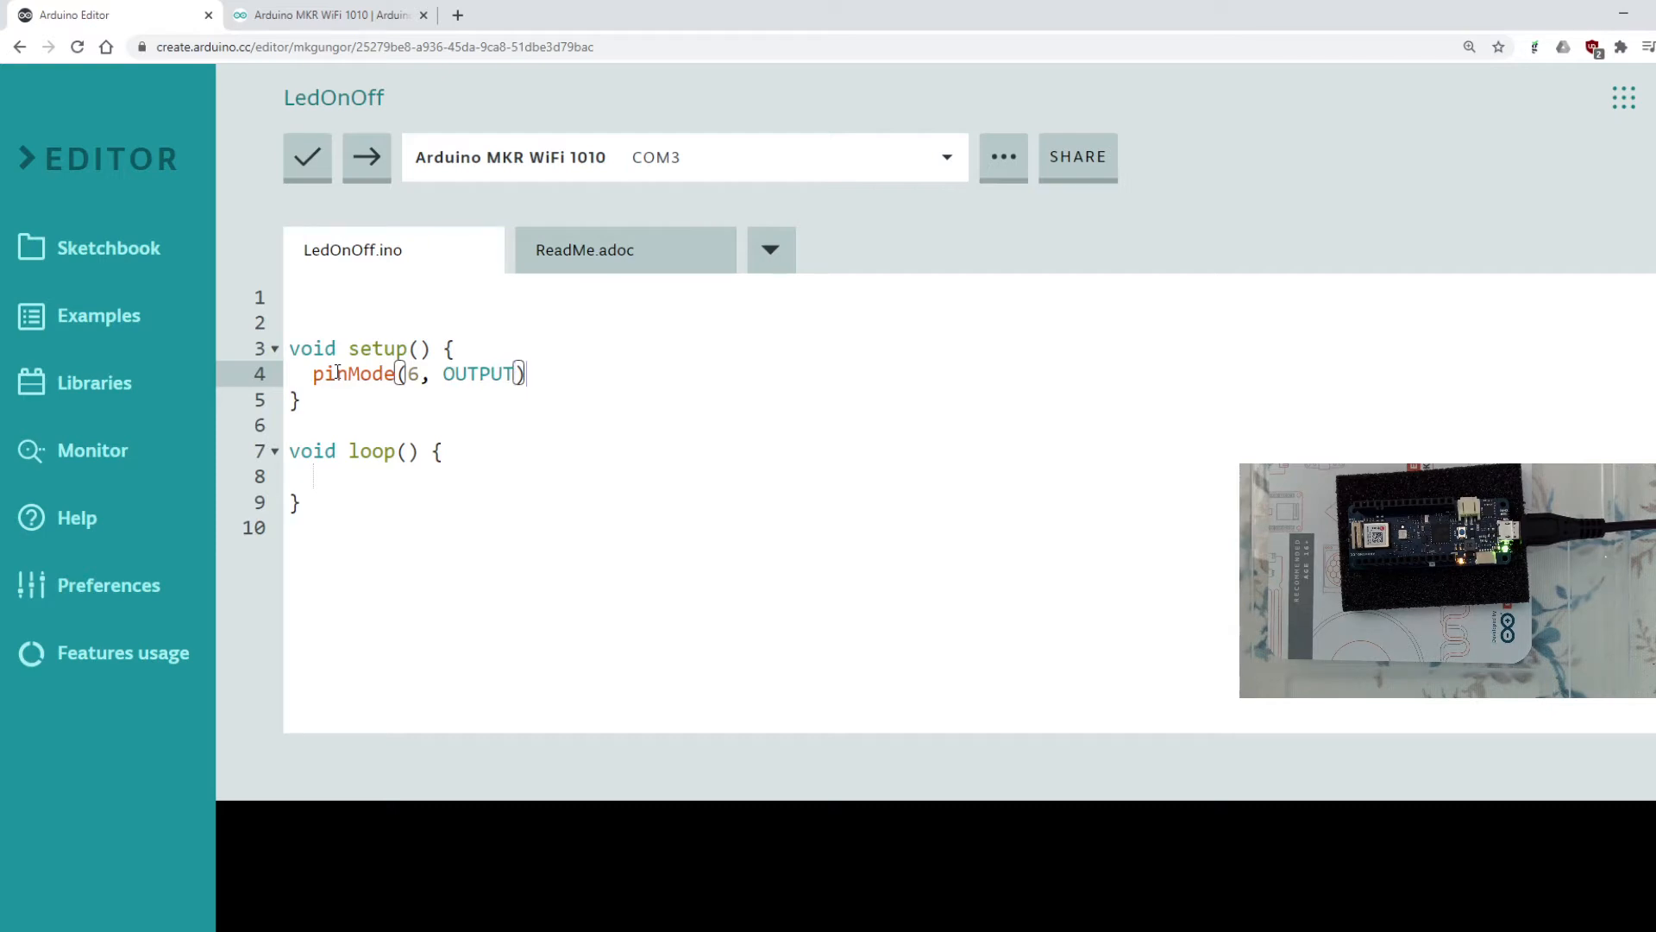
type(";")
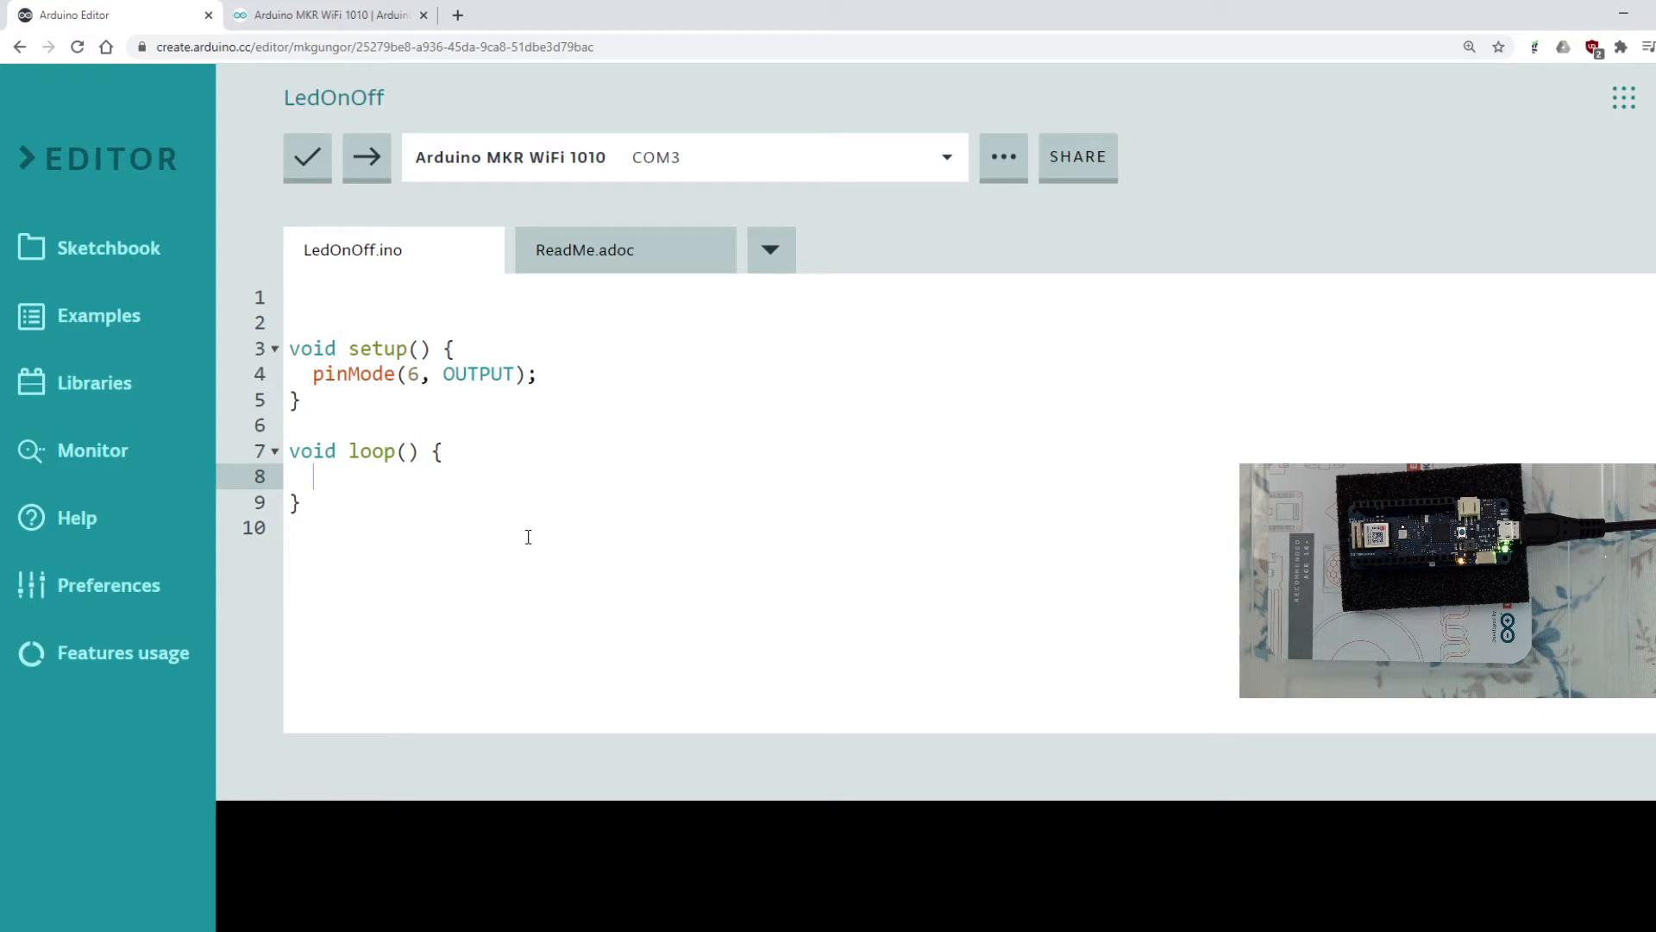
Step: Write digitalWrite(6, HIGH) in the loop function
type("dig")
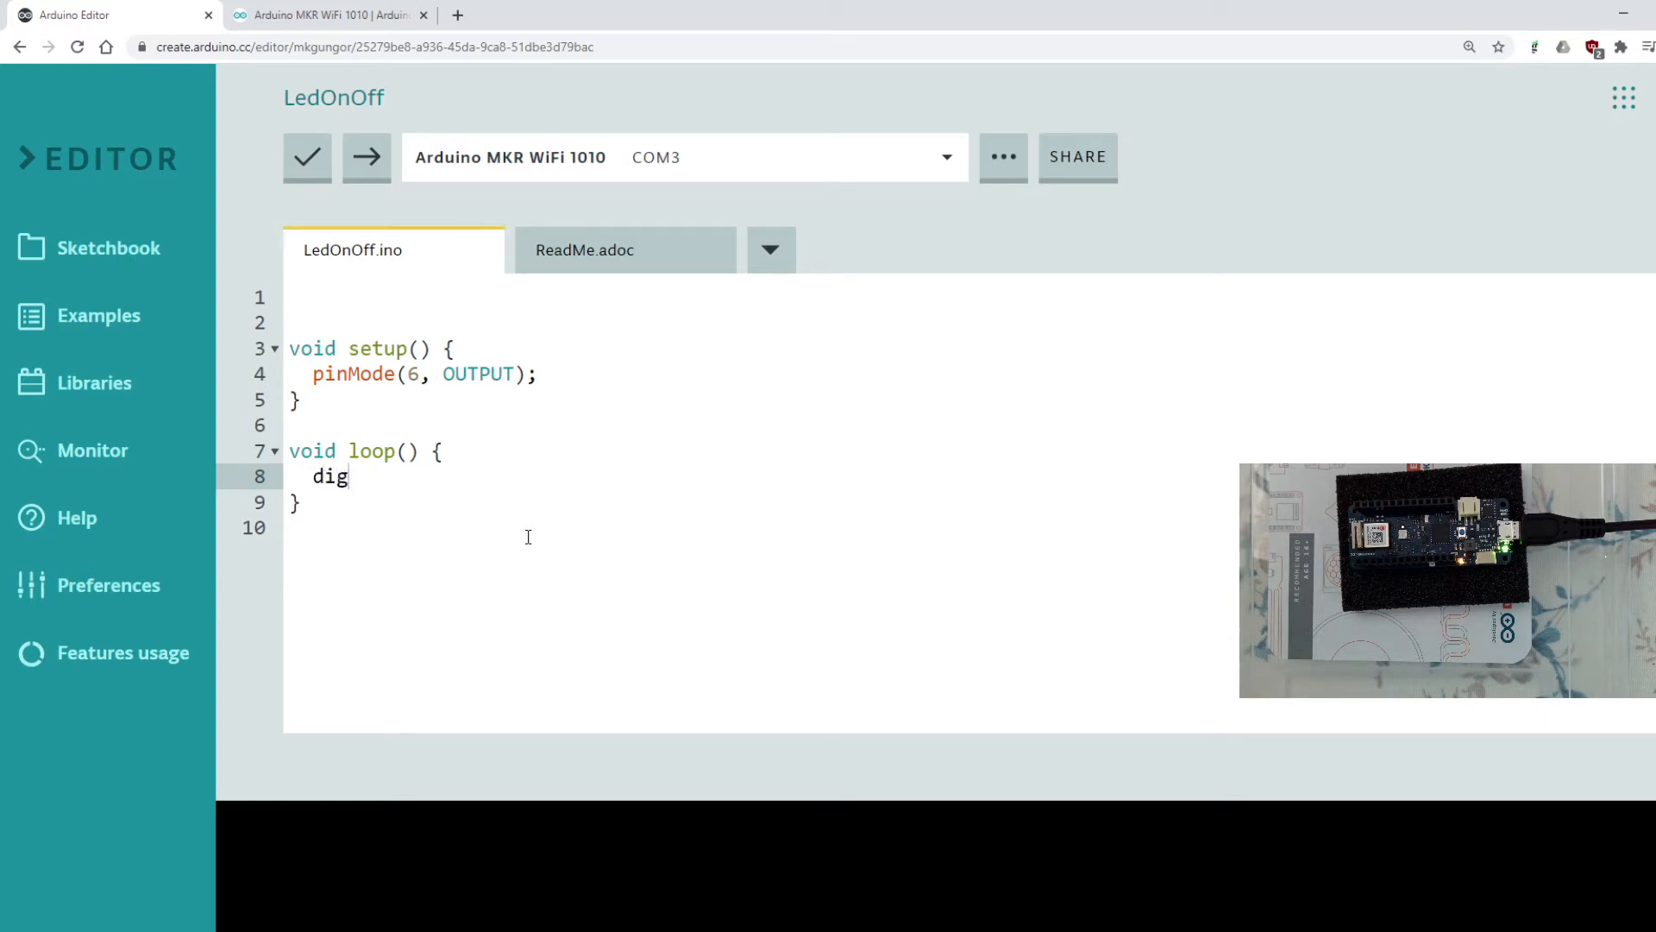
type("italWr")
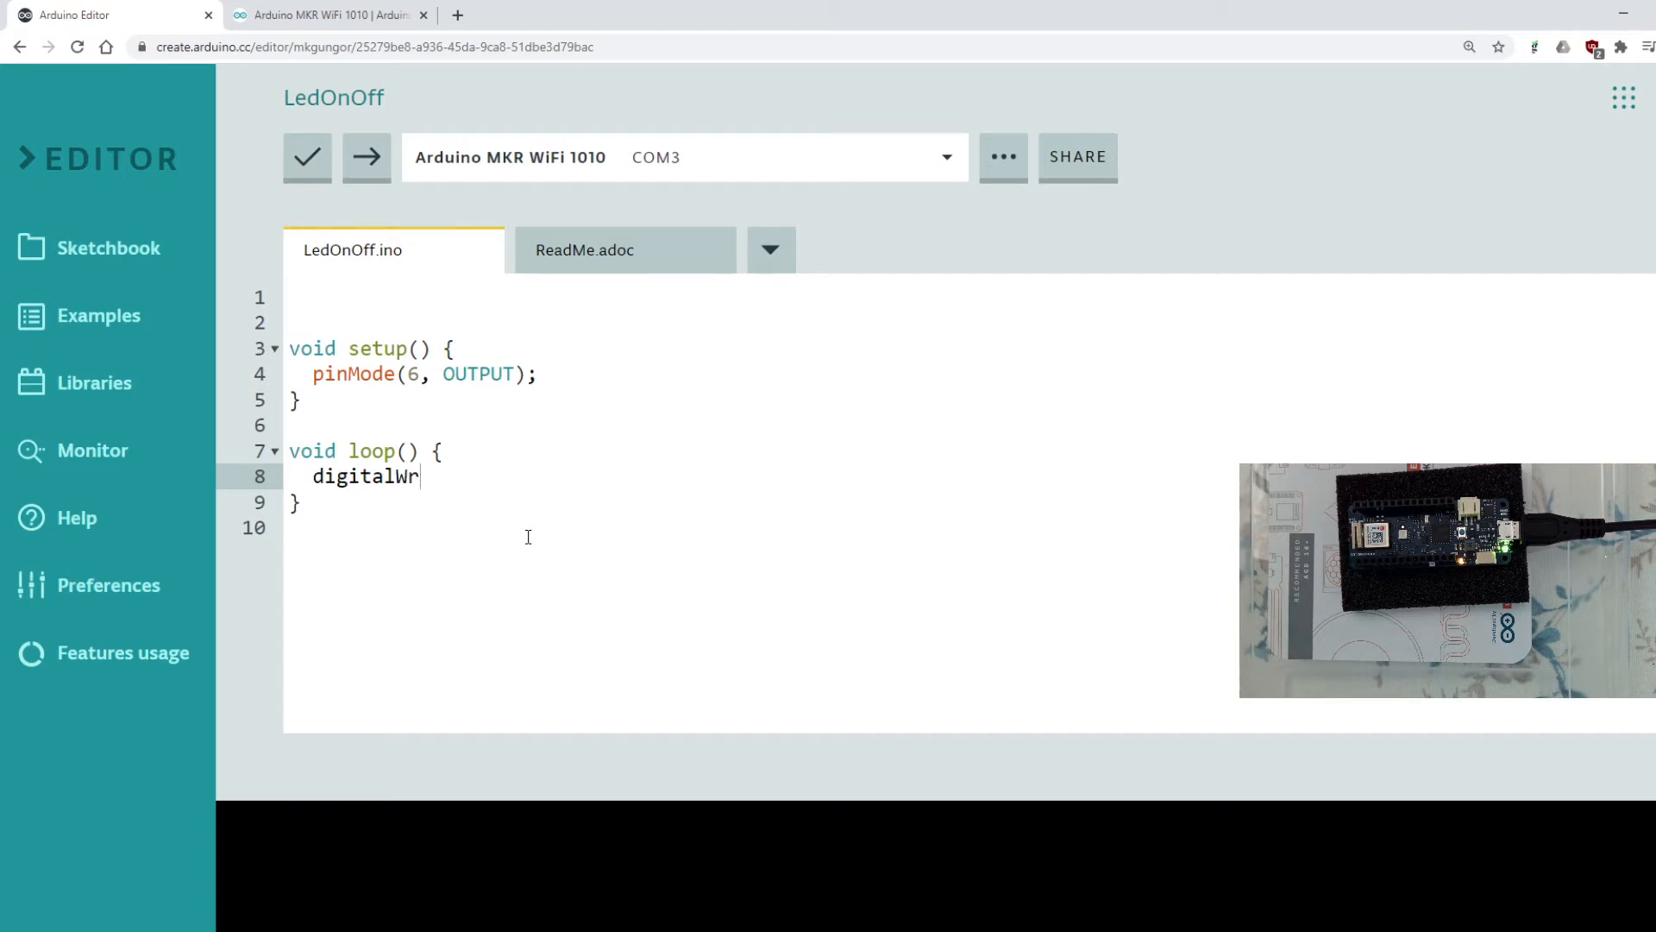
type("it")
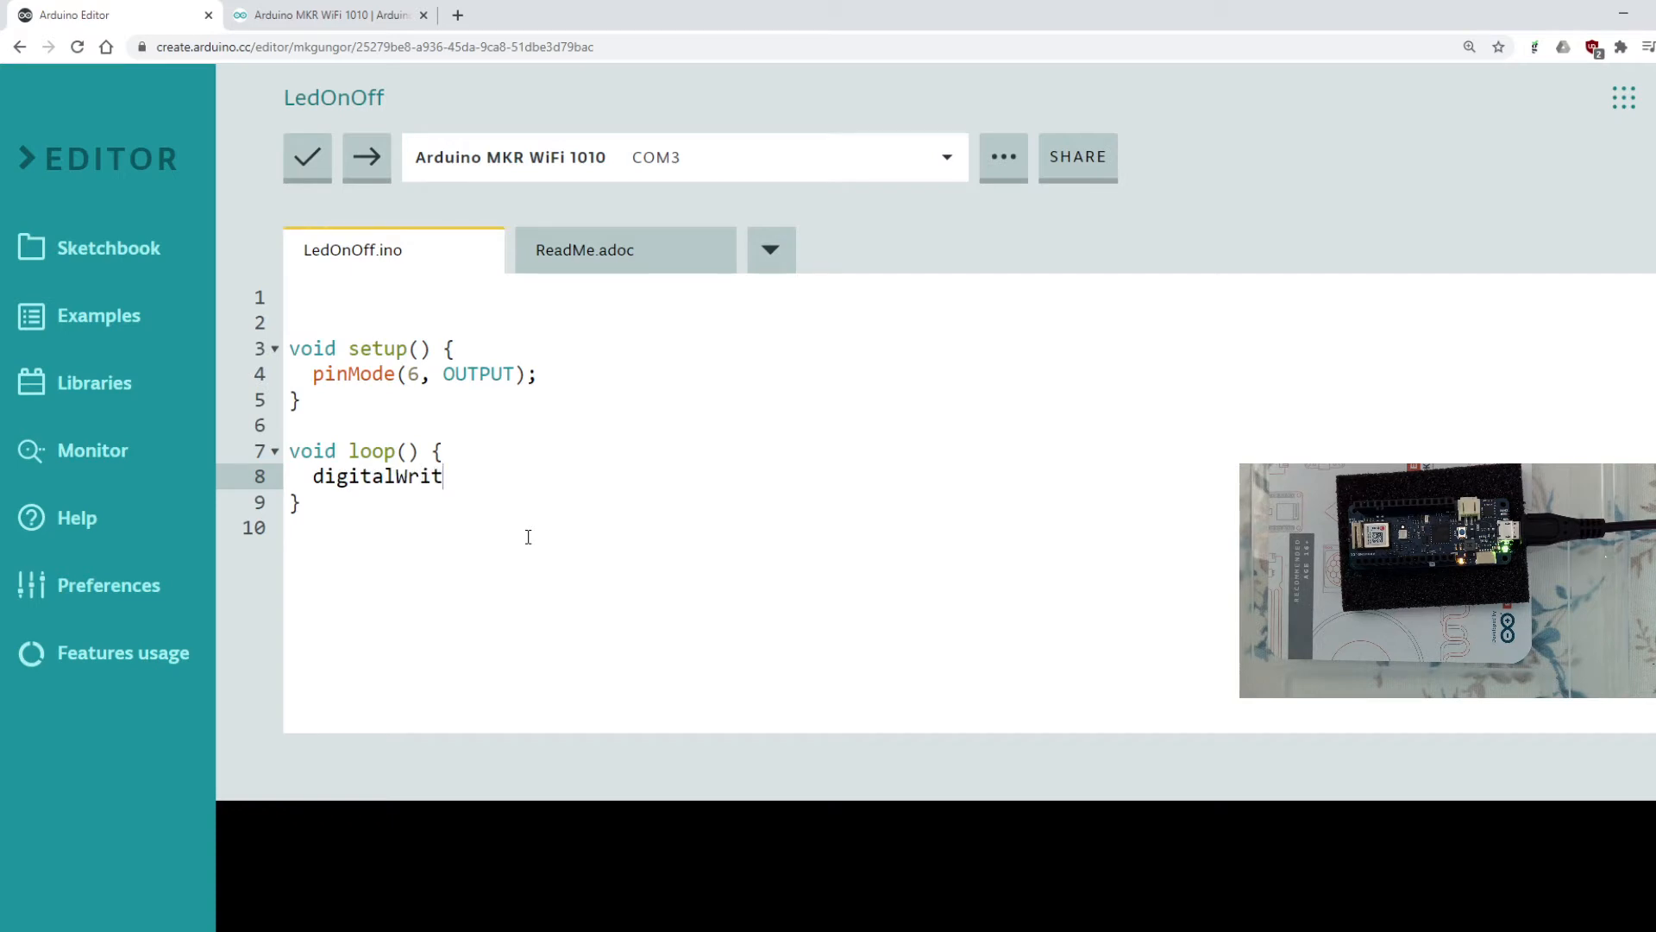
type("e()")
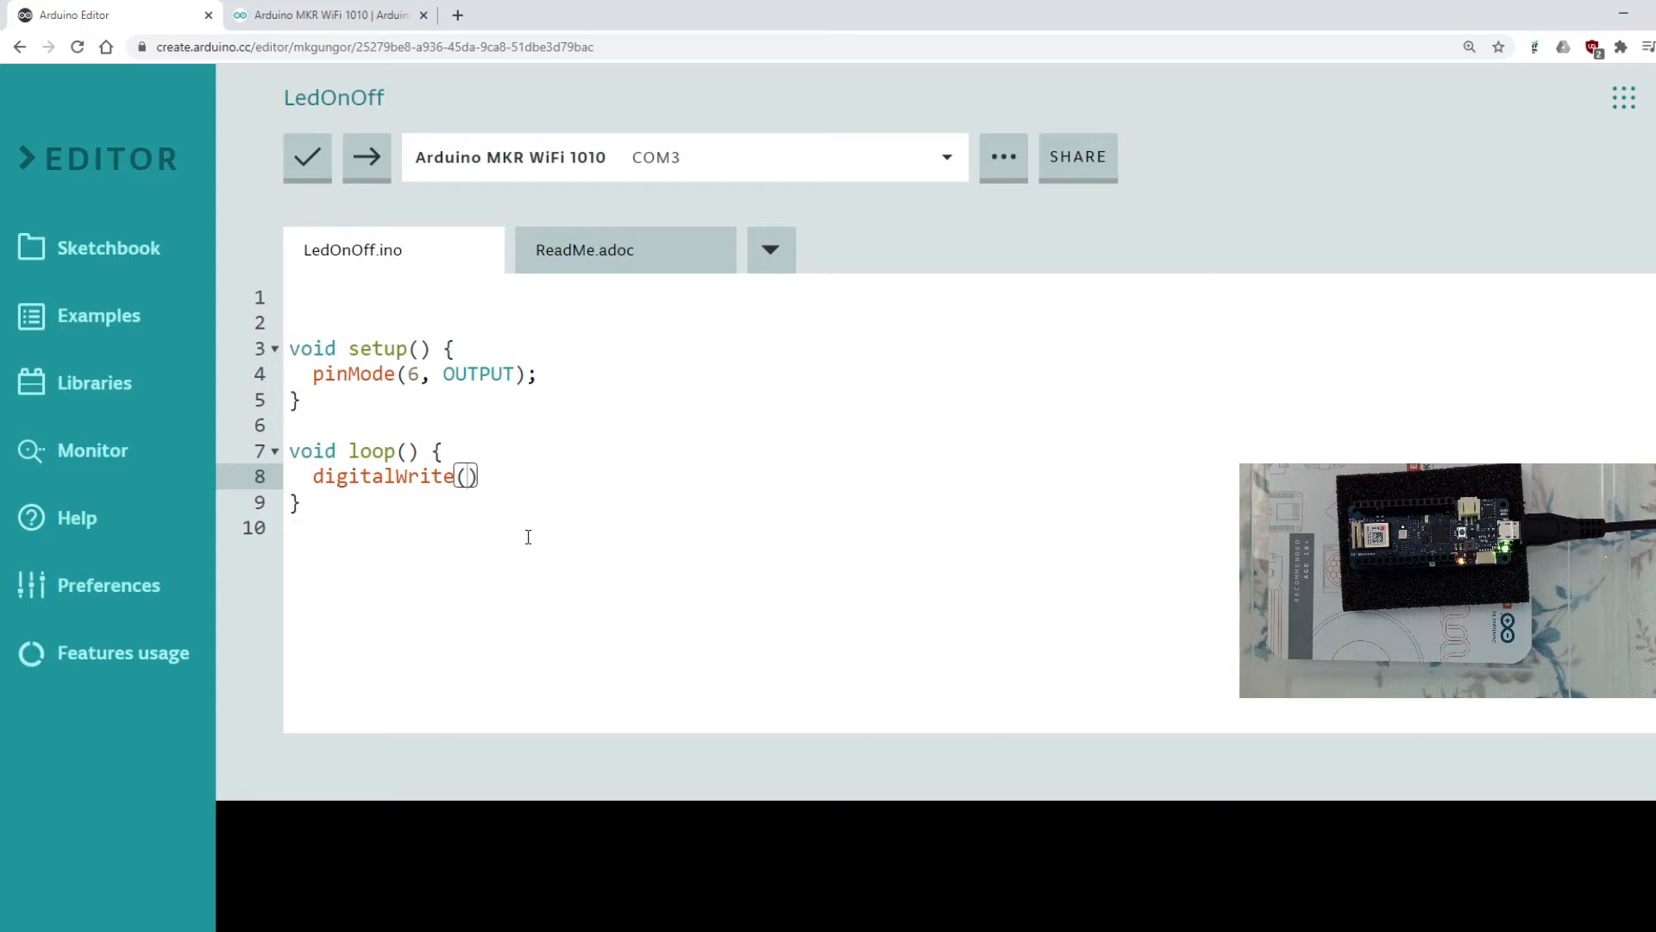
type("6")
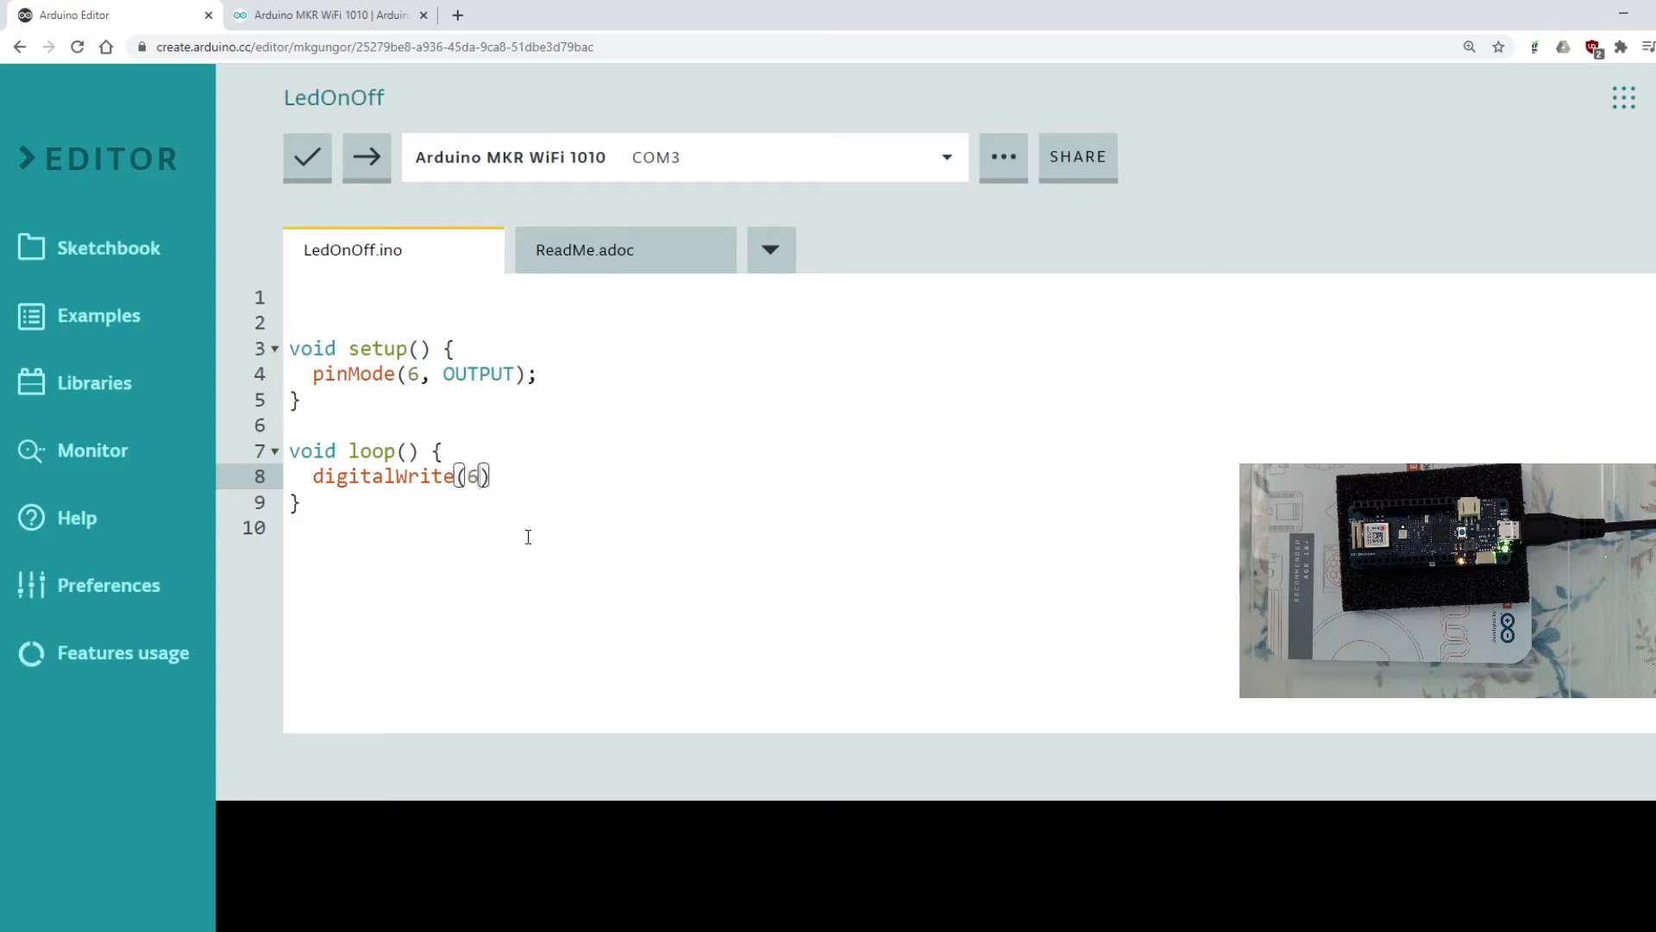
type(",")
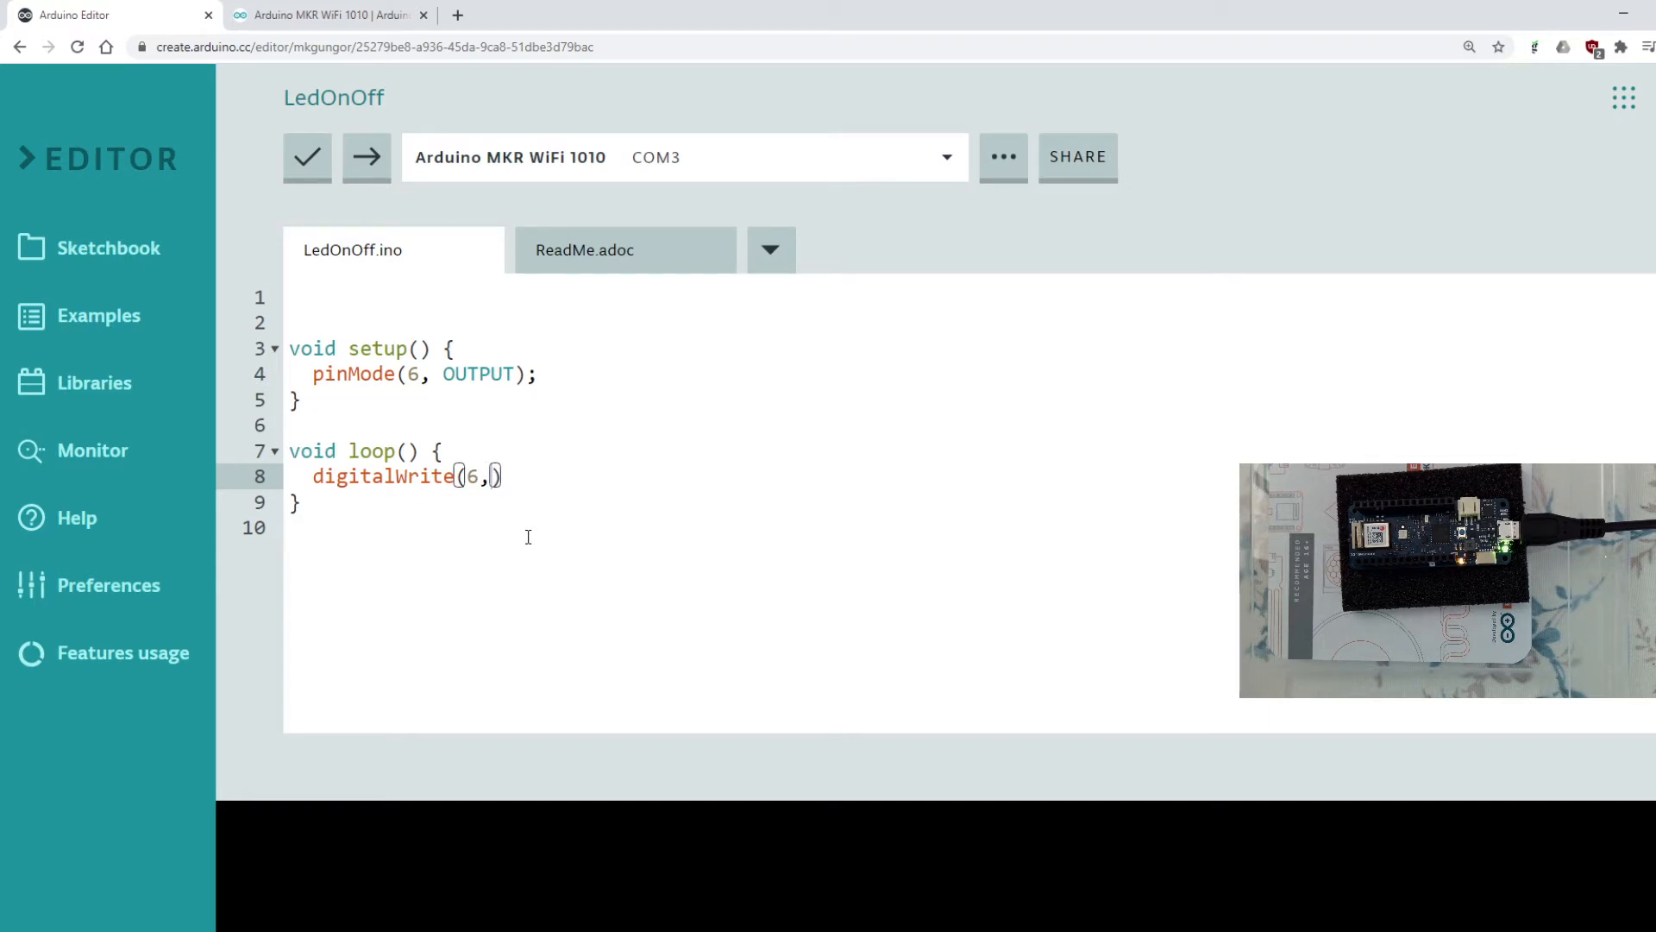
type("HIGH")
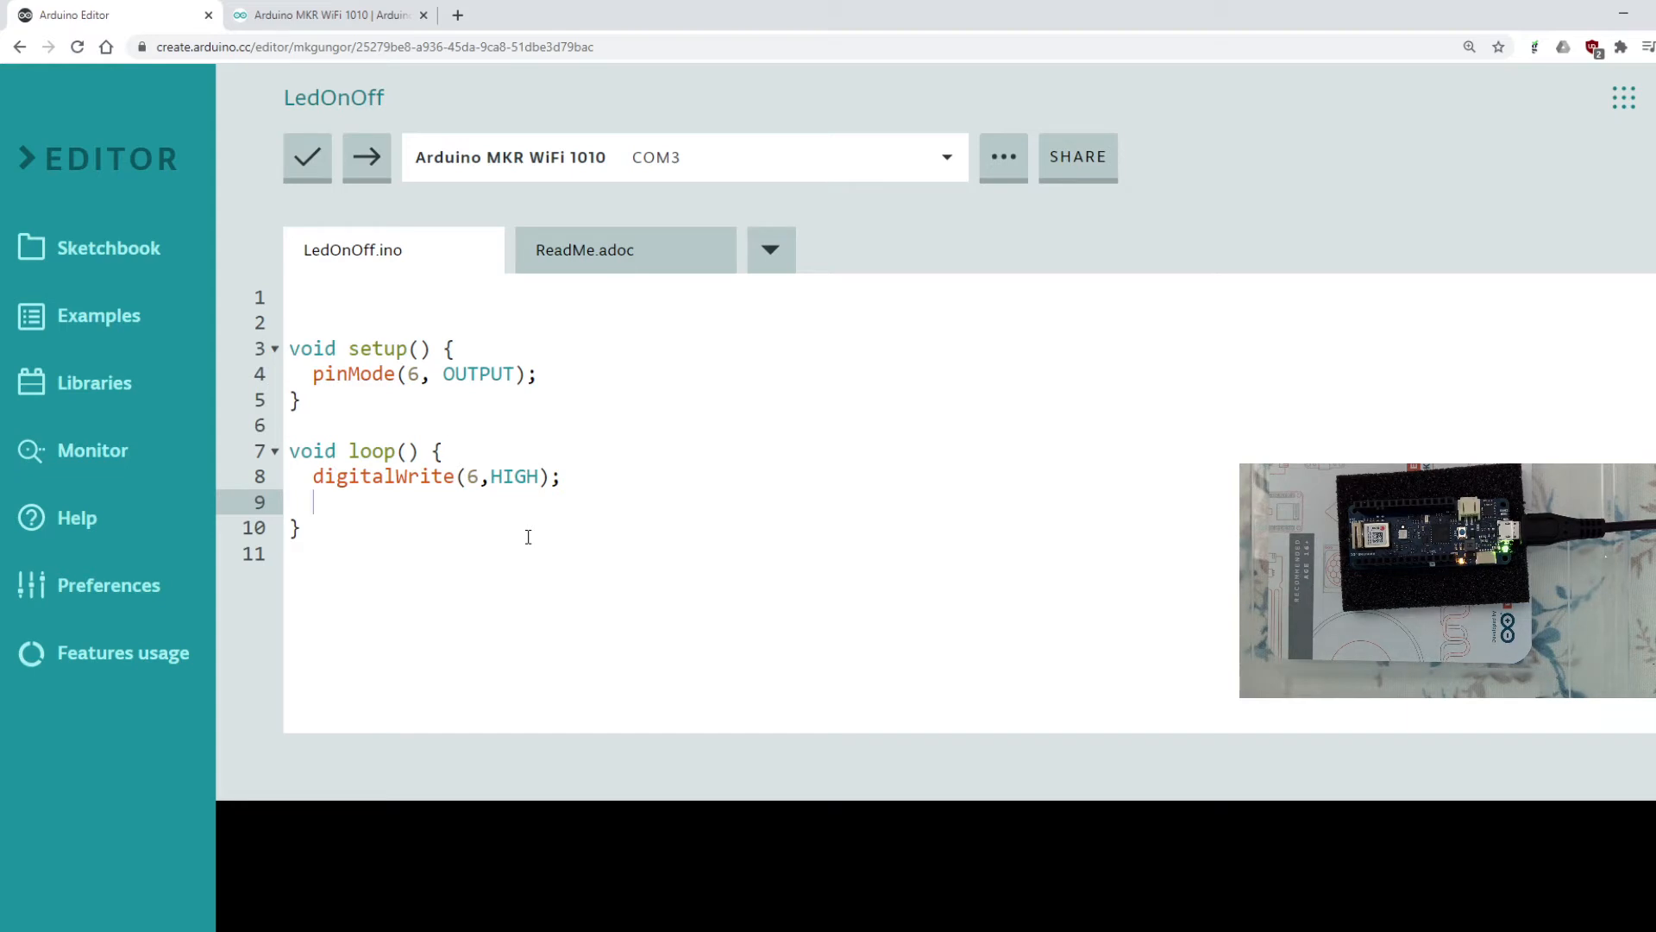
Step: Replace sleep with delay(500); and begin a second digitalWrite on the next line
type("sl")
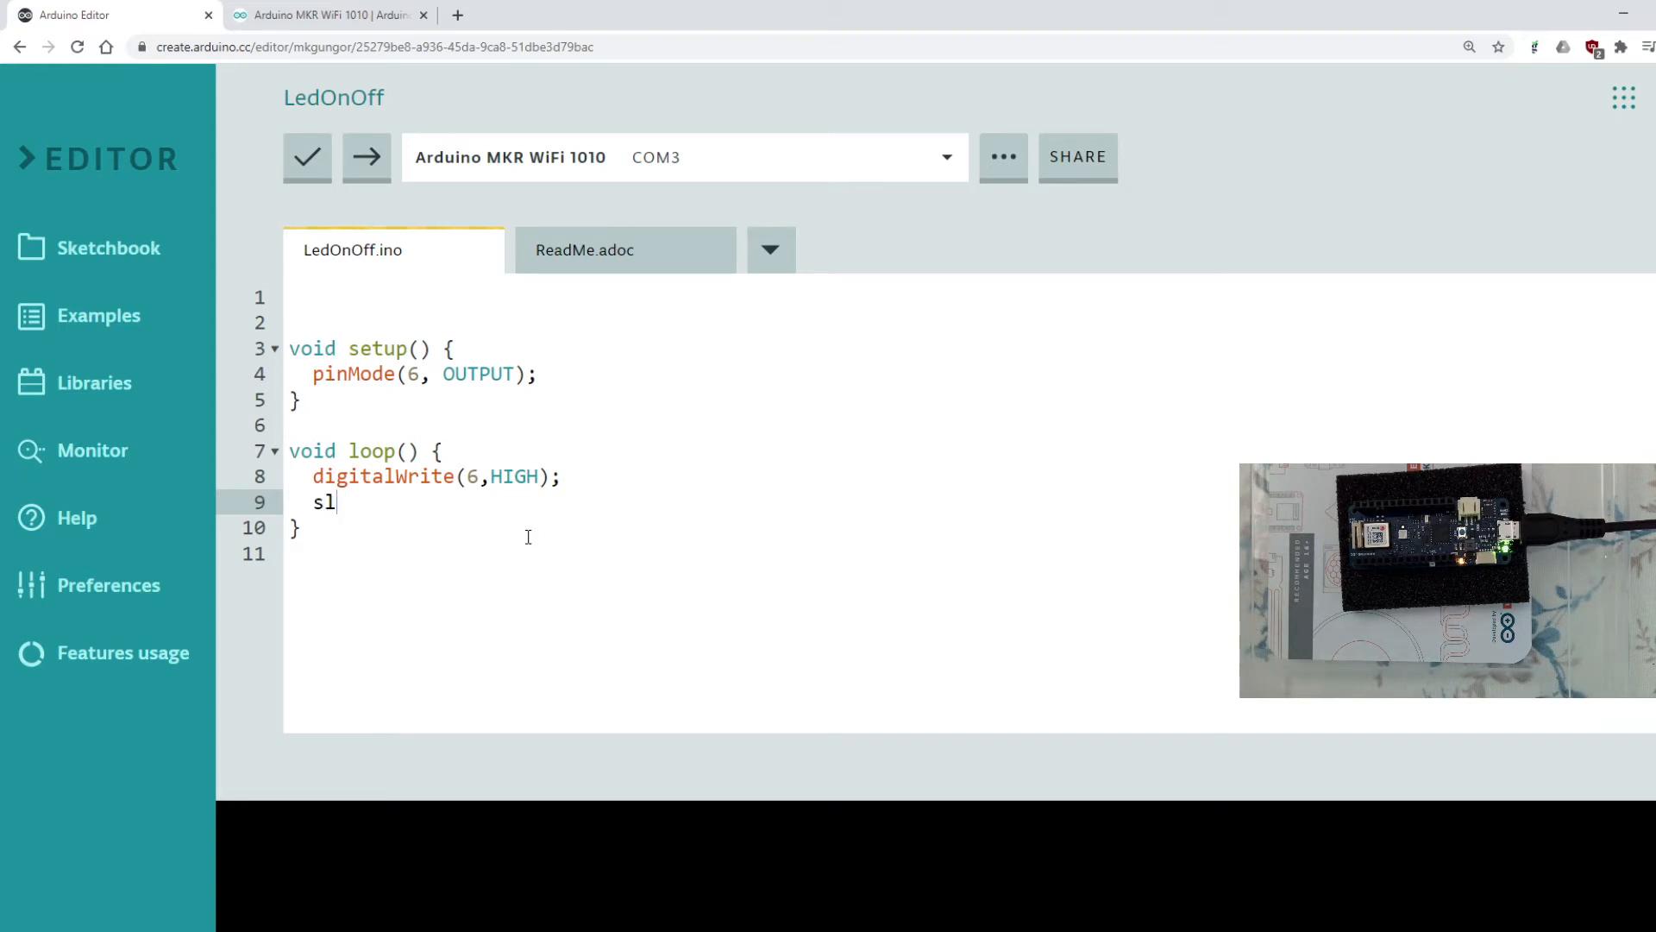
type("eep")
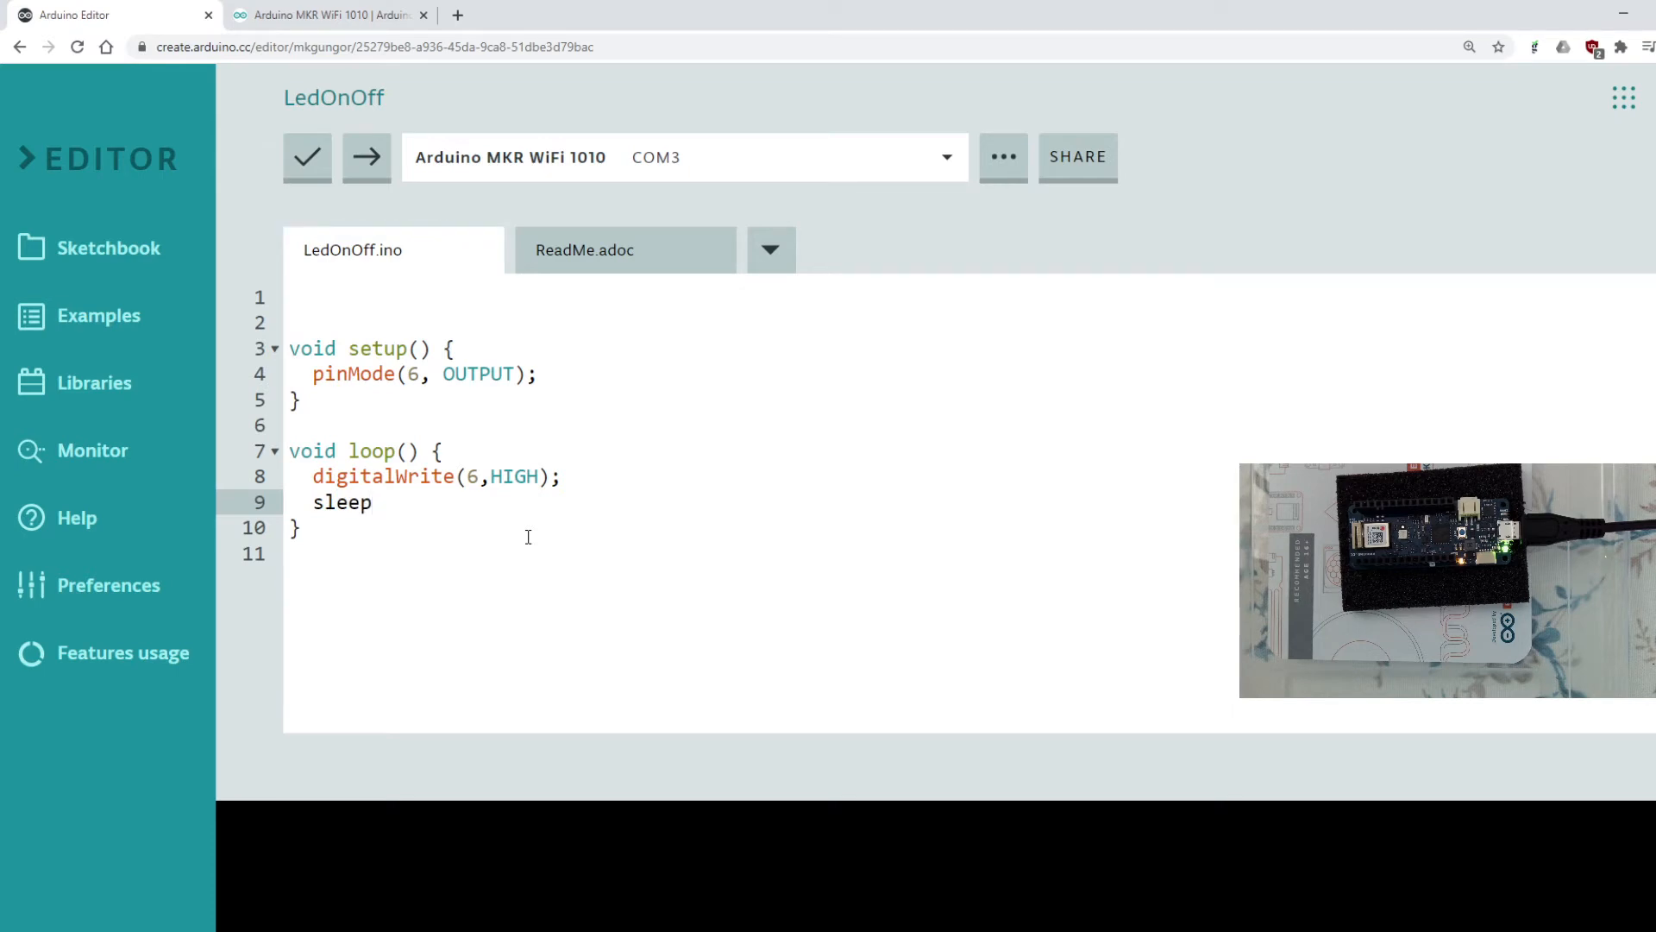
double_click(341, 502)
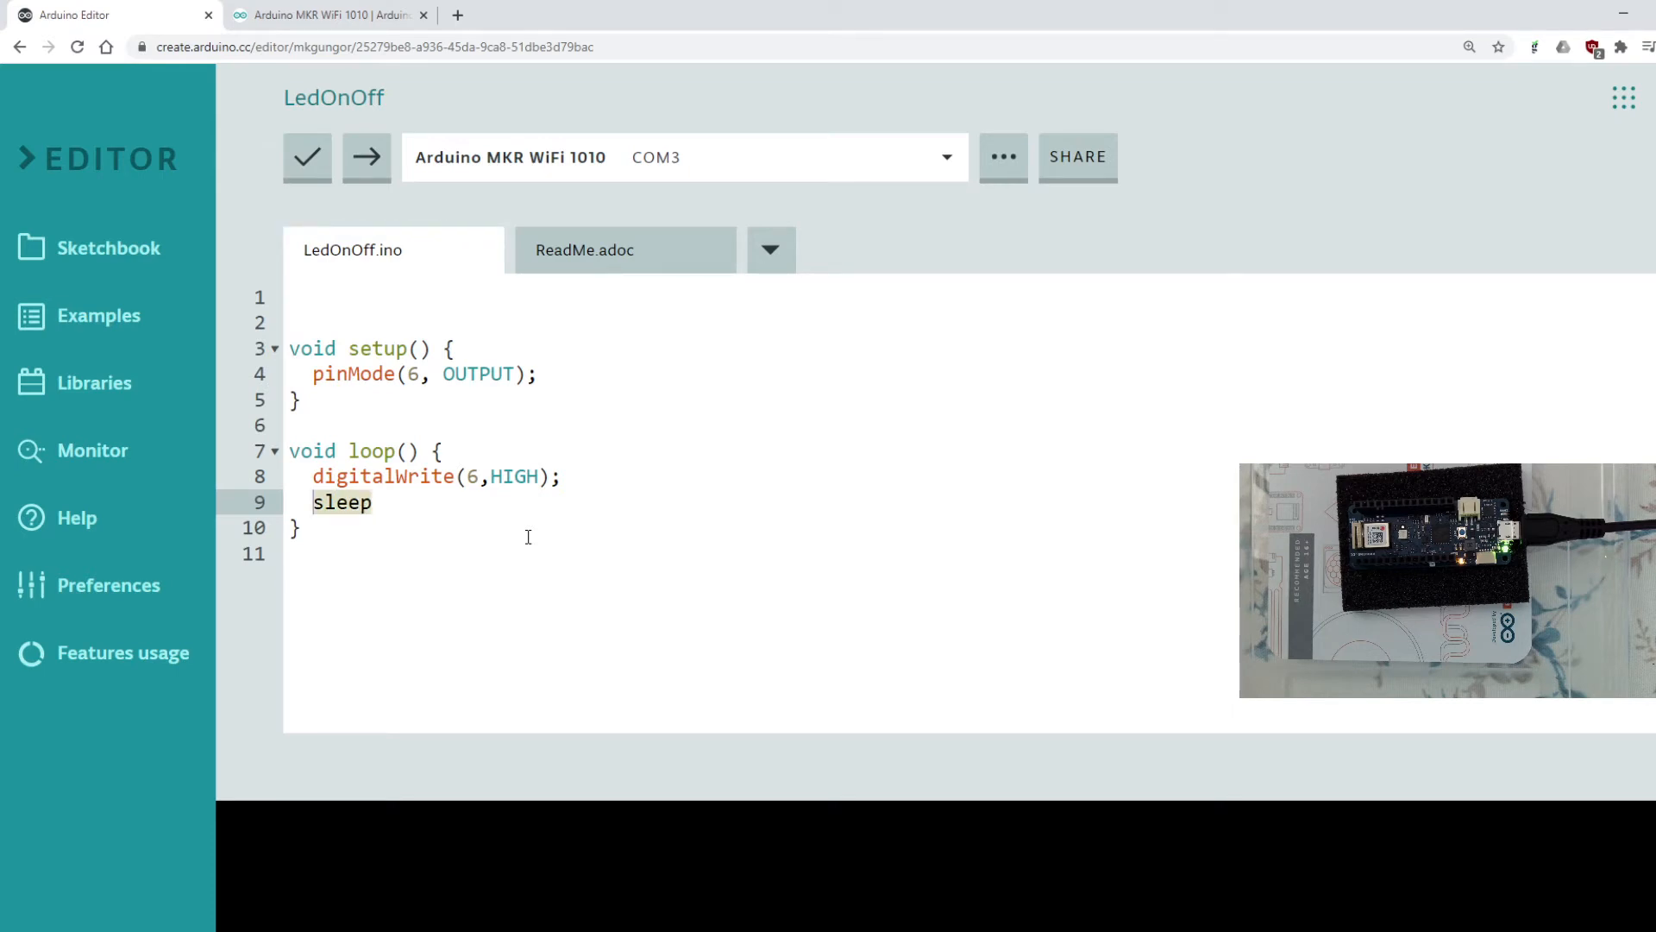
type("delay")
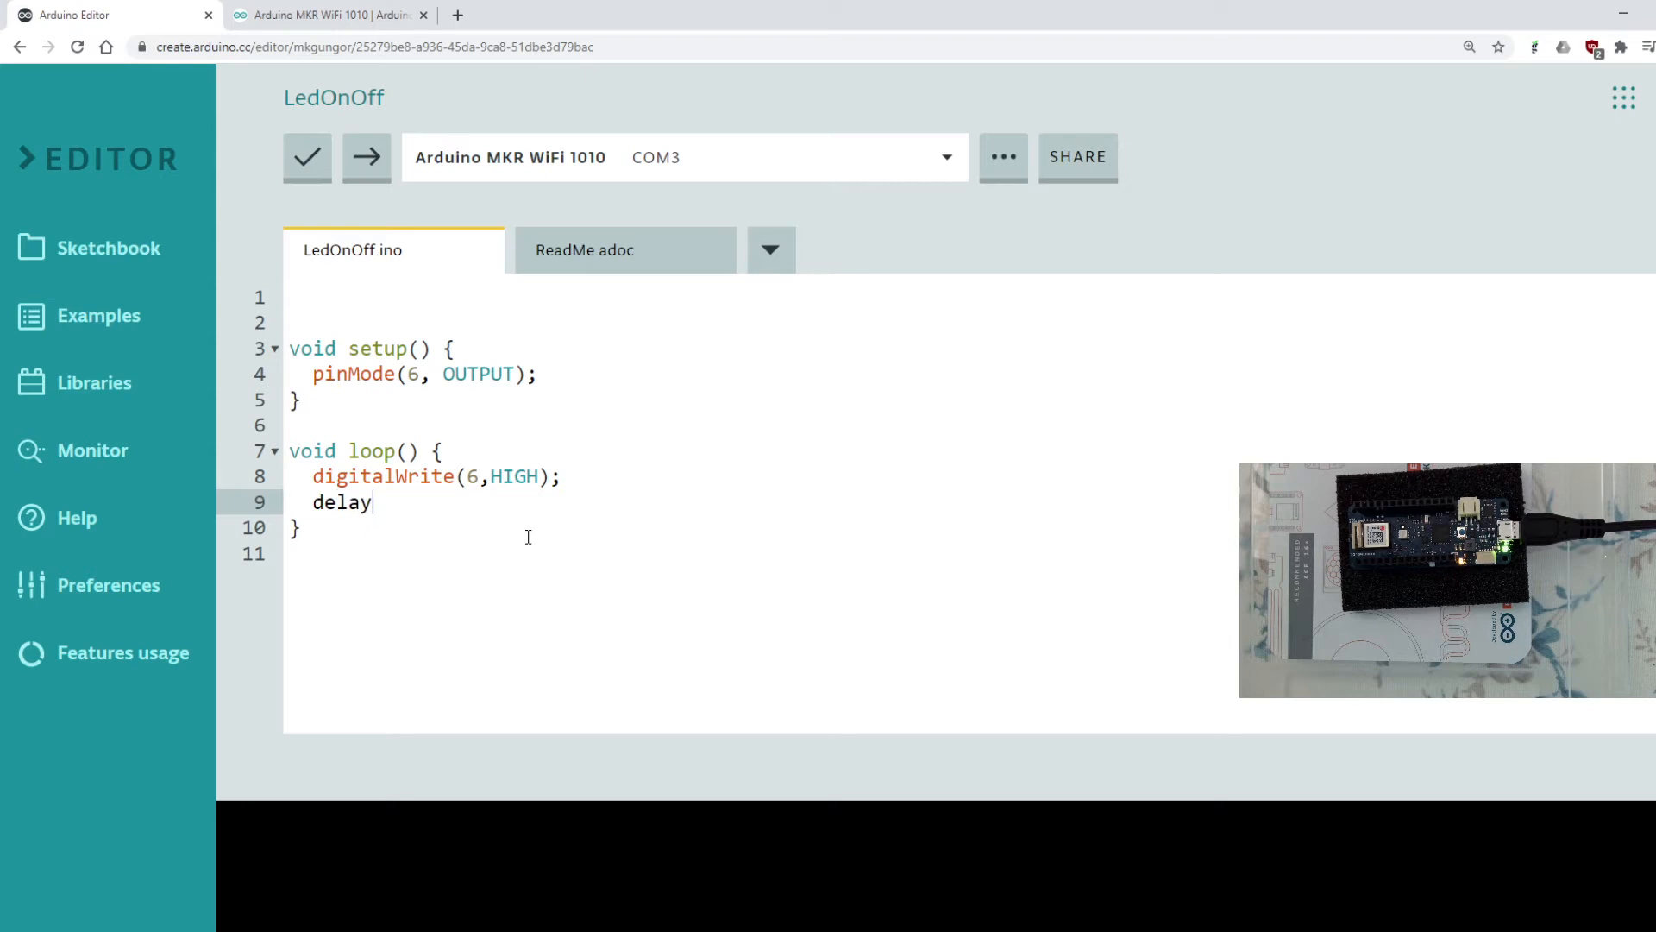
type("()")
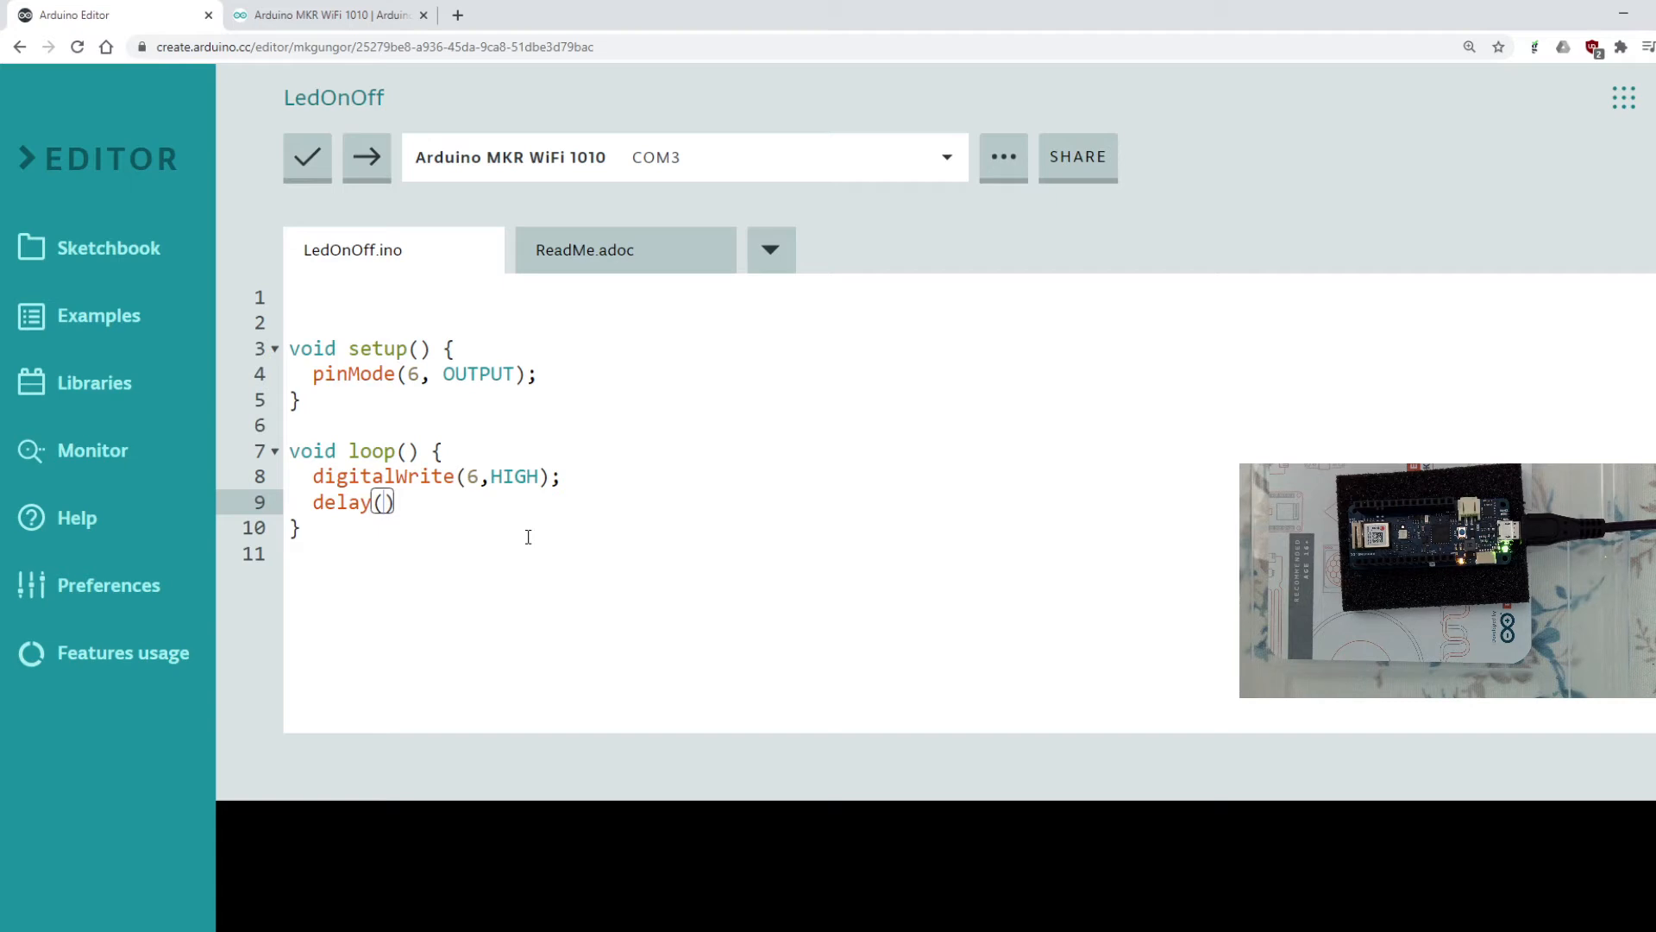
type("1")
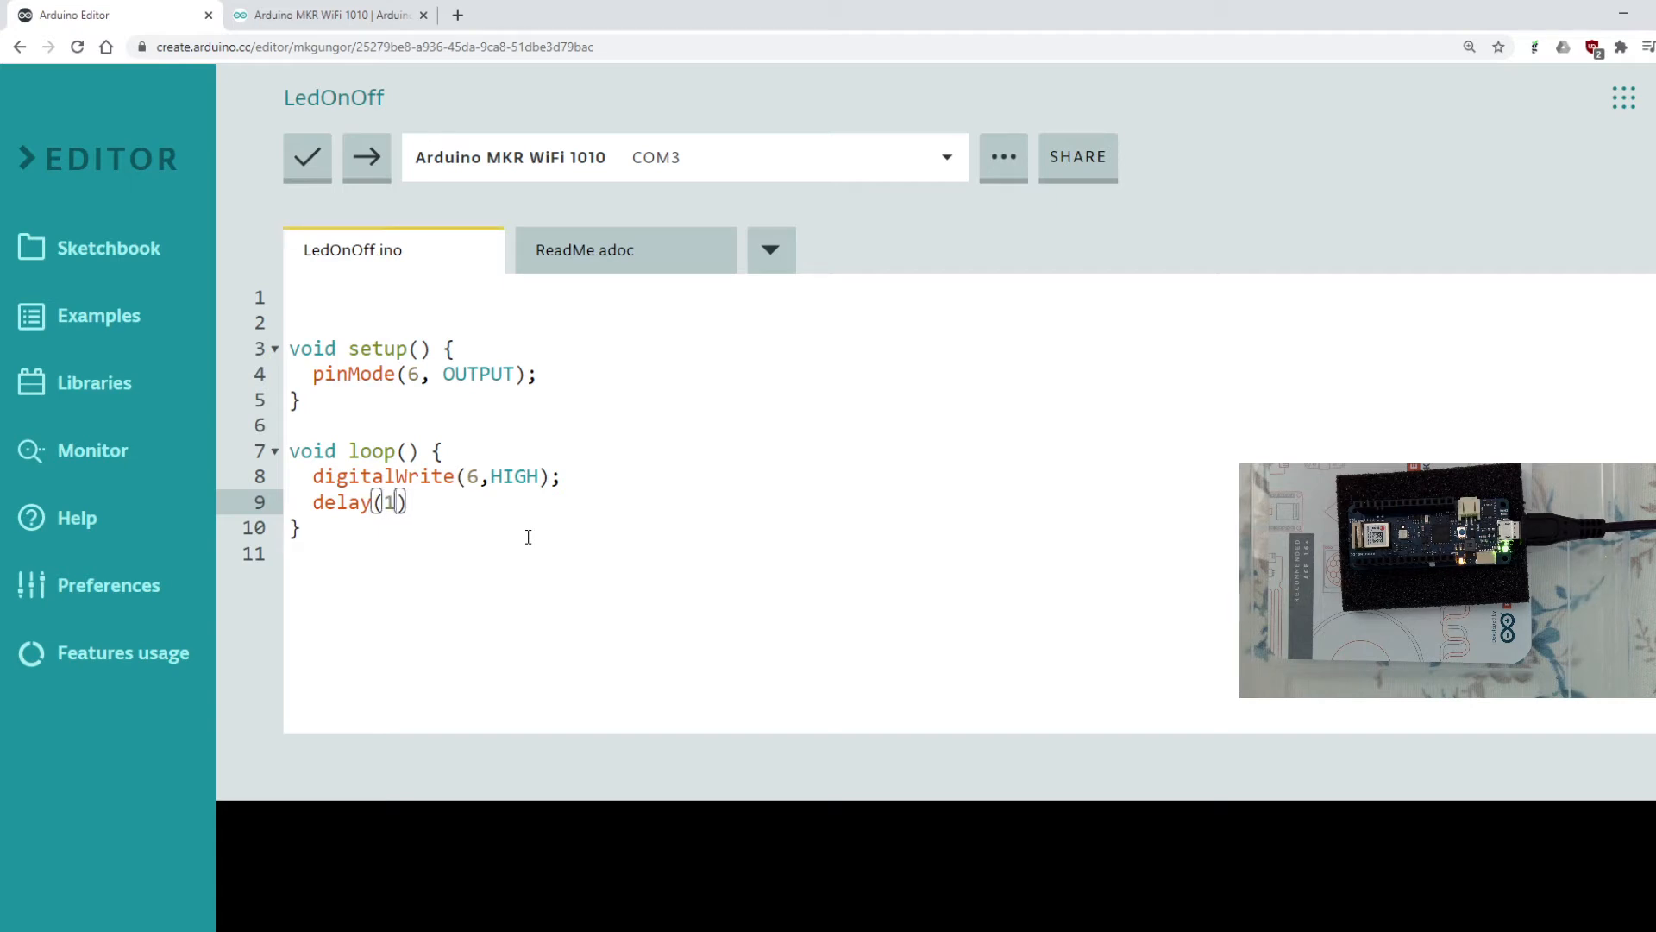
type("500")
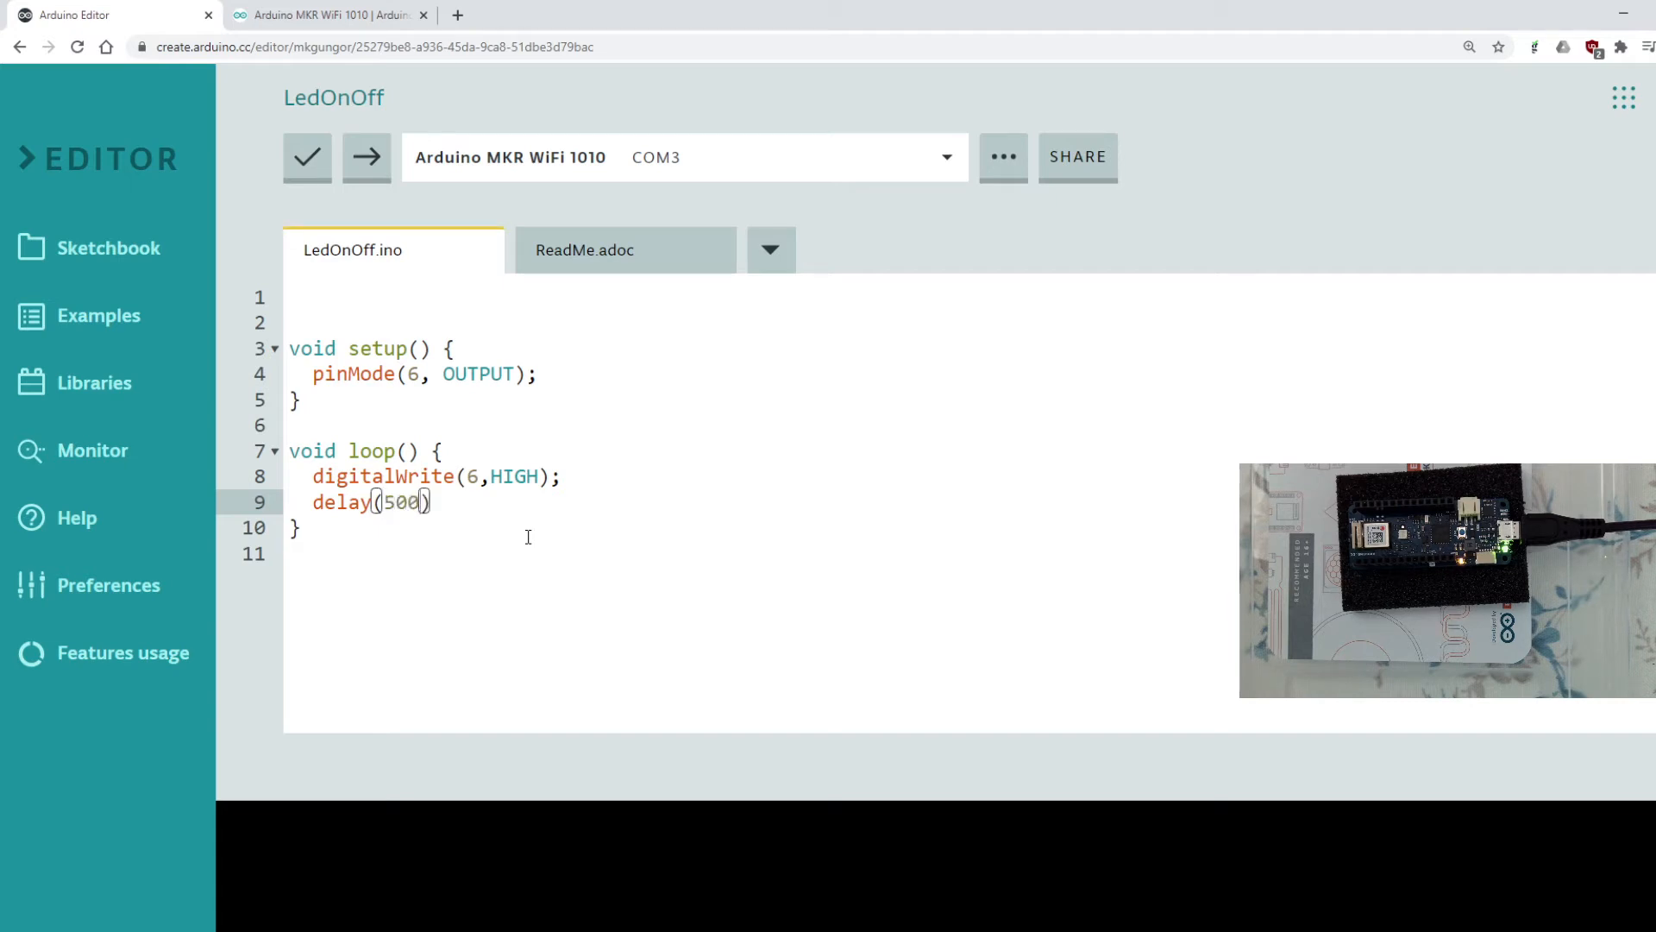
type(";")
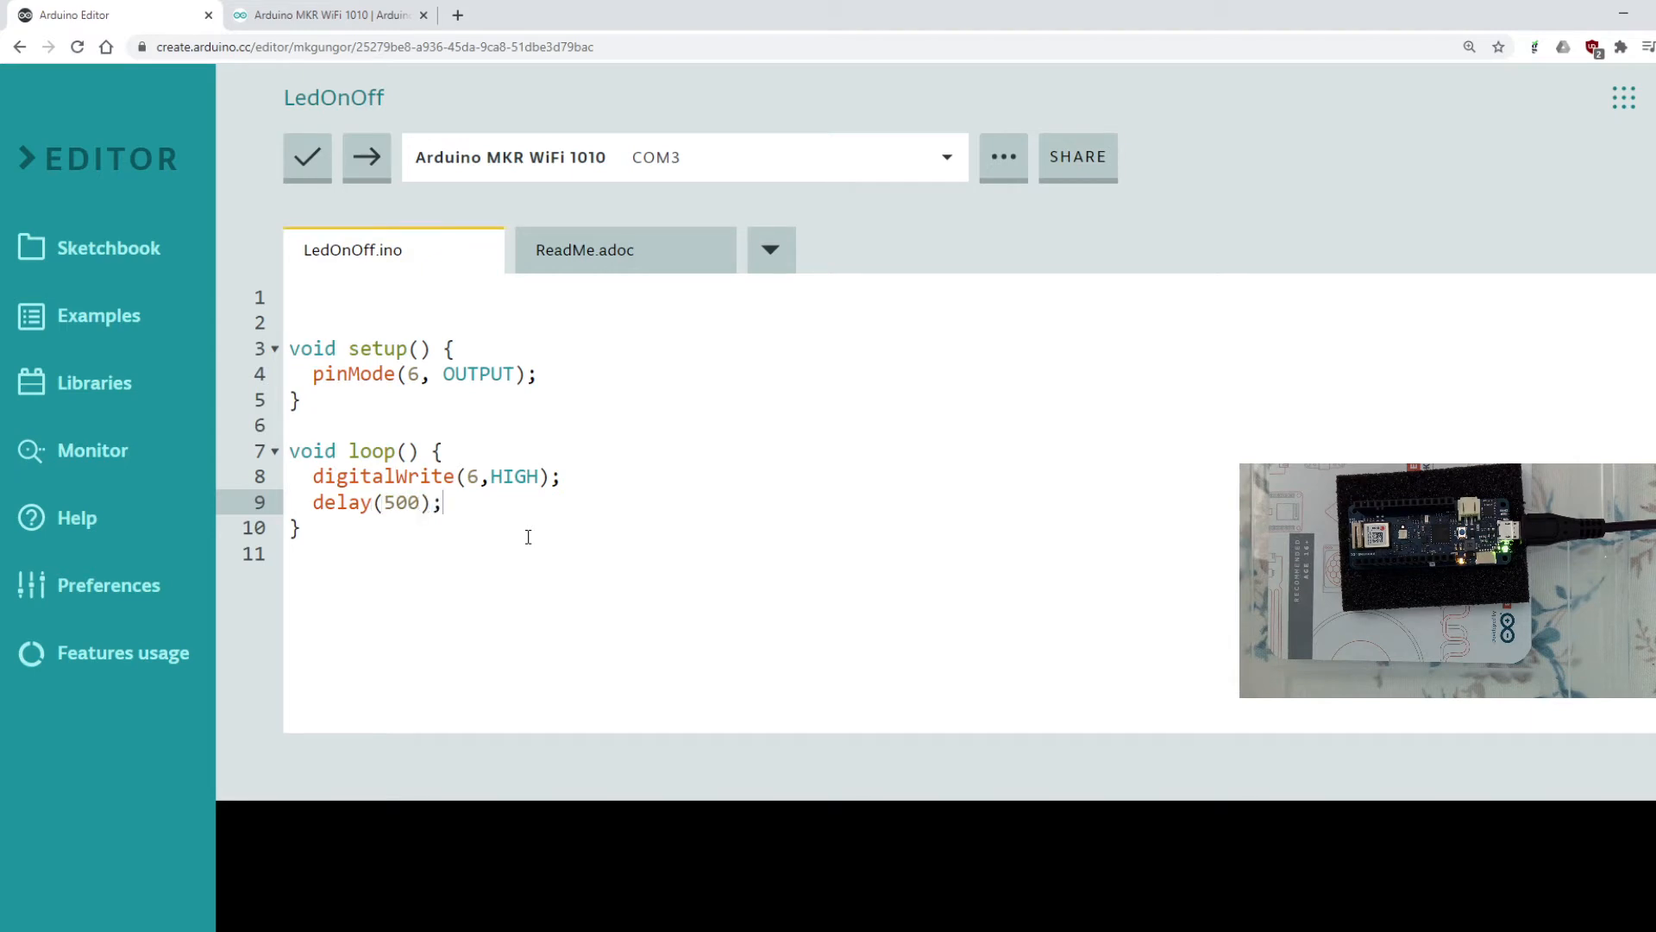
key("Enter")
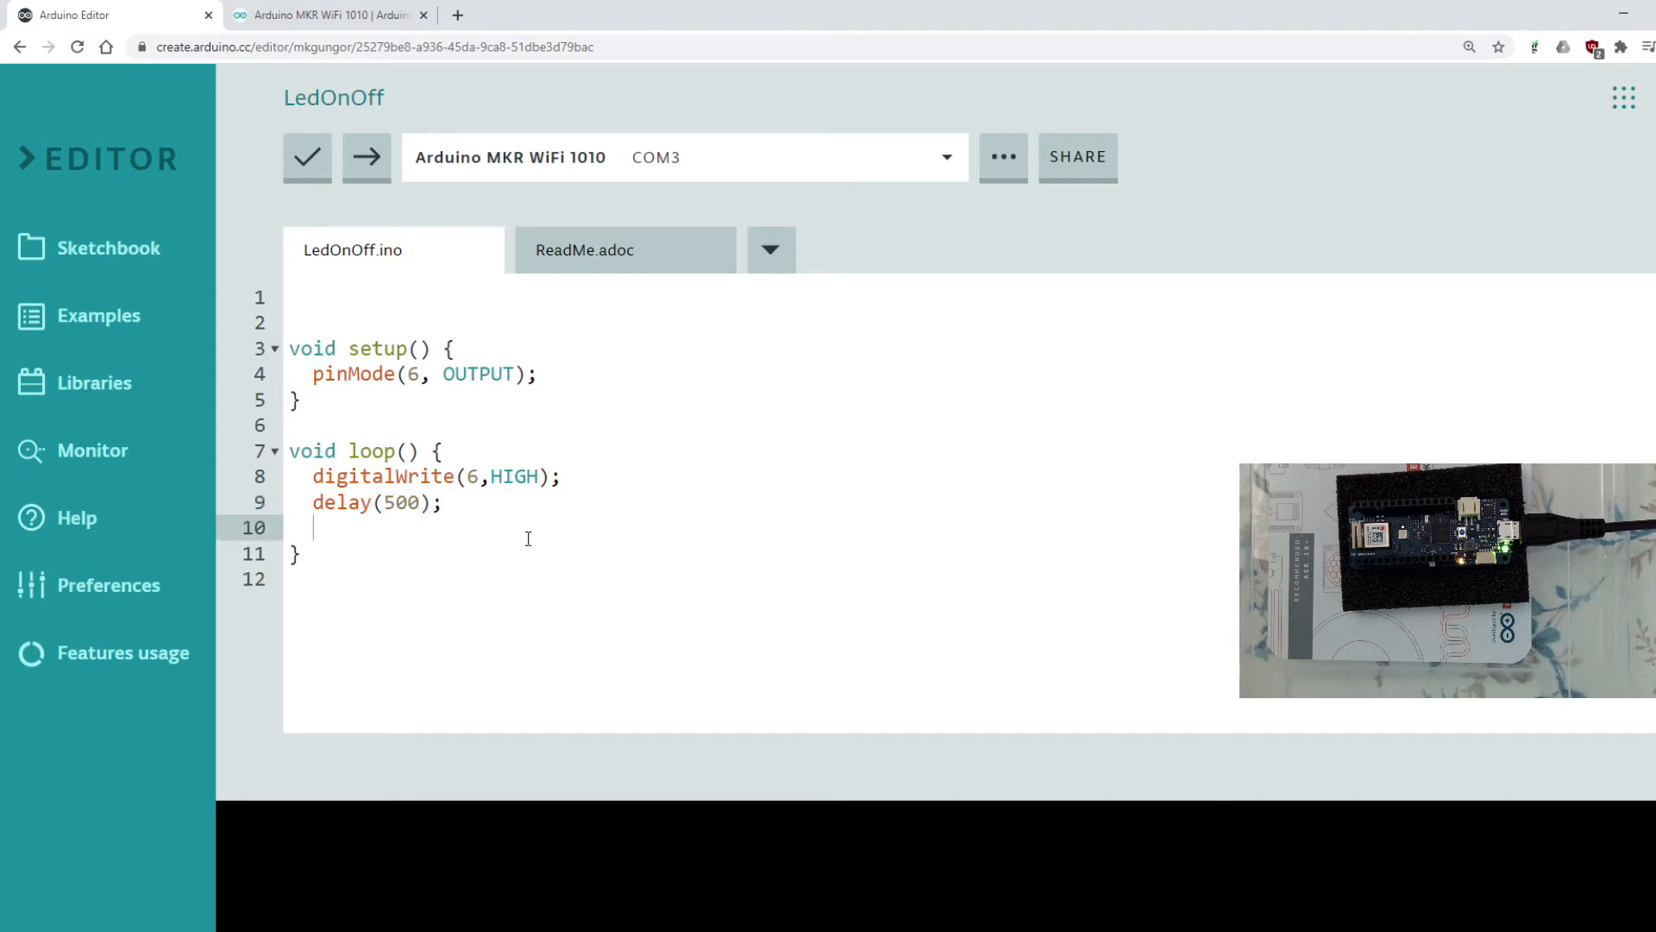
type("digitalWrite(")
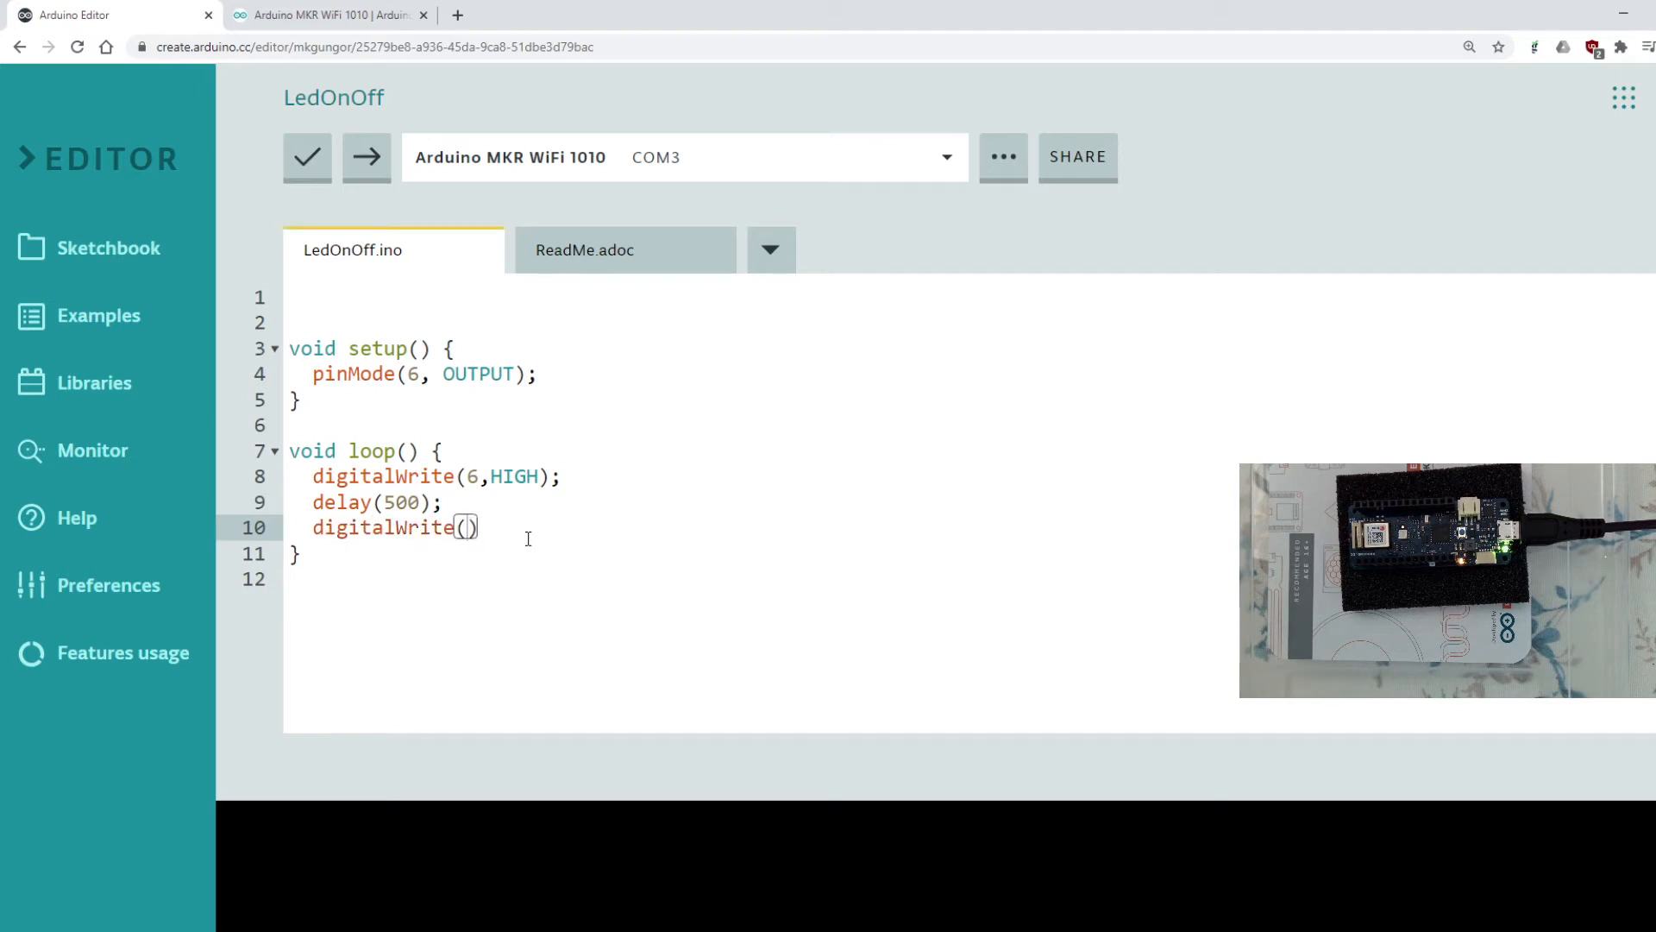
Step: Complete the line as digitalWrite(6, LOW) after the delay
type("6,")
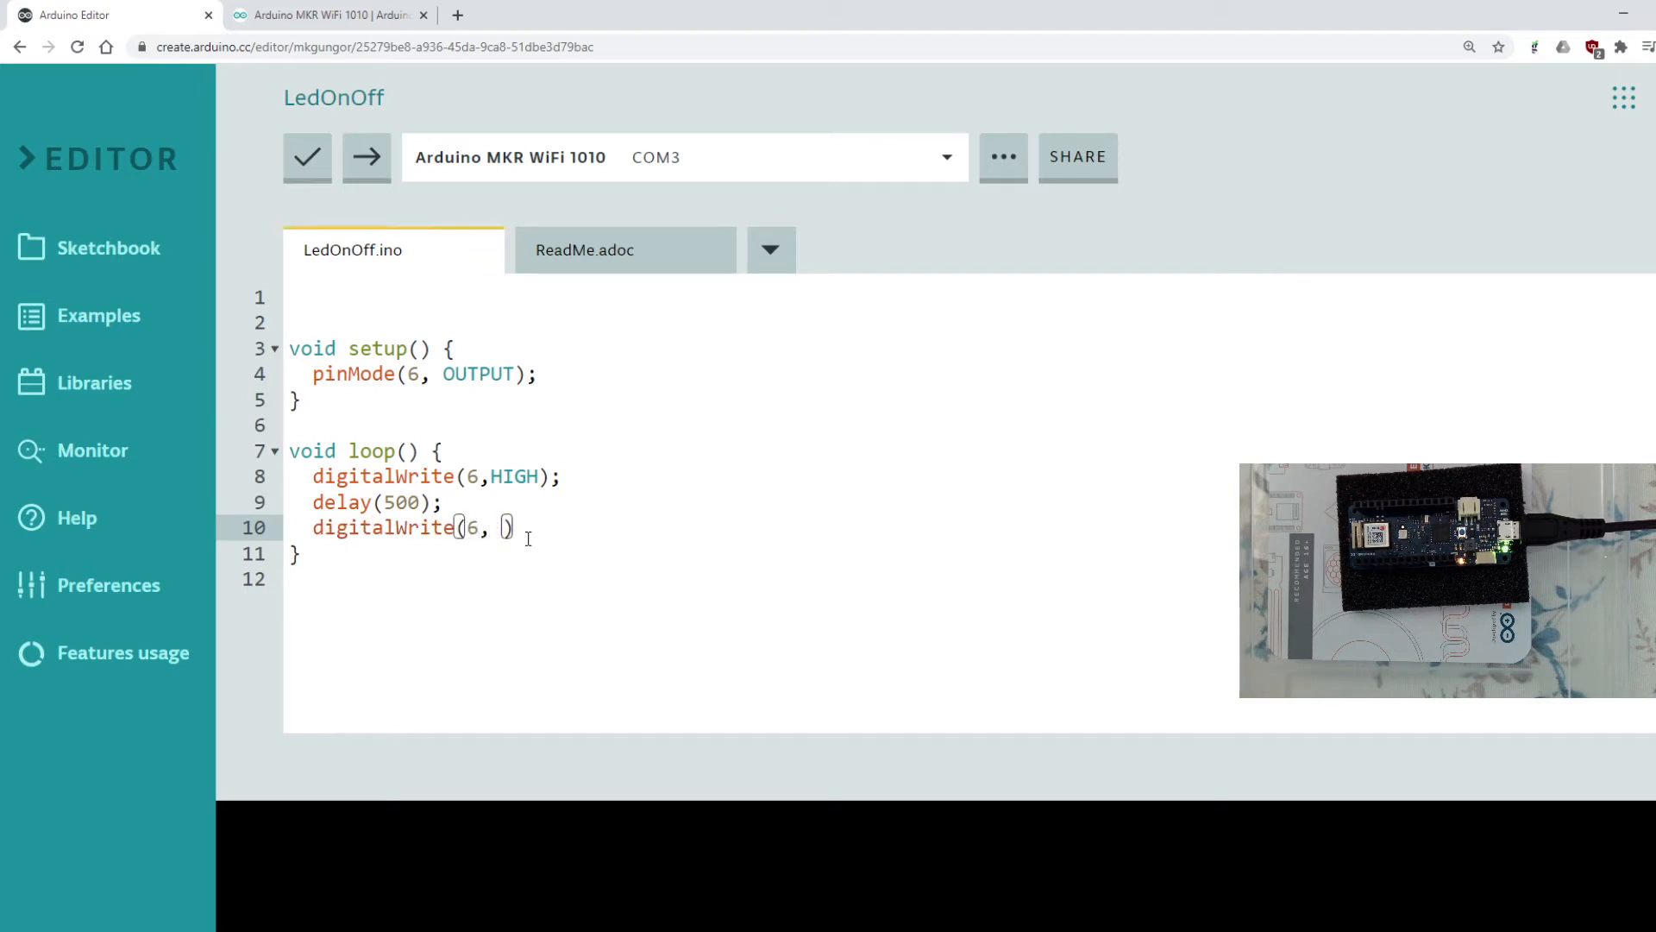
type("LOW")
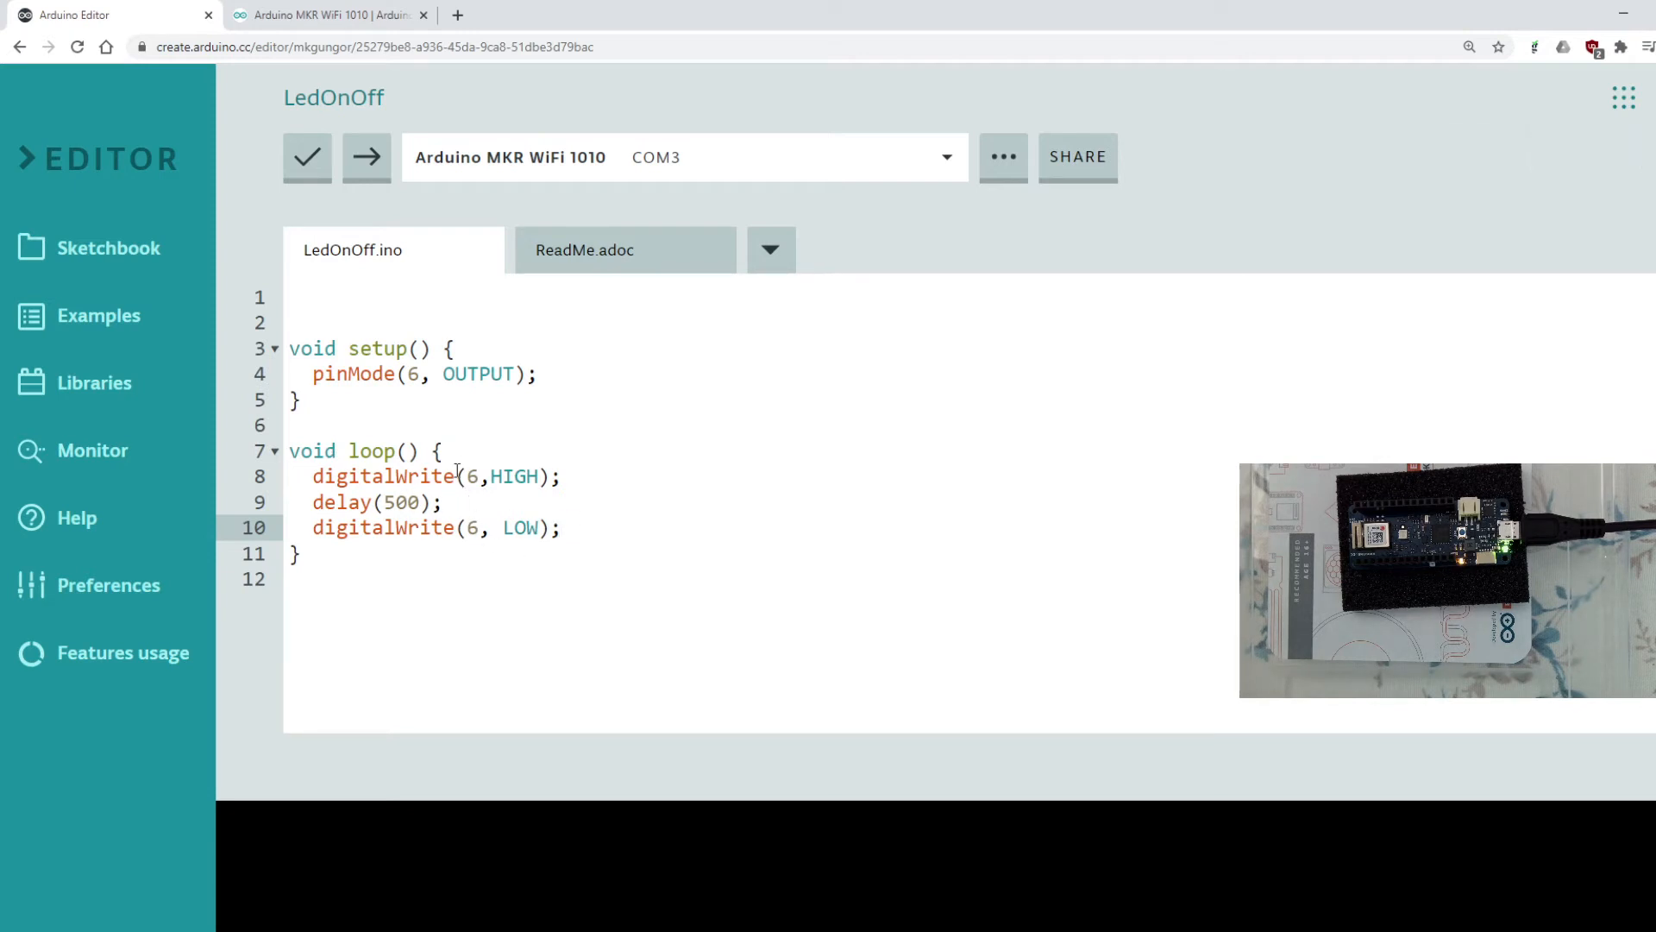
mouse_move(307, 158)
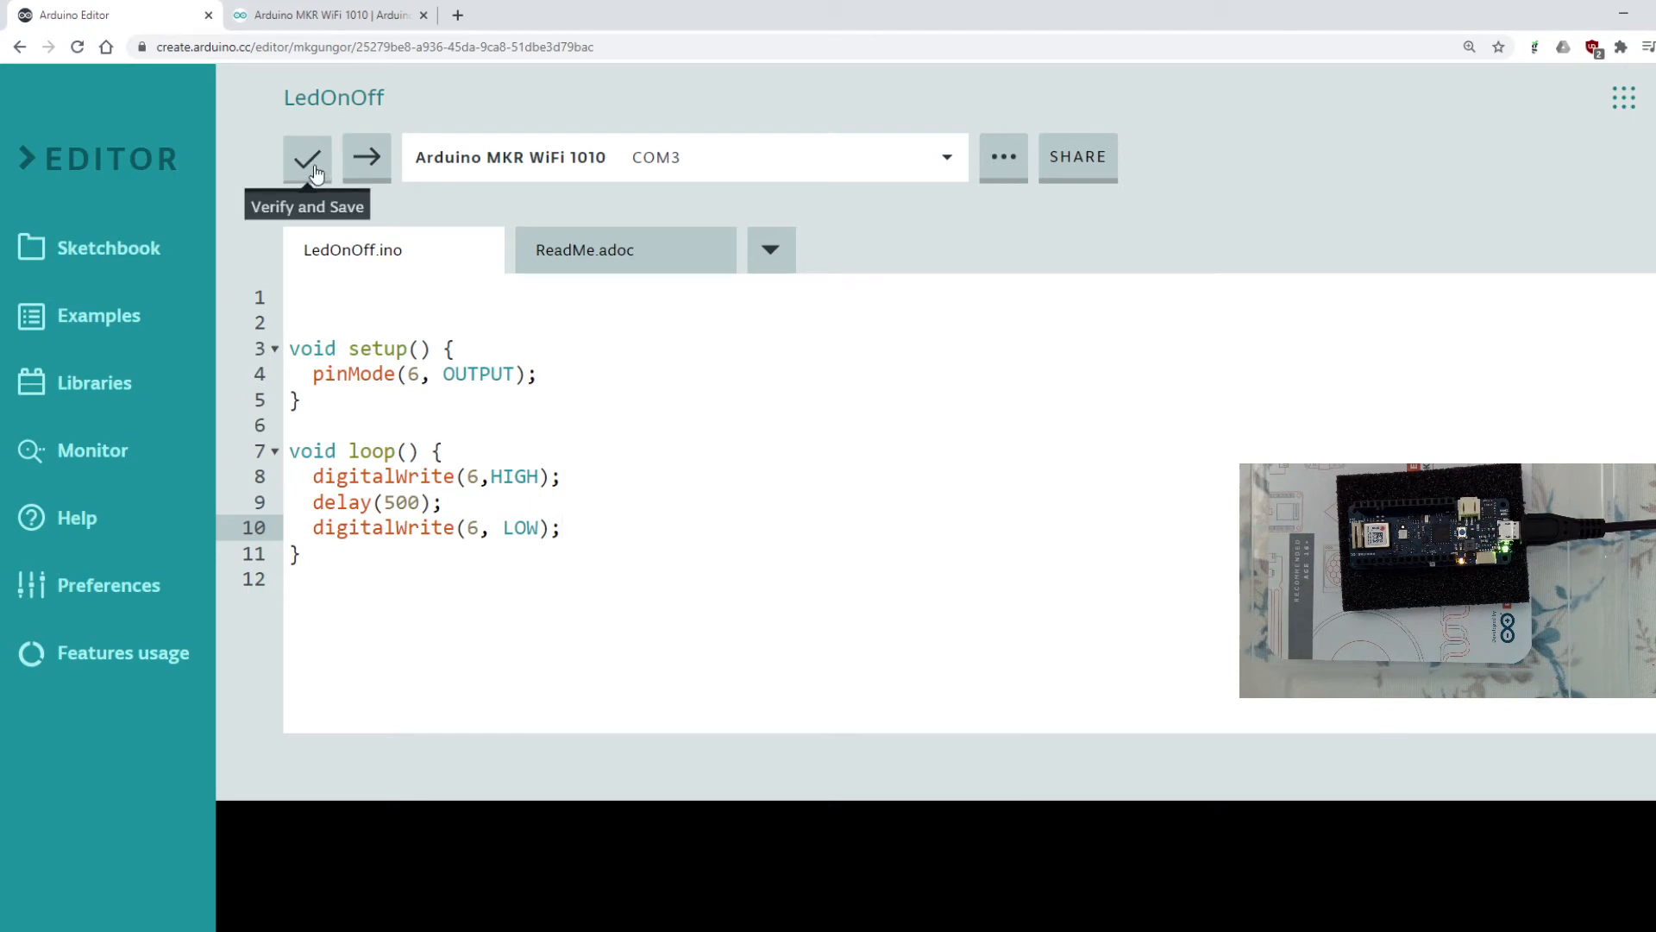
mouse_move(366, 157)
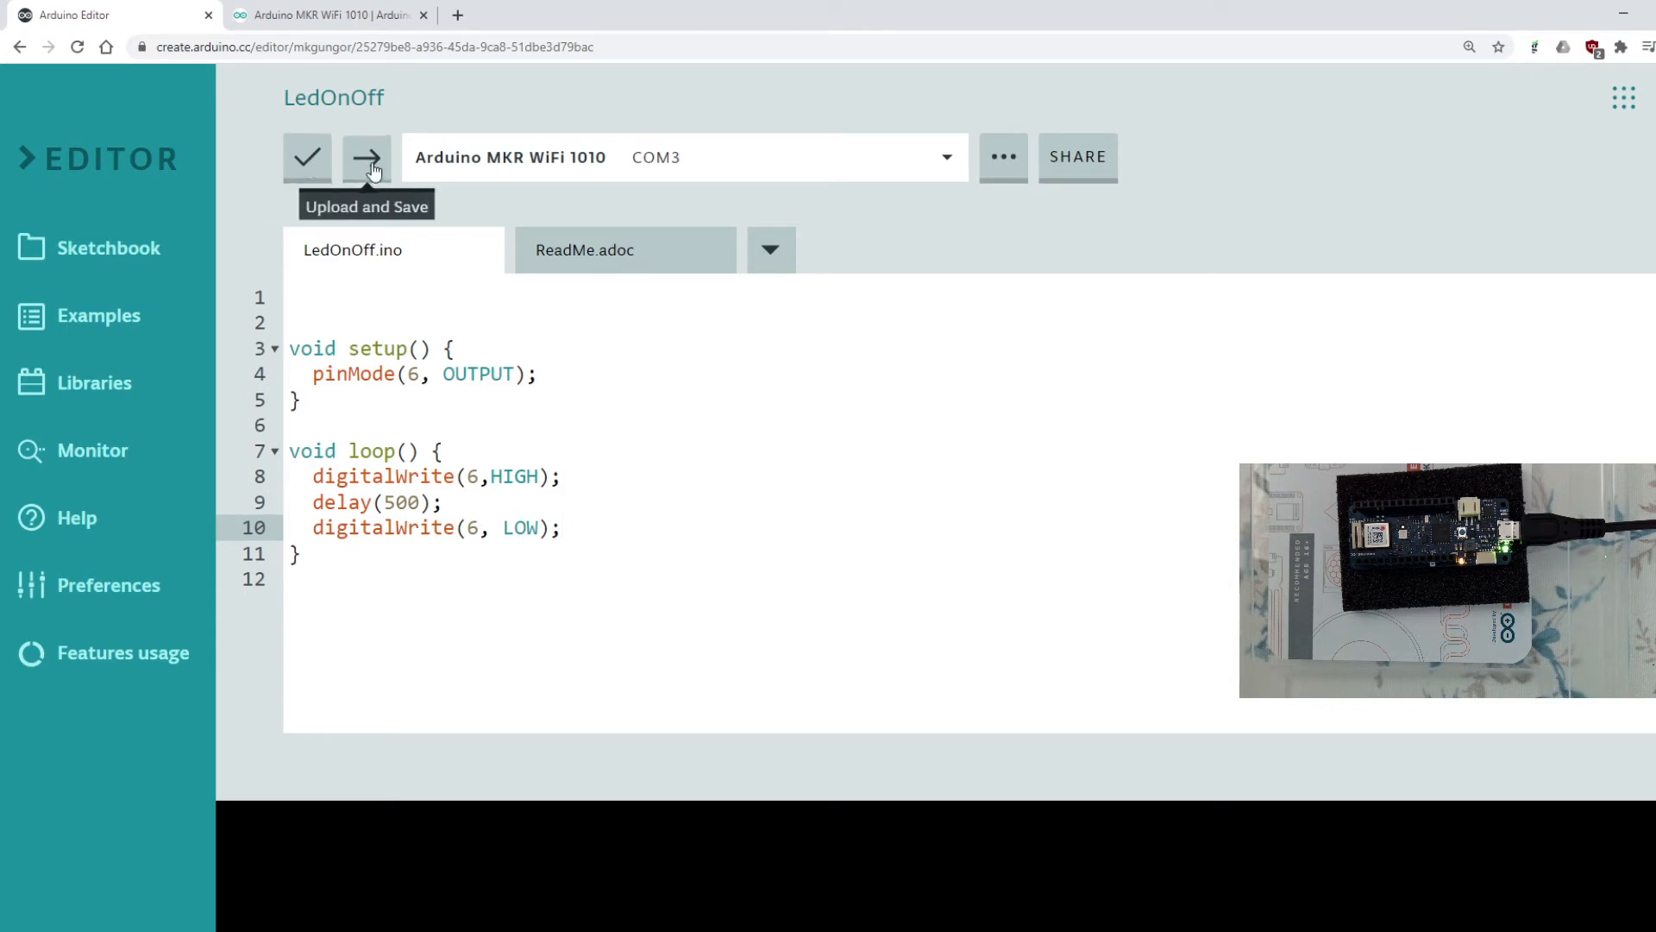
mouse_move(307, 159)
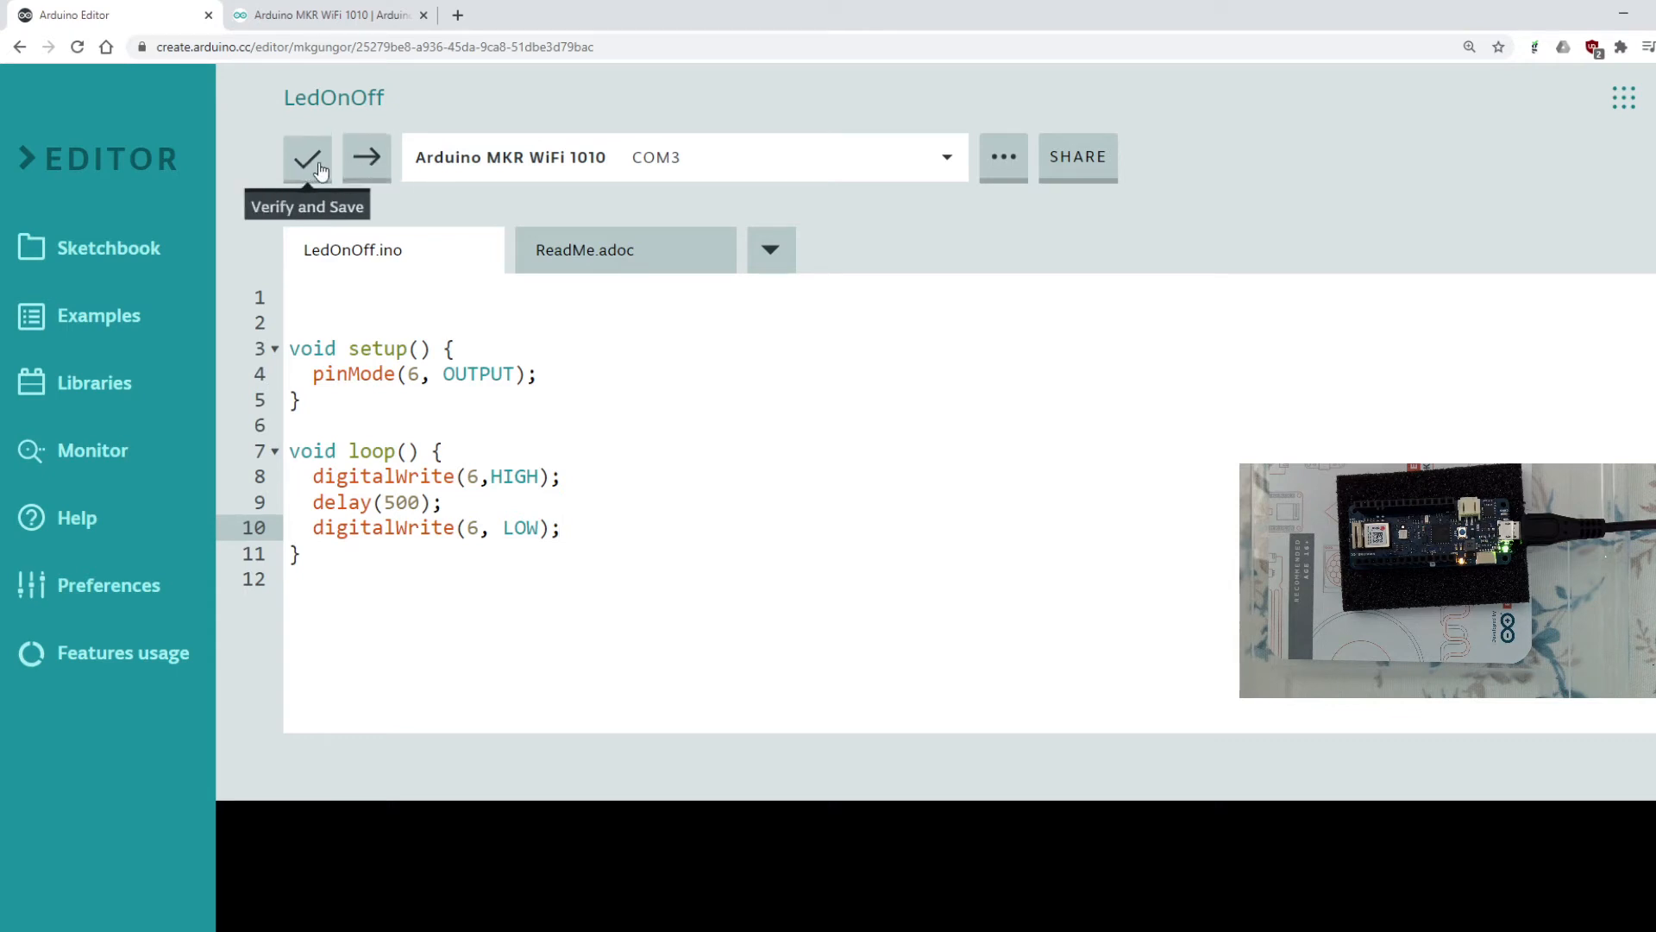
Step: Verify and save LedOnOff so it compiles successfully
left_click(307, 157)
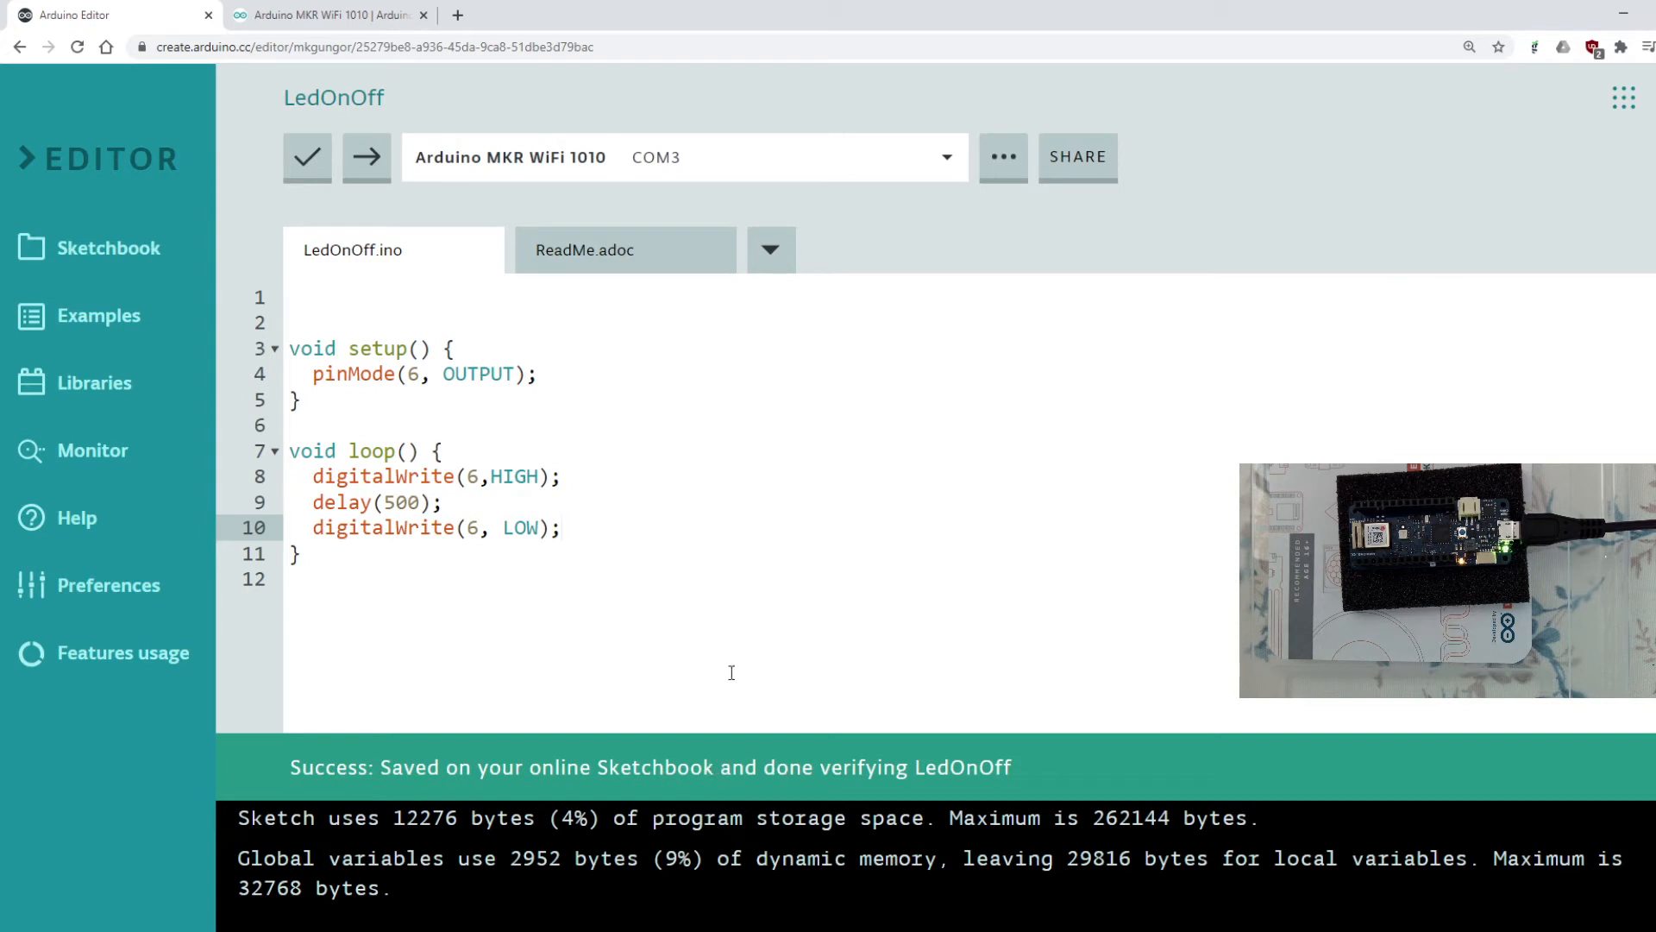
mouse_move(365, 157)
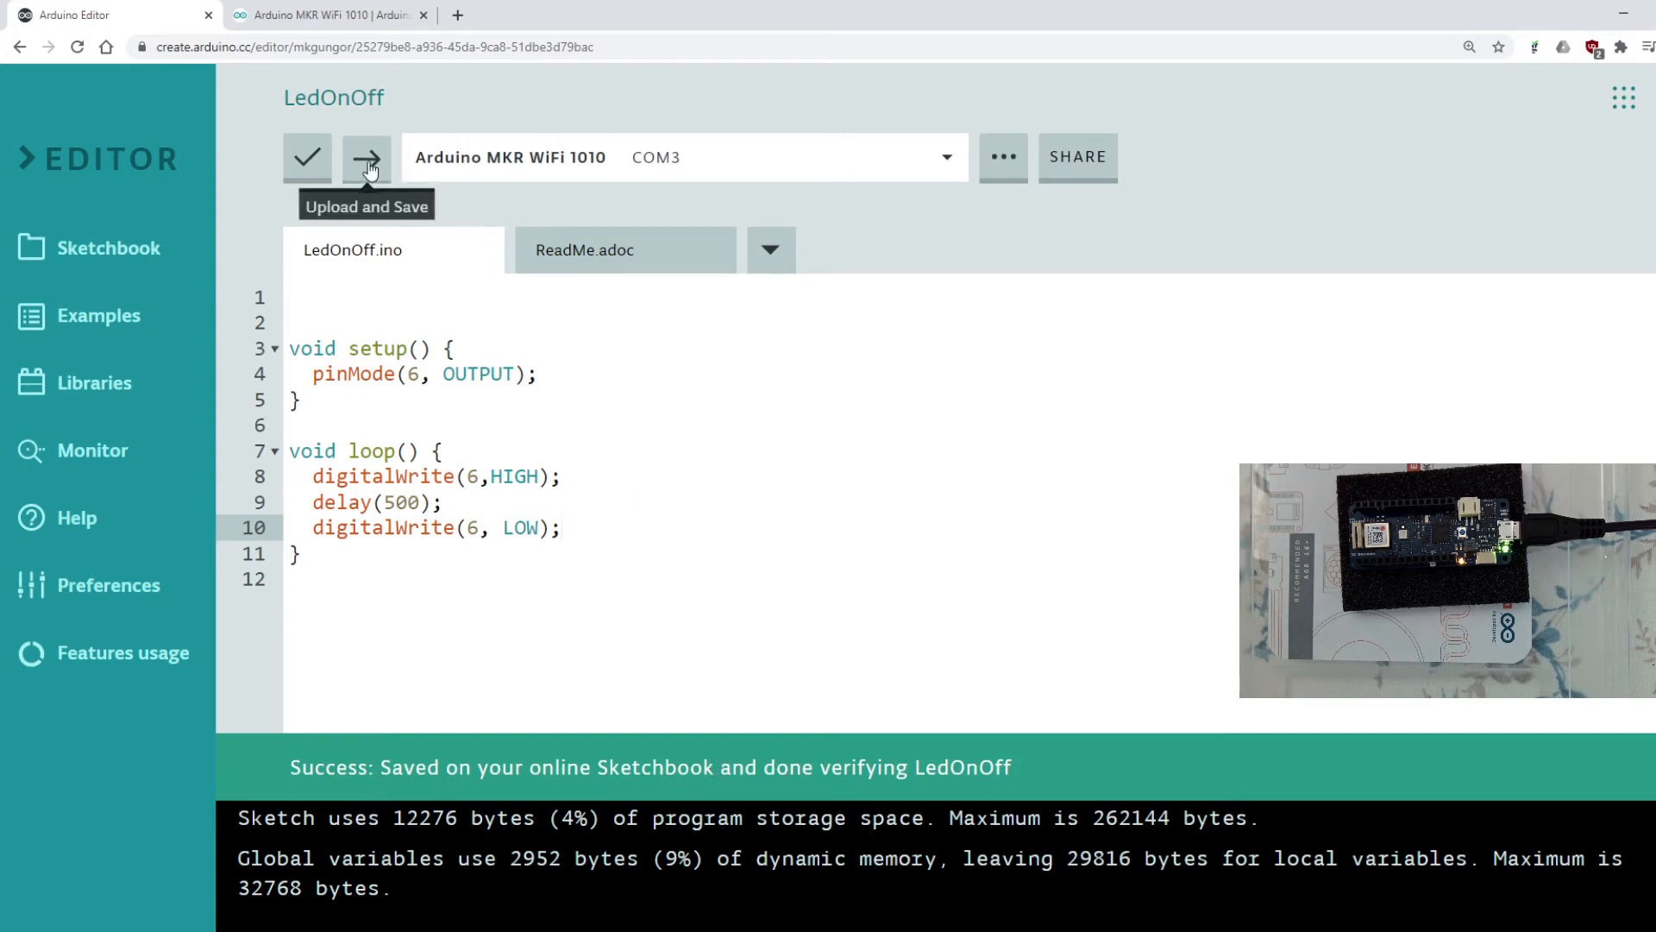
Step: Upload LedOnOff to the MKR WiFi 1010 board
left_click(366, 157)
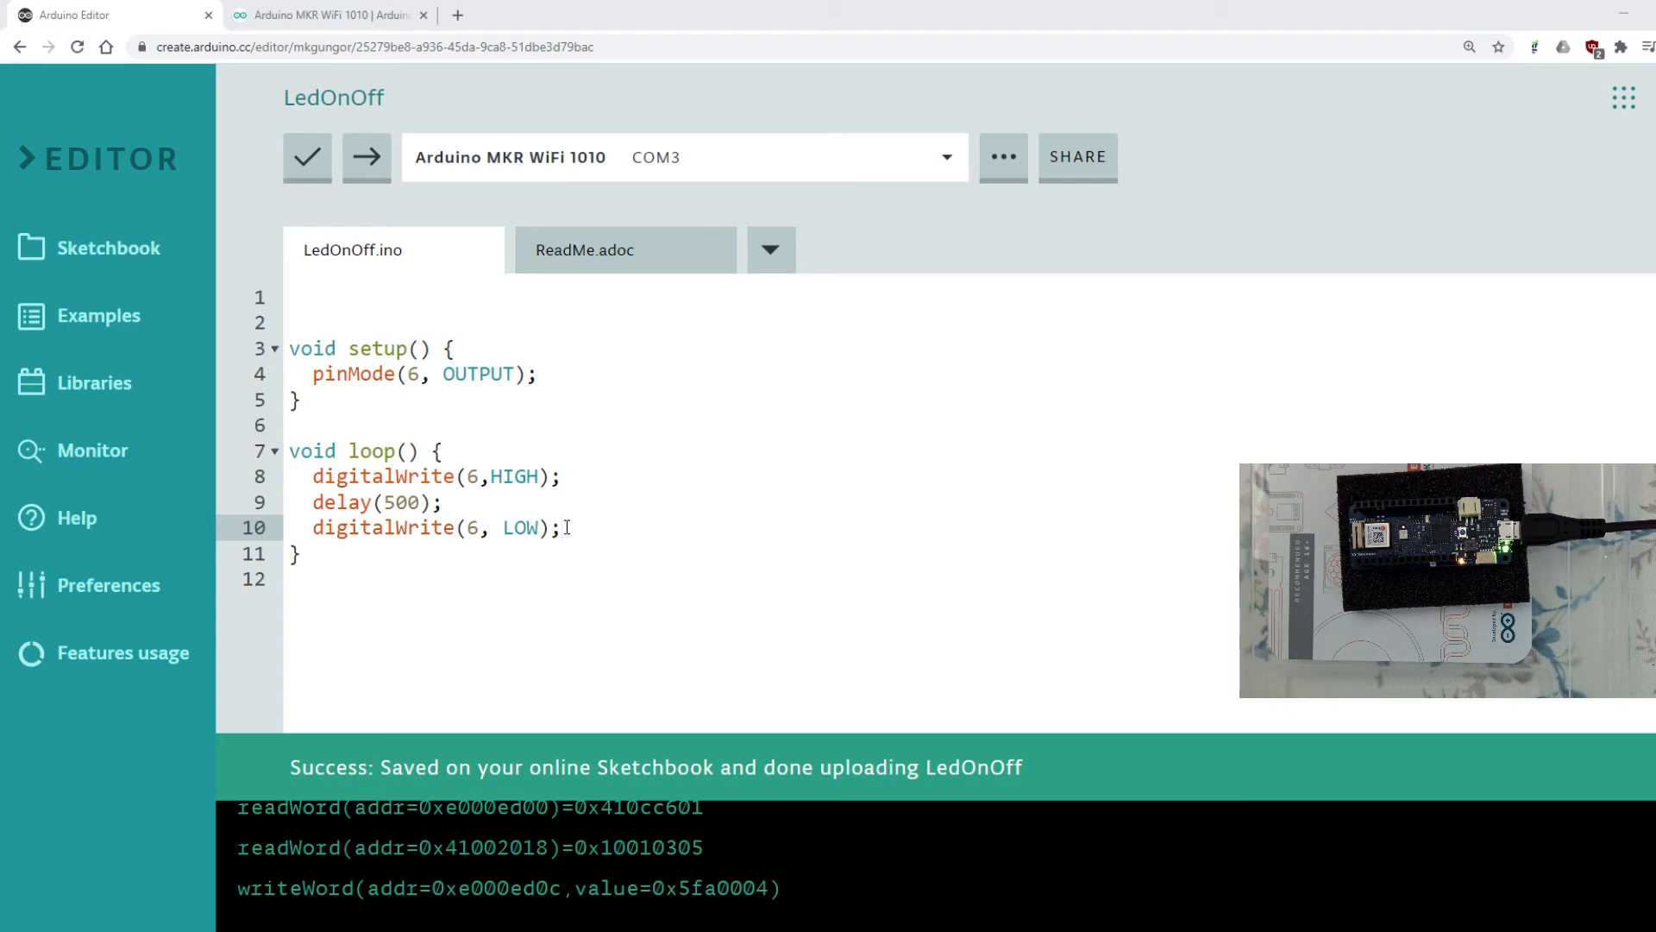
Step: Add delay(500); on line 11 after pin 6 goes LOW
double_click(339, 502)
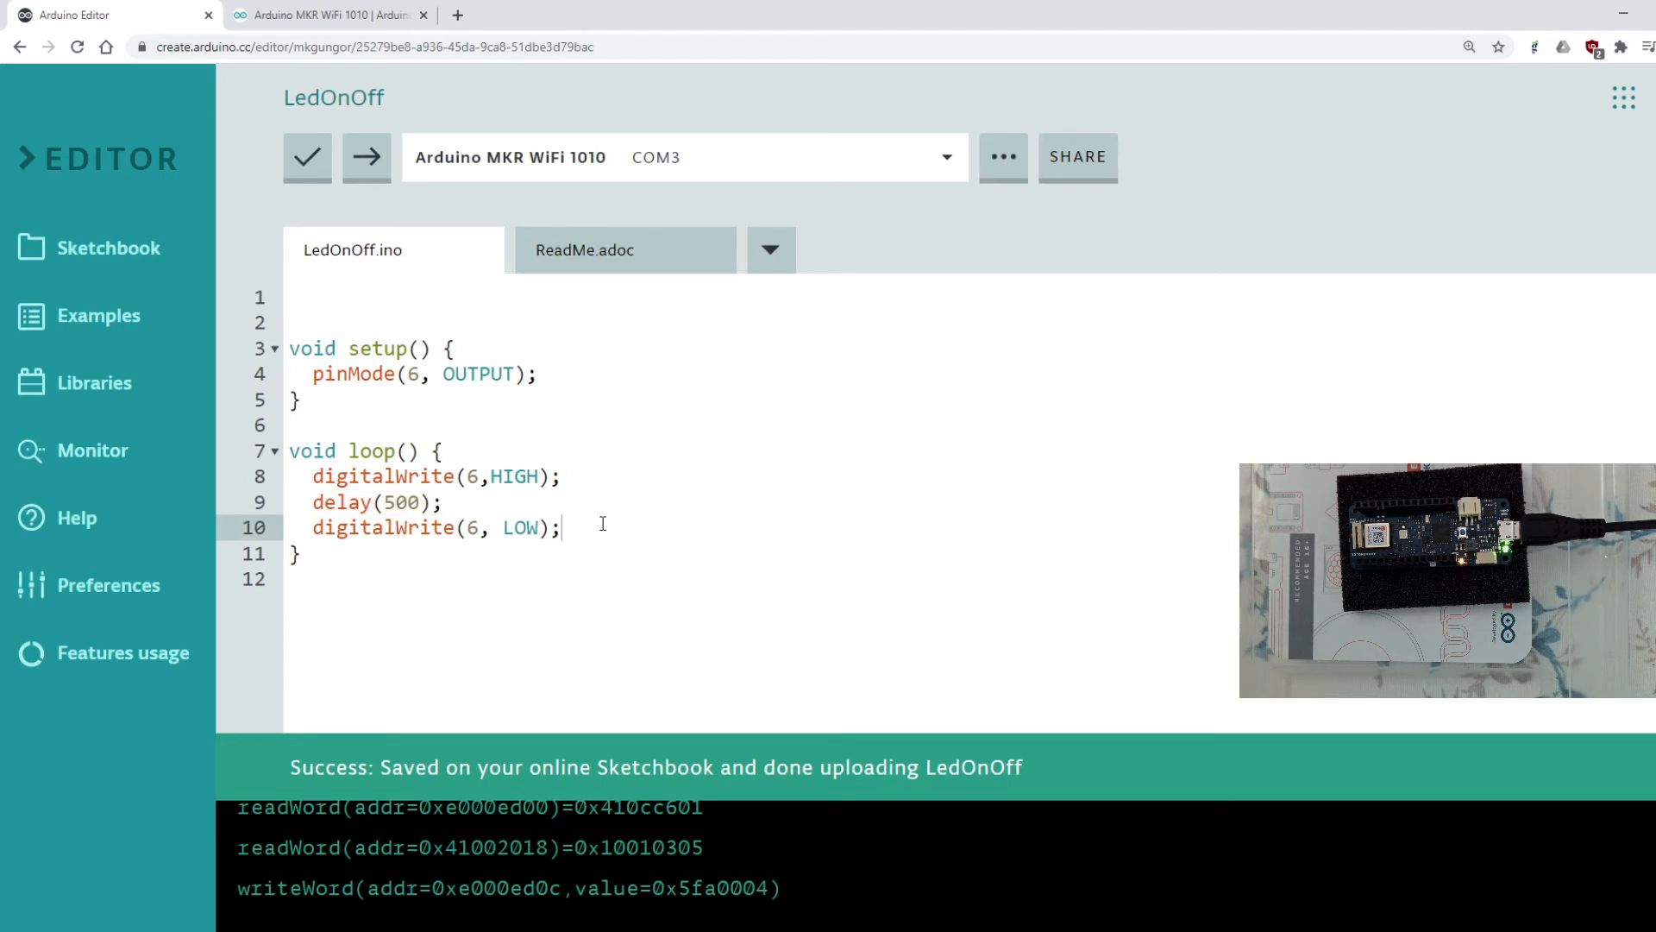
type("delay(500);")
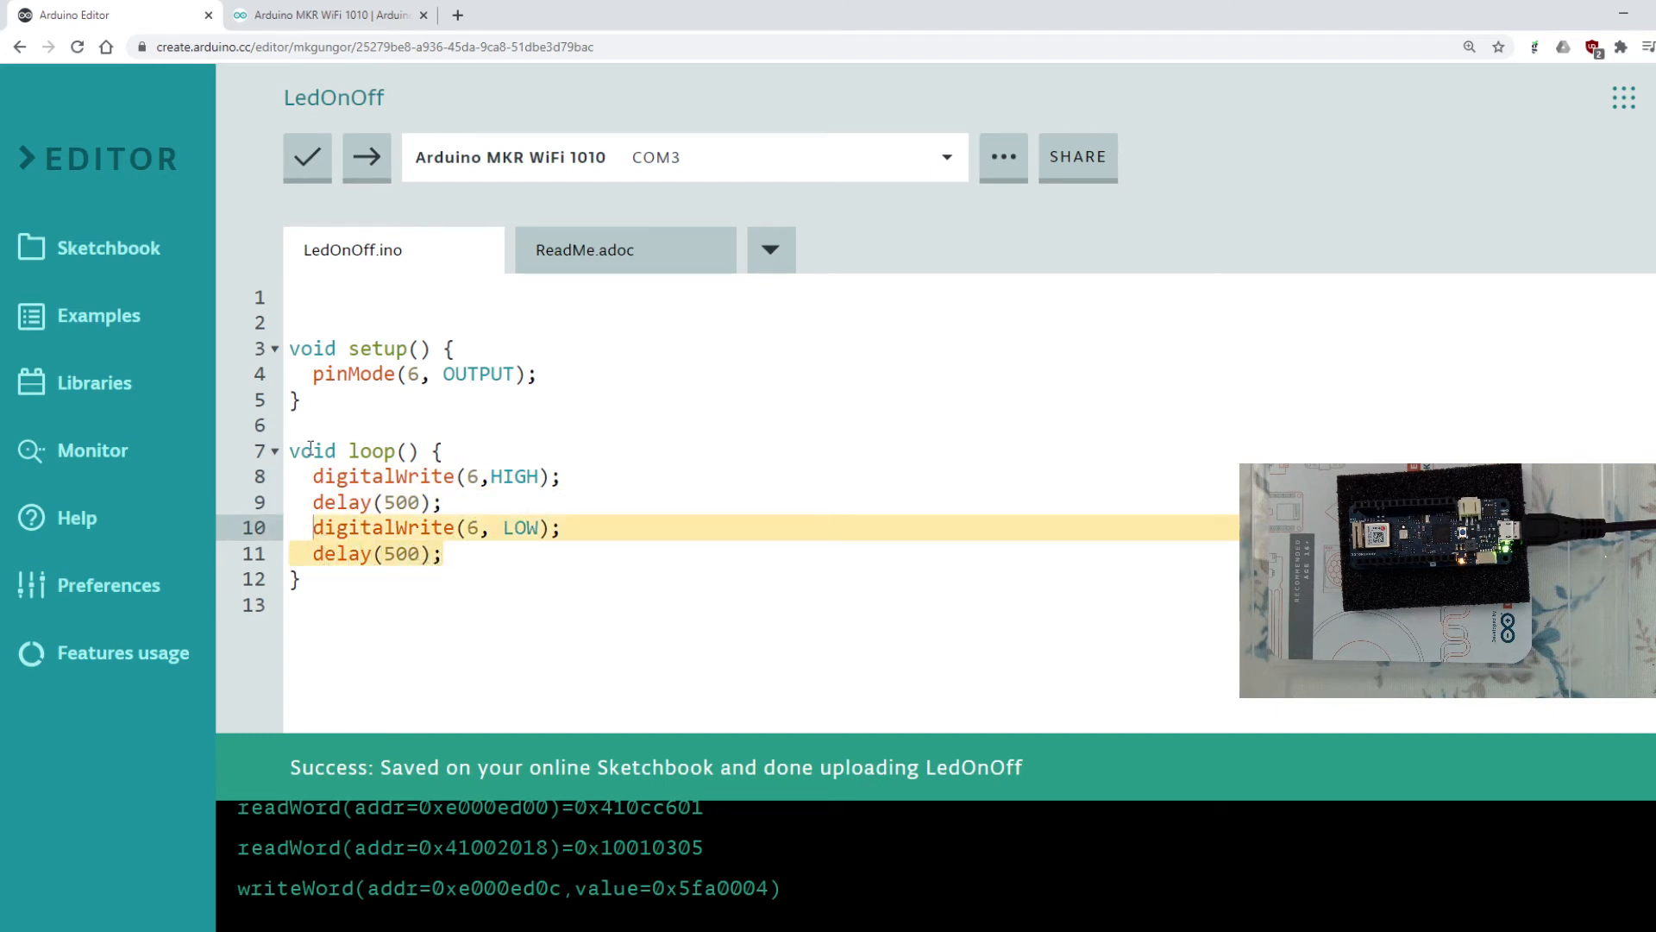
left_click(566, 477)
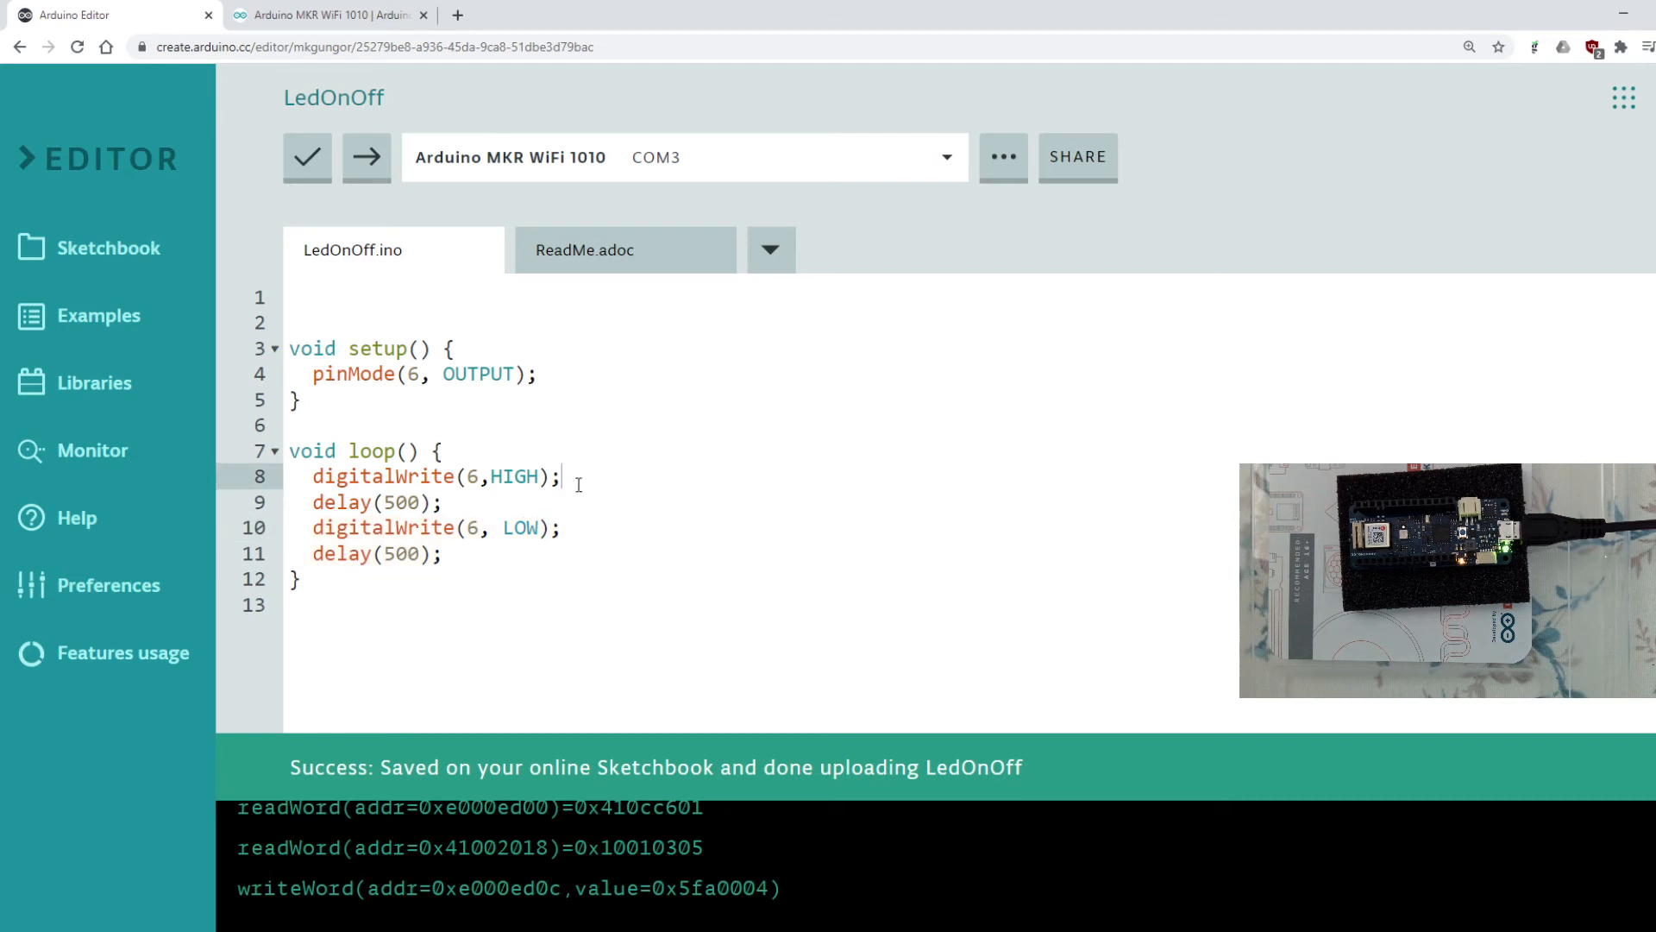
mouse_move(366, 157)
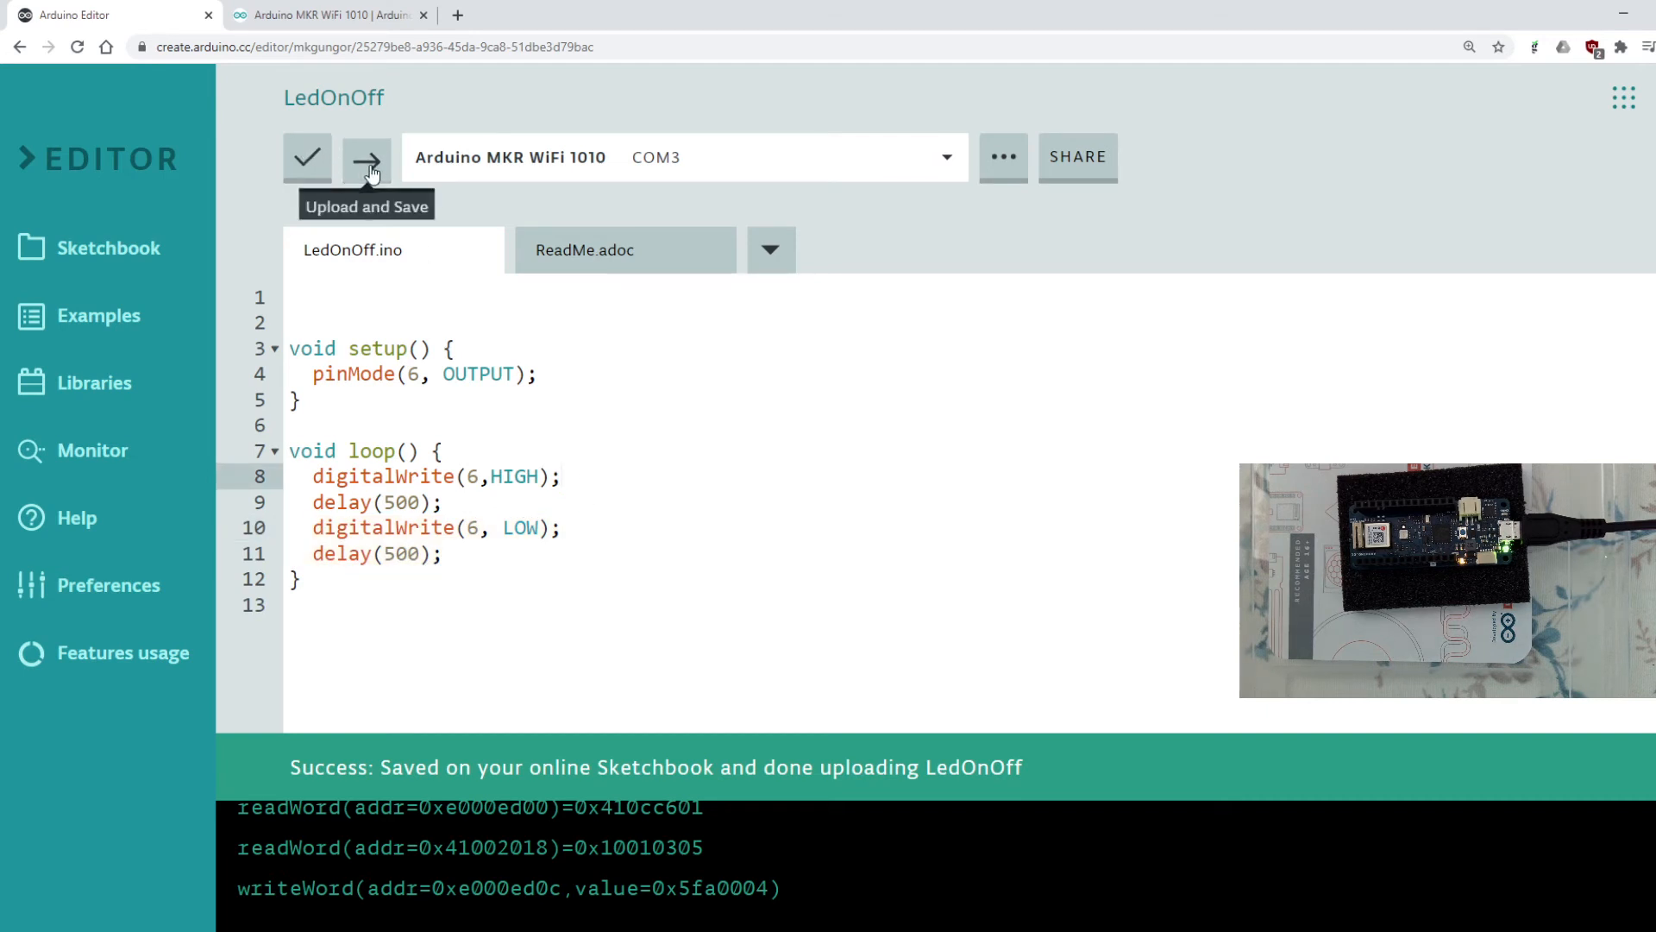
Step: Upload the updated blinking sketch to the board and return to the MKR WiFi 1010 store page
left_click(366, 157)
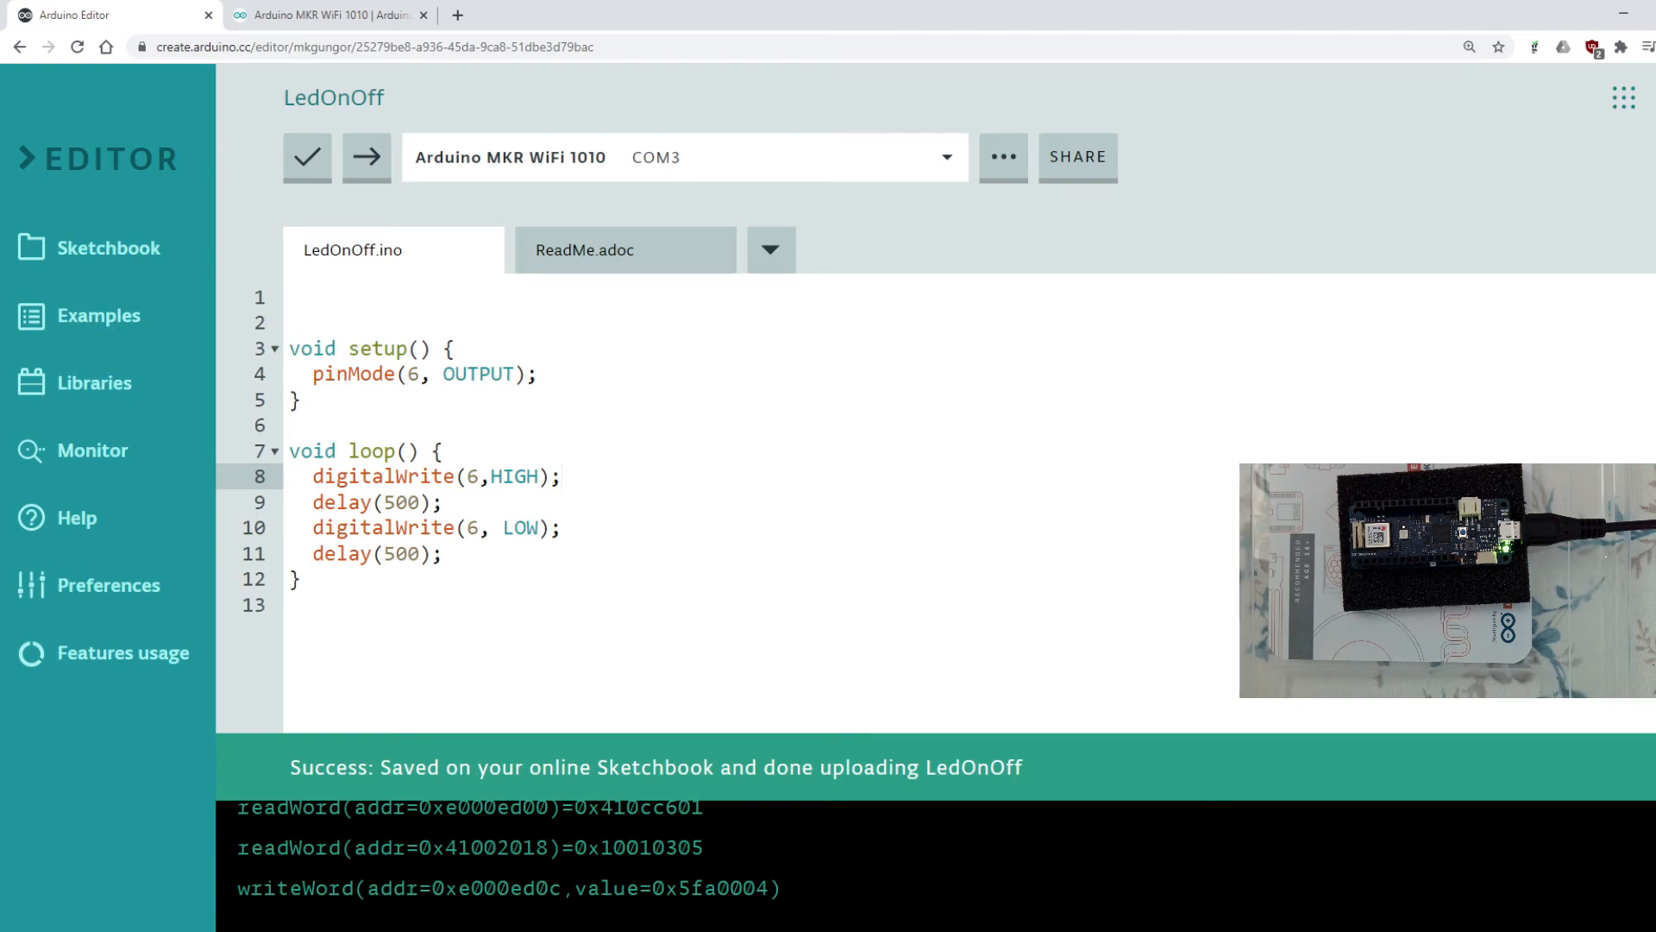
left_click(317, 14)
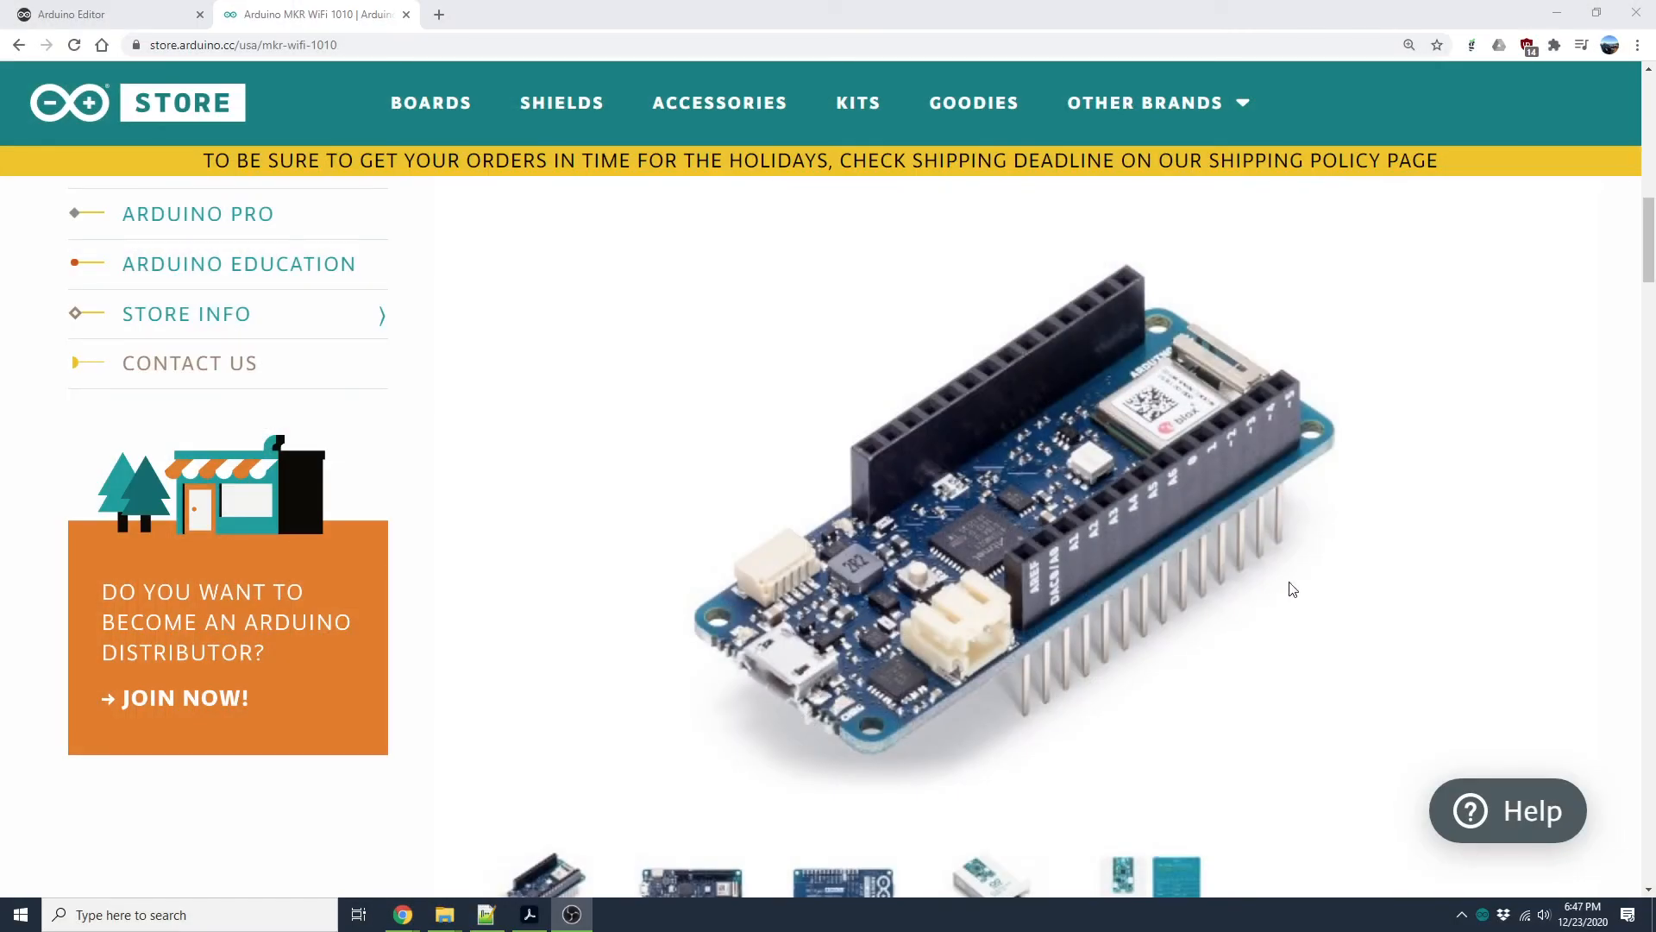
mouse_move(1192, 666)
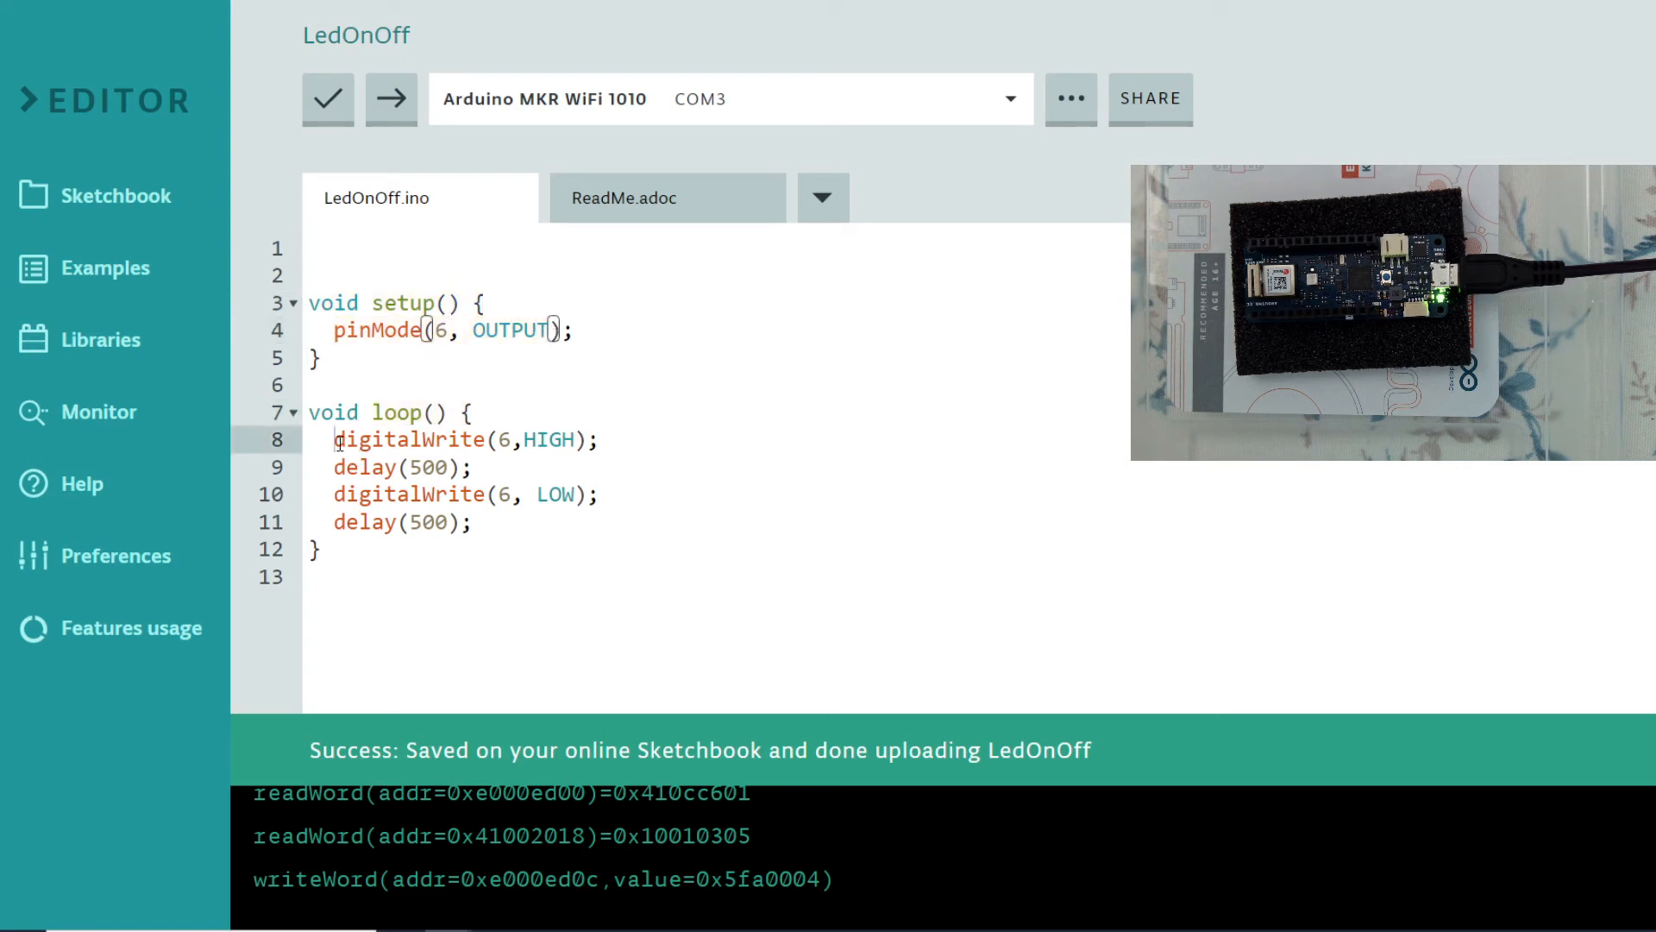
Step: Declare 'int pinLed = 6;' at the top of the sketch
double_click(402, 467)
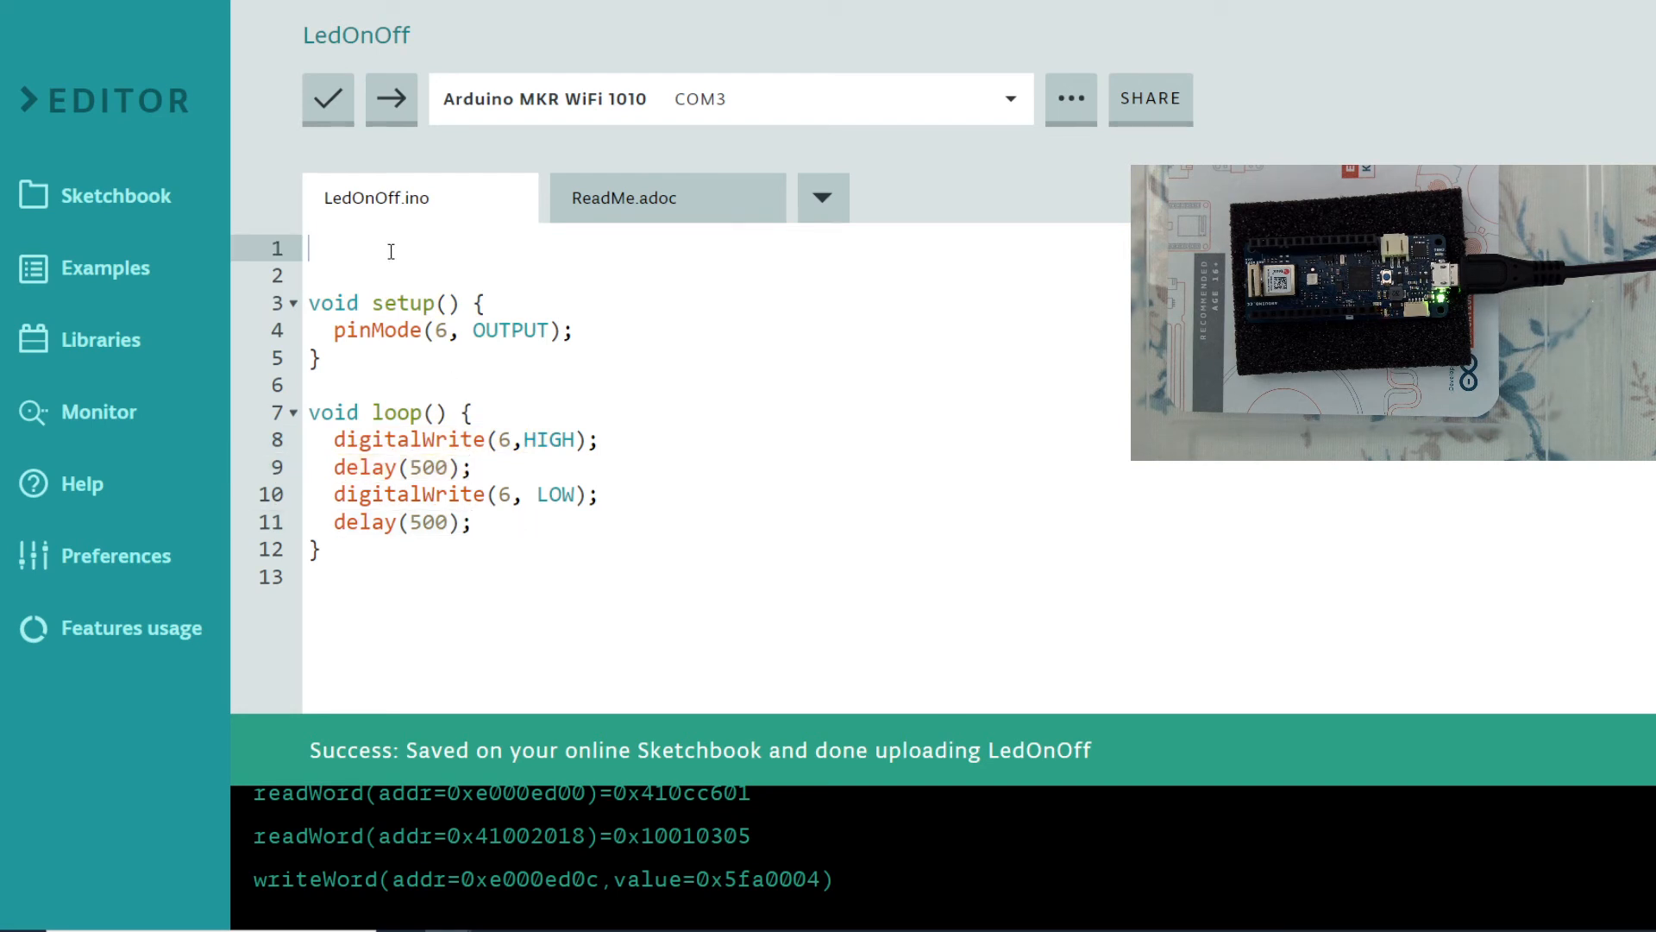
type("int")
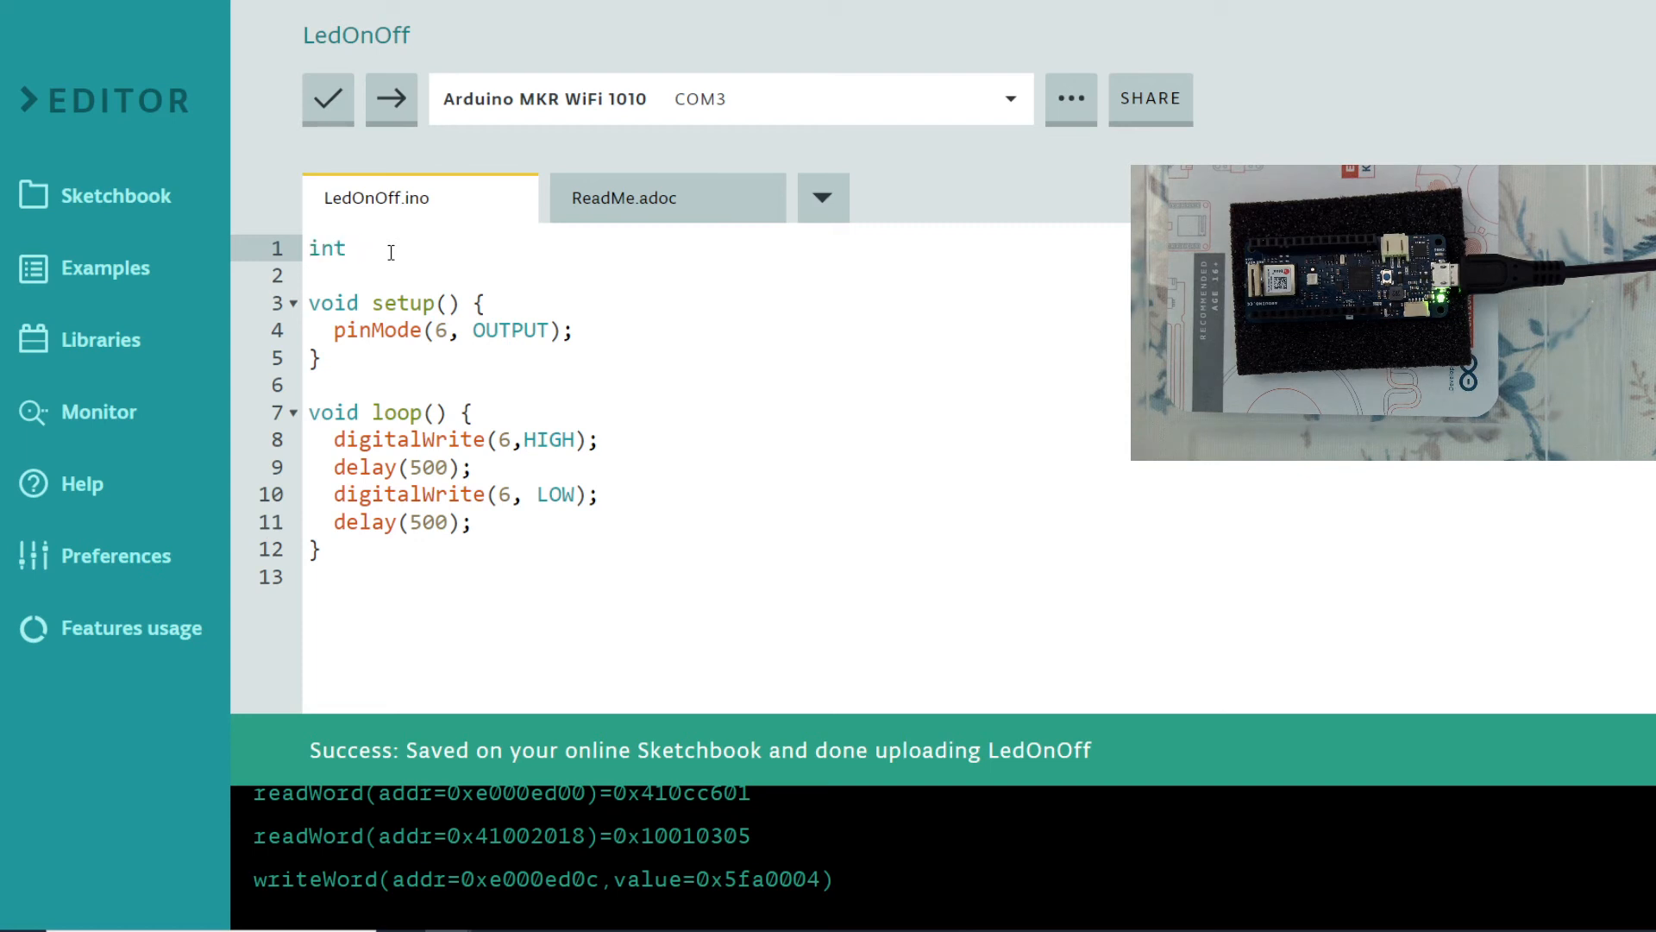
type("l")
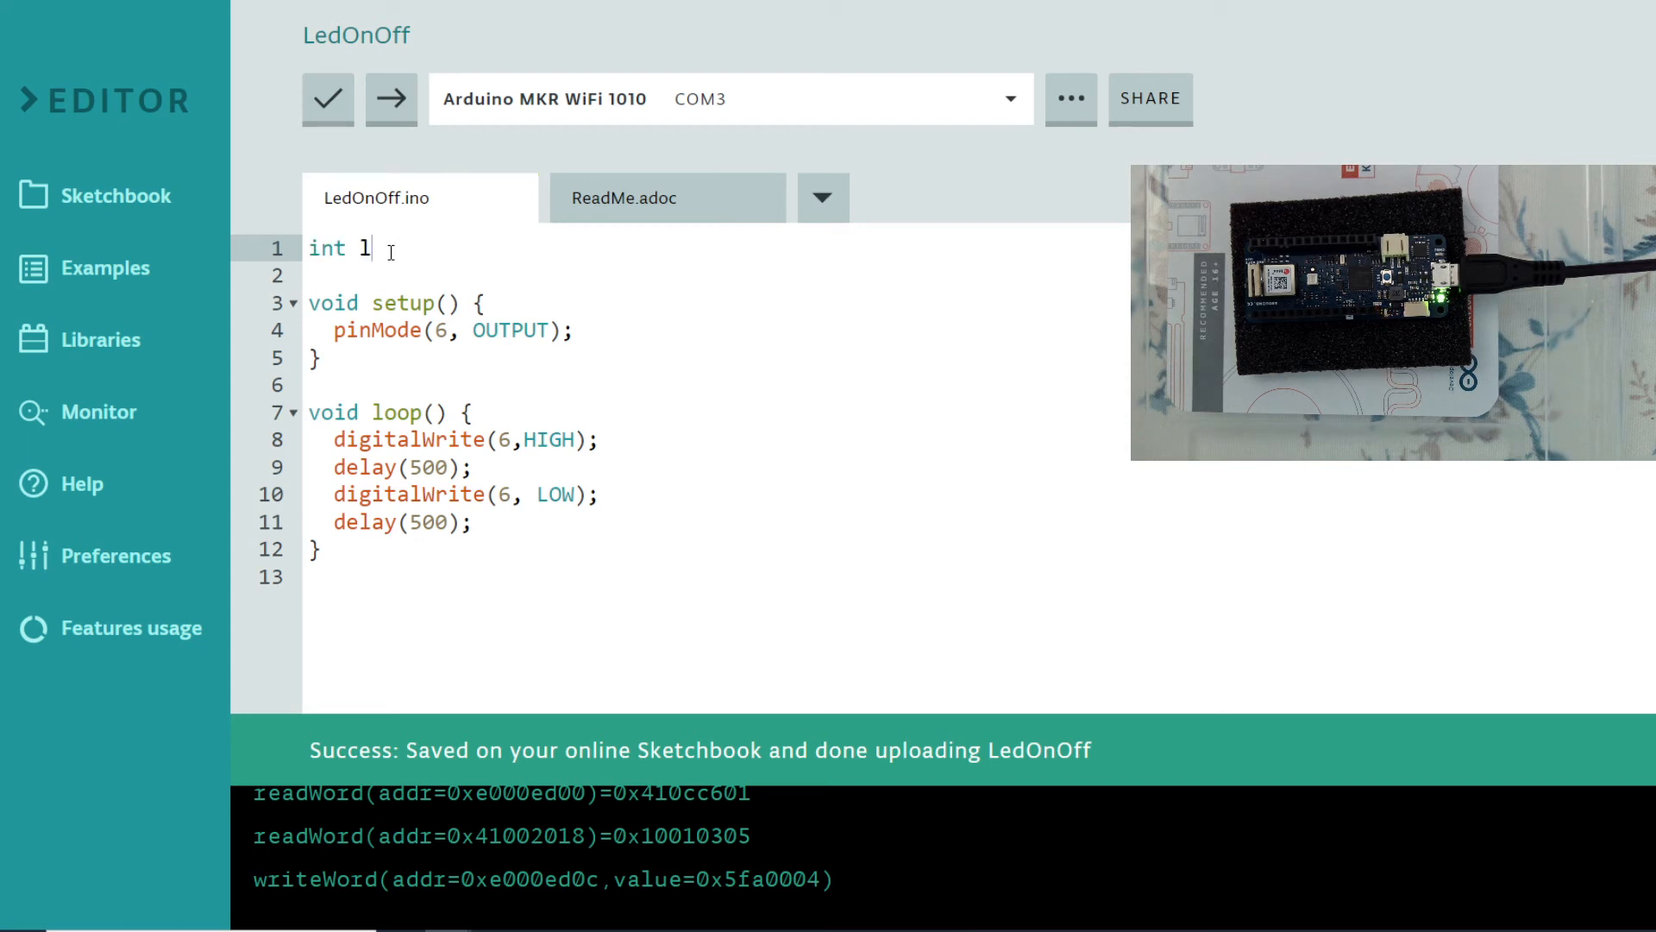
type("inL")
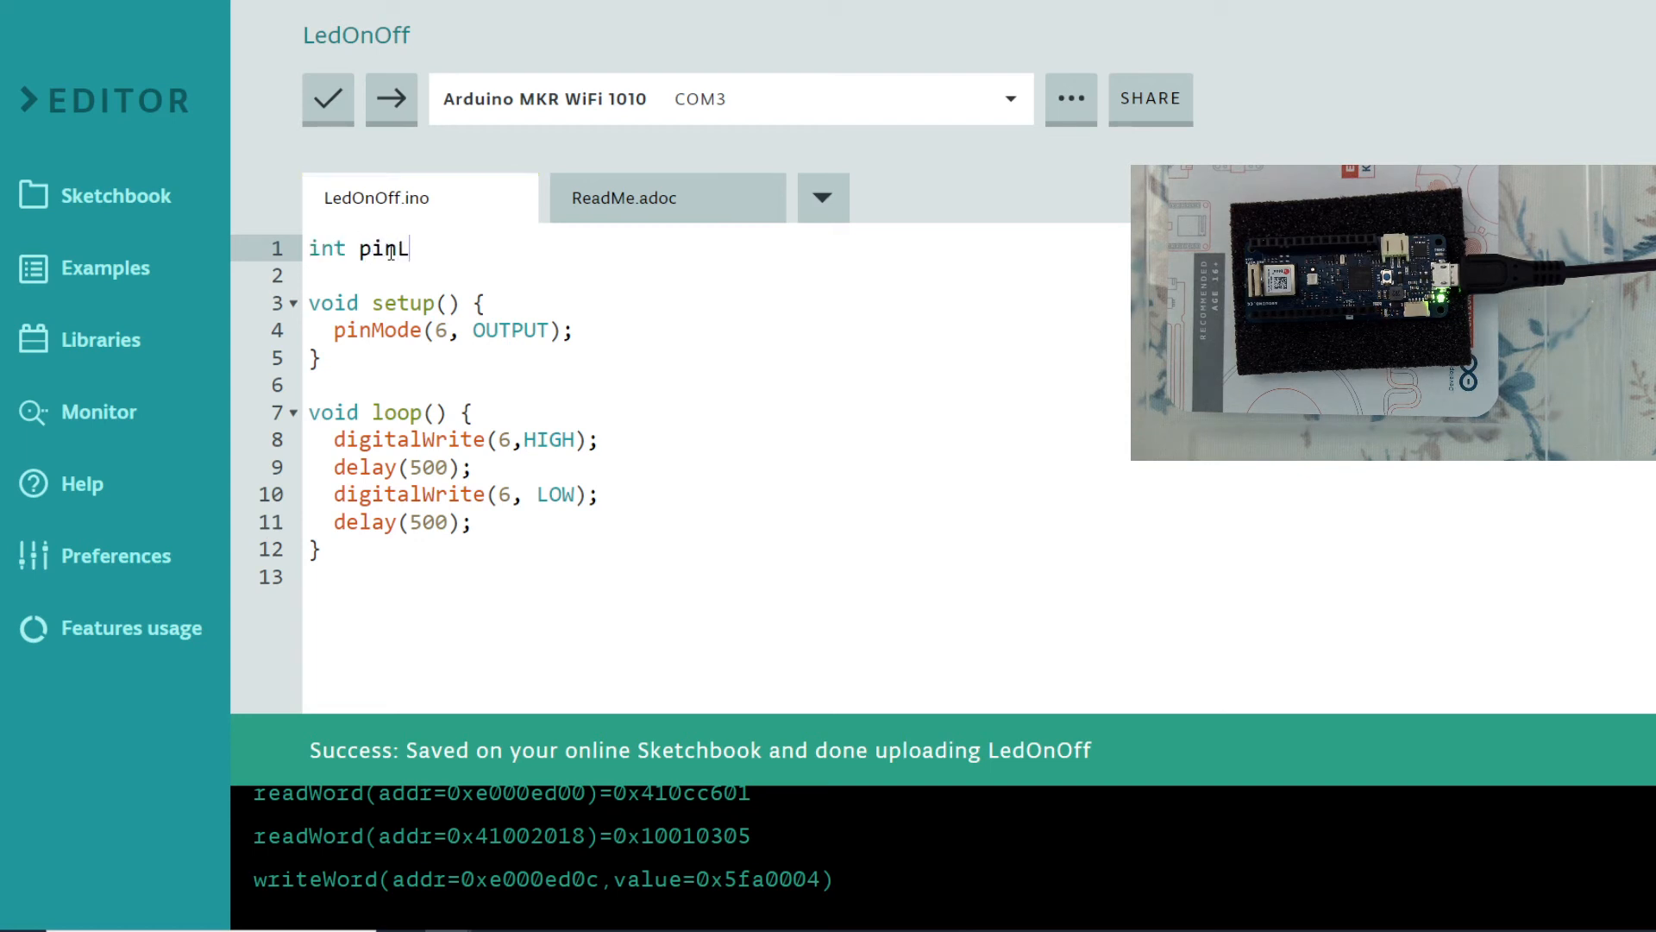
type("ed")
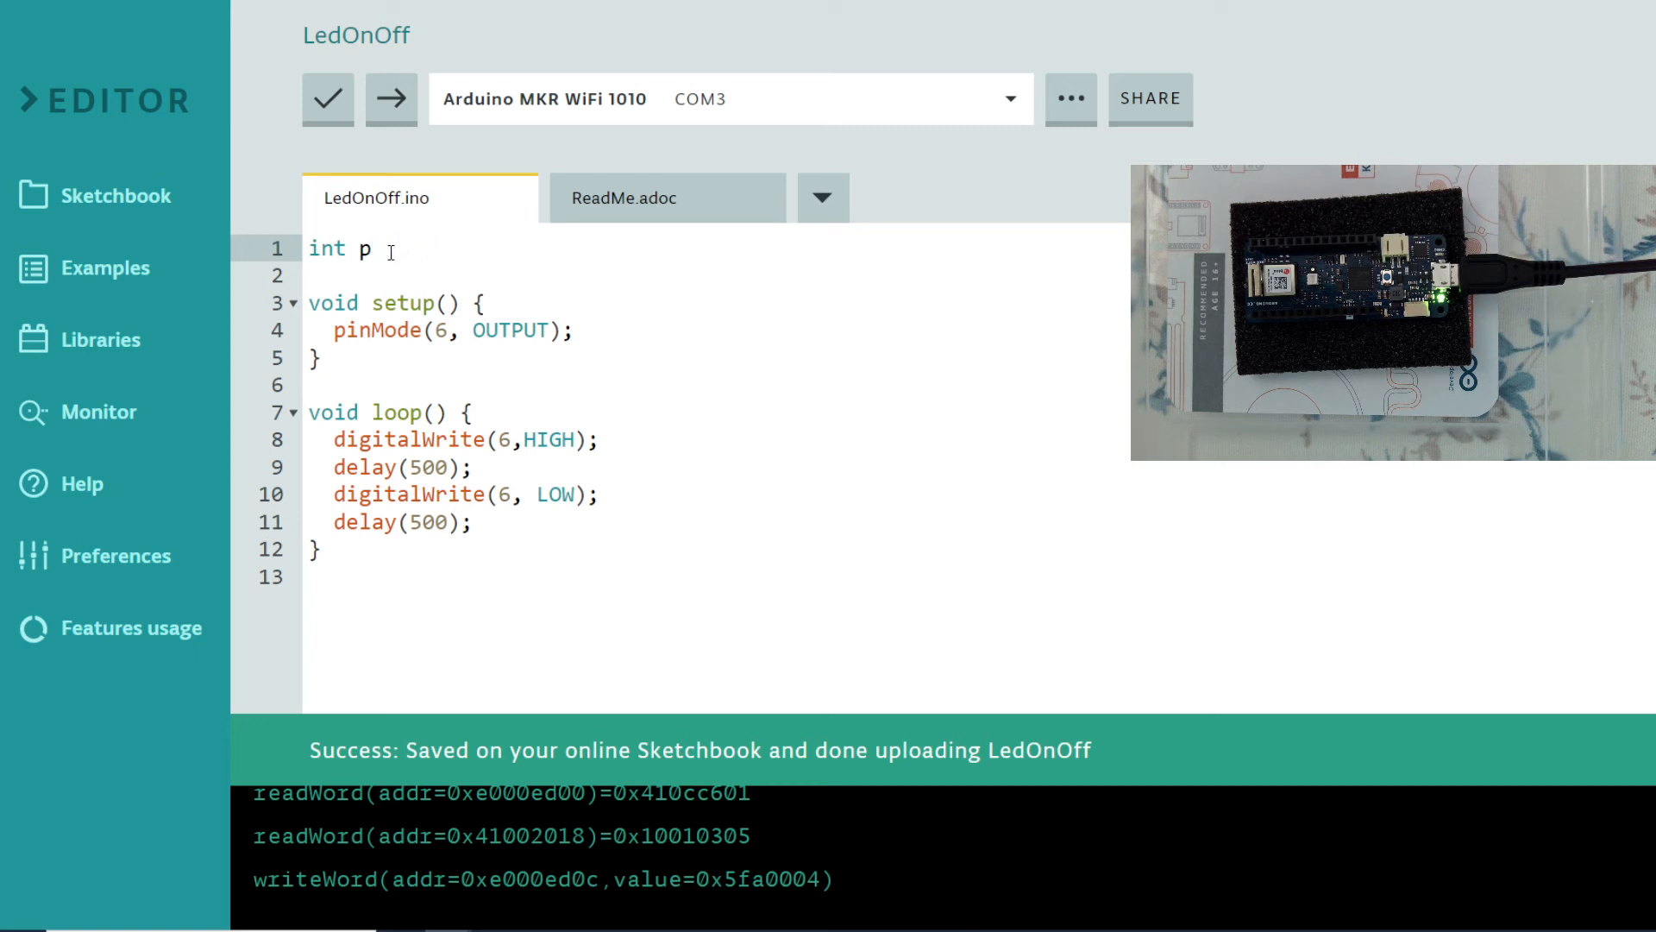
type("inLed")
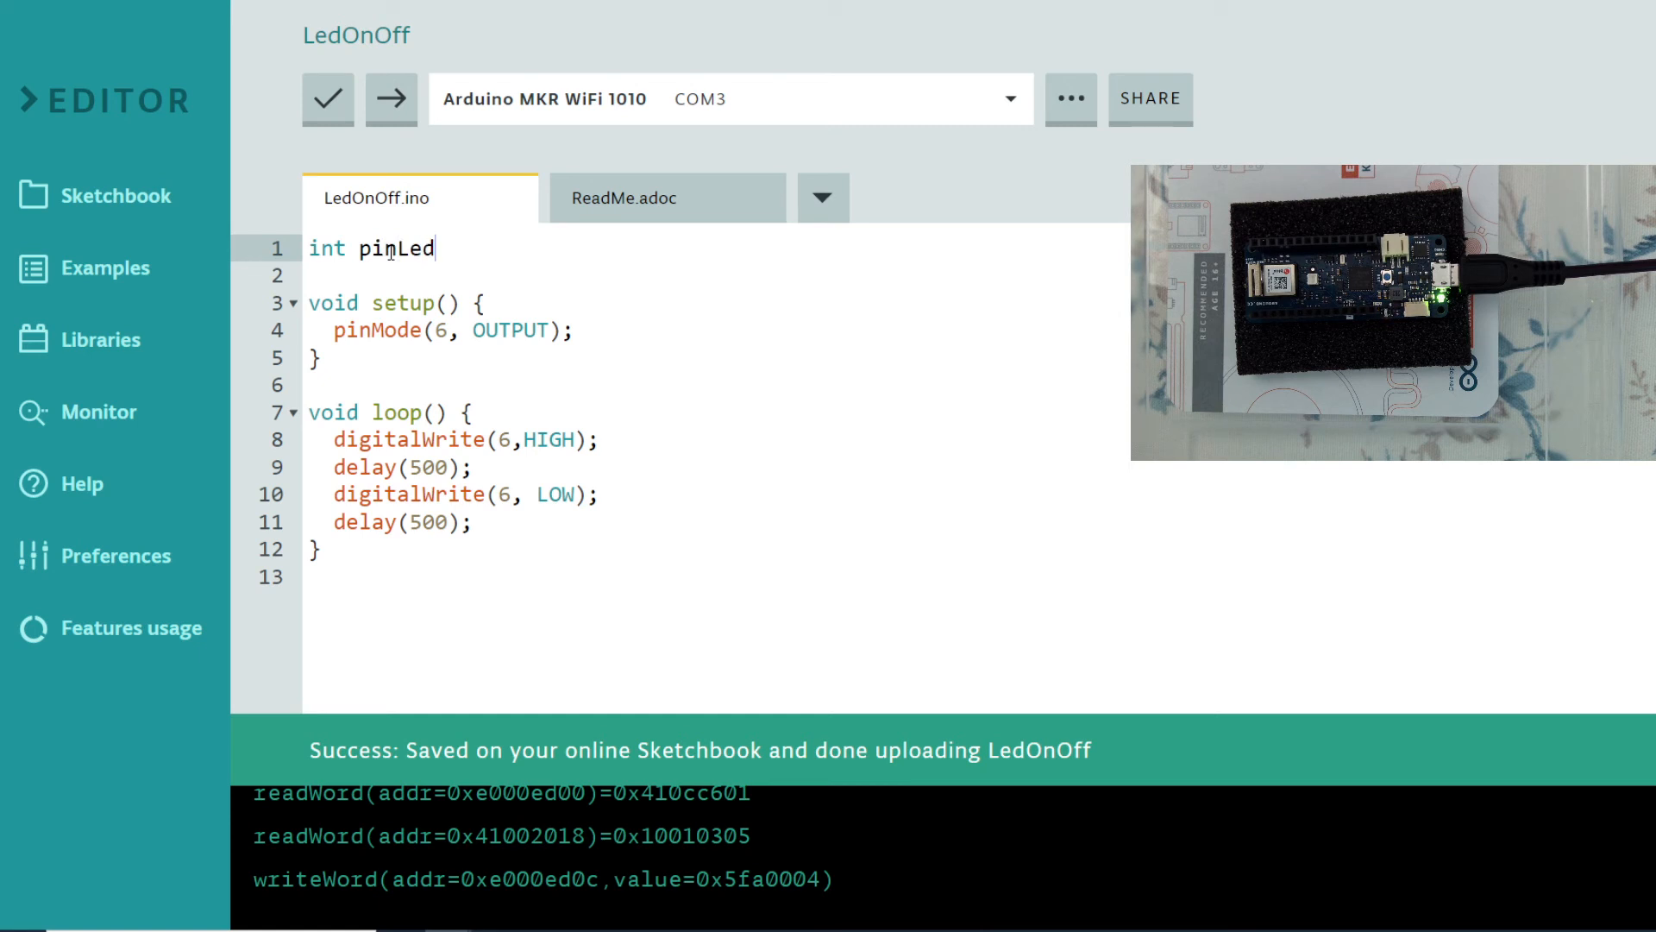
type("=")
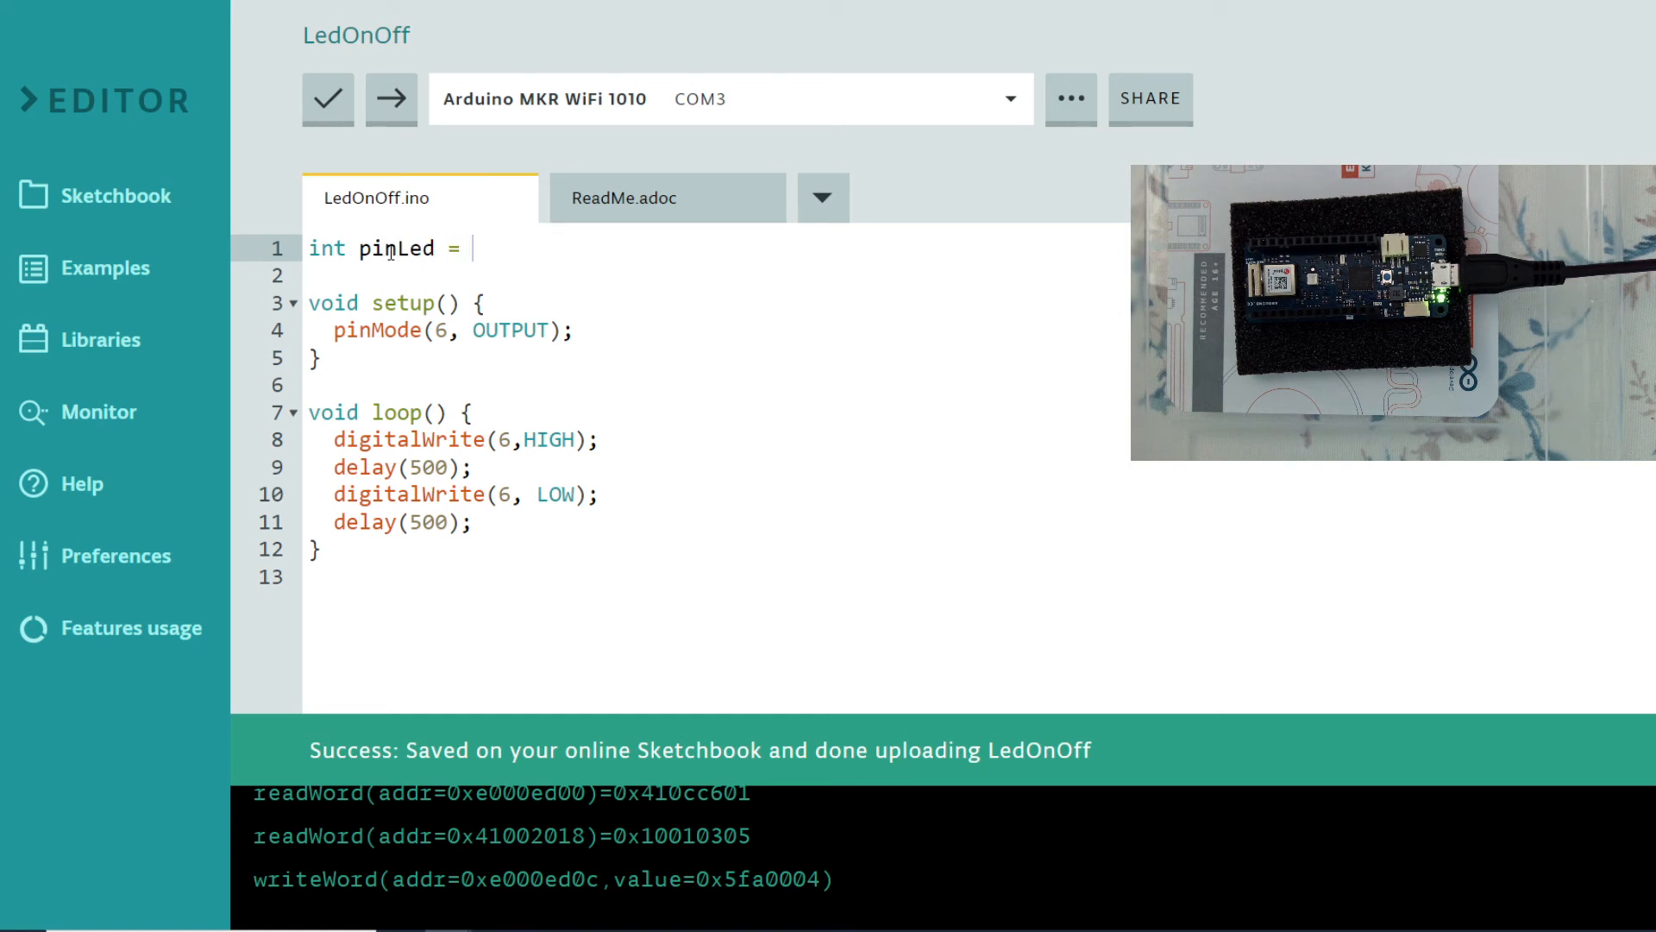
type("6;")
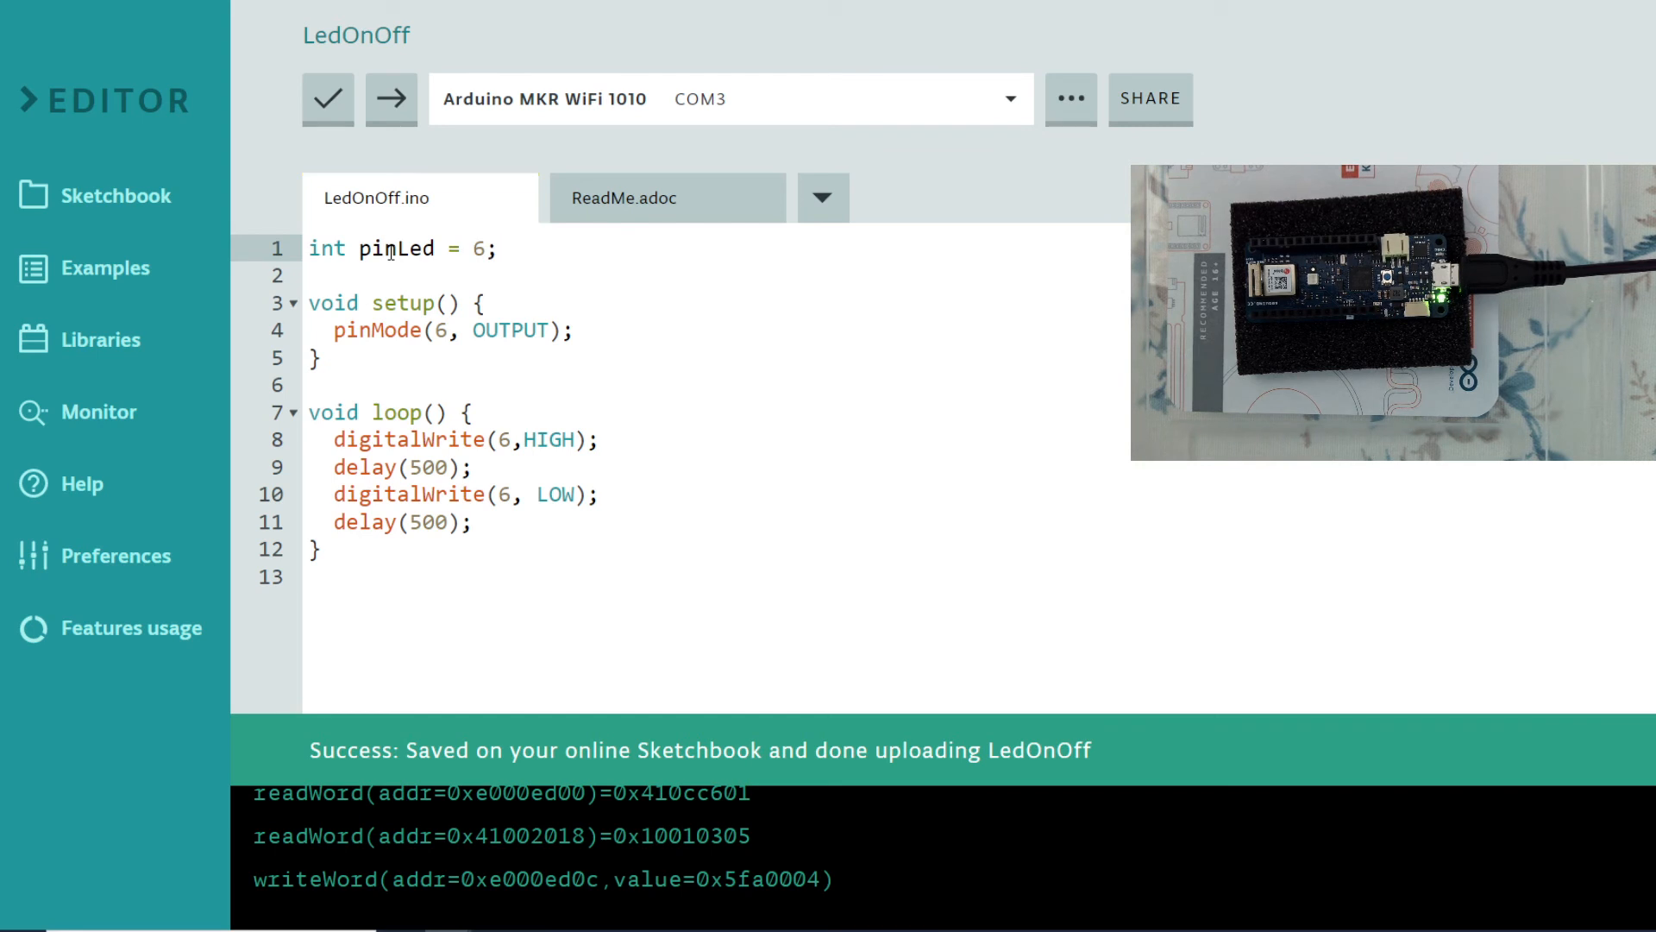
Step: Replace the hardcoded pin 6 with pinLed in pinMode and the digitalWrite calls
double_click(395, 249)
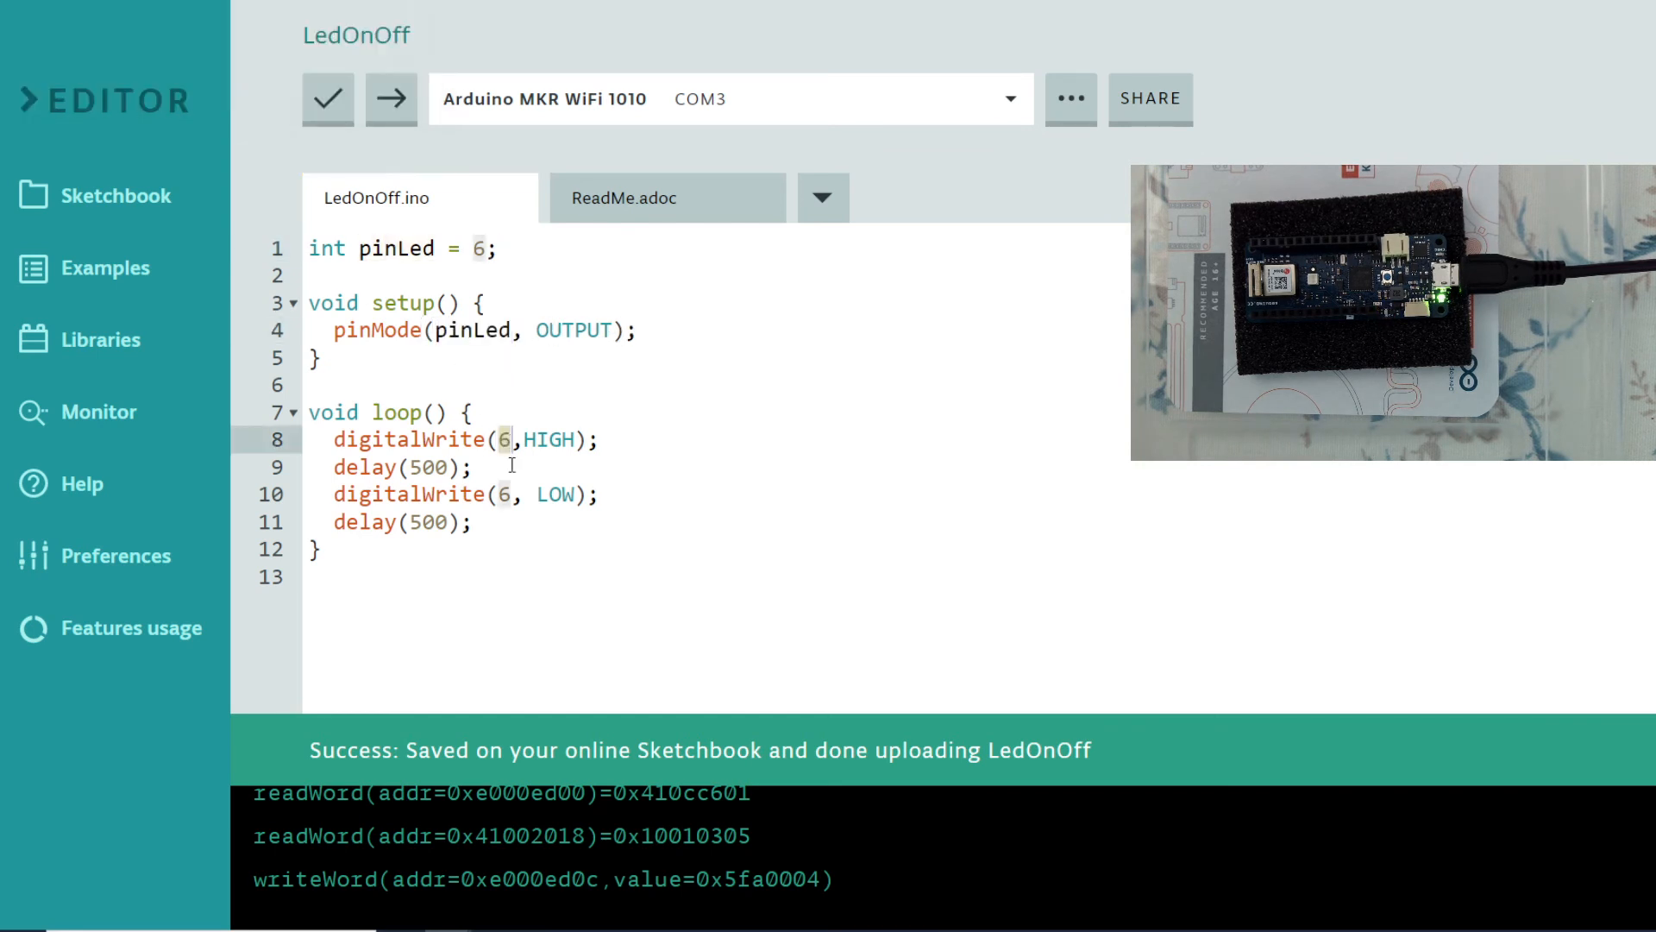
type("pinLed")
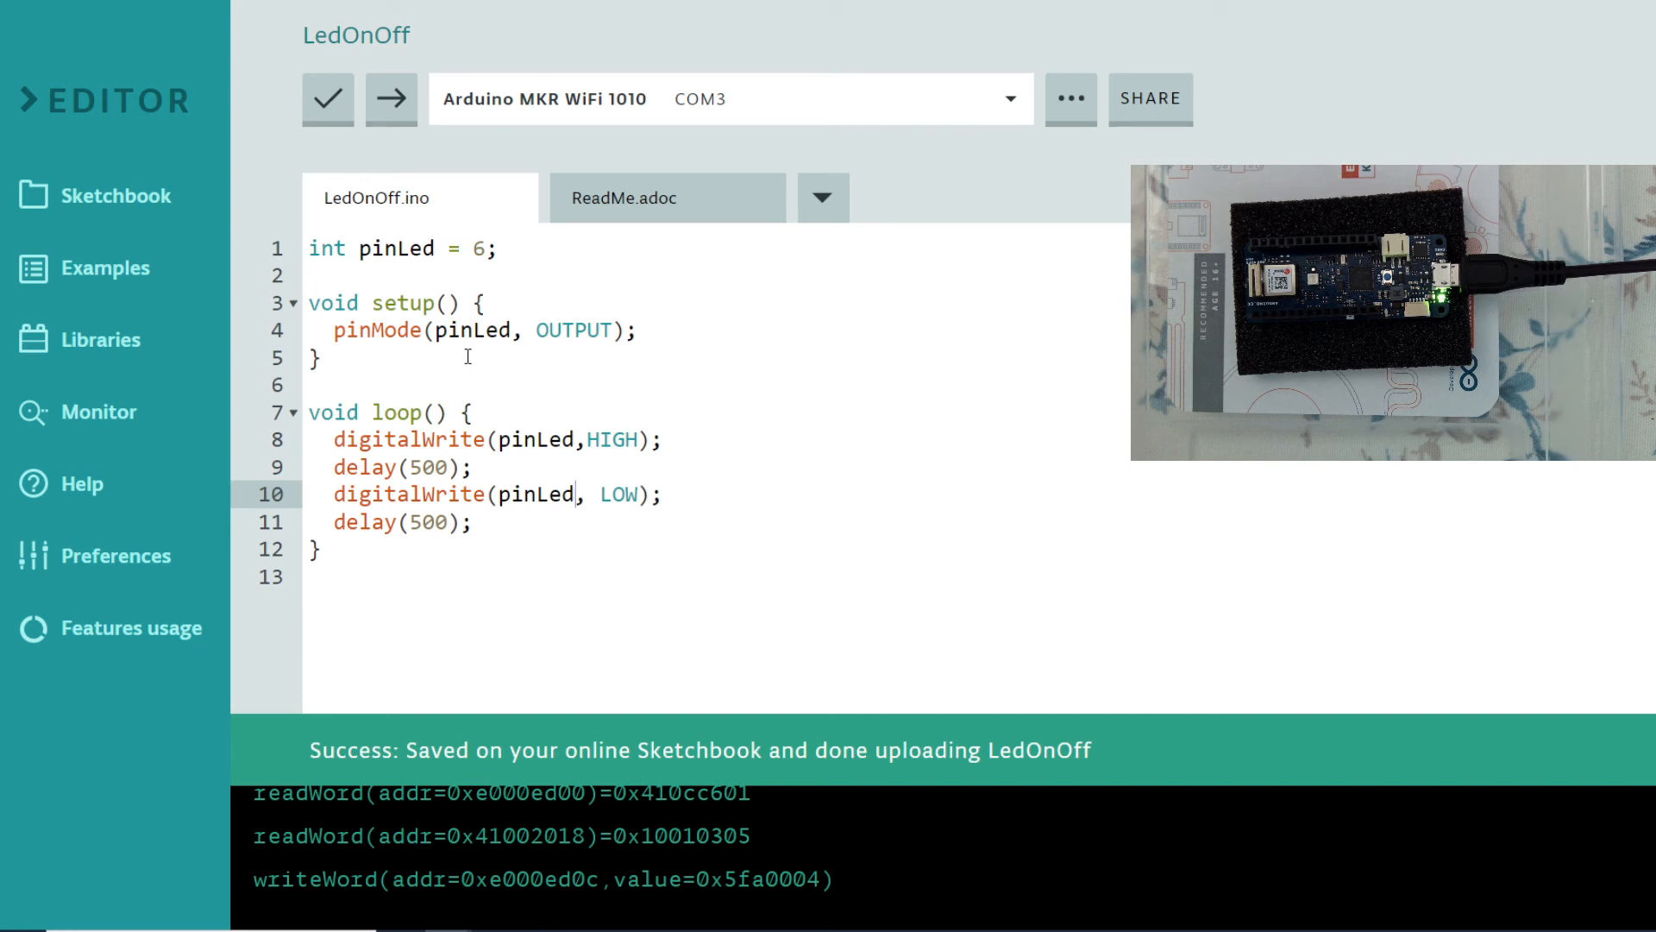
mouse_move(473, 271)
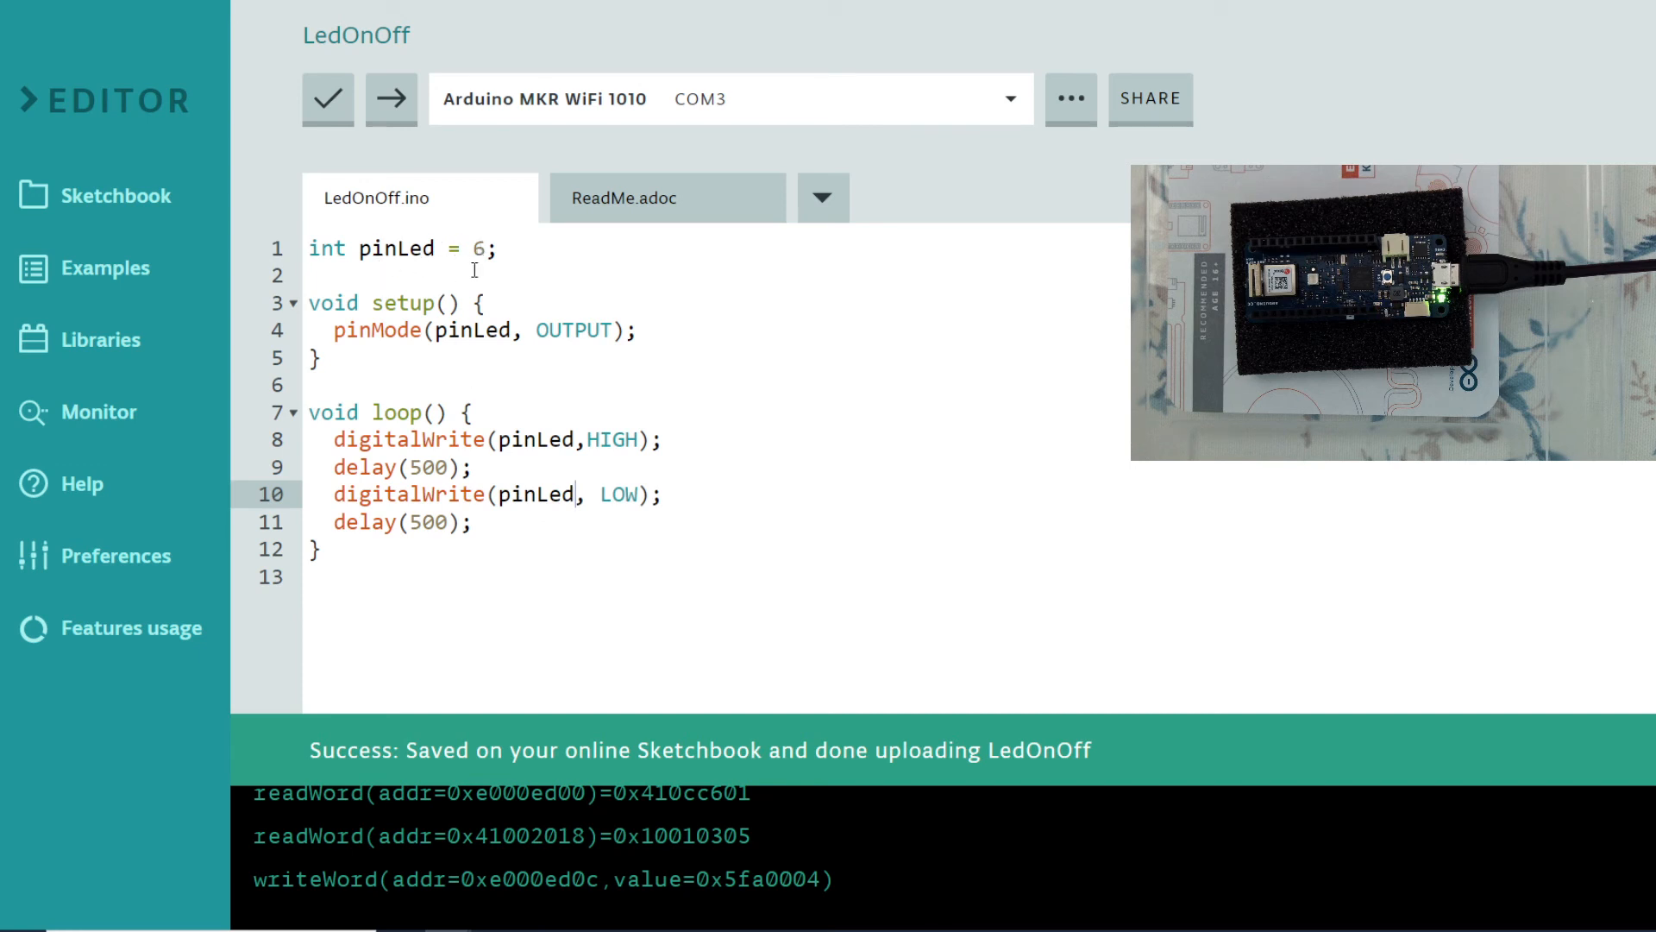
mouse_move(511, 281)
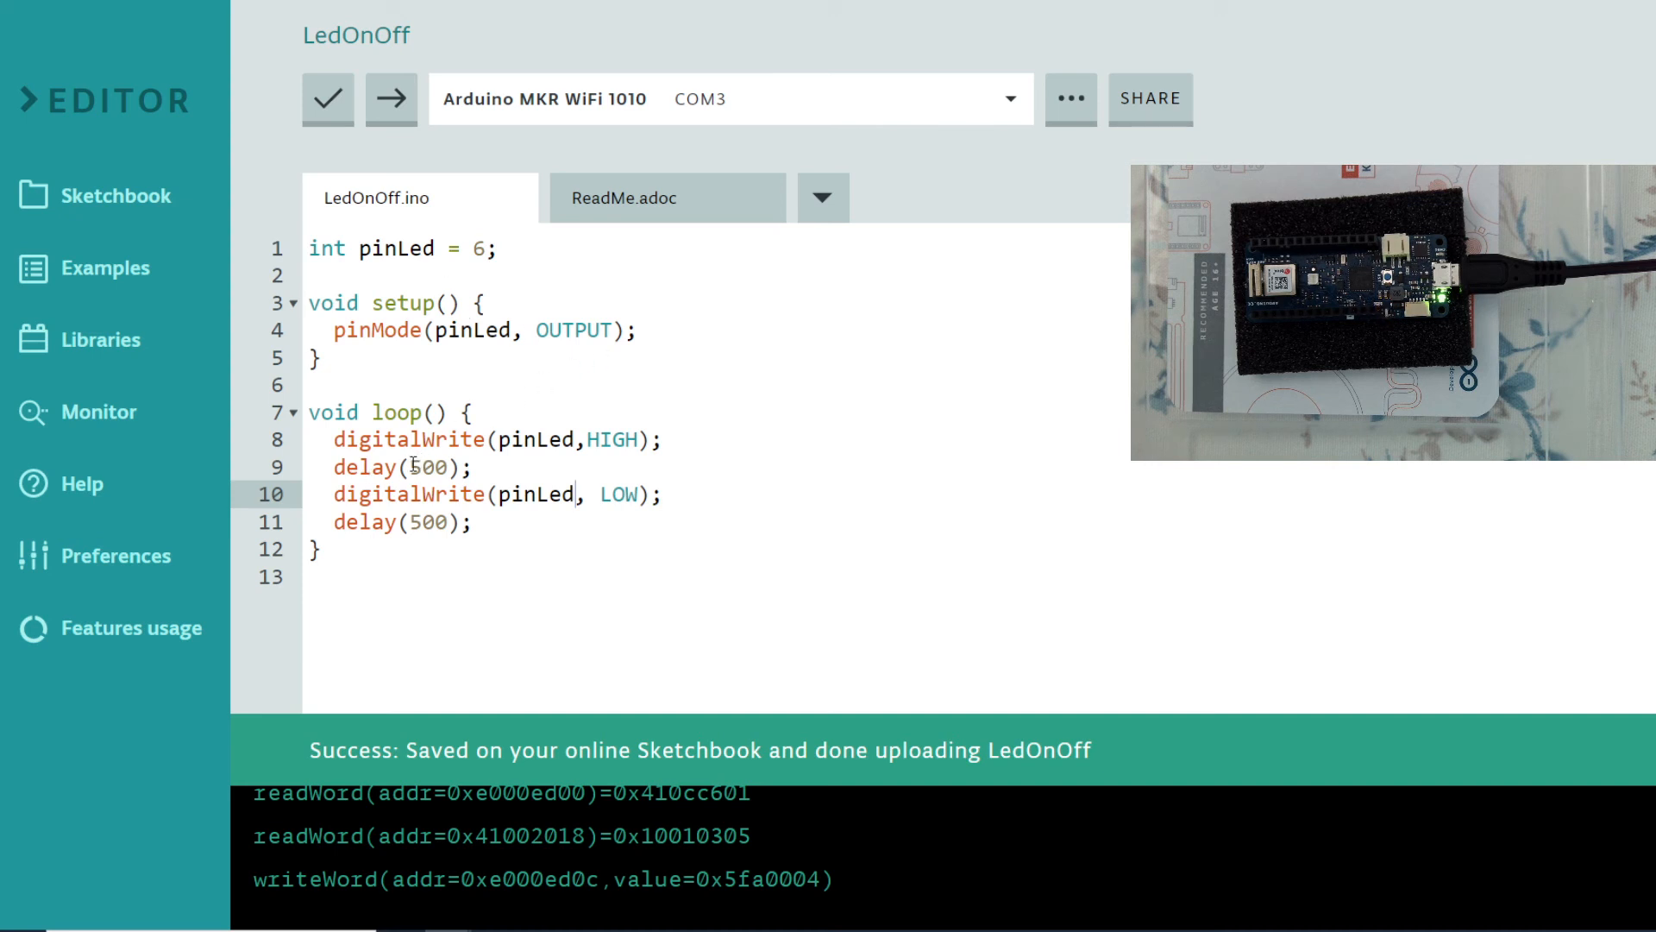
Step: Declare 'int delayAmount = 500;' after the pinLed line
double_click(430, 468)
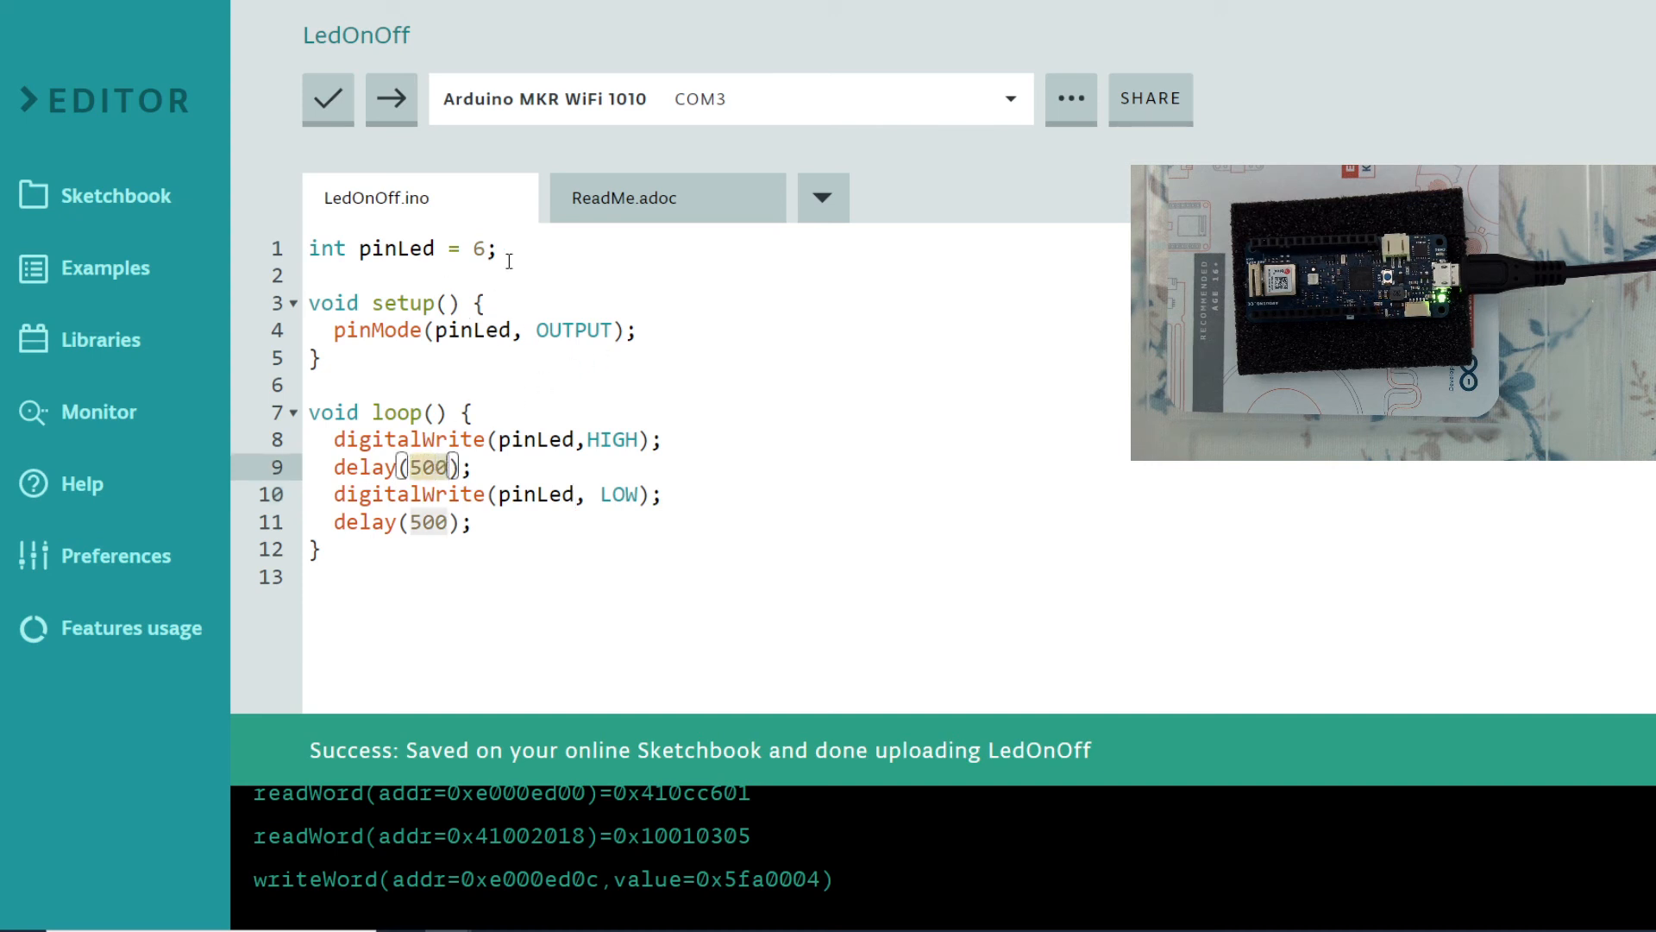
type("int delay")
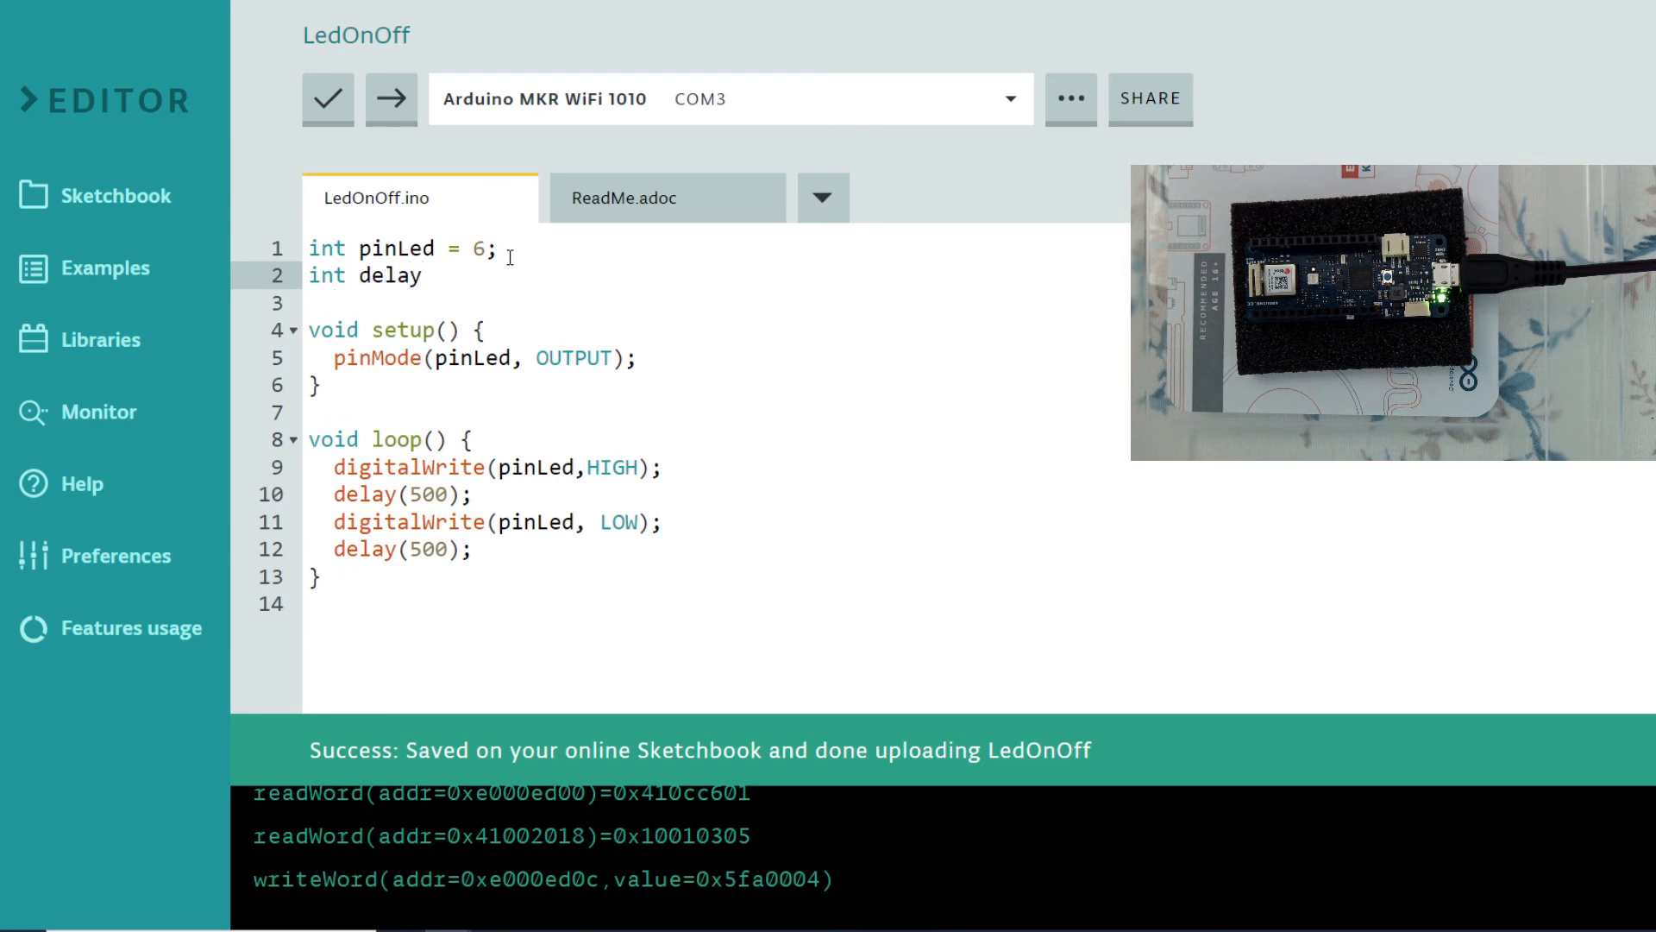
type("Amount")
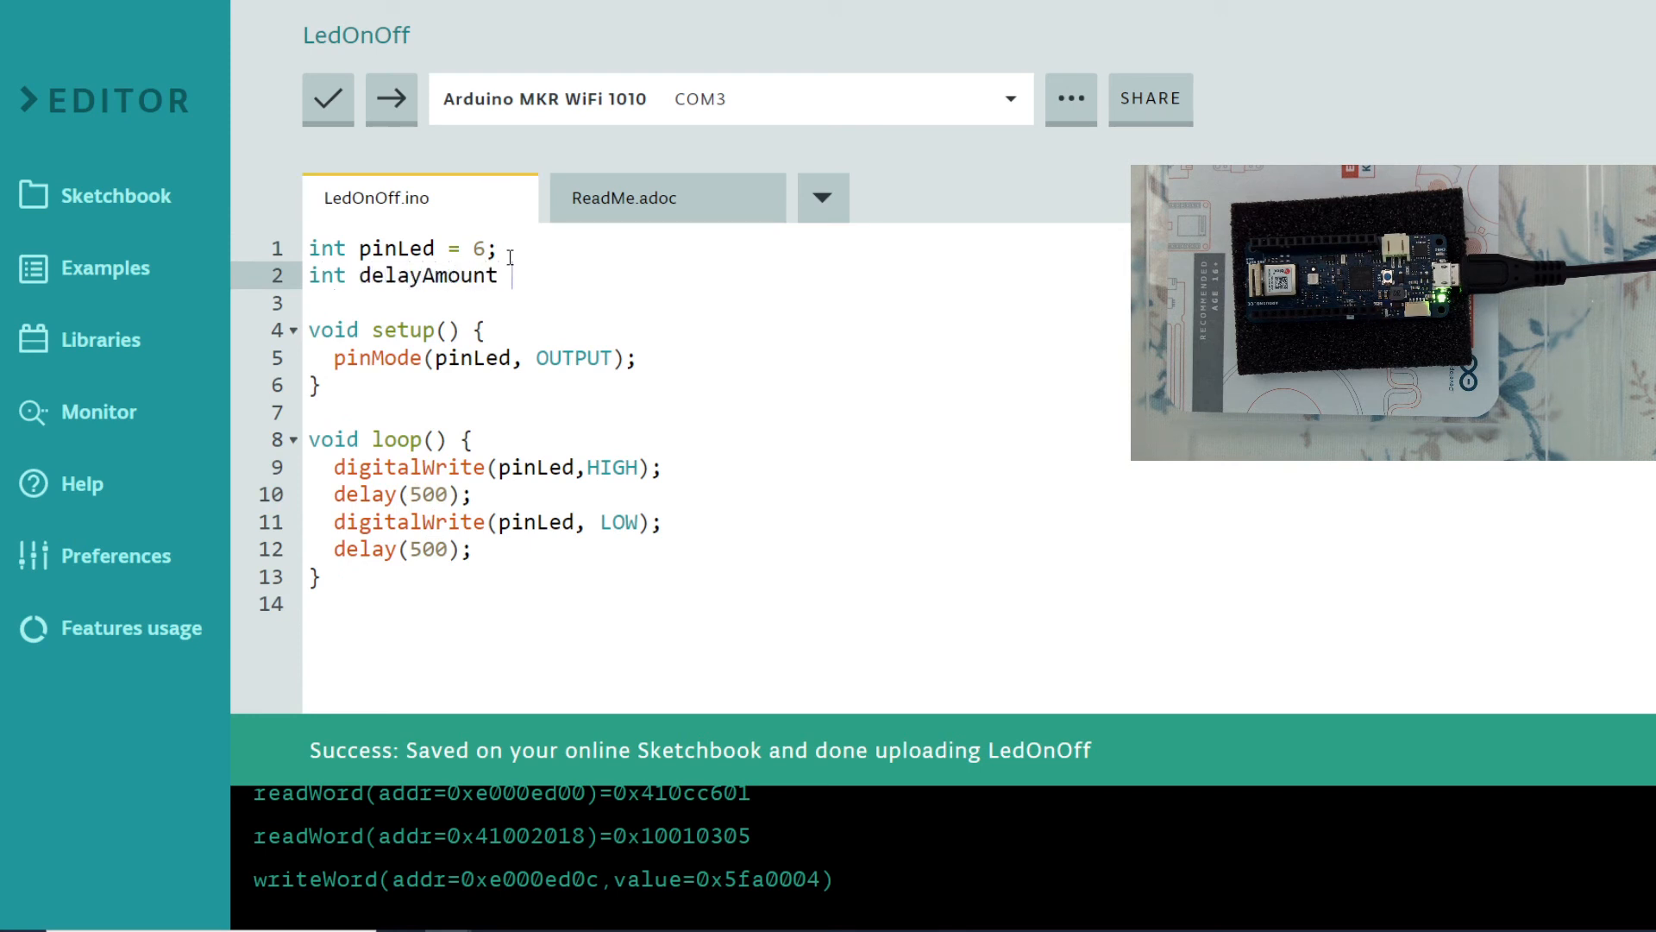
type("= 500;")
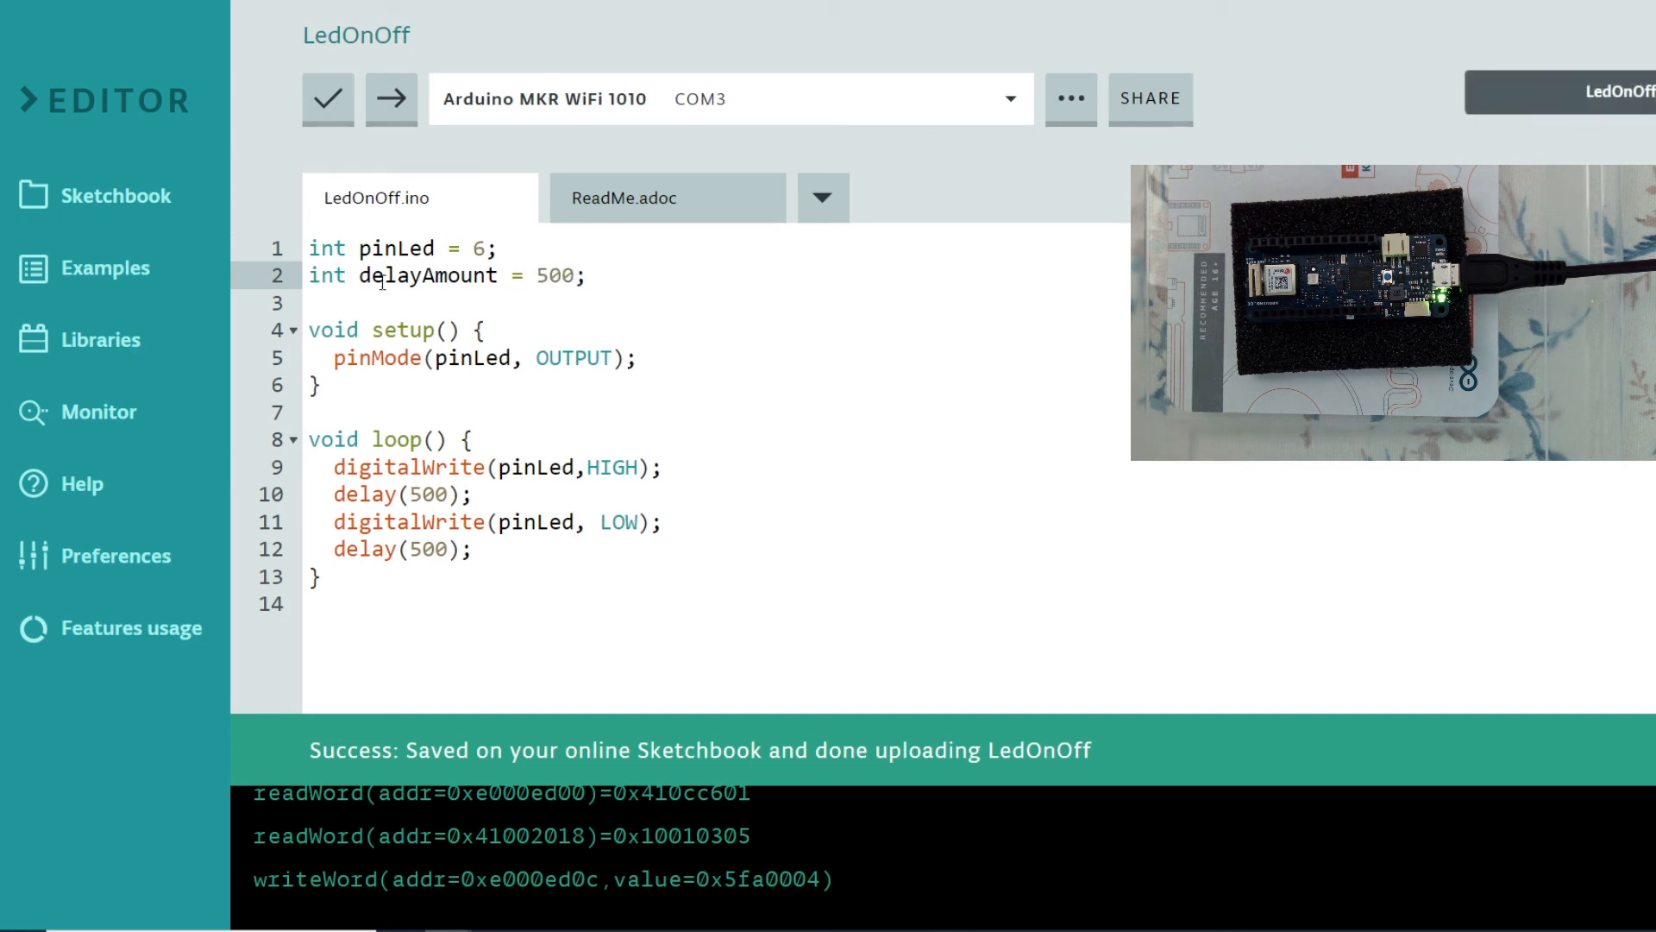
Step: Replace the literal 500 in the loop's delay calls with delayAmount
double_click(426, 276)
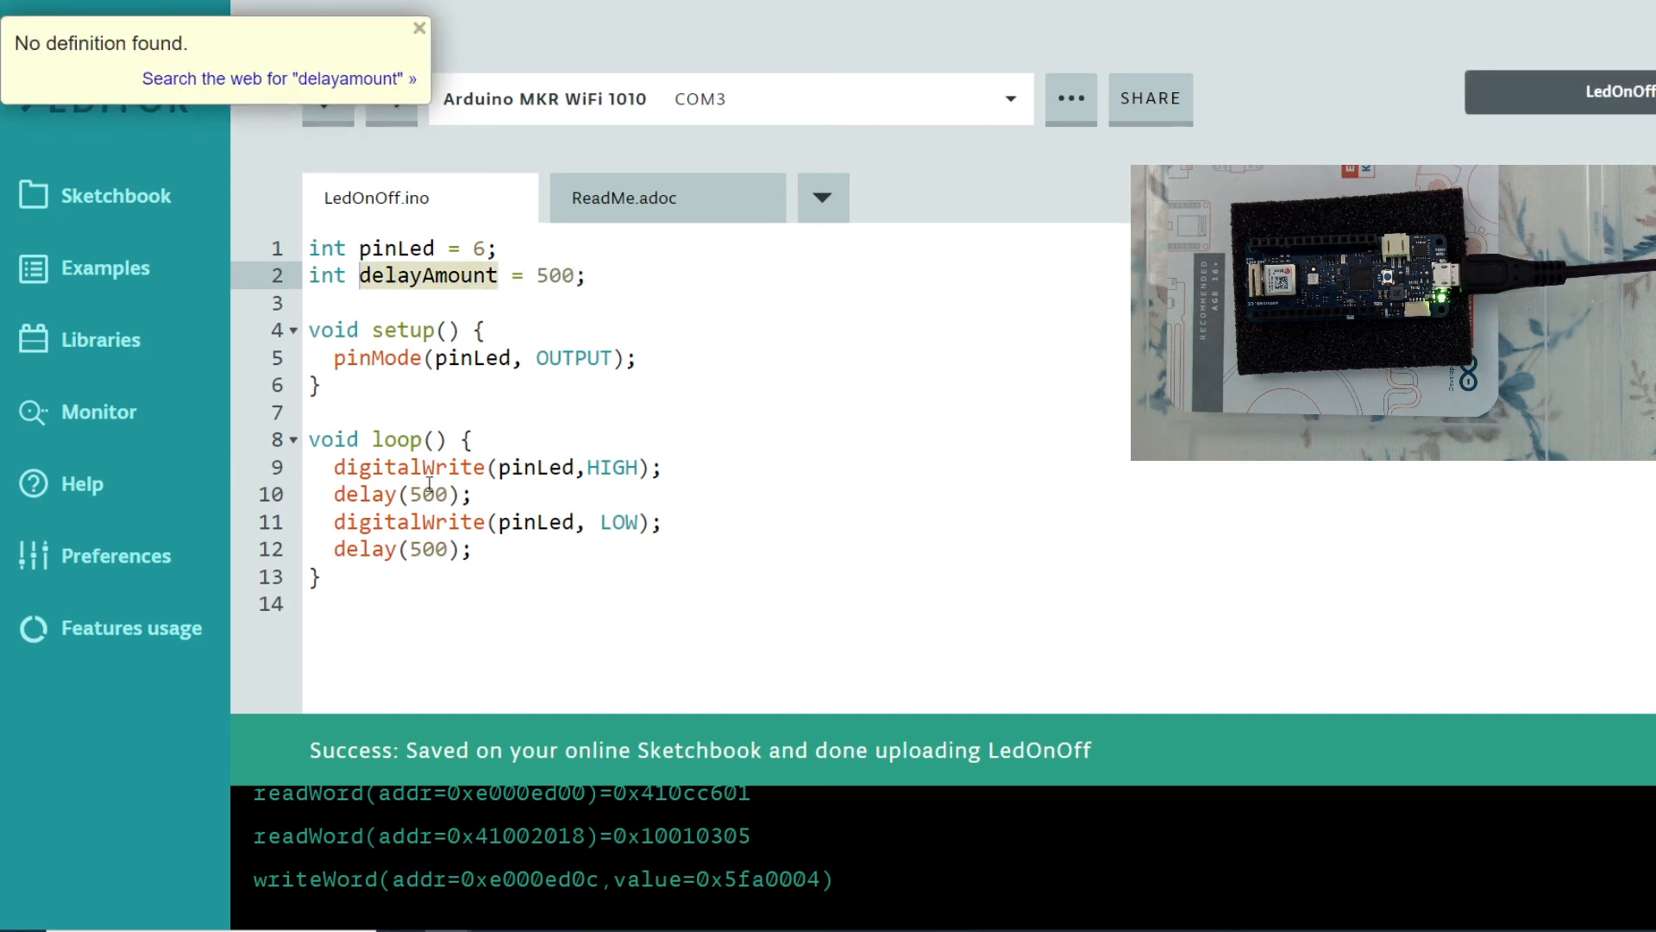
type("delayAmount")
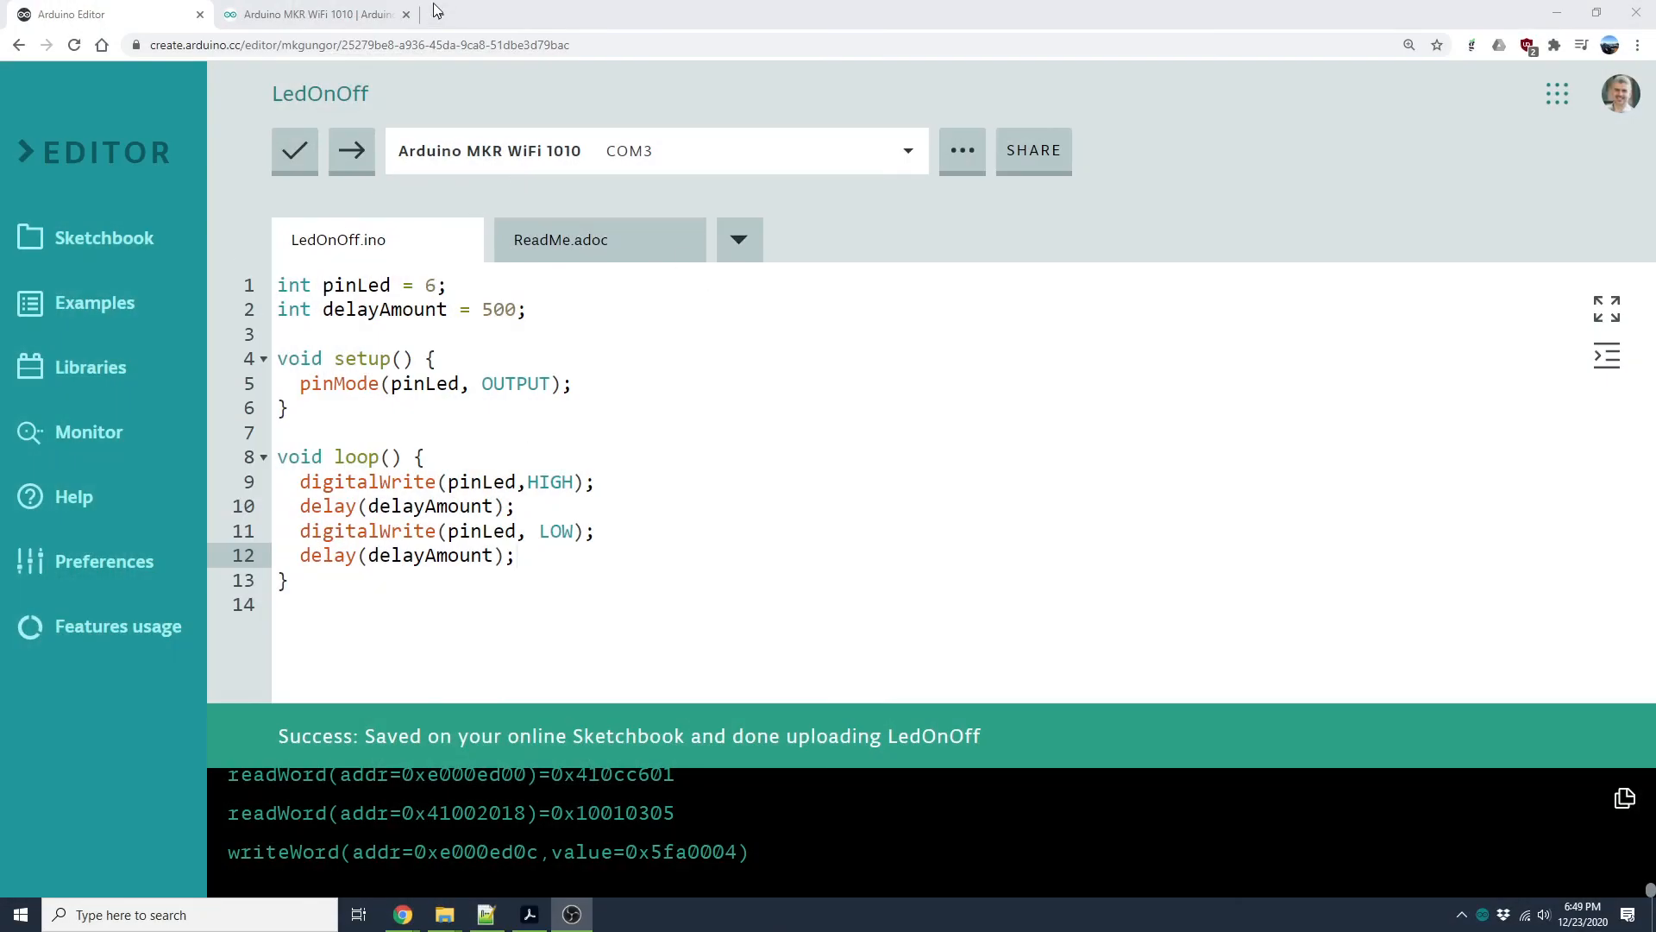
Step: Switch to the MKR WiFi 1010 store page and scroll through the product images
left_click(314, 14)
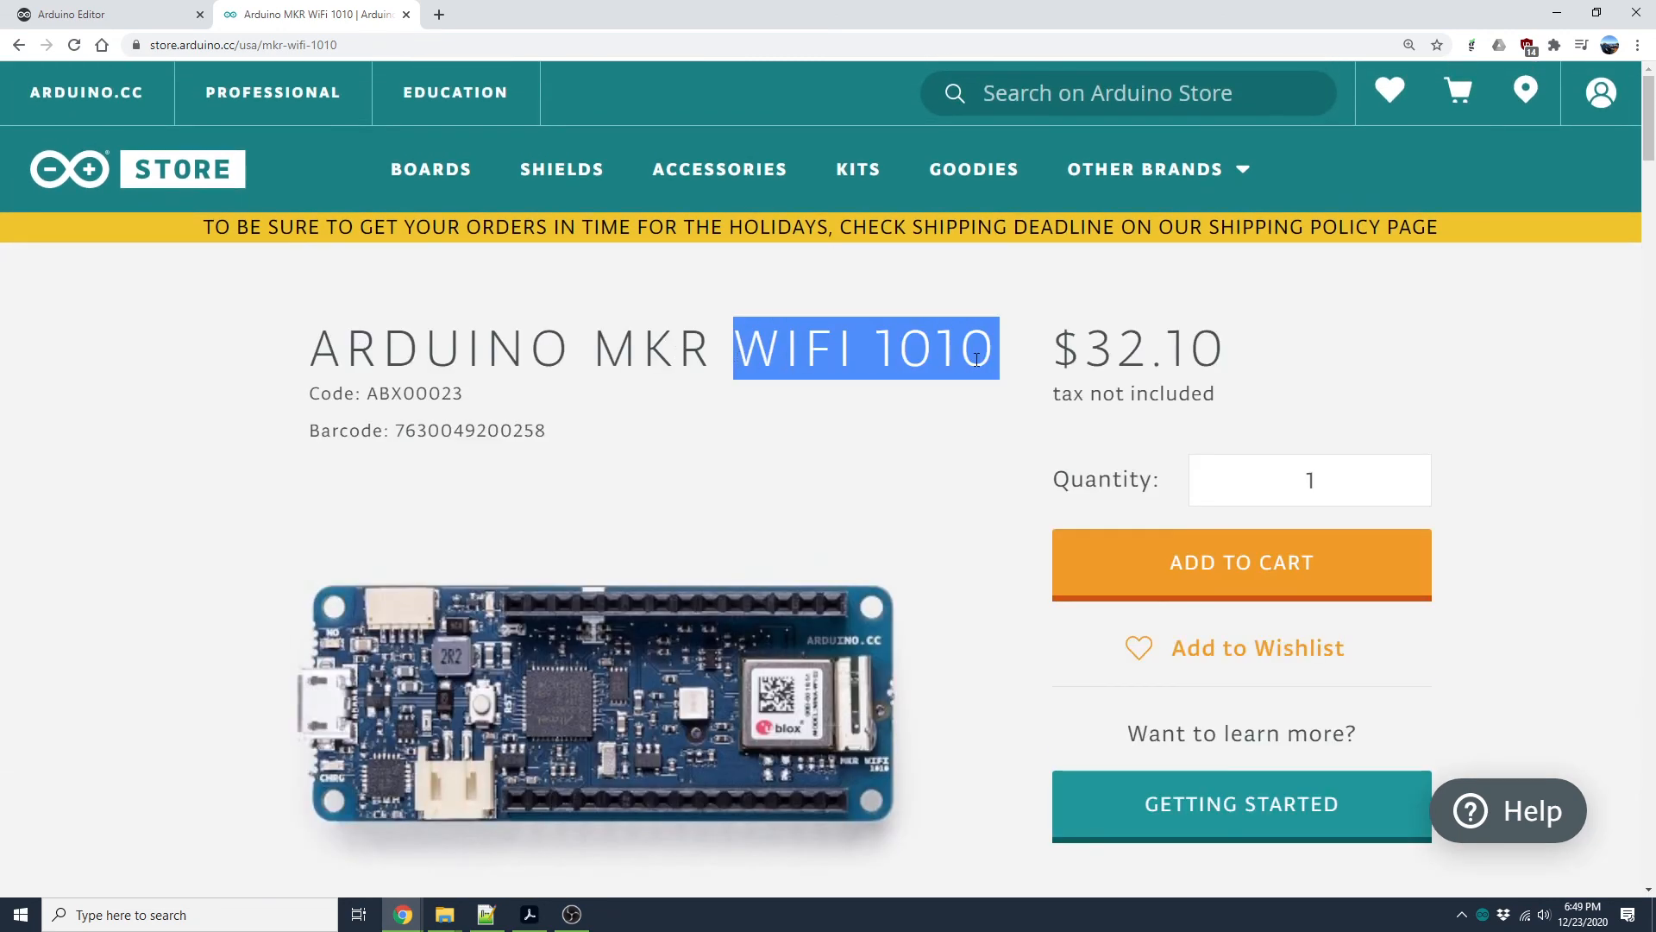
scroll("down", 3)
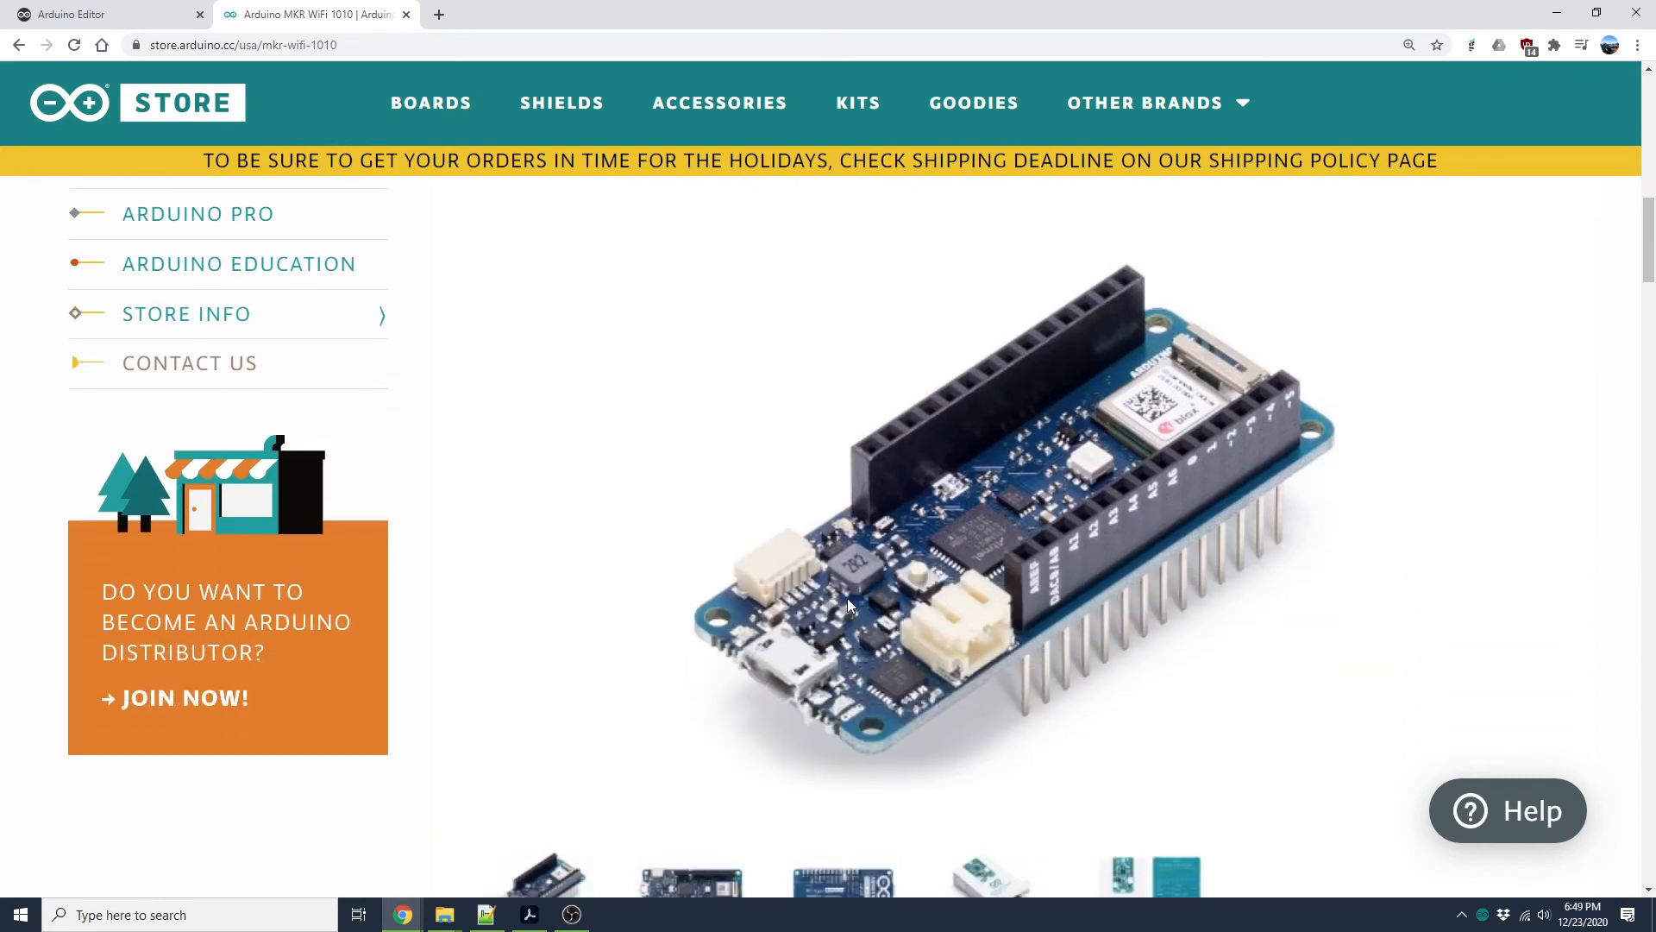
scroll("down", 3)
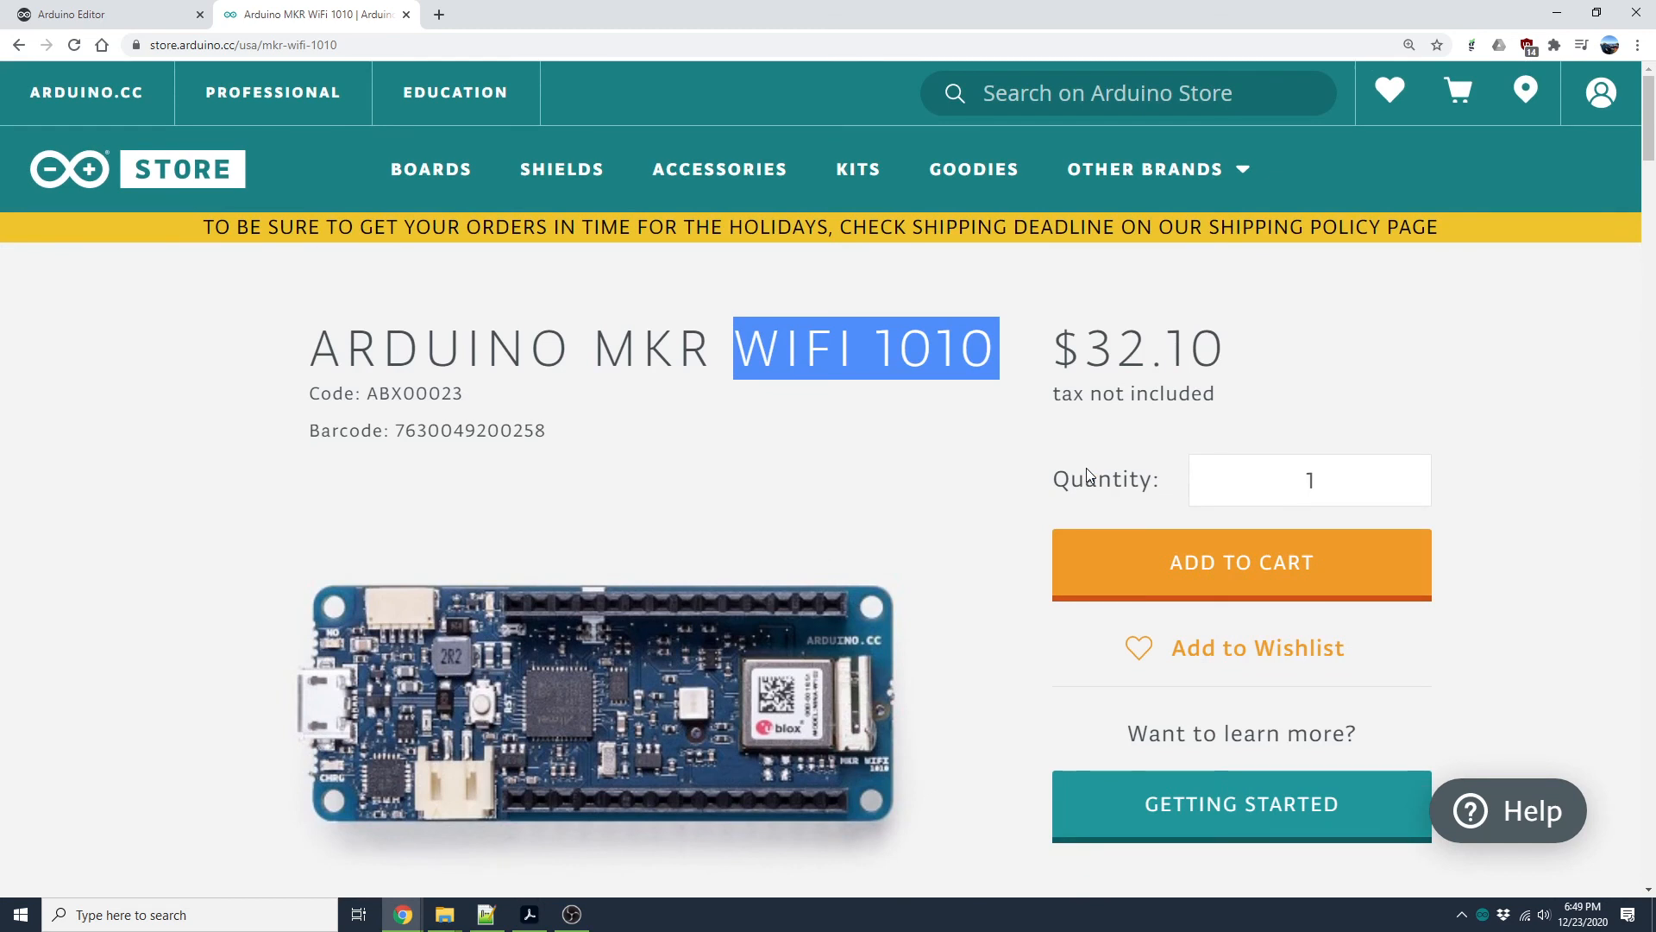
mouse_move(1091, 476)
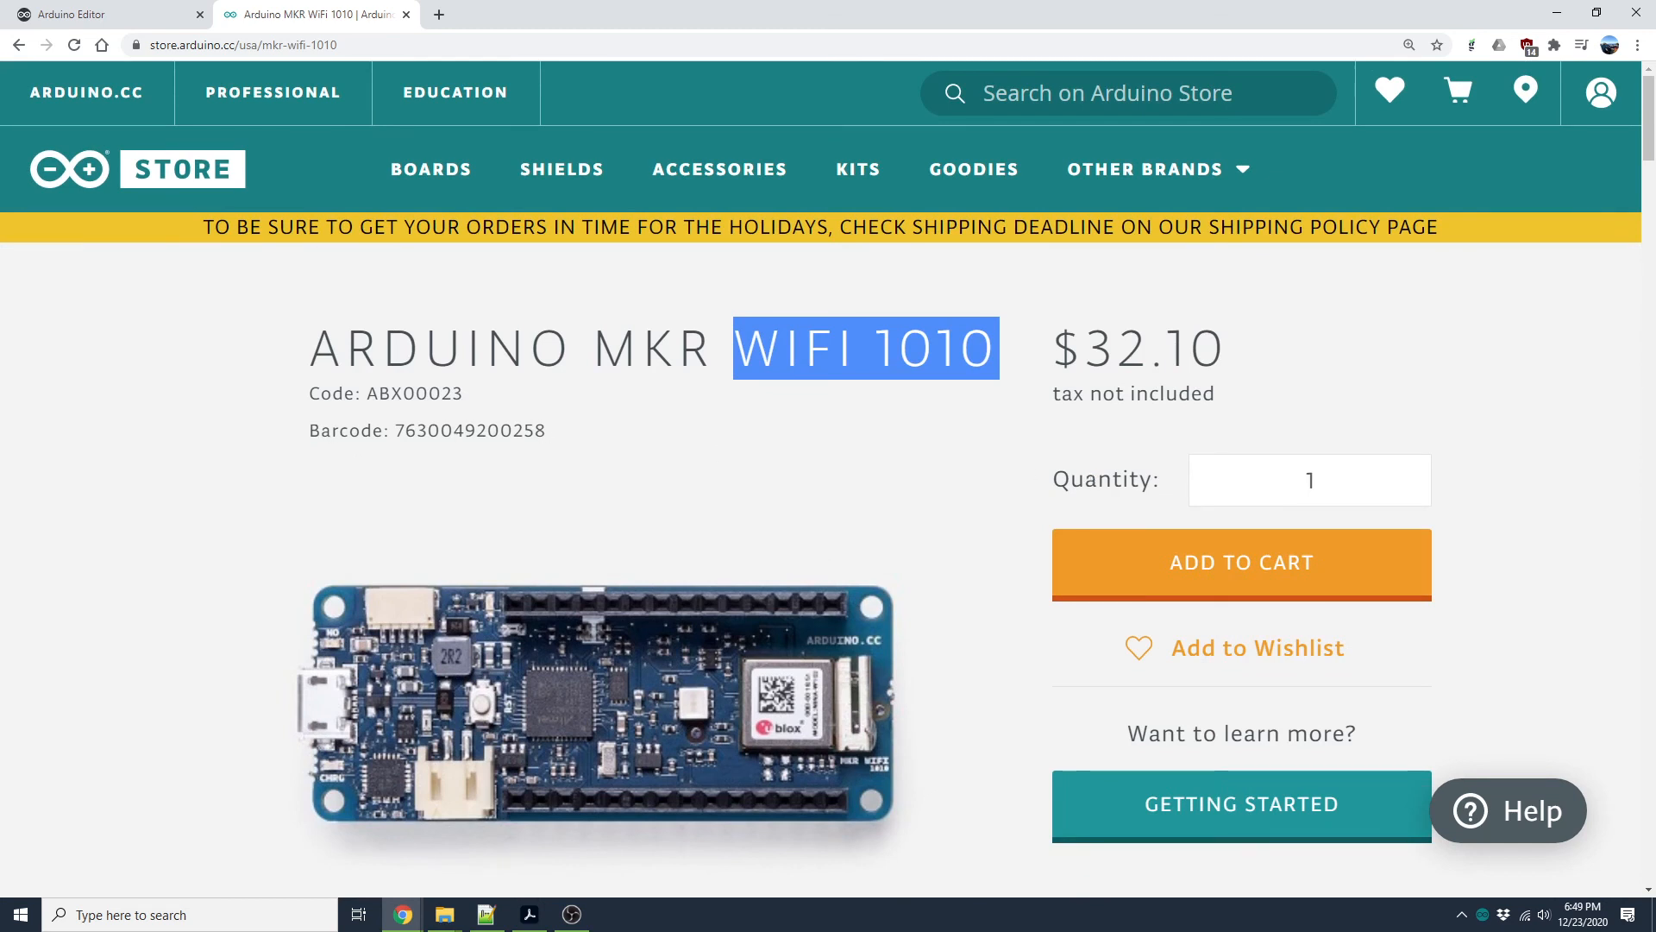